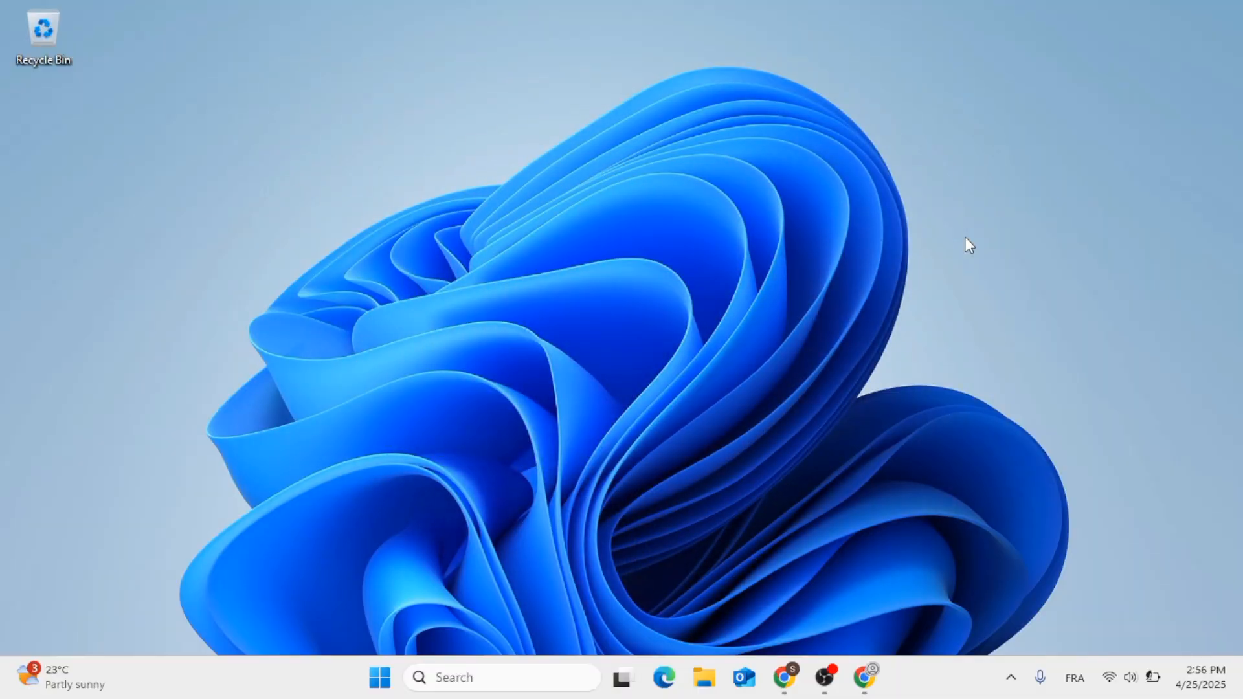
Search Google for 'not' in Chrome and open the Notion homepage.
{"action": "left_click", "coordinate": [864, 678]}
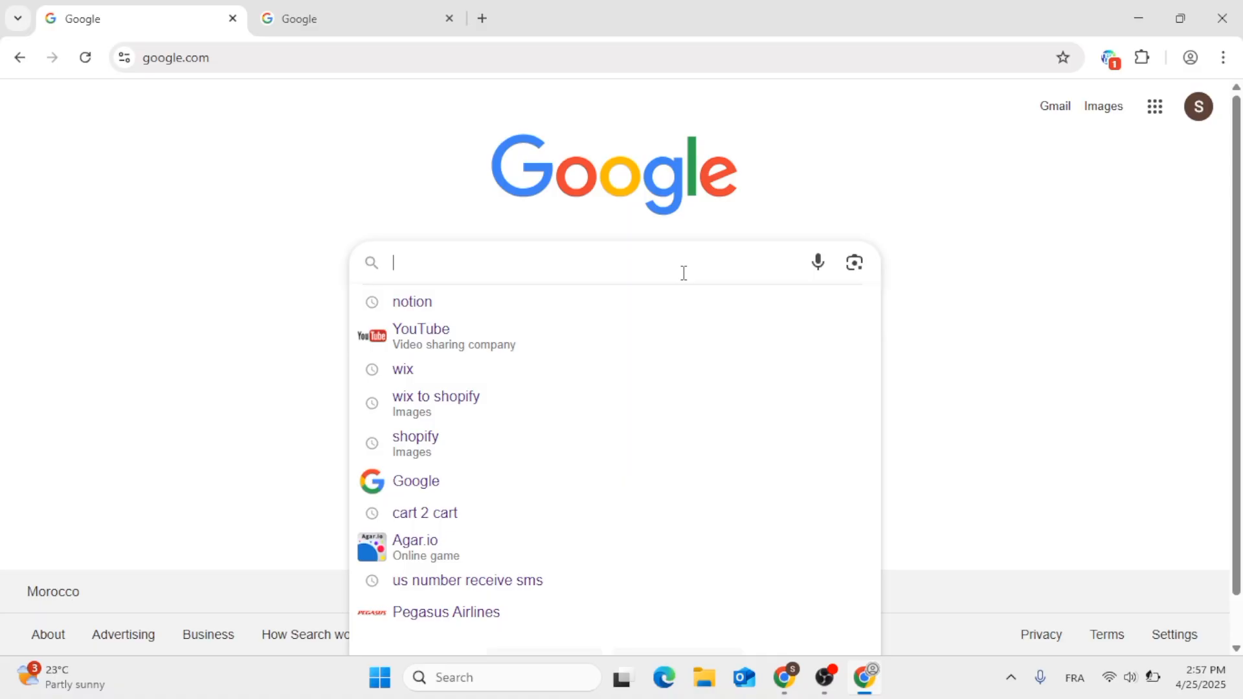
{"action": "type", "text": "not"}
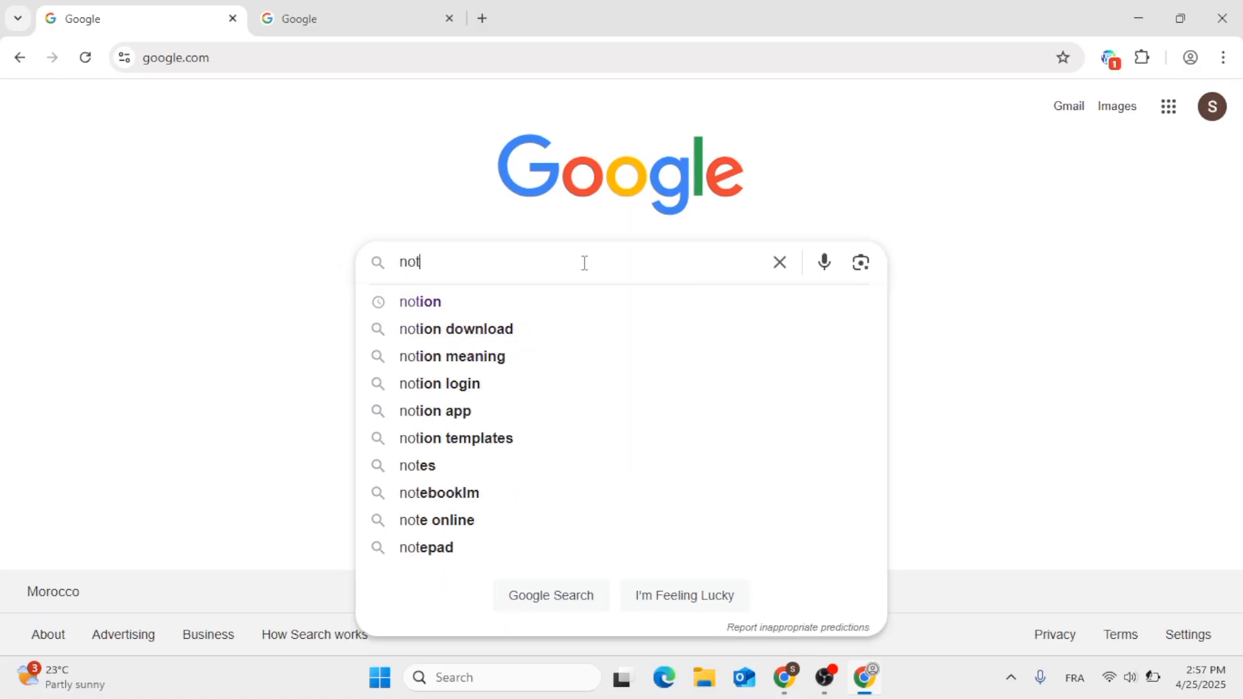
{"action": "left_click", "coordinate": [419, 302]}
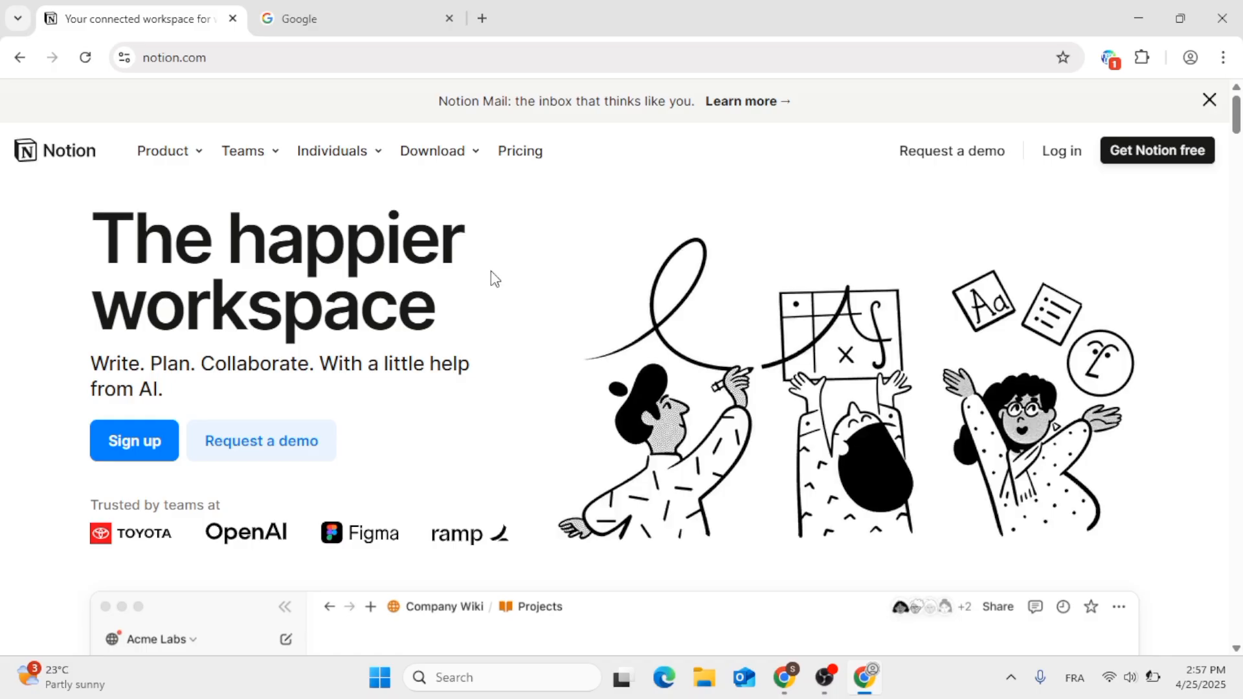
{"action": "scroll", "scroll_direction": "down", "scroll_amount": 3}
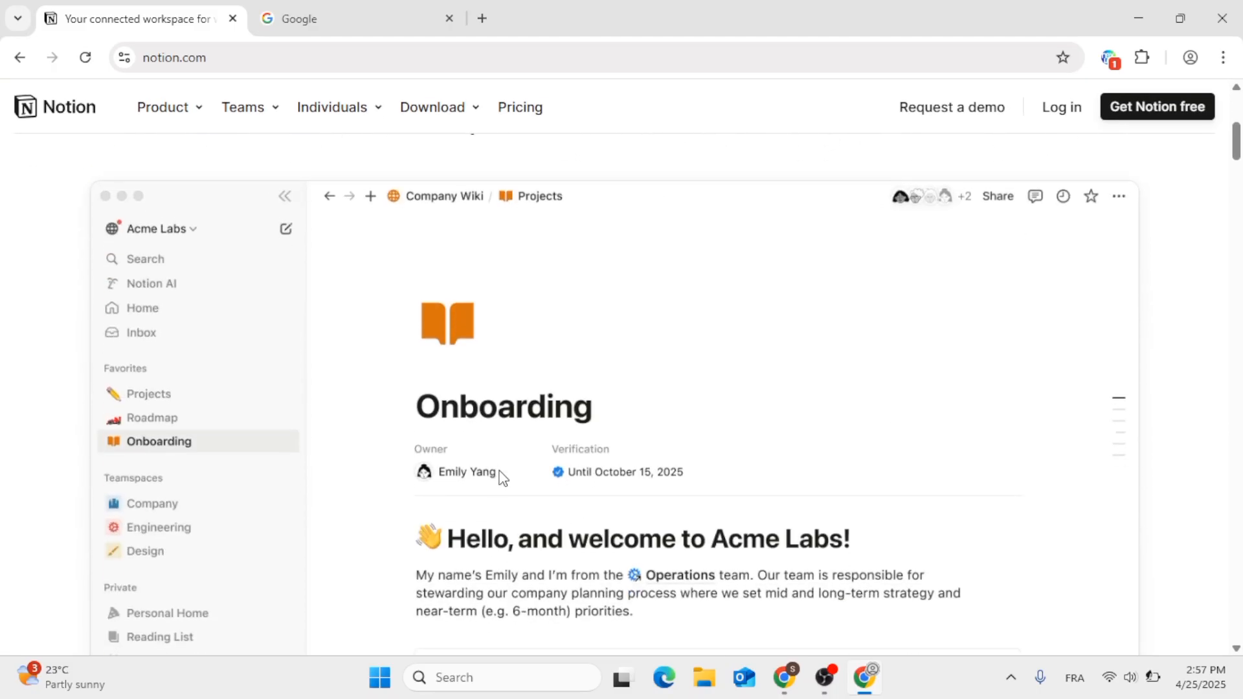
{"action": "scroll", "scroll_direction": "up", "scroll_amount": 3}
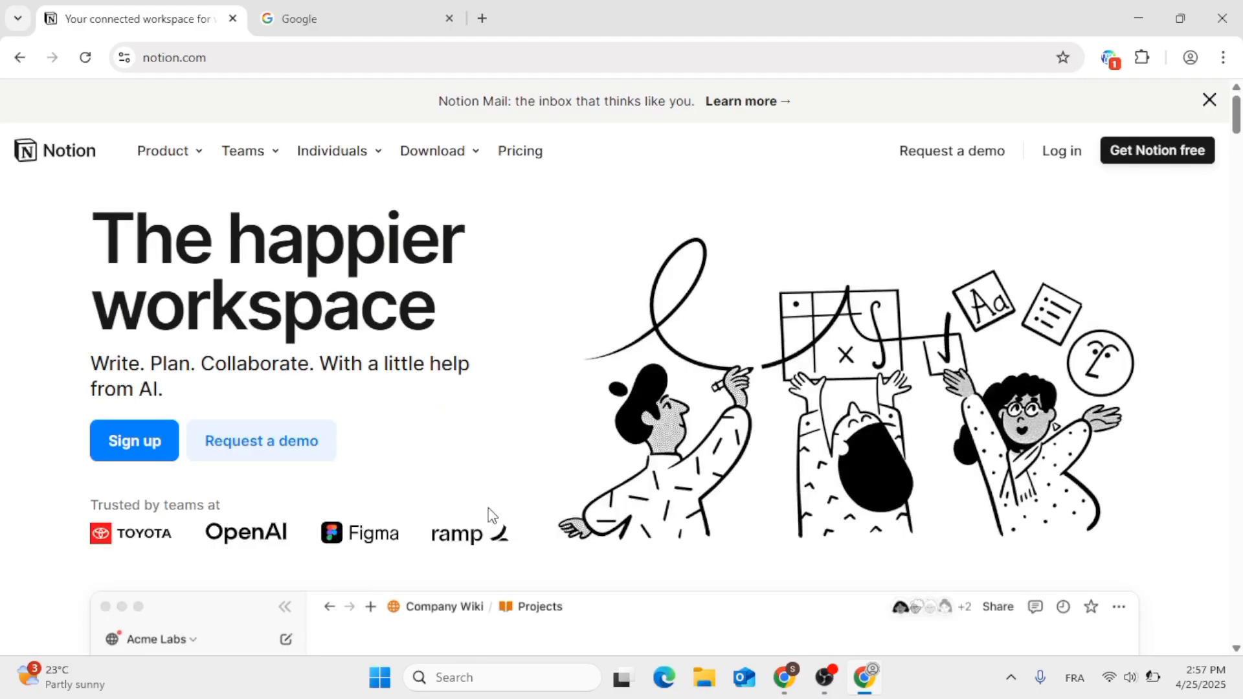
Search 'clickup' in the second tab and open the sponsored ClickUp result.
{"action": "left_click", "coordinate": [353, 18]}
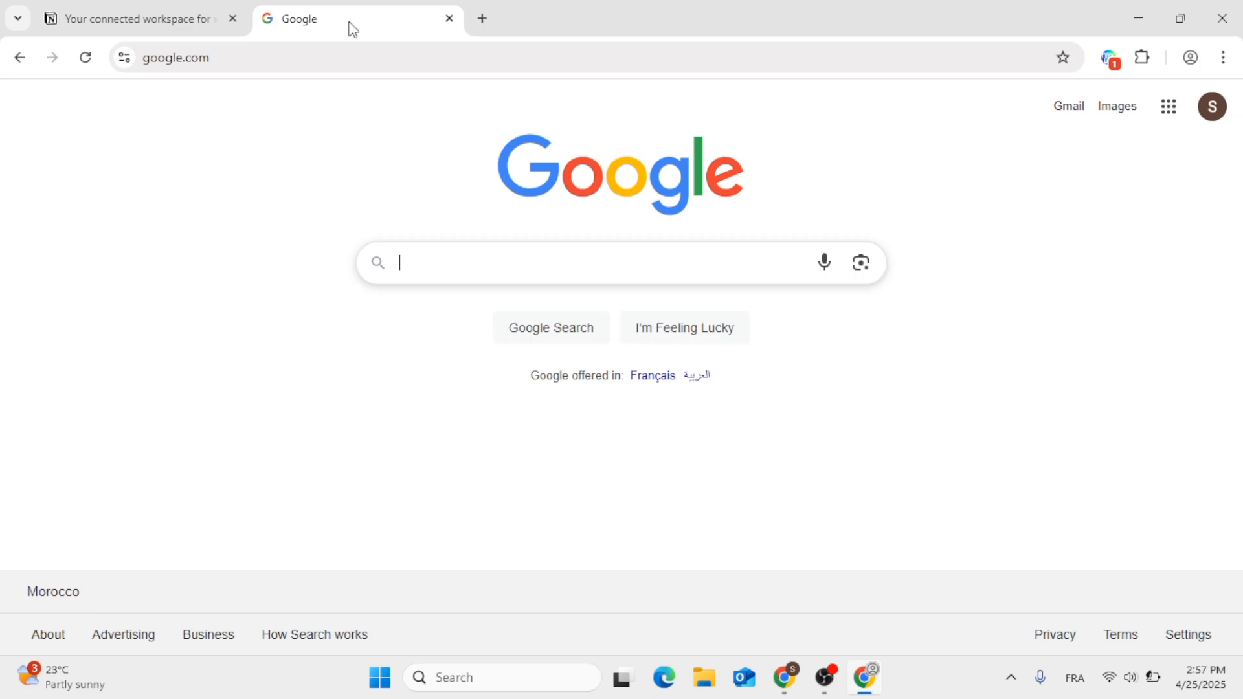
{"action": "type", "text": "c"}
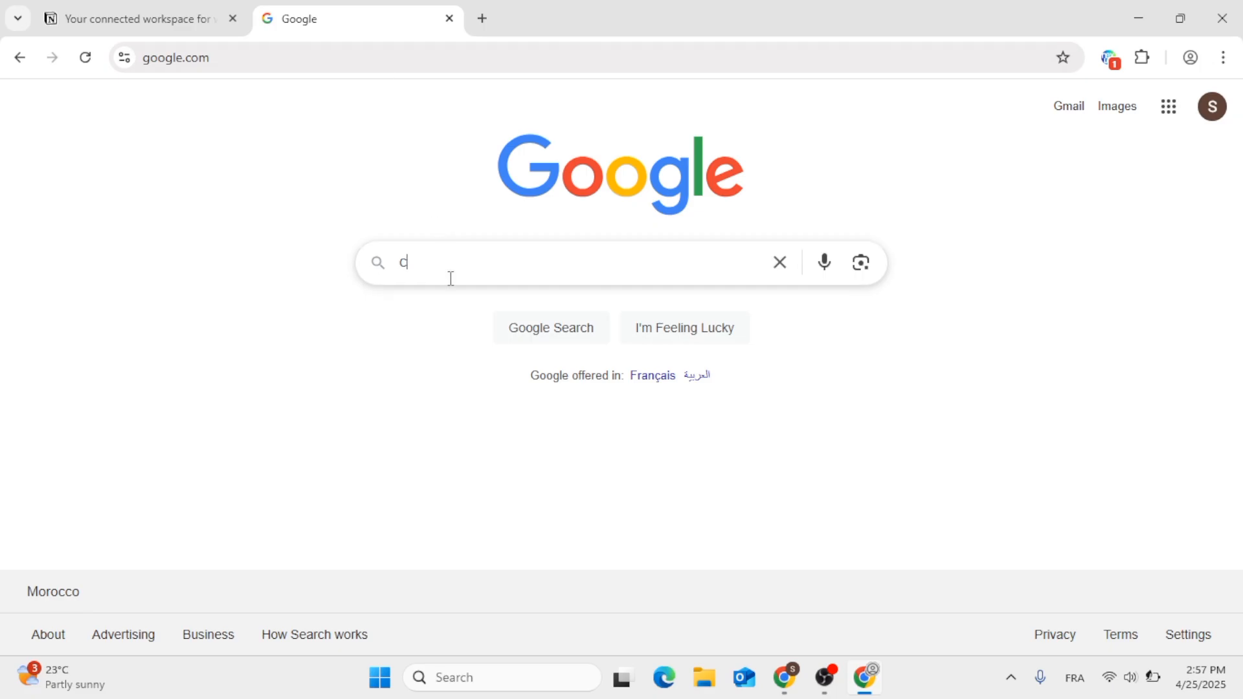
{"action": "type", "text": "lickup"}
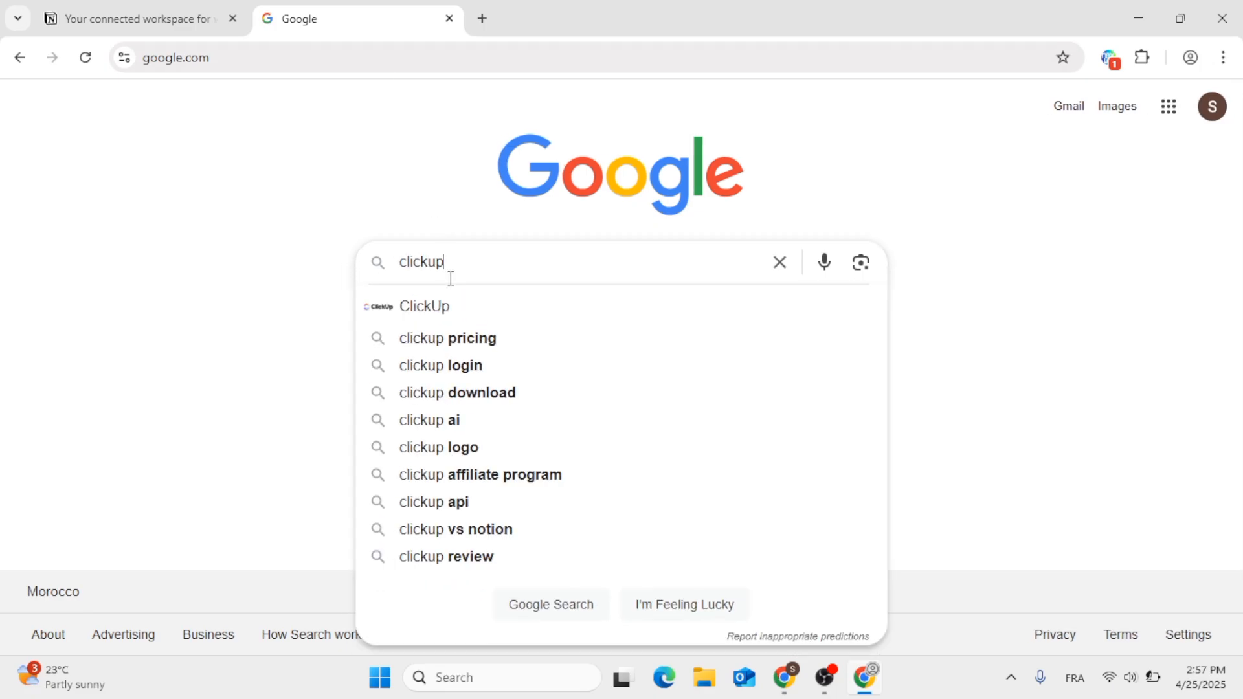
{"action": "mouse_move", "coordinate": [441, 310]}
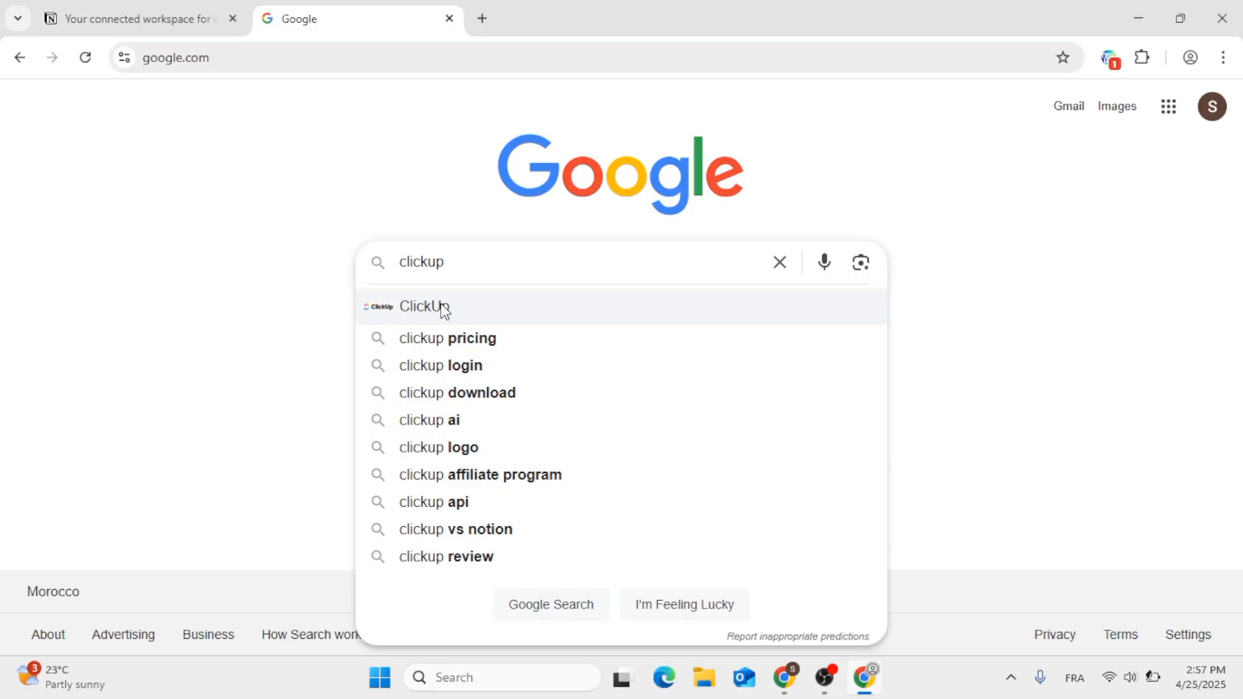
{"action": "left_click", "coordinate": [424, 307]}
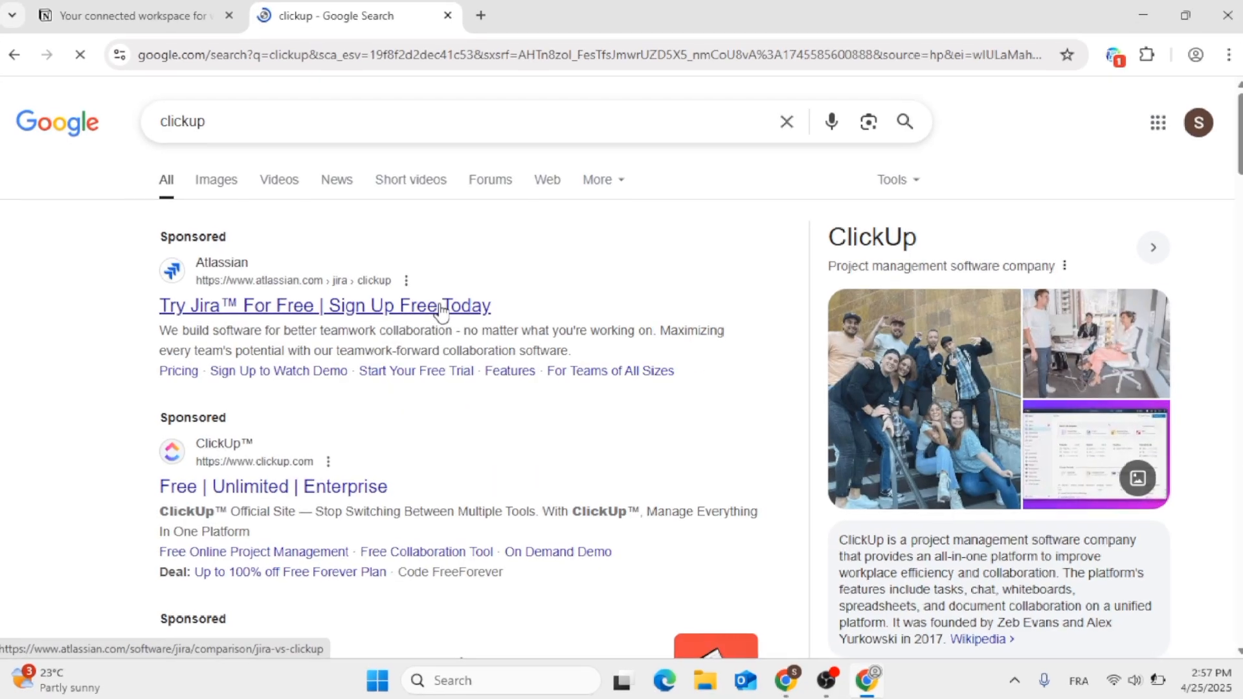
{"action": "scroll", "scroll_direction": "down", "scroll_amount": 3}
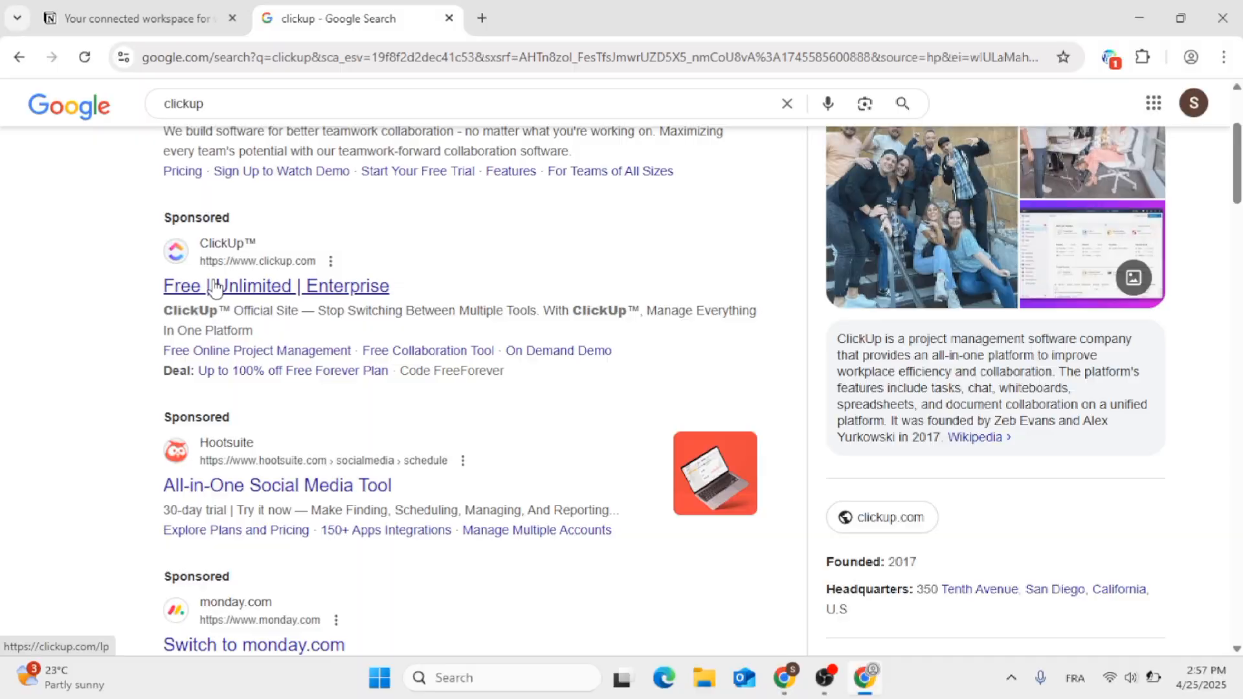
{"action": "left_click", "coordinate": [276, 285]}
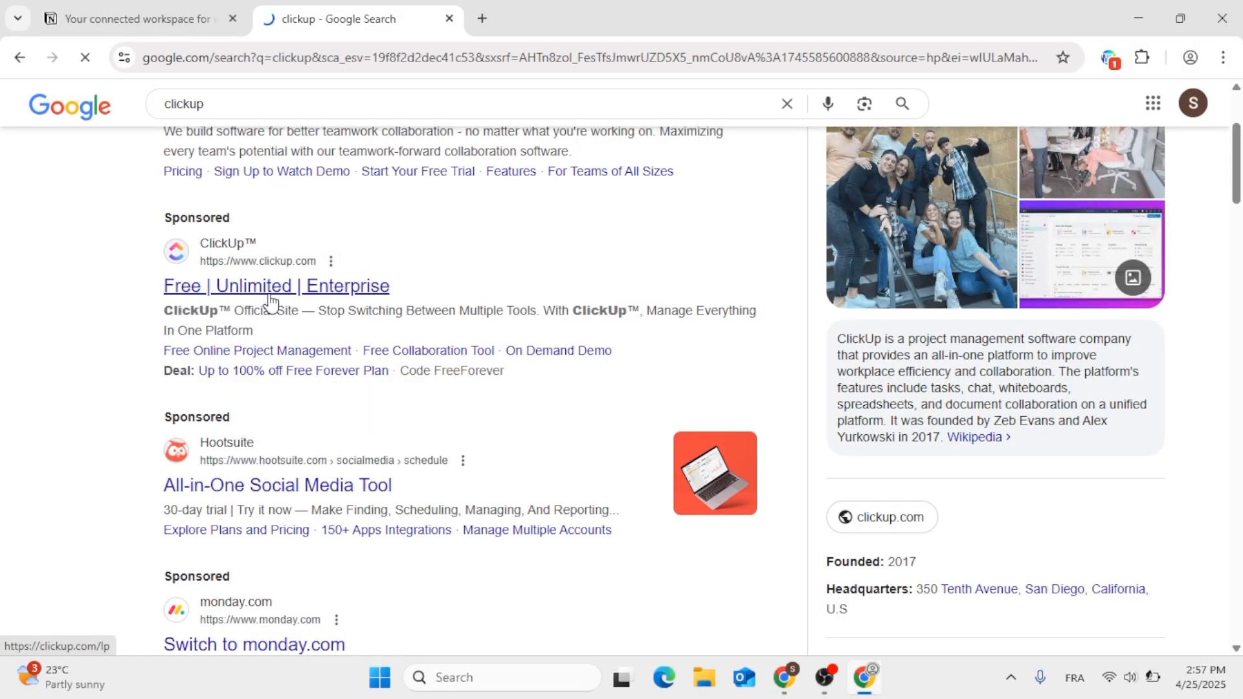
{"action": "left_click", "coordinate": [276, 285]}
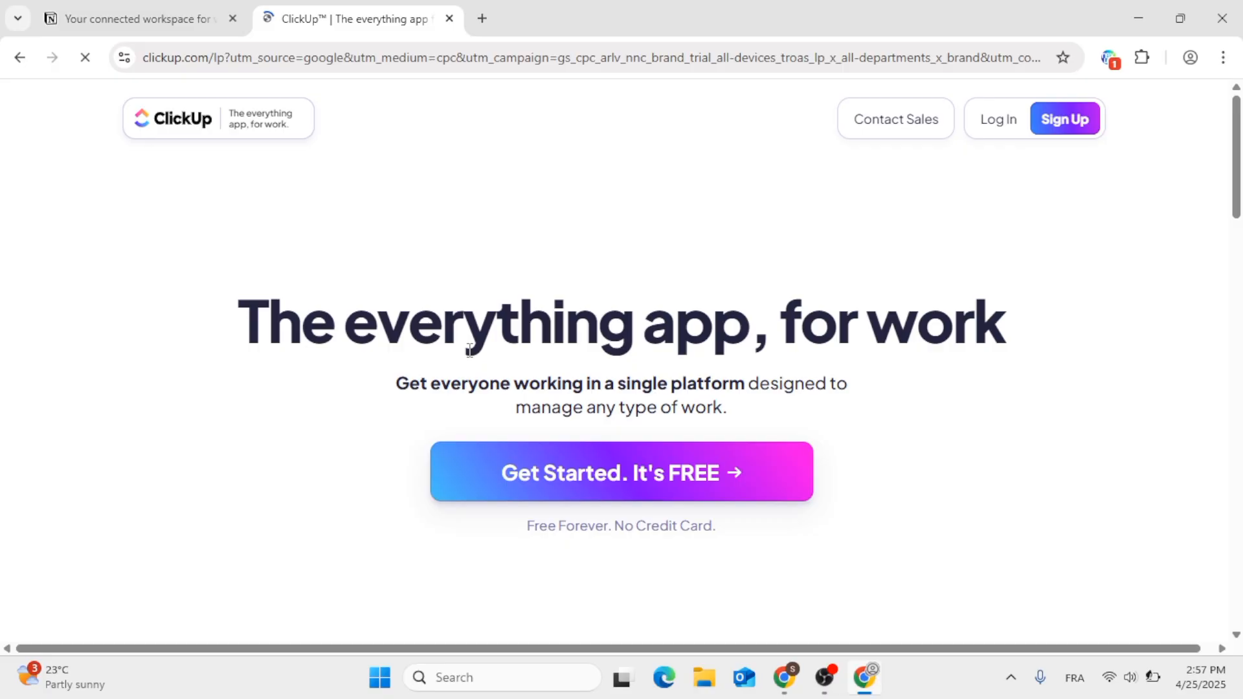
{"action": "key", "text": "F11"}
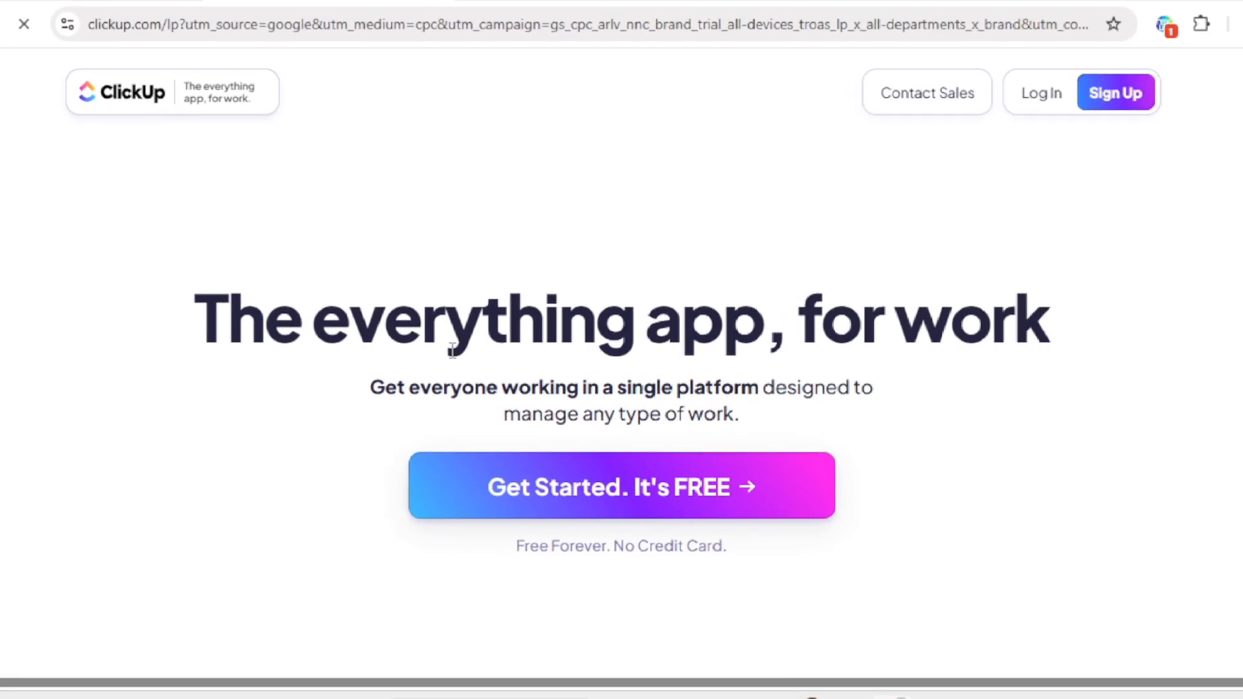
{"action": "scroll", "scroll_direction": "down", "scroll_amount": 3}
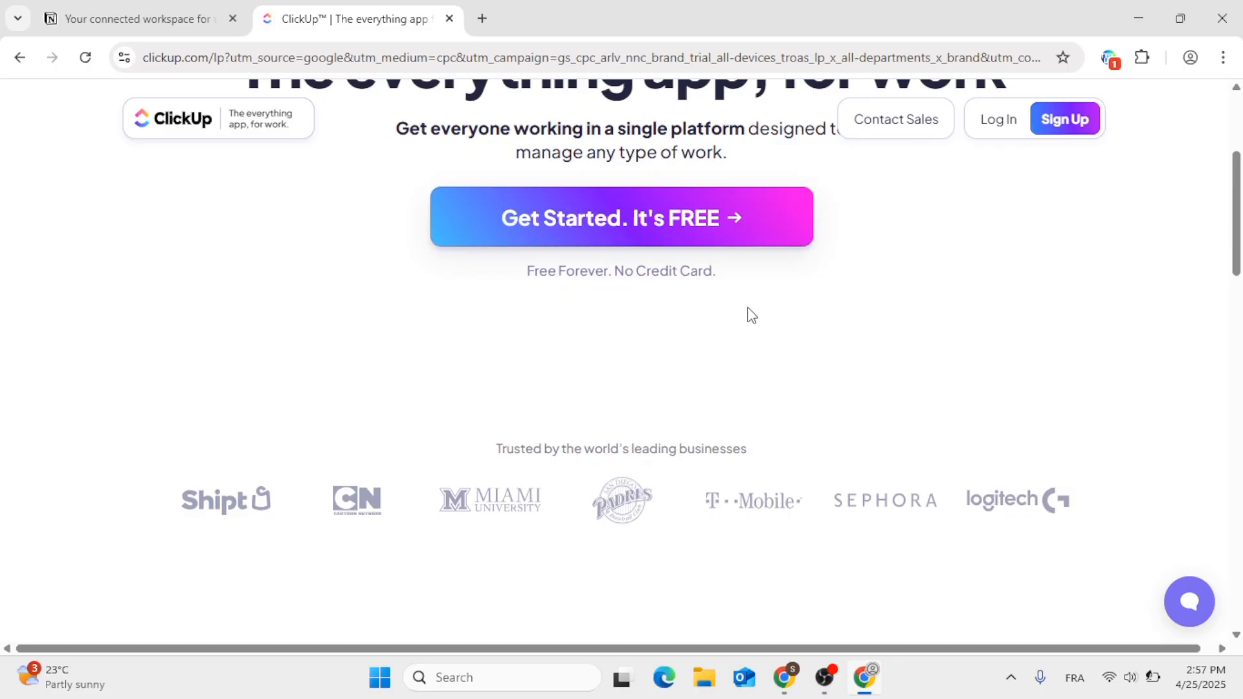
{"action": "scroll", "scroll_direction": "down", "scroll_amount": 3}
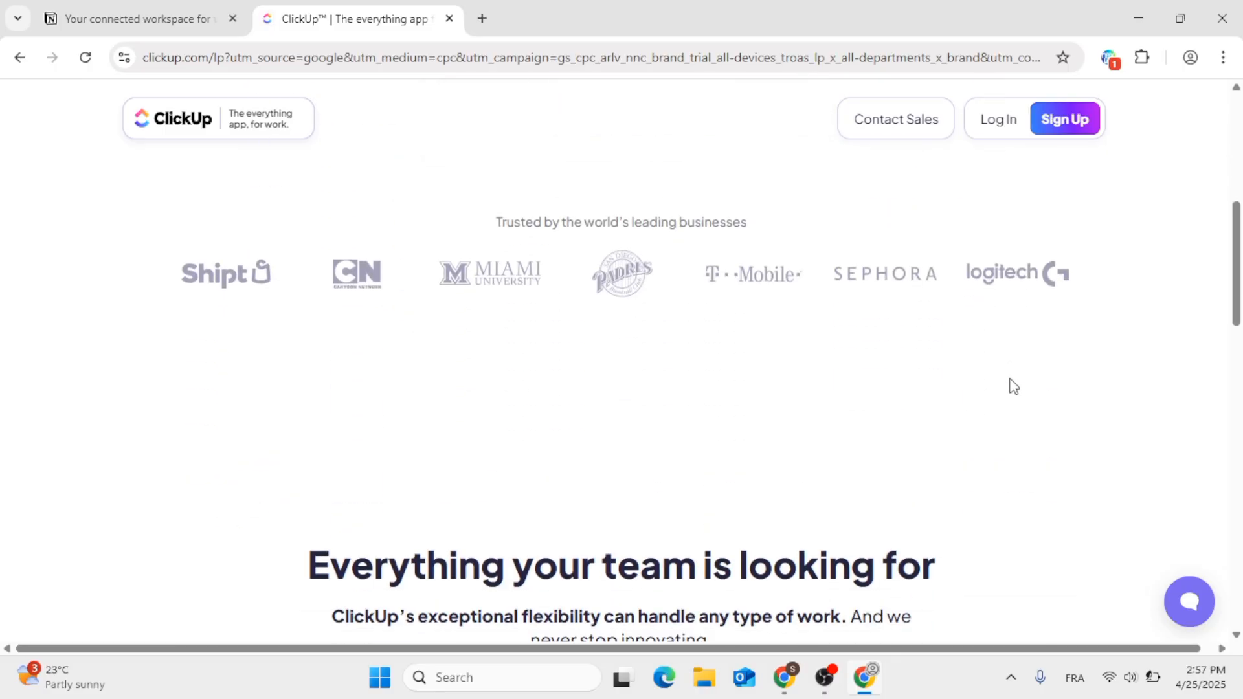
{"action": "scroll", "scroll_direction": "down", "scroll_amount": 3}
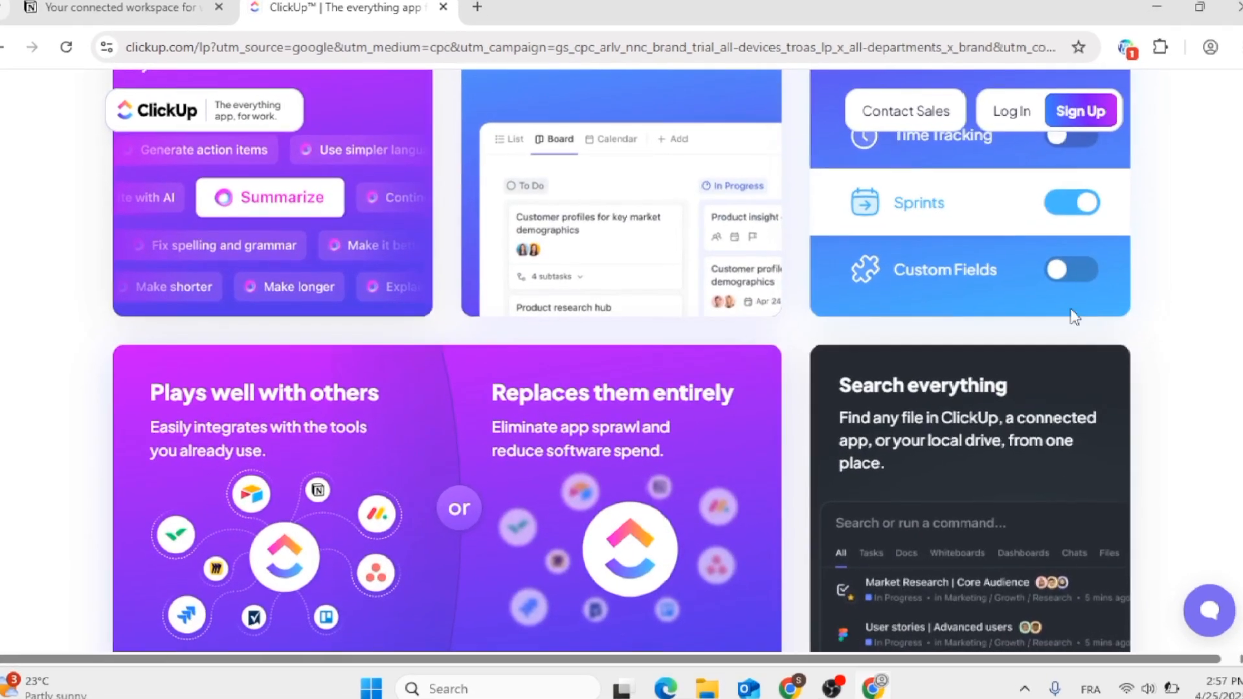
{"action": "scroll", "scroll_direction": "down", "scroll_amount": 3}
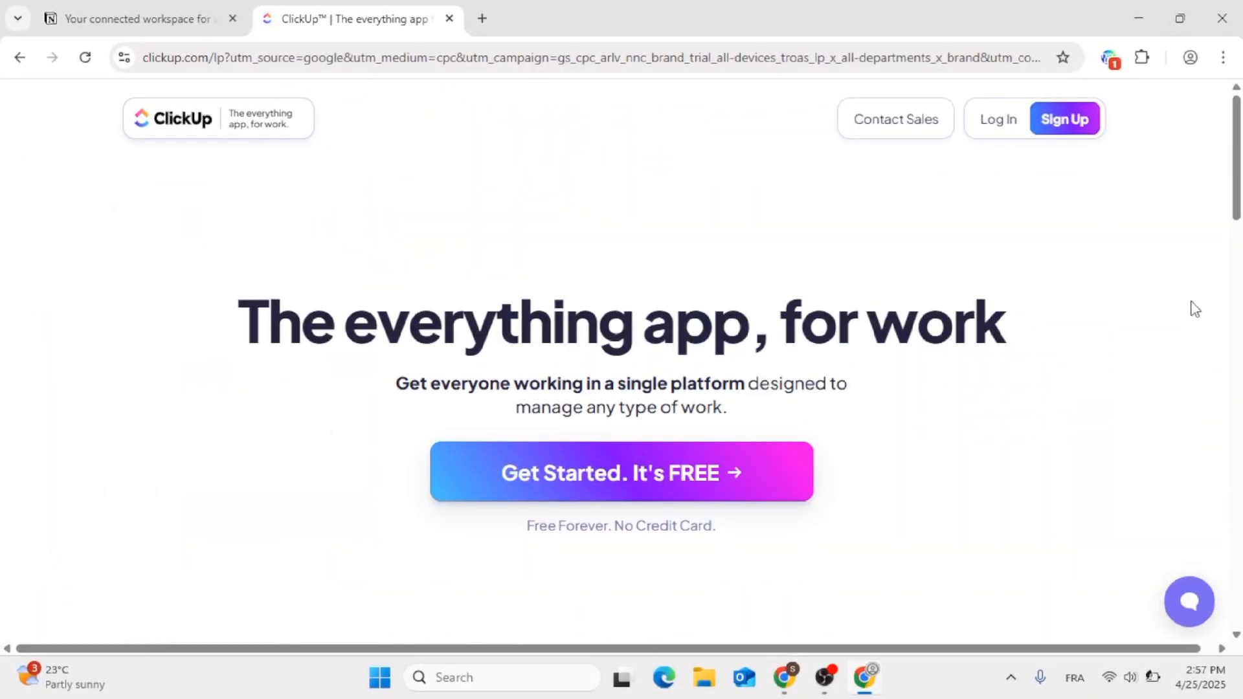
{"action": "mouse_move", "coordinate": [1023, 317]}
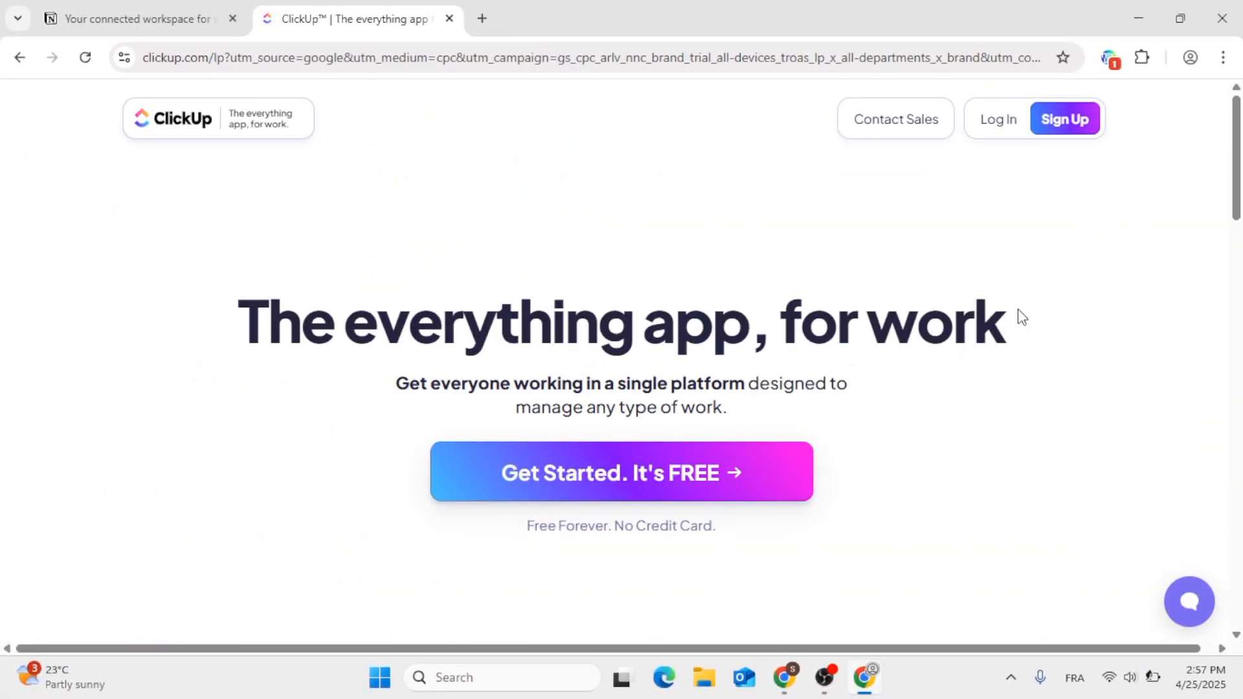
{"action": "mouse_move", "coordinate": [685, 346]}
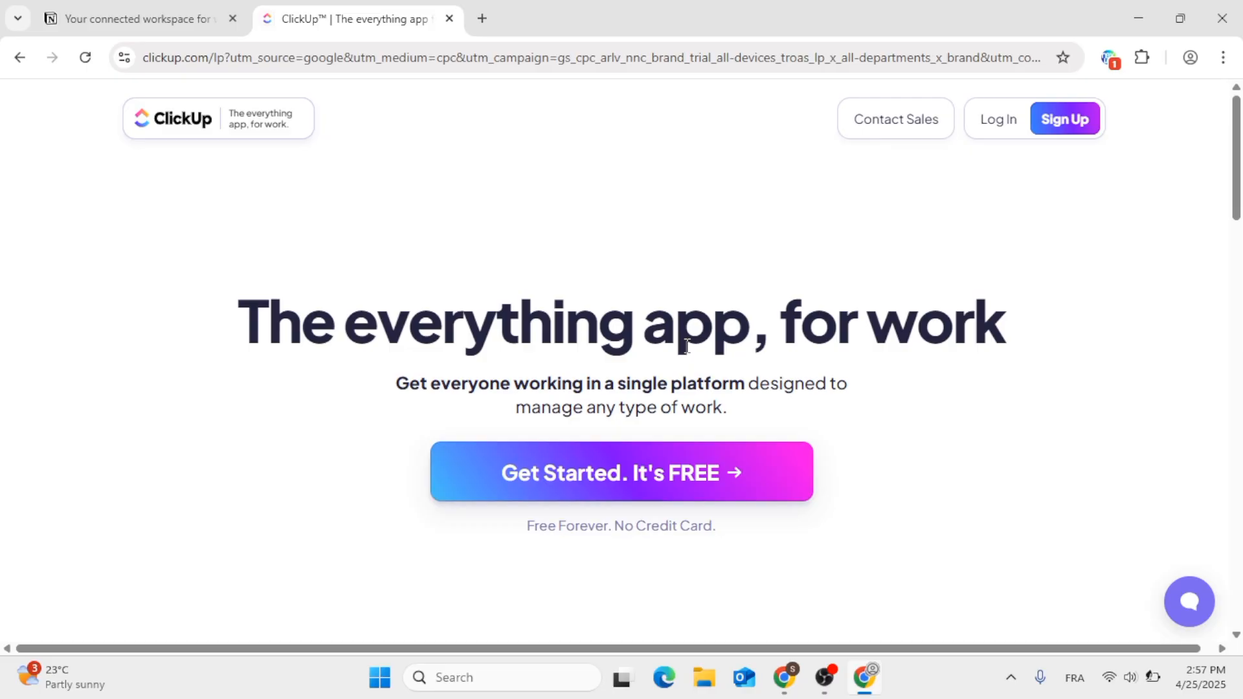
{"action": "mouse_move", "coordinate": [629, 286]}
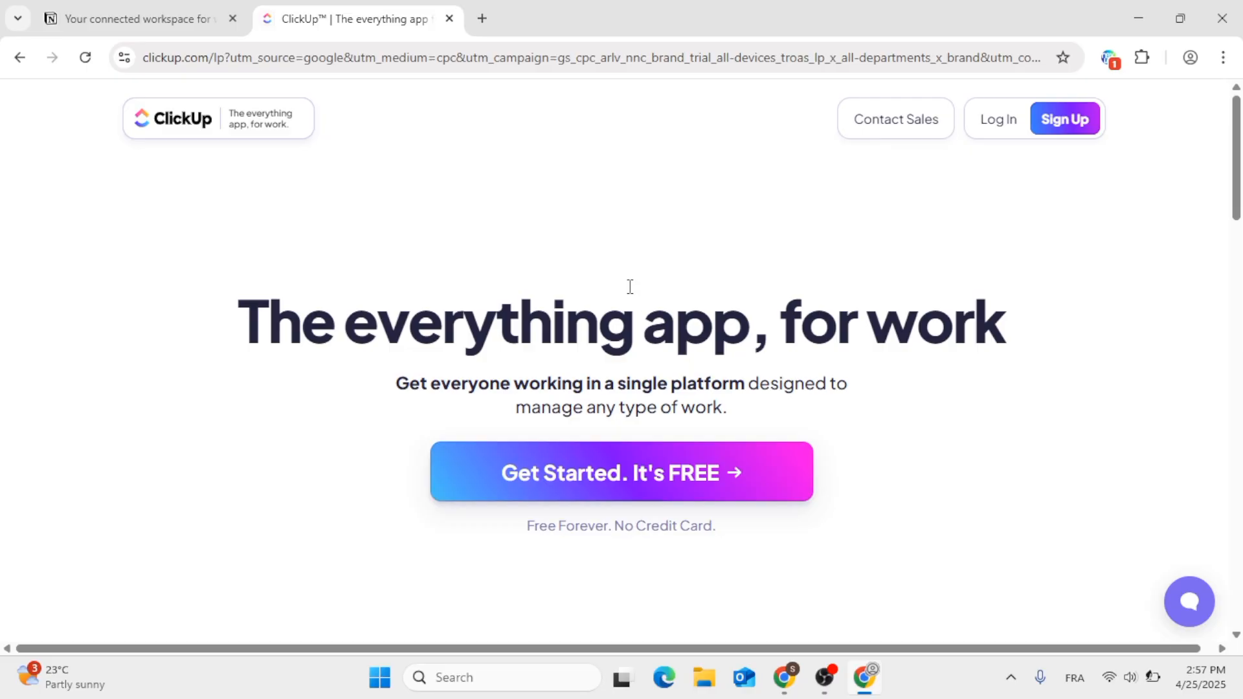
{"action": "mouse_move", "coordinate": [366, 190]}
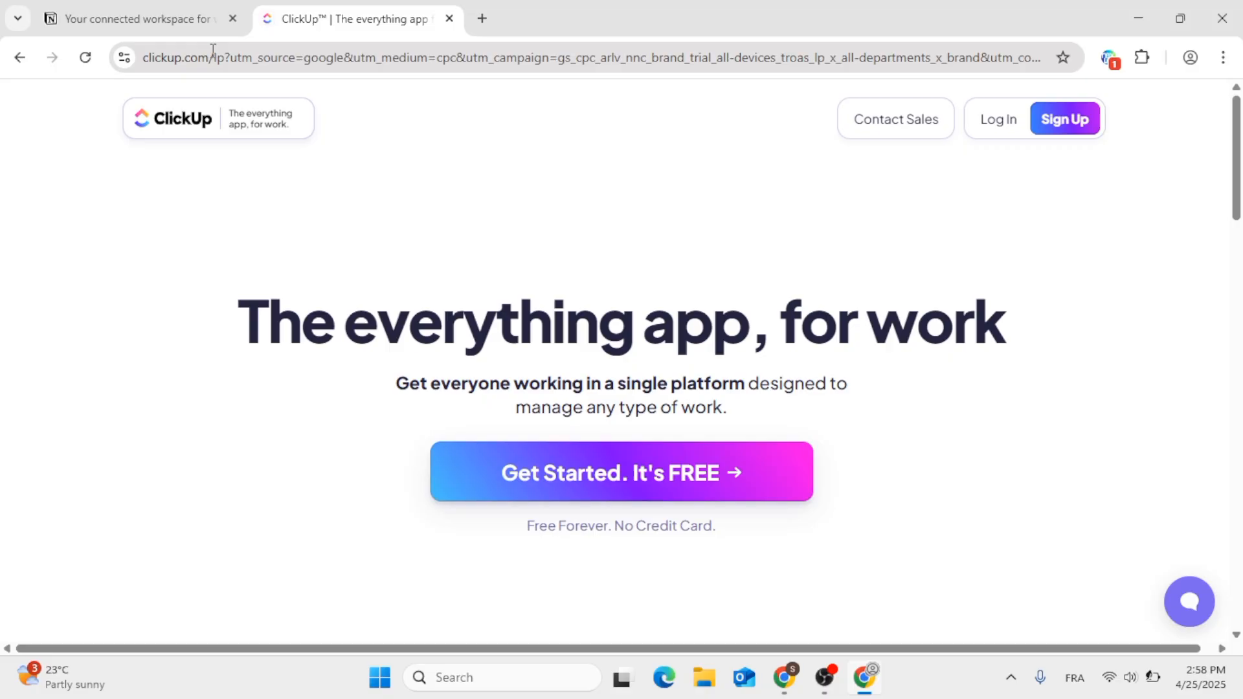
{"action": "mouse_move", "coordinate": [551, 215]}
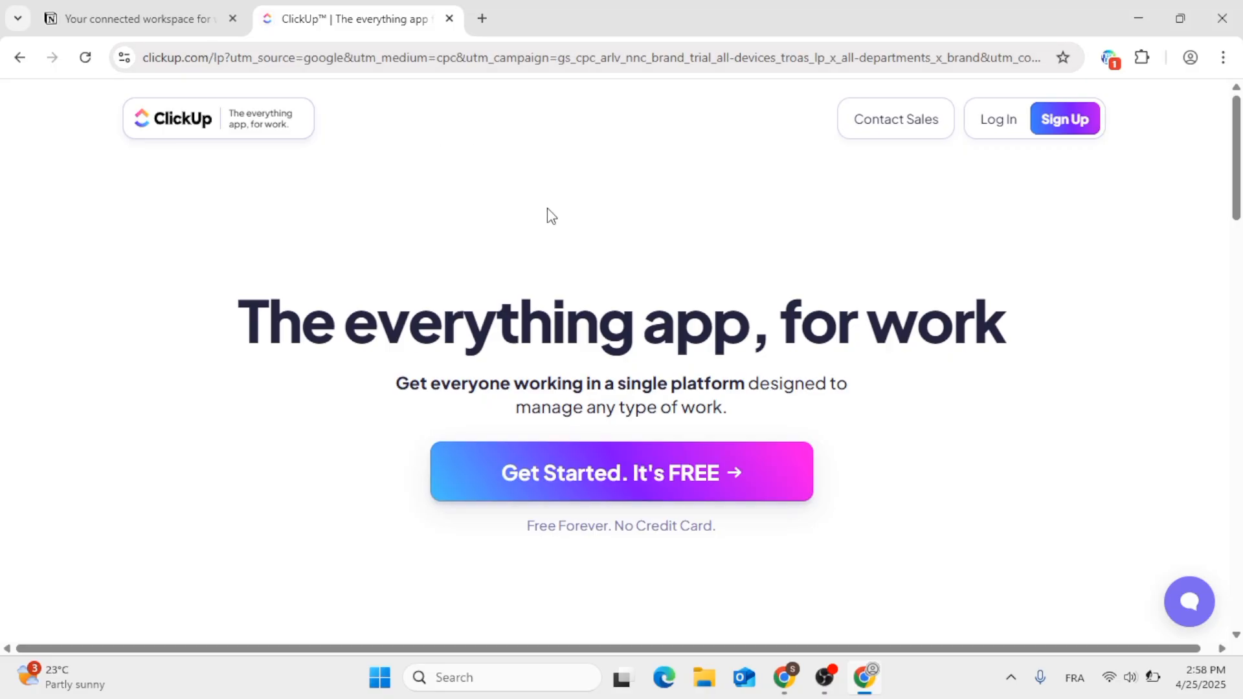
{"action": "mouse_move", "coordinate": [830, 310]}
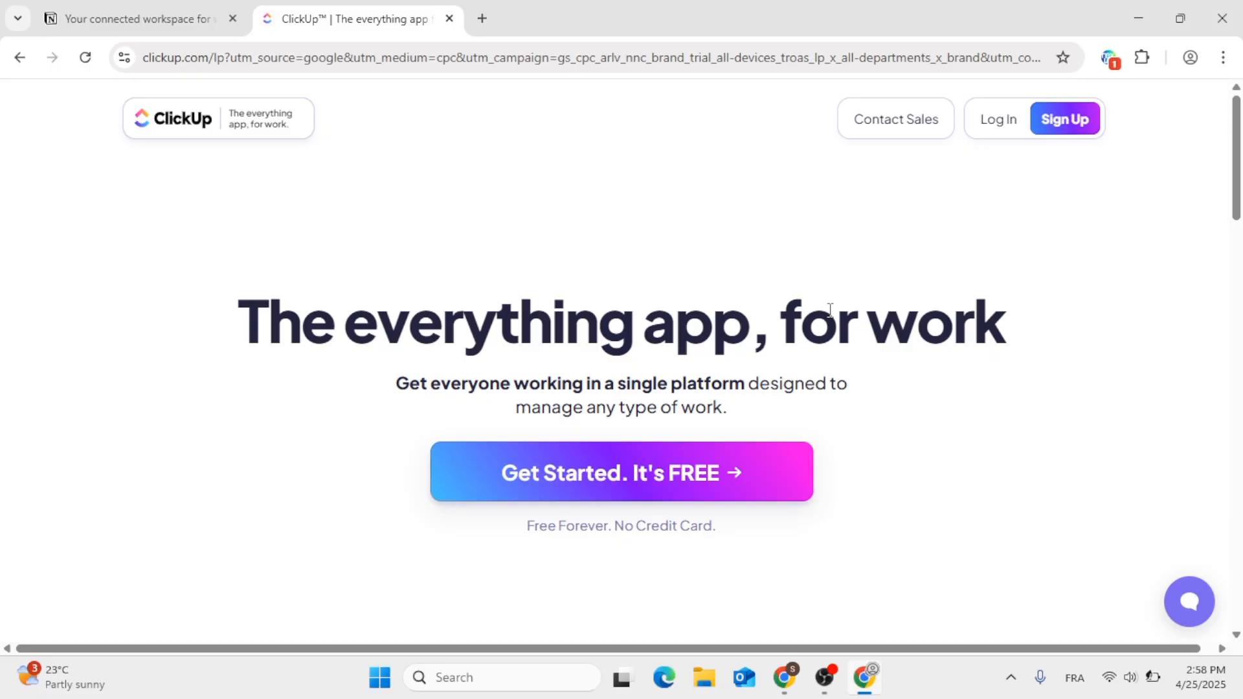
{"action": "scroll", "scroll_direction": "down", "scroll_amount": 3}
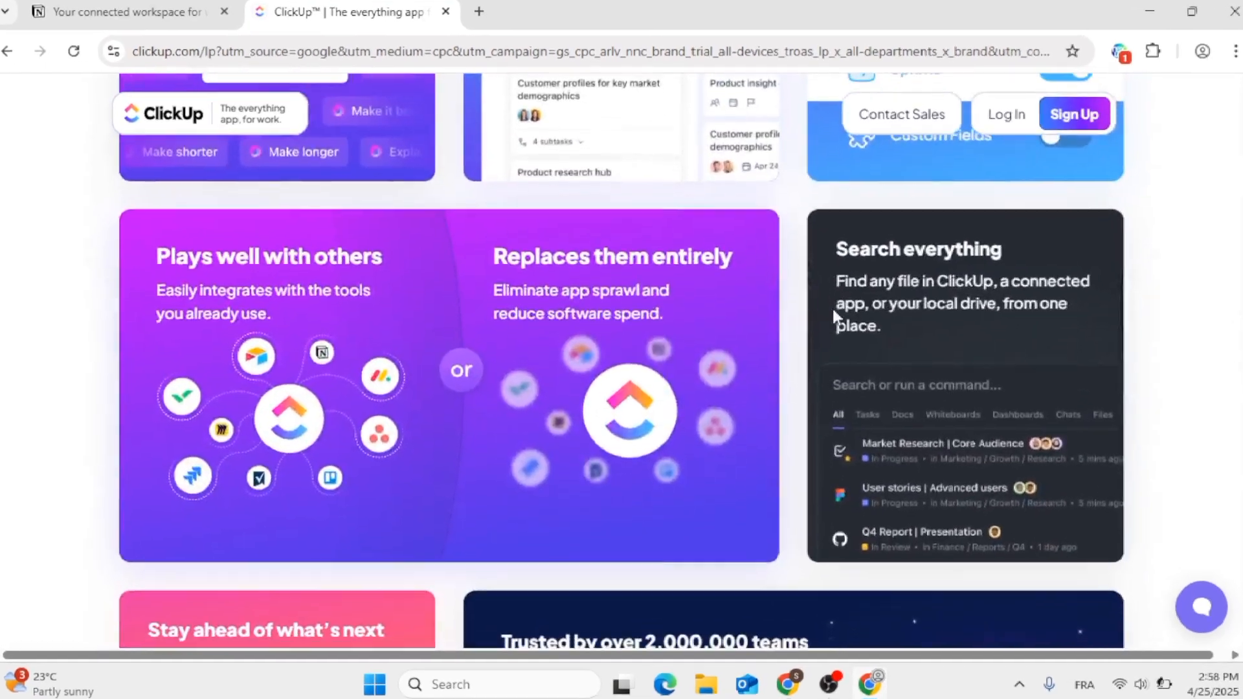
{"action": "scroll", "scroll_direction": "down", "scroll_amount": 3}
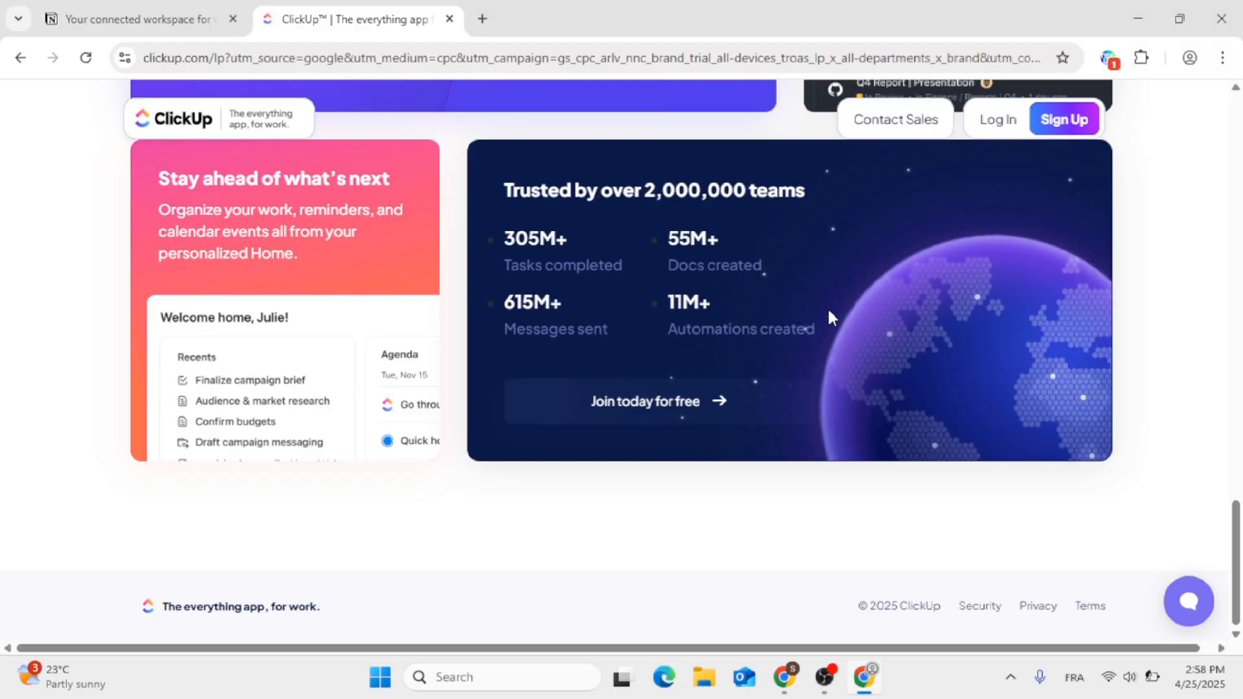
{"action": "scroll", "scroll_direction": "up", "scroll_amount": 3}
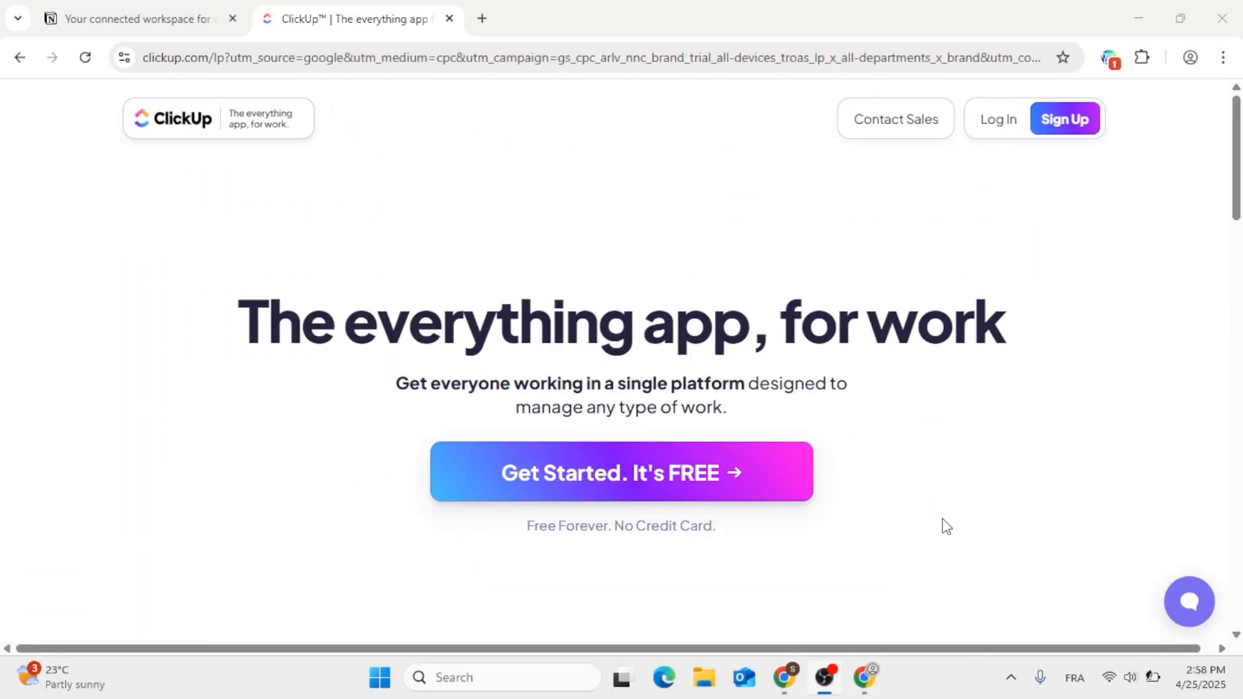
{"action": "mouse_move", "coordinate": [1026, 39]}
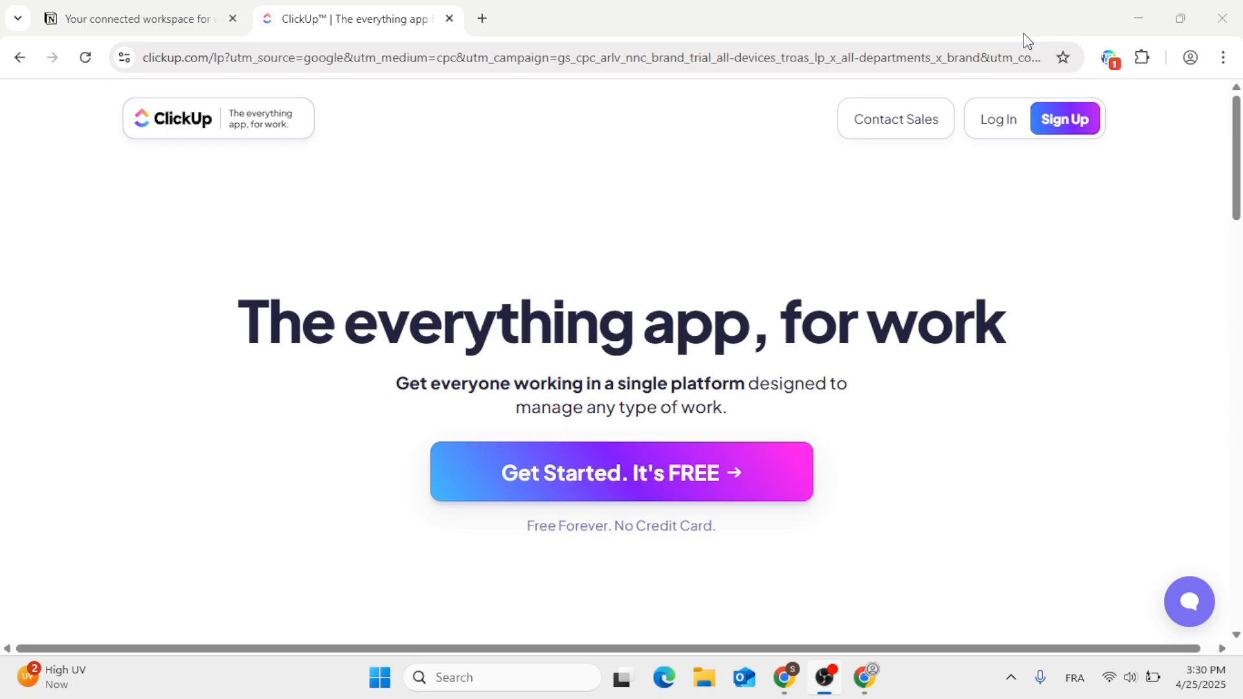
Sign up on notion.com with Continue with Google, confirming the Google account.
{"action": "left_click", "coordinate": [139, 18]}
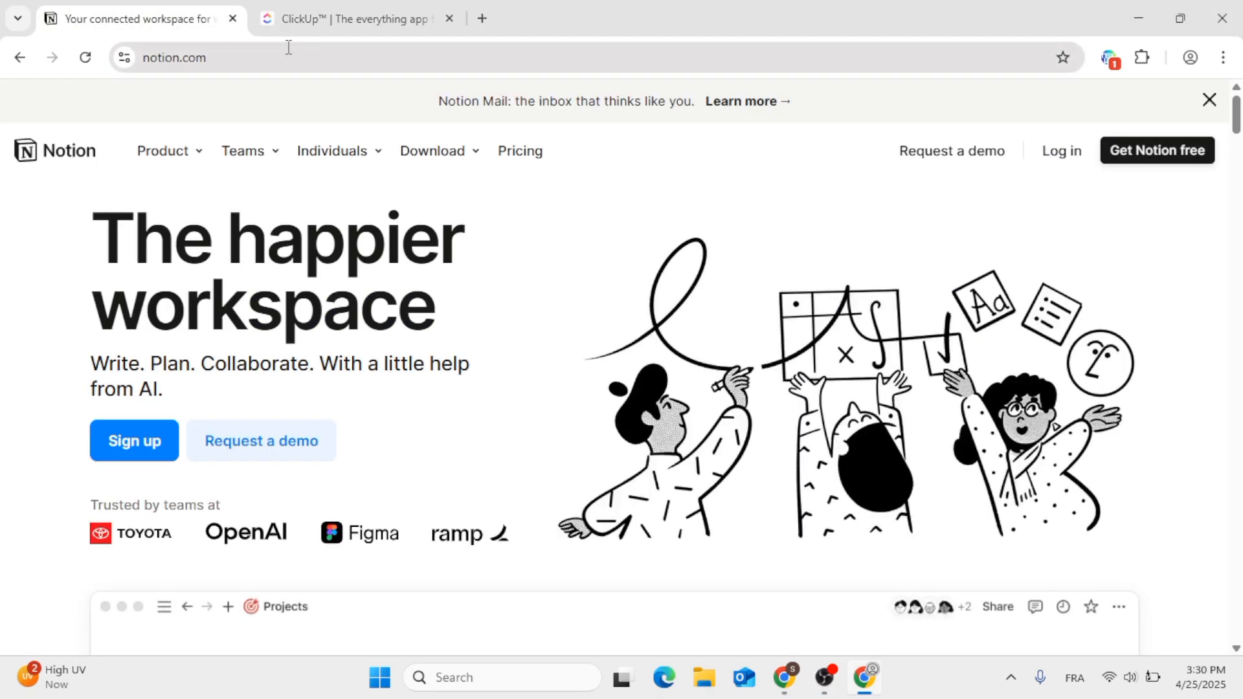
{"action": "mouse_move", "coordinate": [385, 470]}
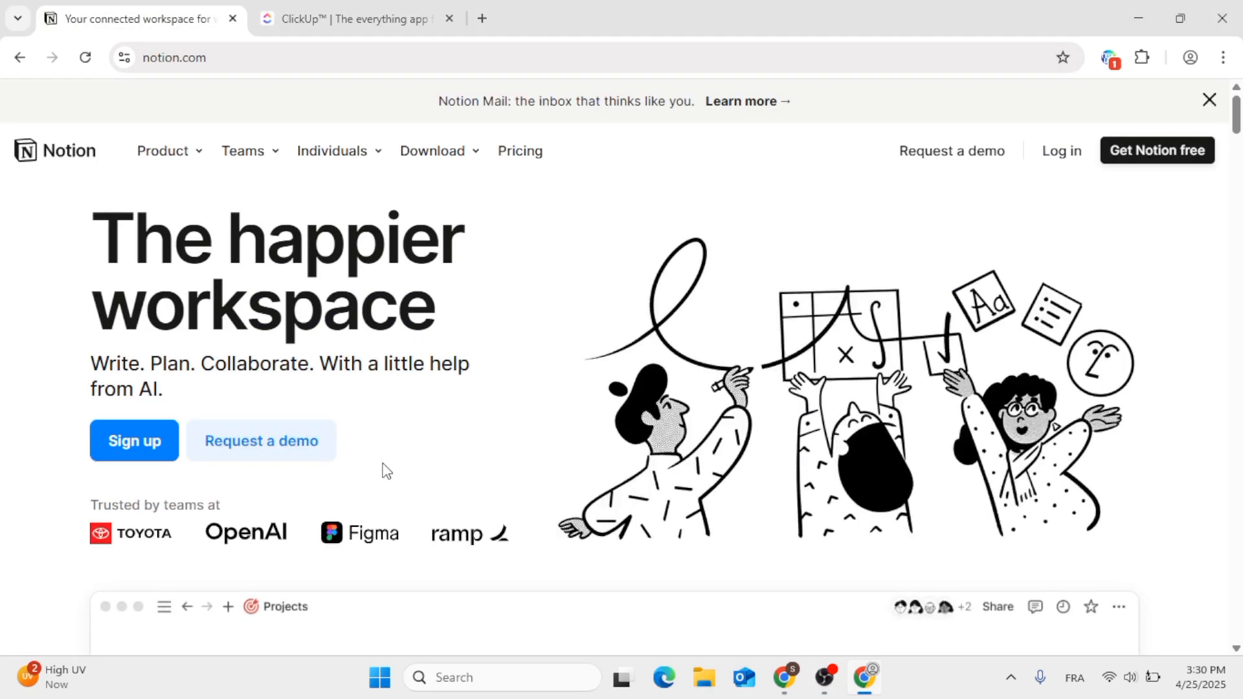
{"action": "left_click", "coordinate": [133, 441]}
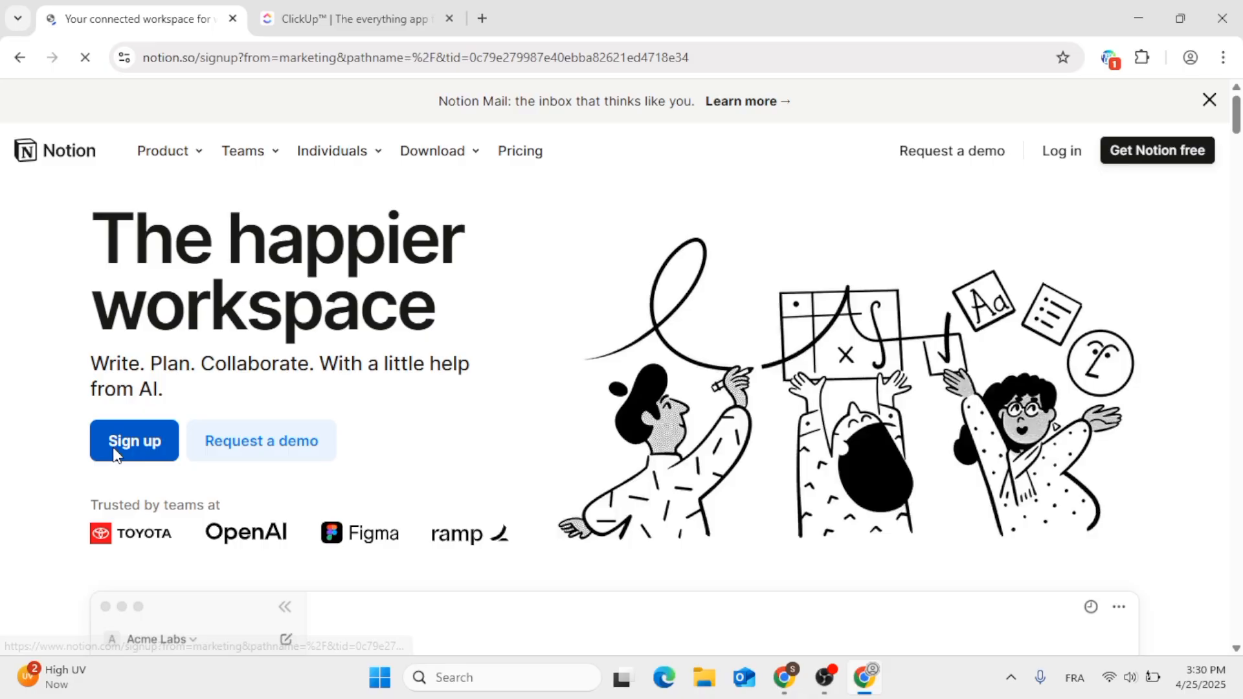
{"action": "left_click", "coordinate": [134, 441]}
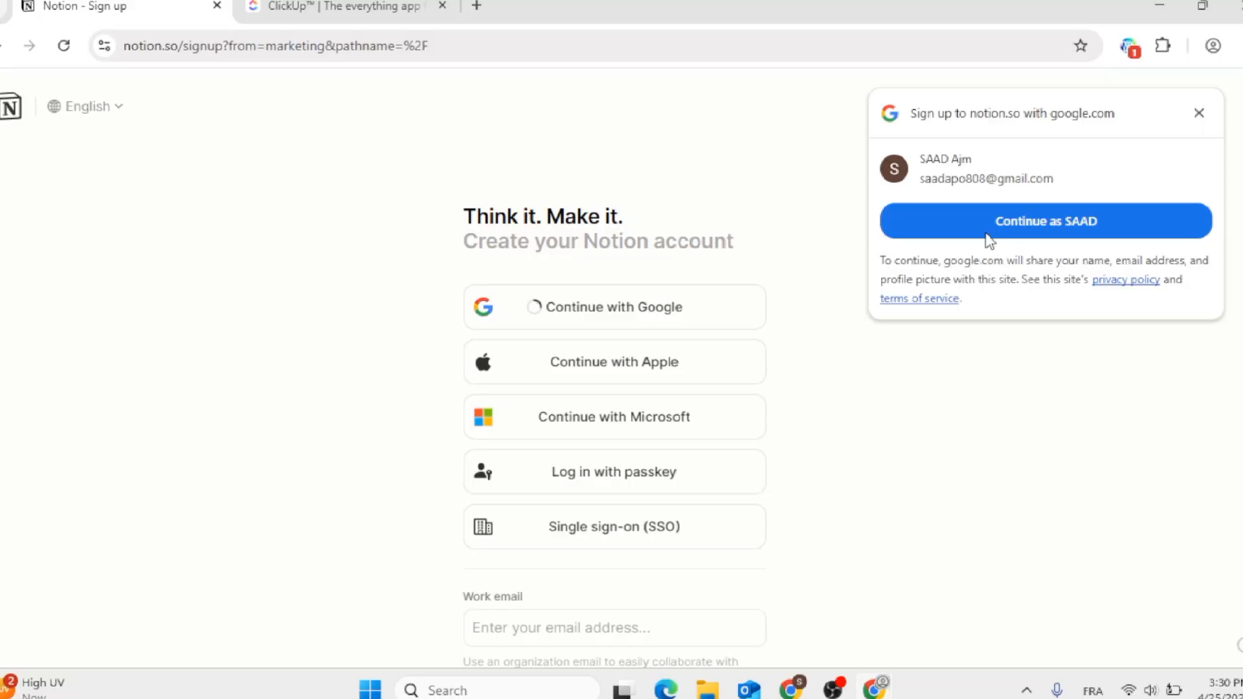
{"action": "left_click", "coordinate": [1045, 221]}
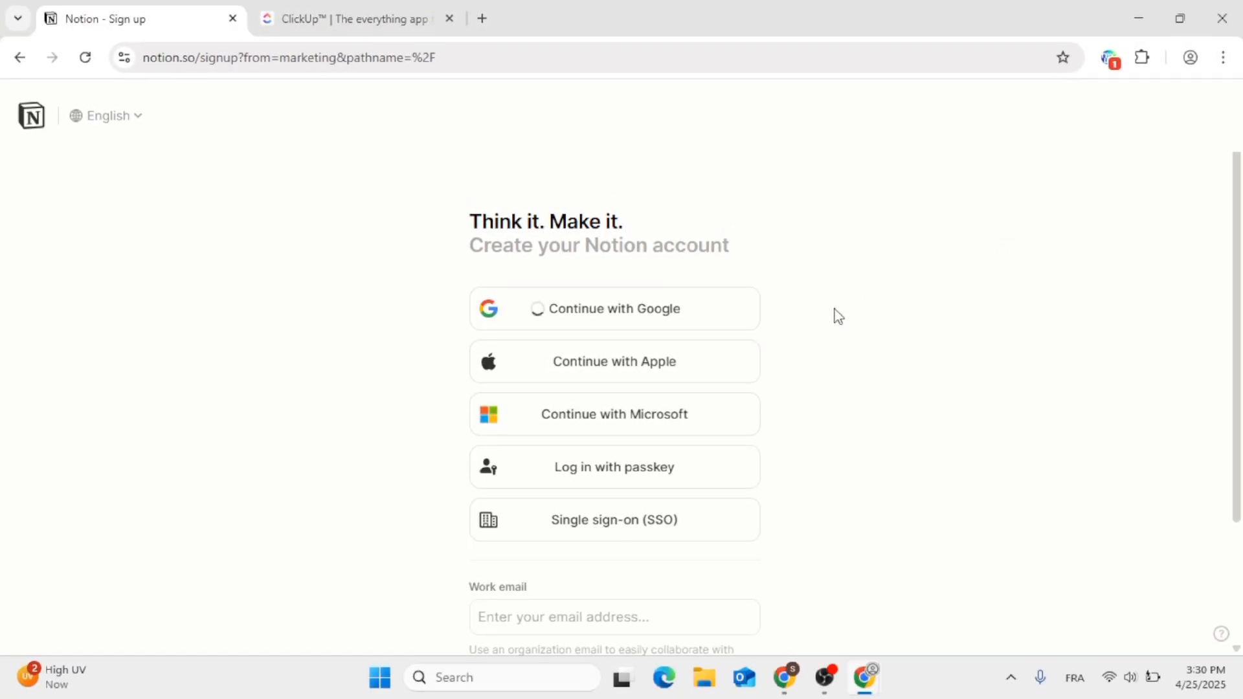
{"action": "left_click", "coordinate": [613, 308]}
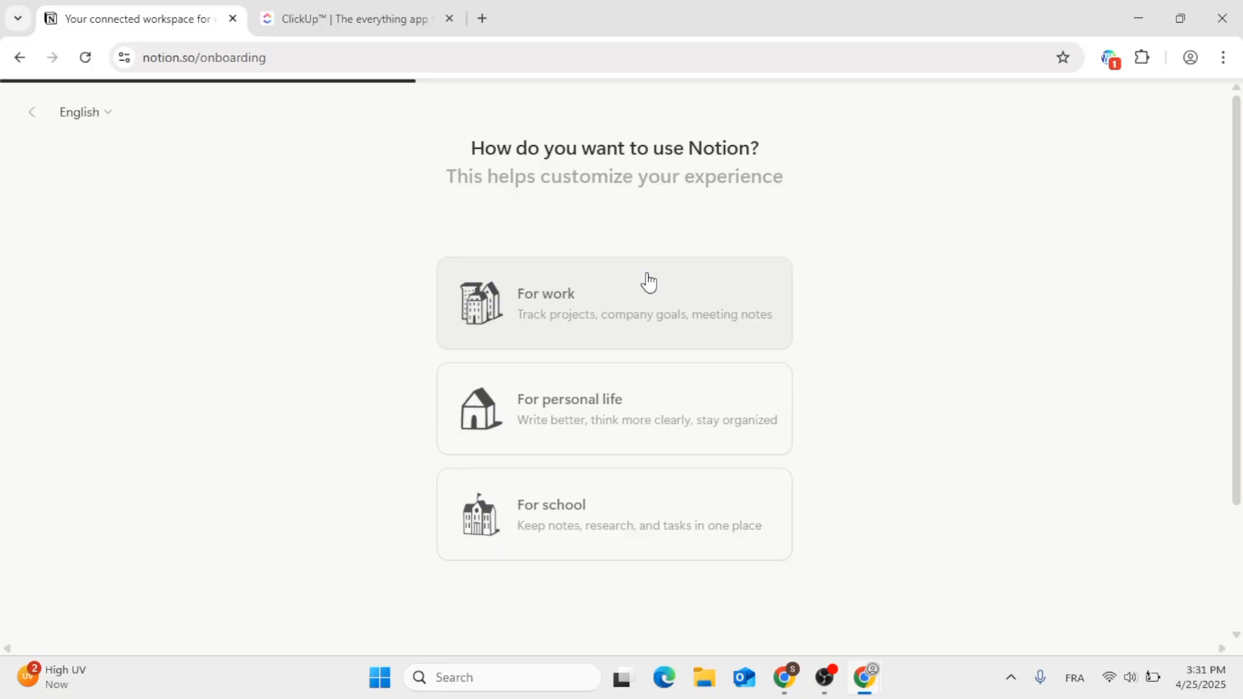
Answer For work and On my own in Notion's onboarding.
{"action": "left_click", "coordinate": [614, 303]}
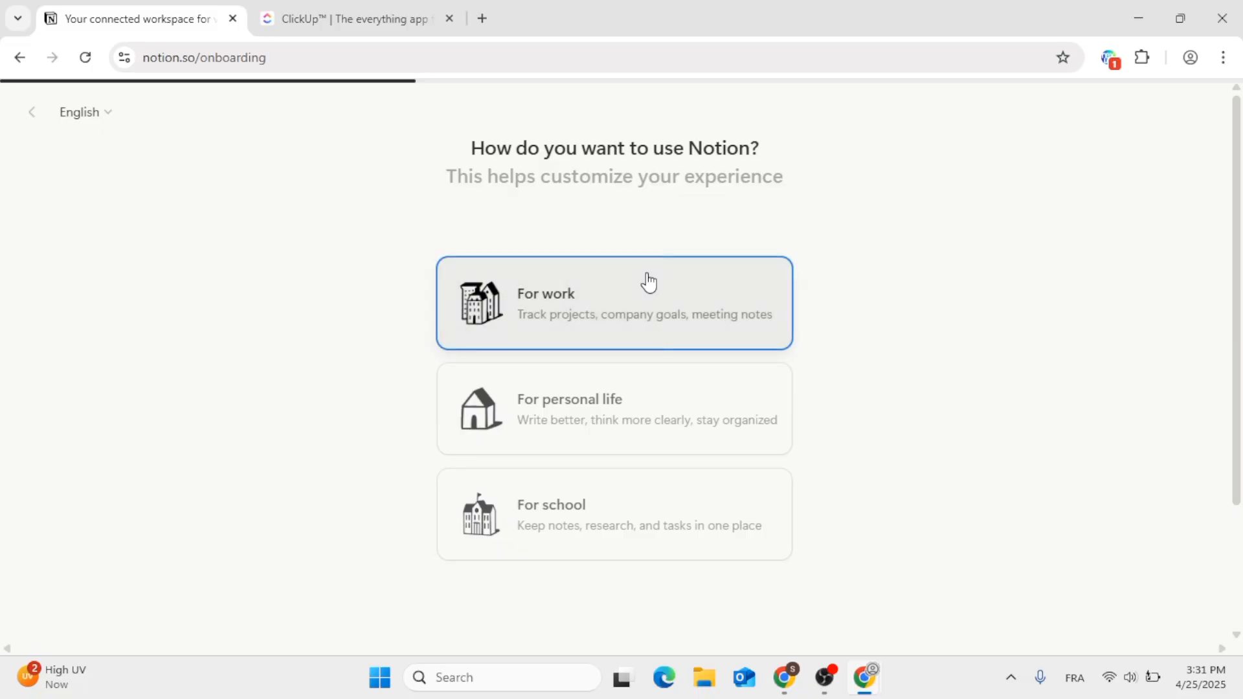
{"action": "left_click", "coordinate": [613, 302]}
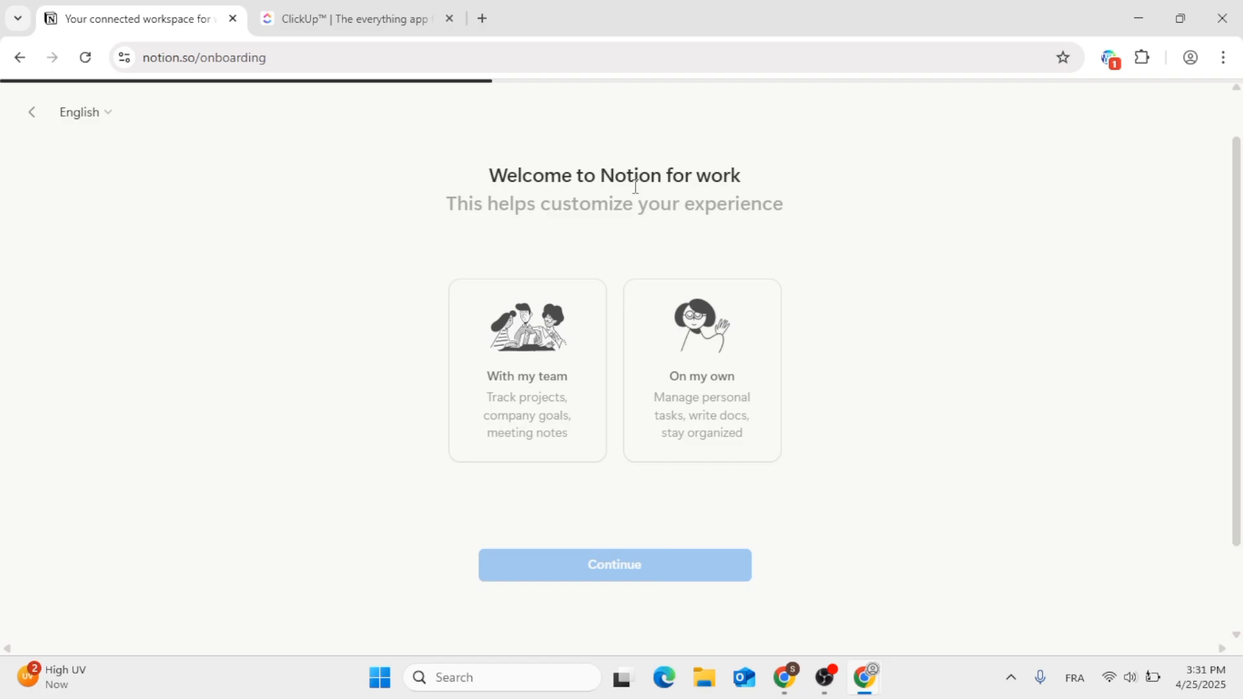
{"action": "mouse_move", "coordinate": [673, 278]}
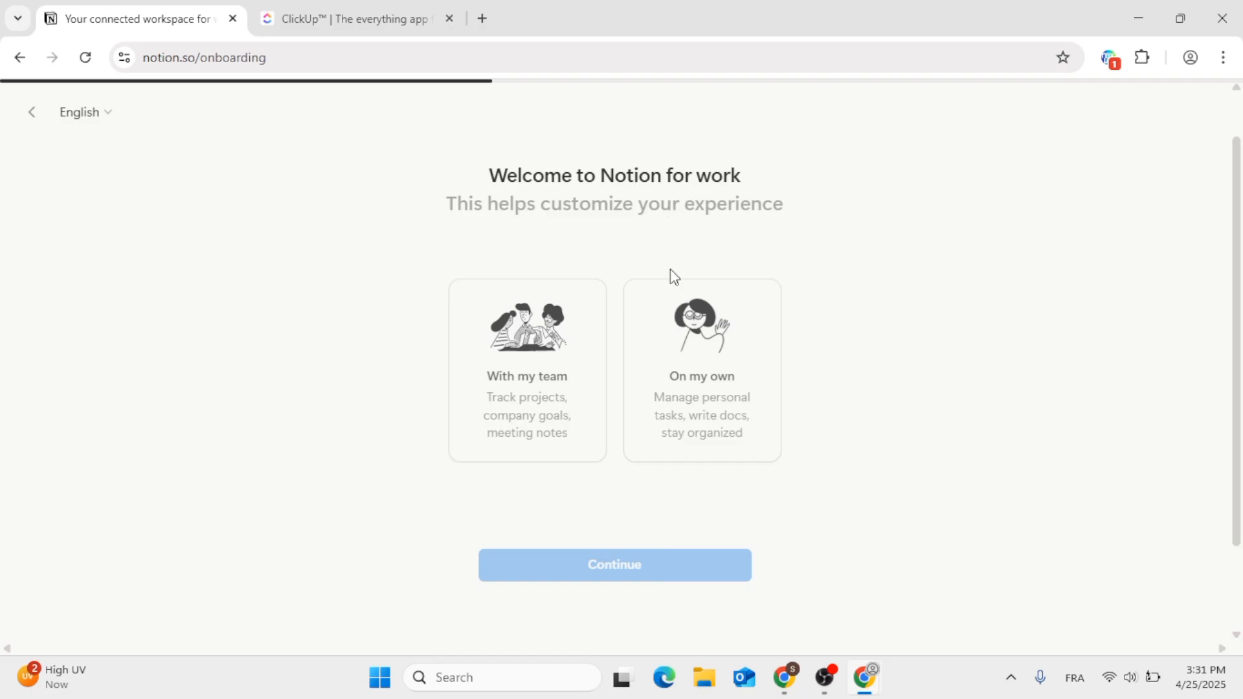
{"action": "left_click", "coordinate": [700, 370]}
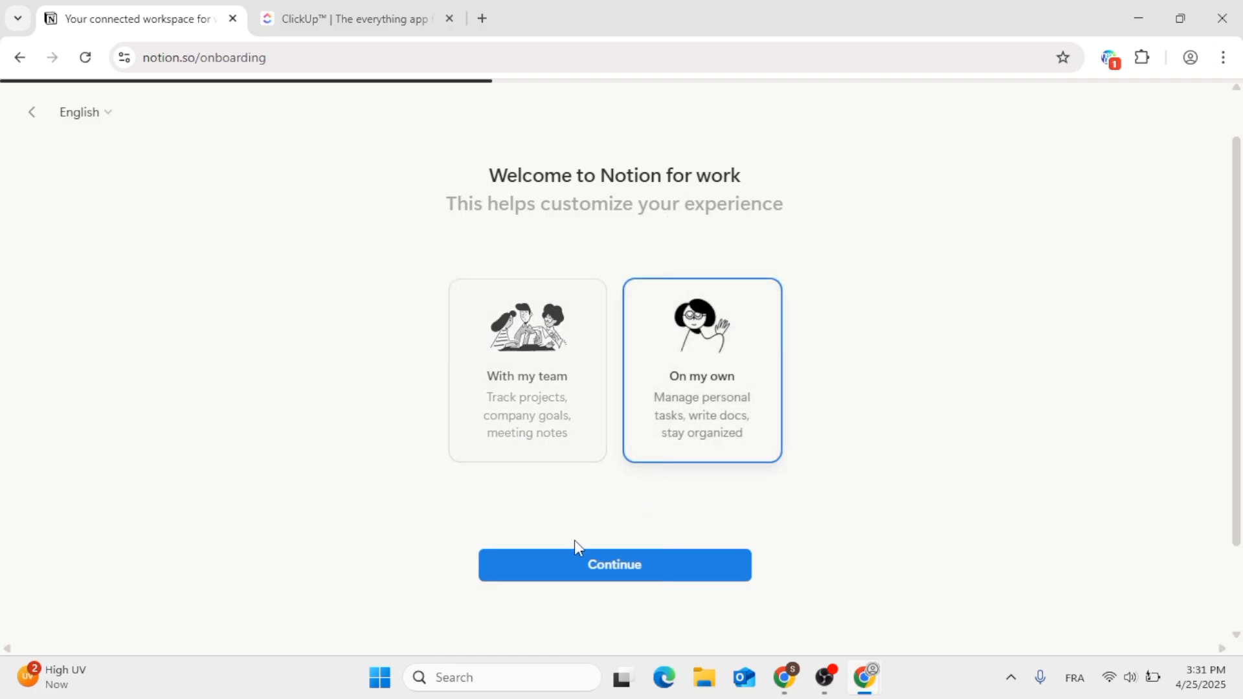
{"action": "left_click", "coordinate": [614, 564]}
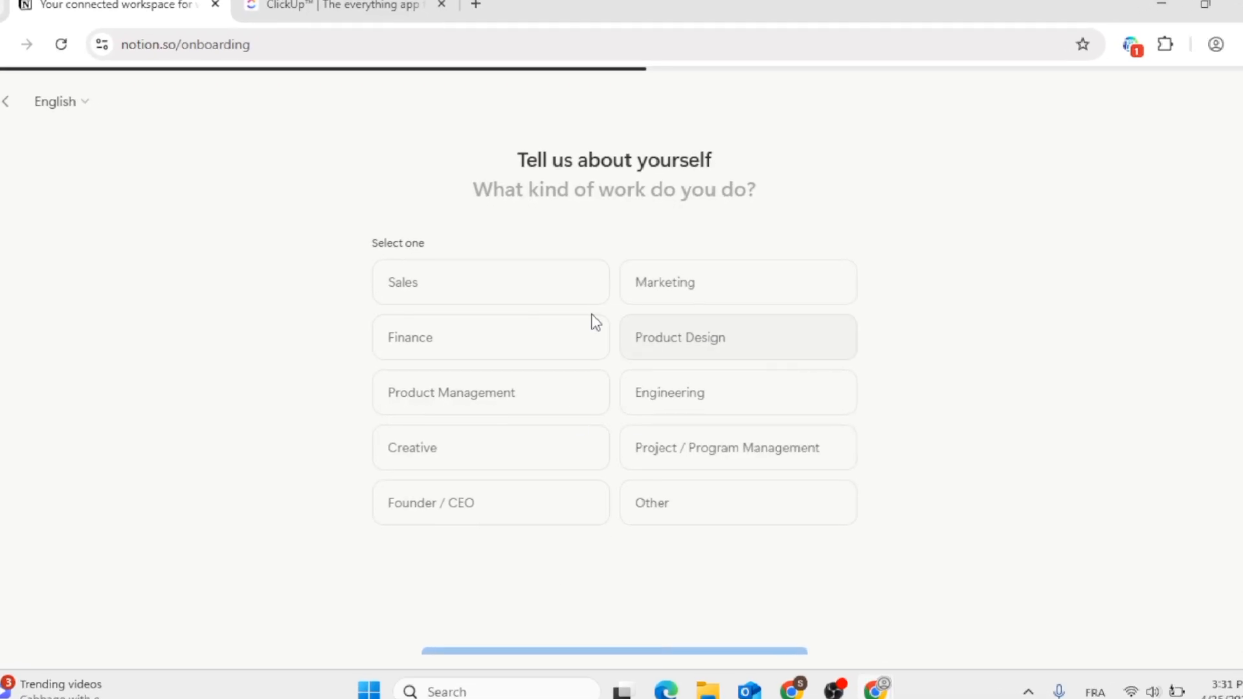
Choose Founder / CEO, Solo-preneur / Freelancer role, and company size 1-10.
{"action": "left_click", "coordinate": [489, 282]}
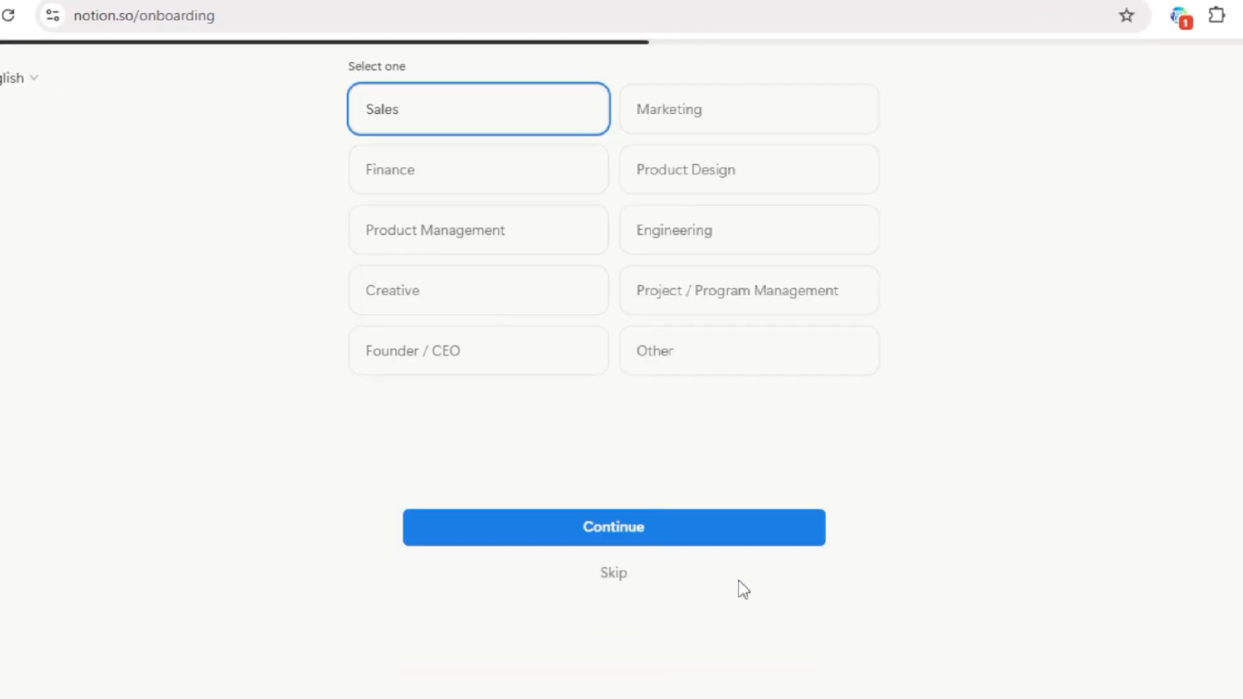
{"action": "left_click", "coordinate": [477, 350]}
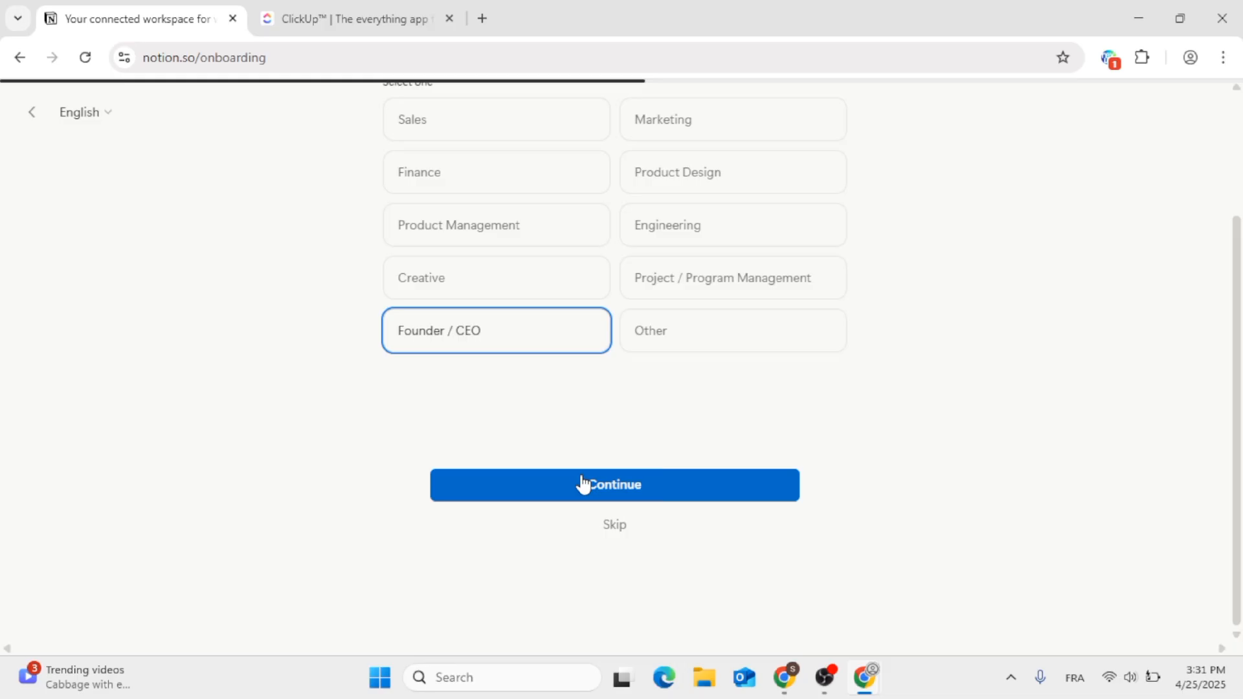
{"action": "left_click", "coordinate": [613, 484]}
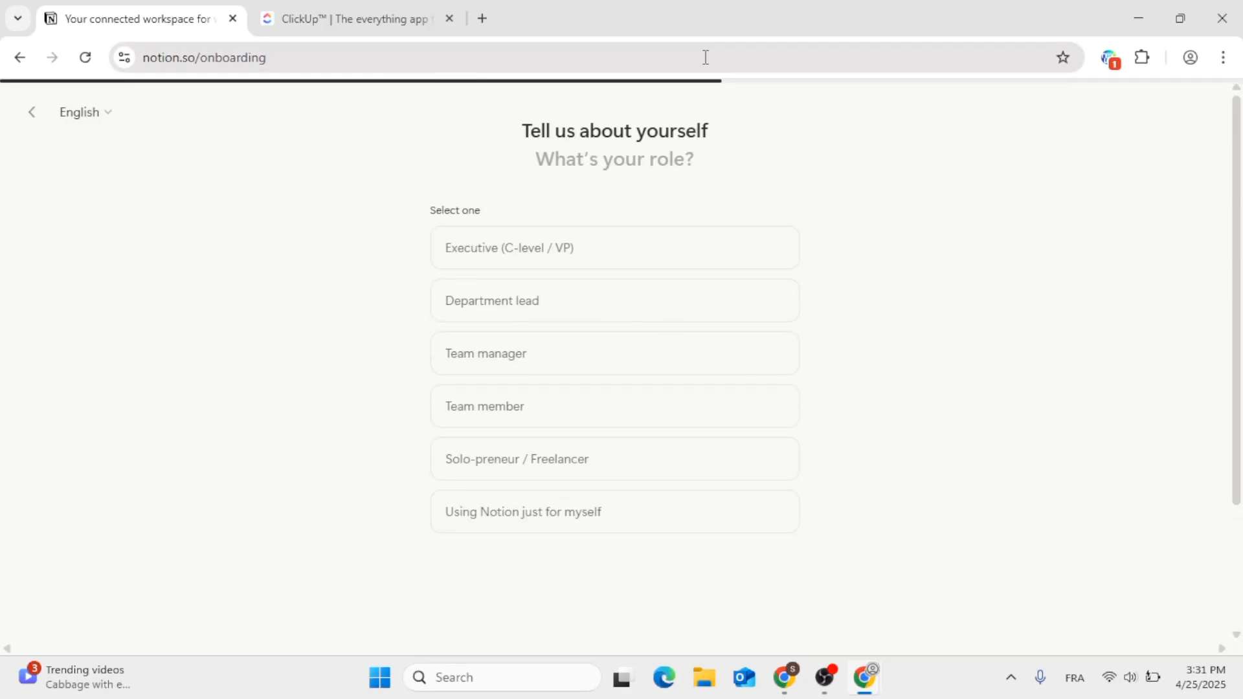
{"action": "mouse_move", "coordinate": [523, 416]}
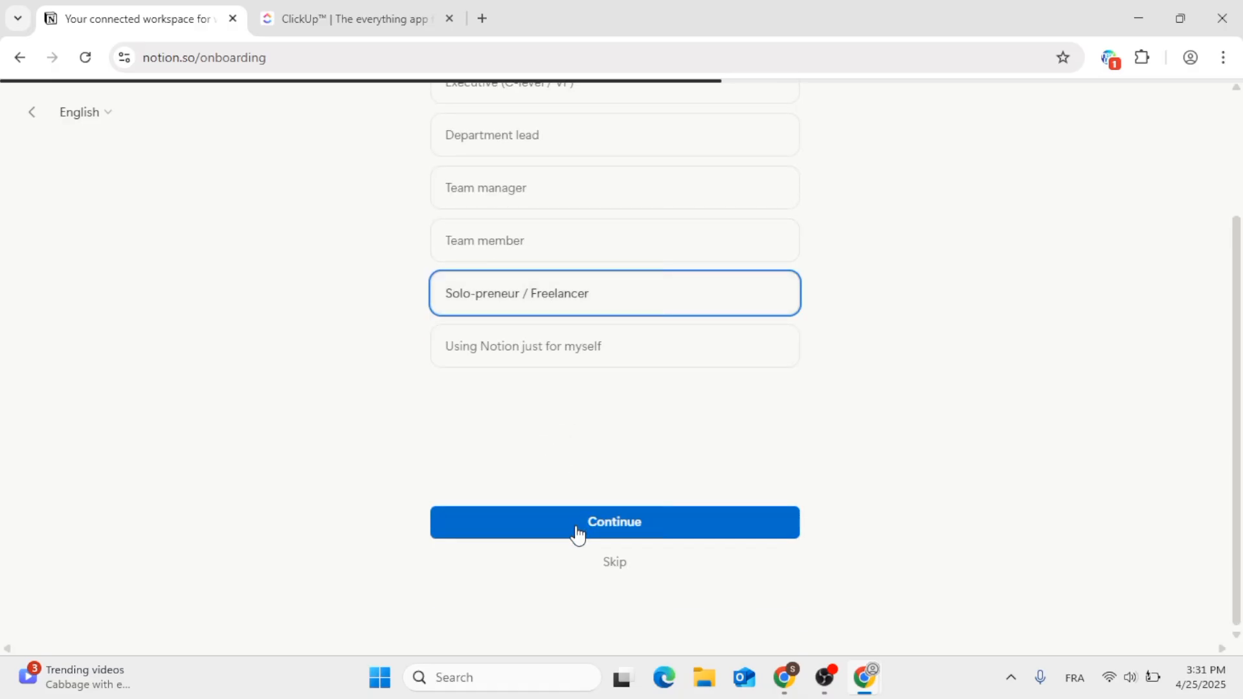
{"action": "left_click", "coordinate": [614, 521]}
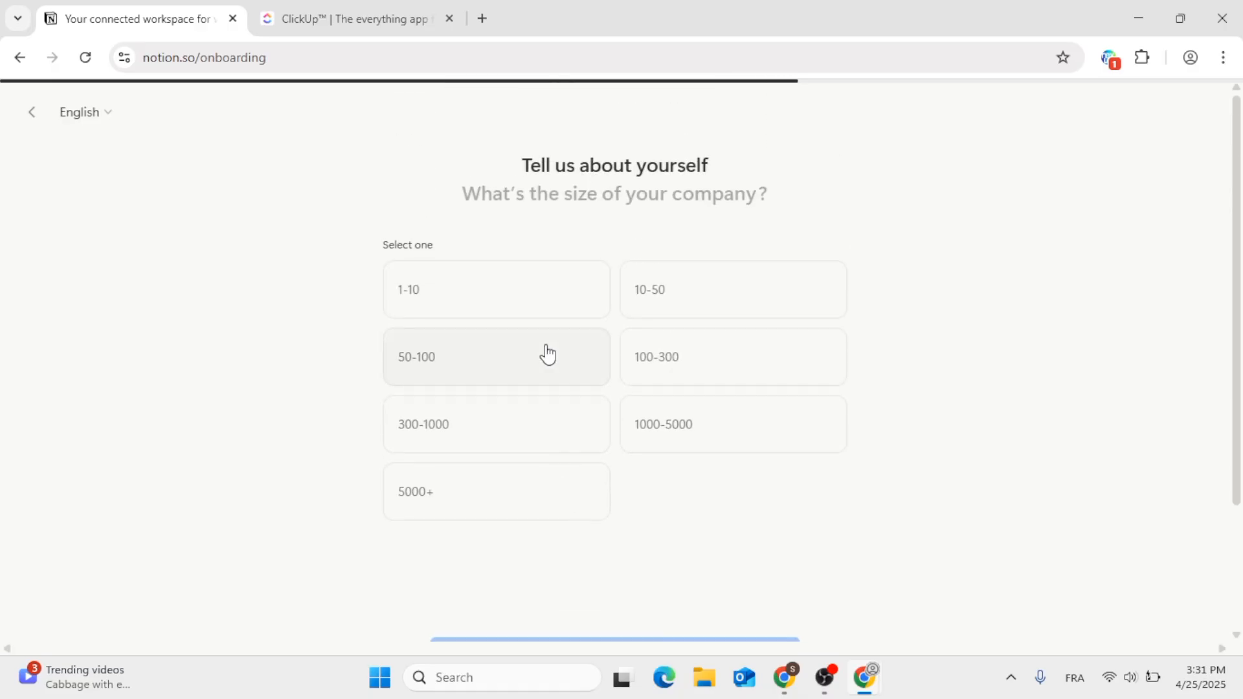
{"action": "left_click", "coordinate": [495, 289]}
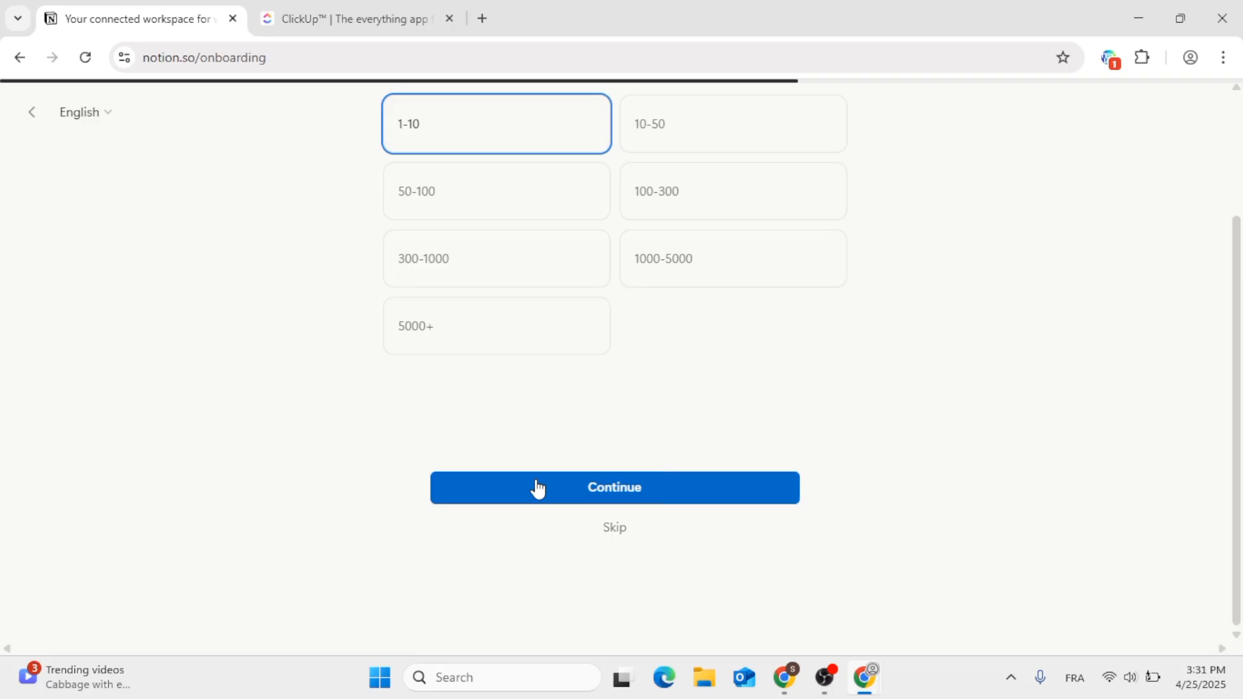
Submit company size and select all six templates, Fundraising Tracker through Meeting Notes.
{"action": "left_click", "coordinate": [613, 488]}
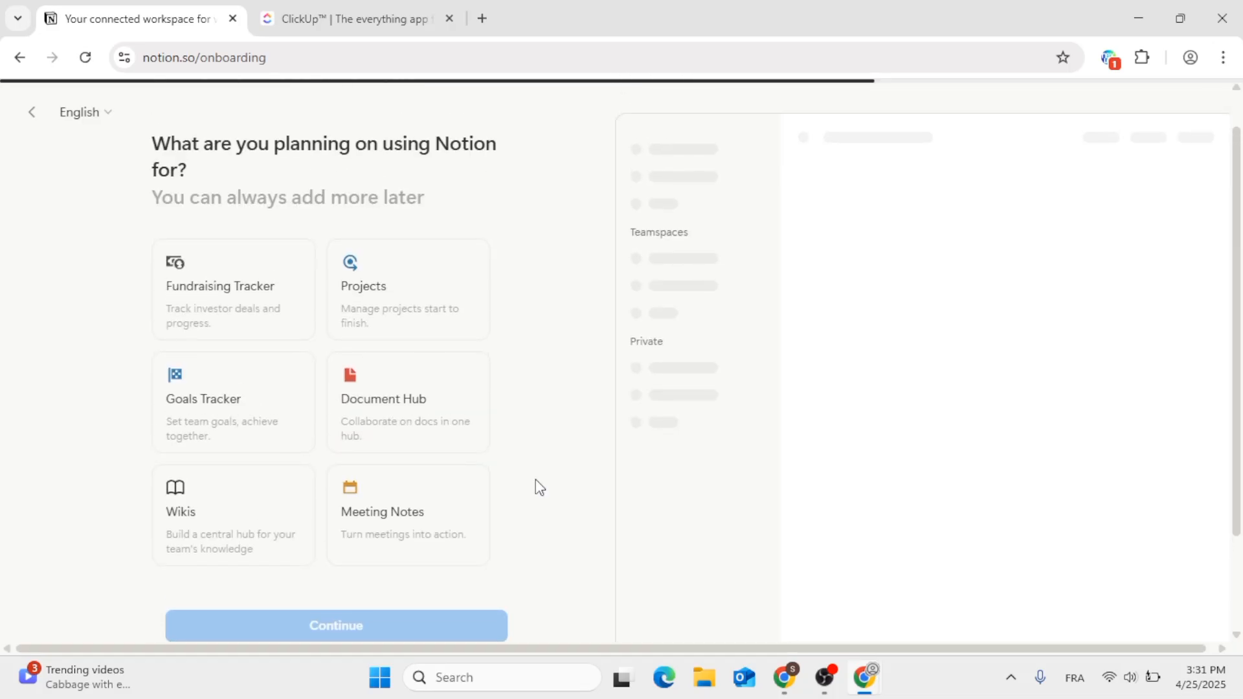
{"action": "scroll", "scroll_direction": "down", "scroll_amount": 3}
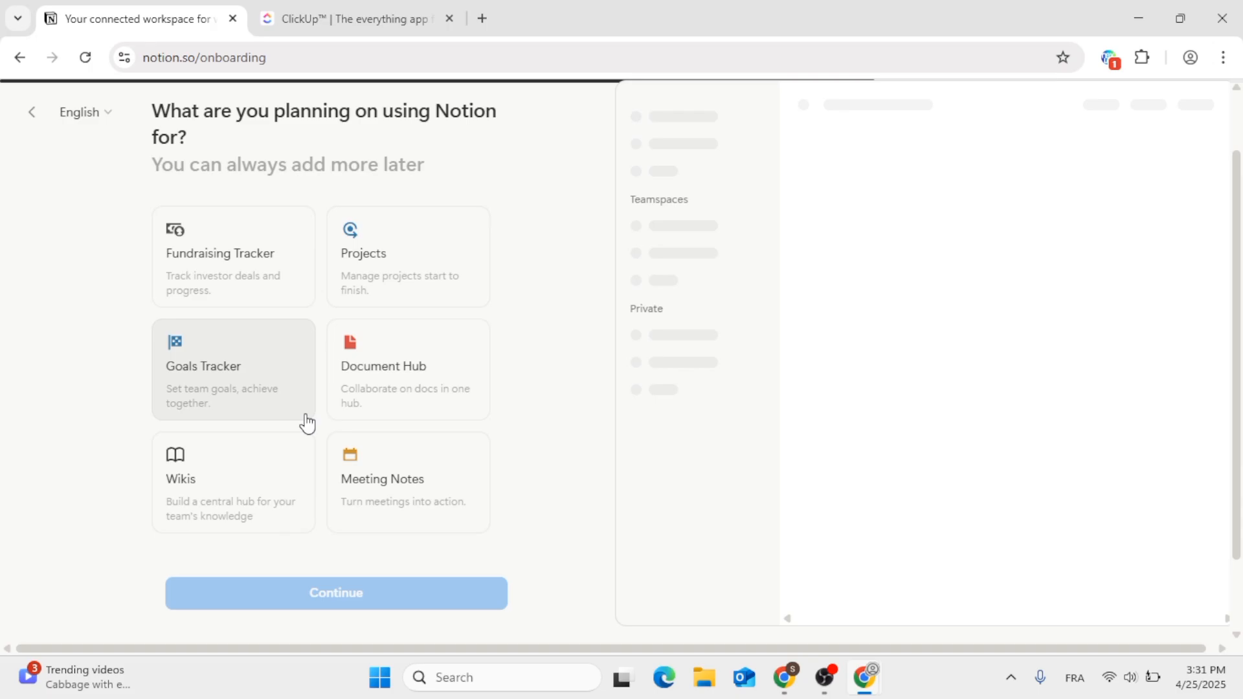
{"action": "left_click", "coordinate": [407, 368]}
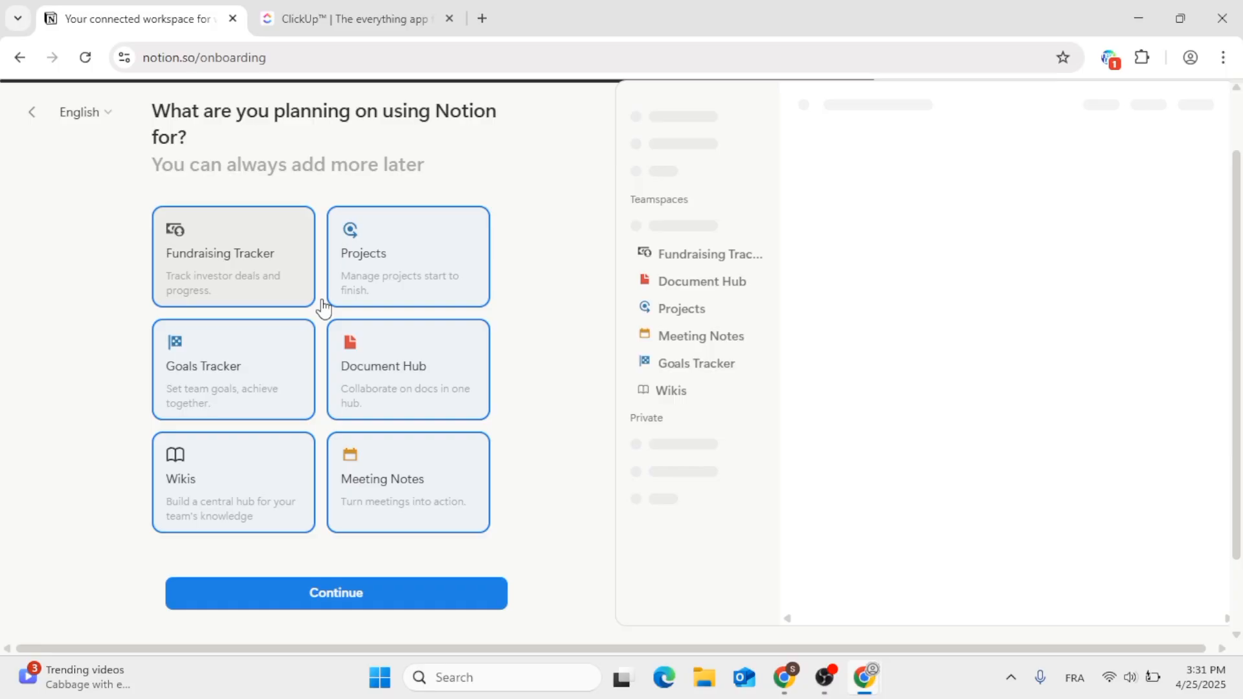
{"action": "left_click", "coordinate": [335, 593]}
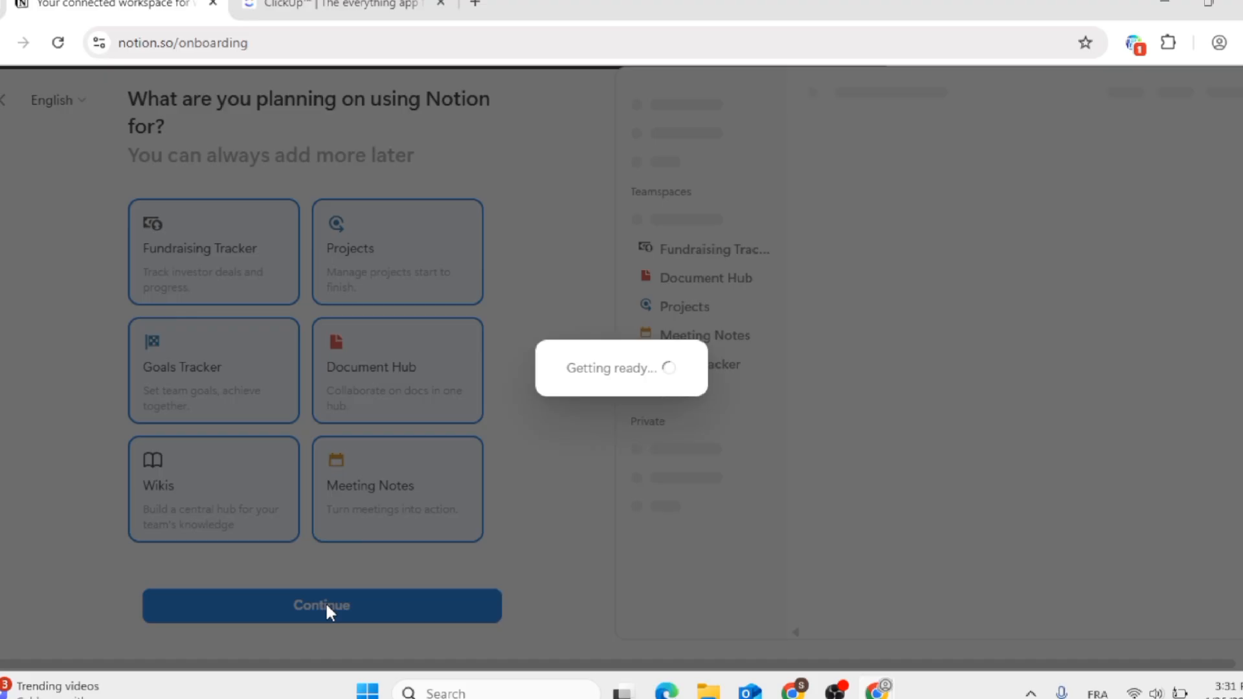
Submit the chosen templates and continue under Notion's Free plan.
{"action": "left_click", "coordinate": [321, 606]}
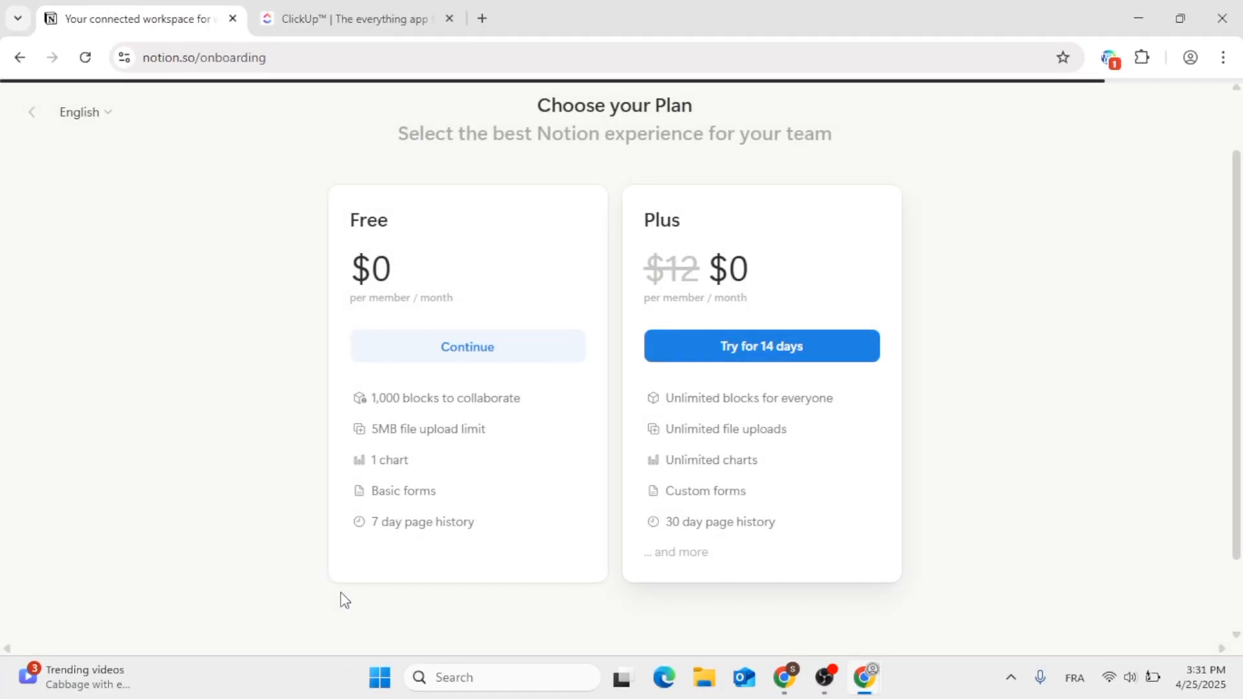
{"action": "mouse_move", "coordinate": [850, 413]}
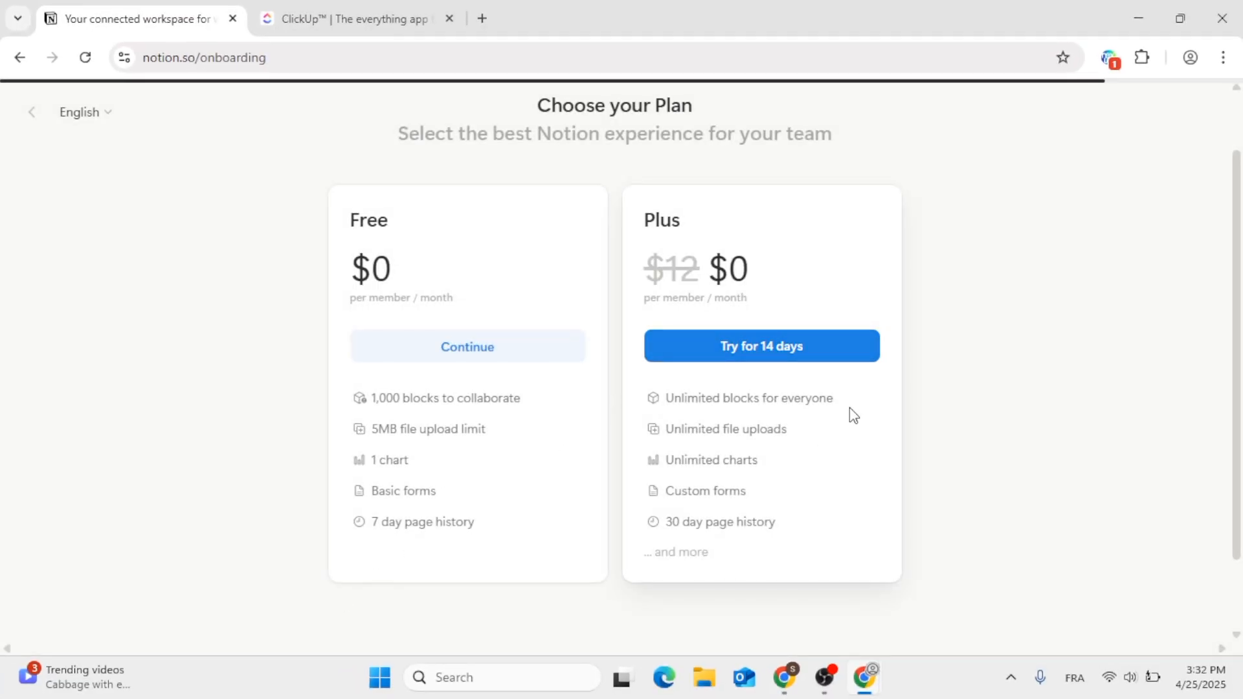
{"action": "mouse_move", "coordinate": [512, 374]}
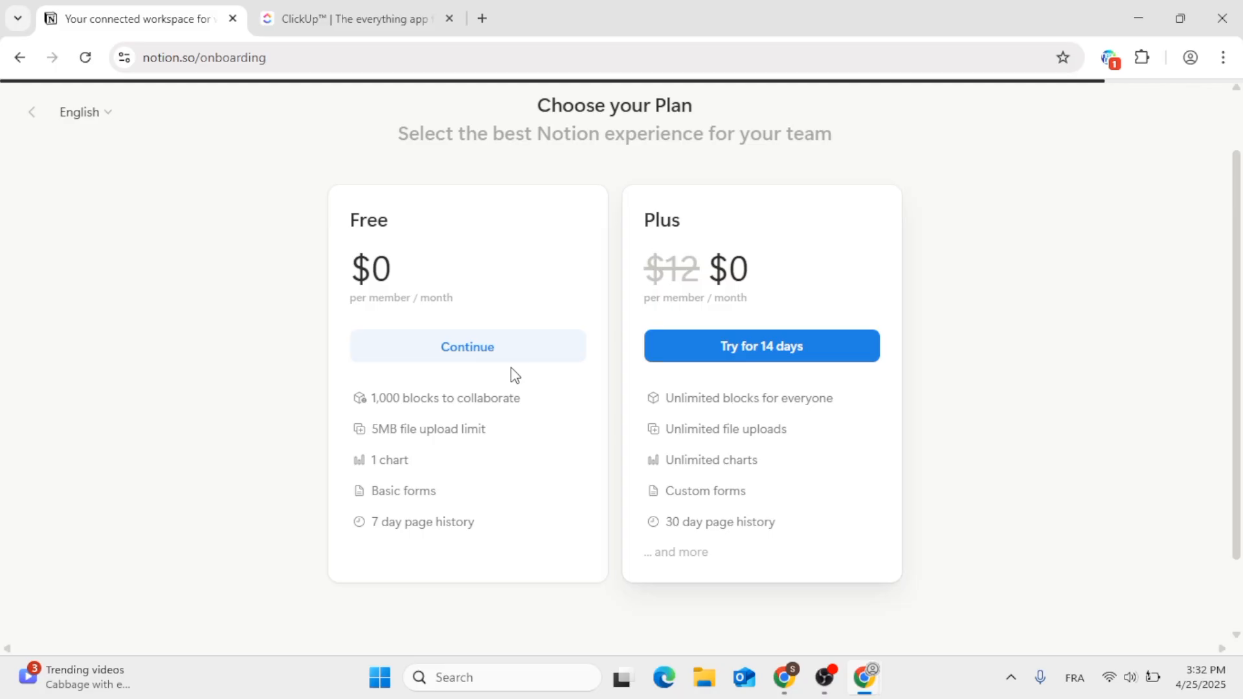
{"action": "mouse_move", "coordinate": [544, 293]}
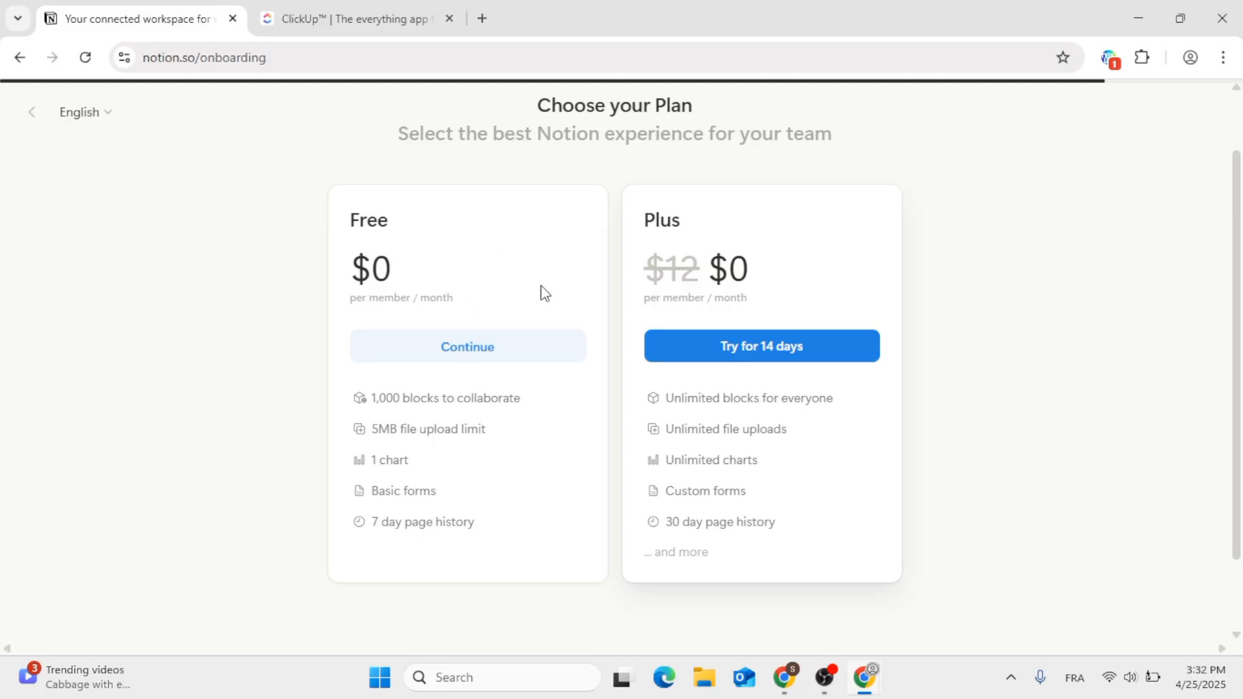
{"action": "scroll", "scroll_direction": "down", "scroll_amount": 3}
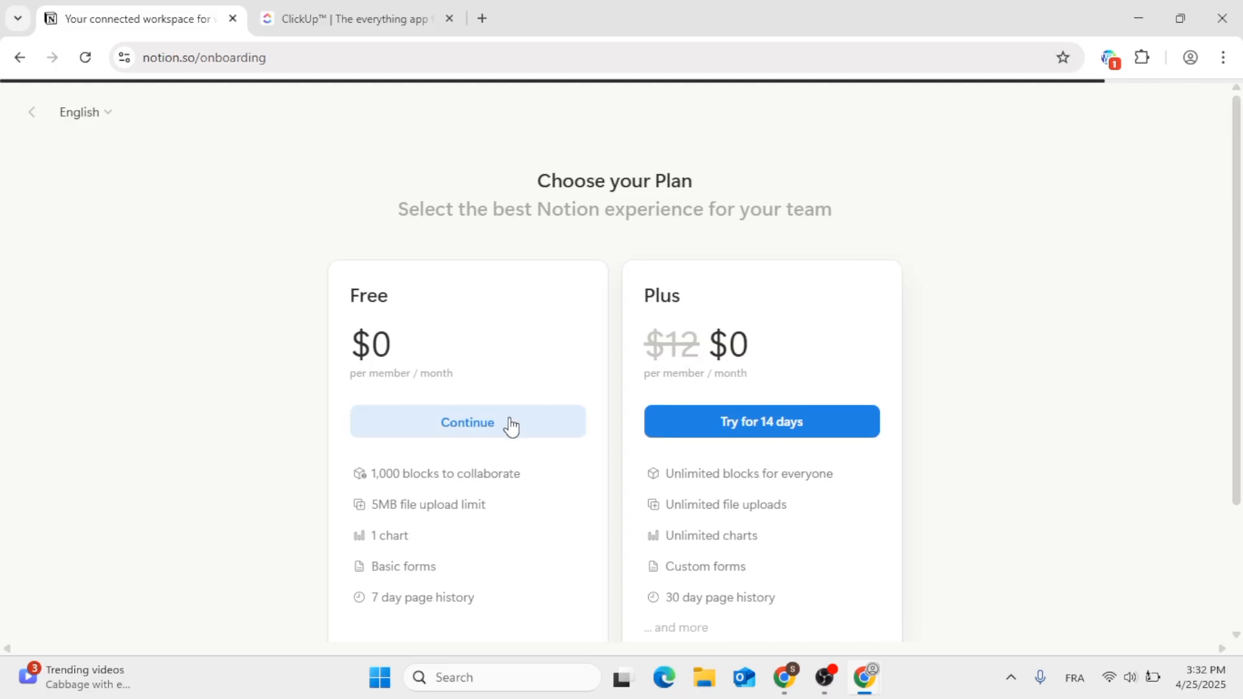
{"action": "left_click", "coordinate": [466, 422]}
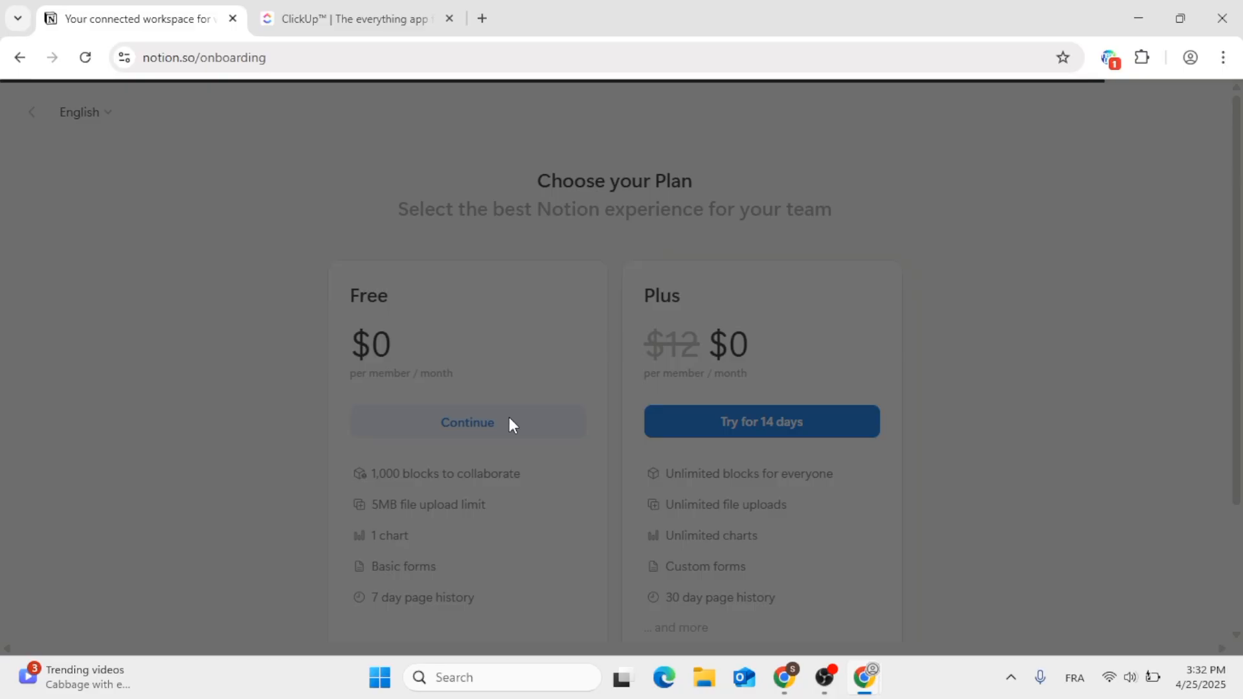
{"action": "left_click", "coordinate": [466, 421]}
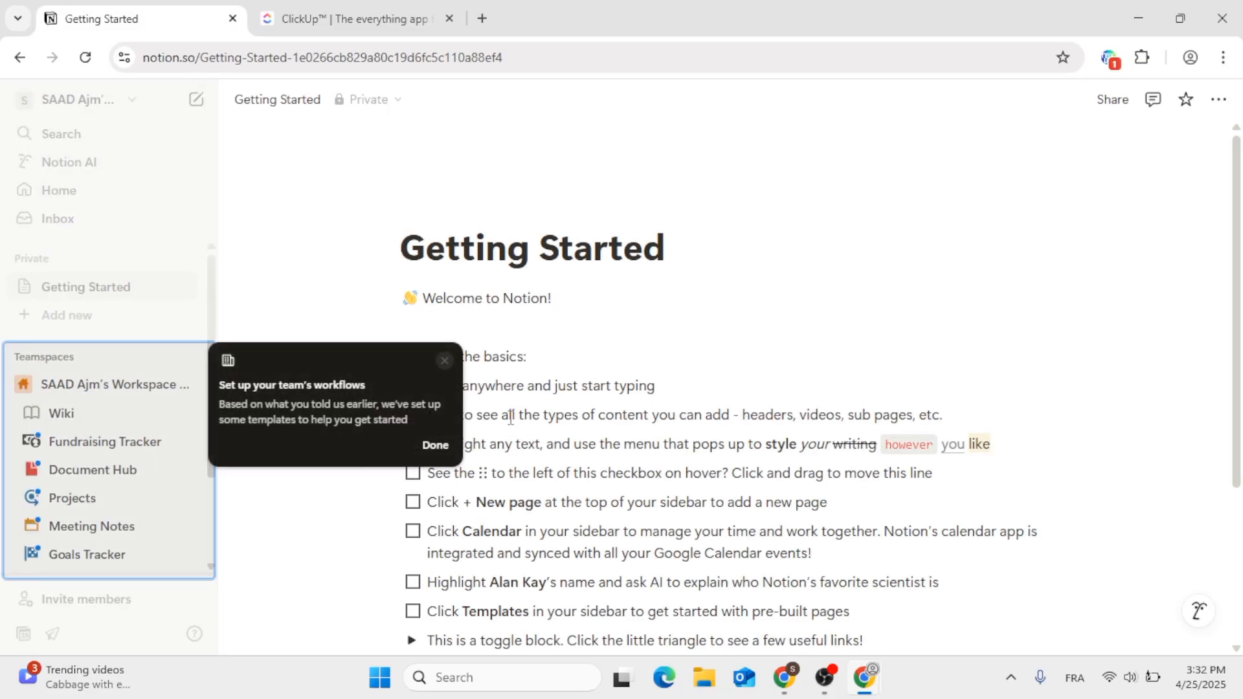
Dismiss the templates tip, tick the checklist items, then expand and collapse the links toggle.
{"action": "left_click", "coordinate": [434, 445]}
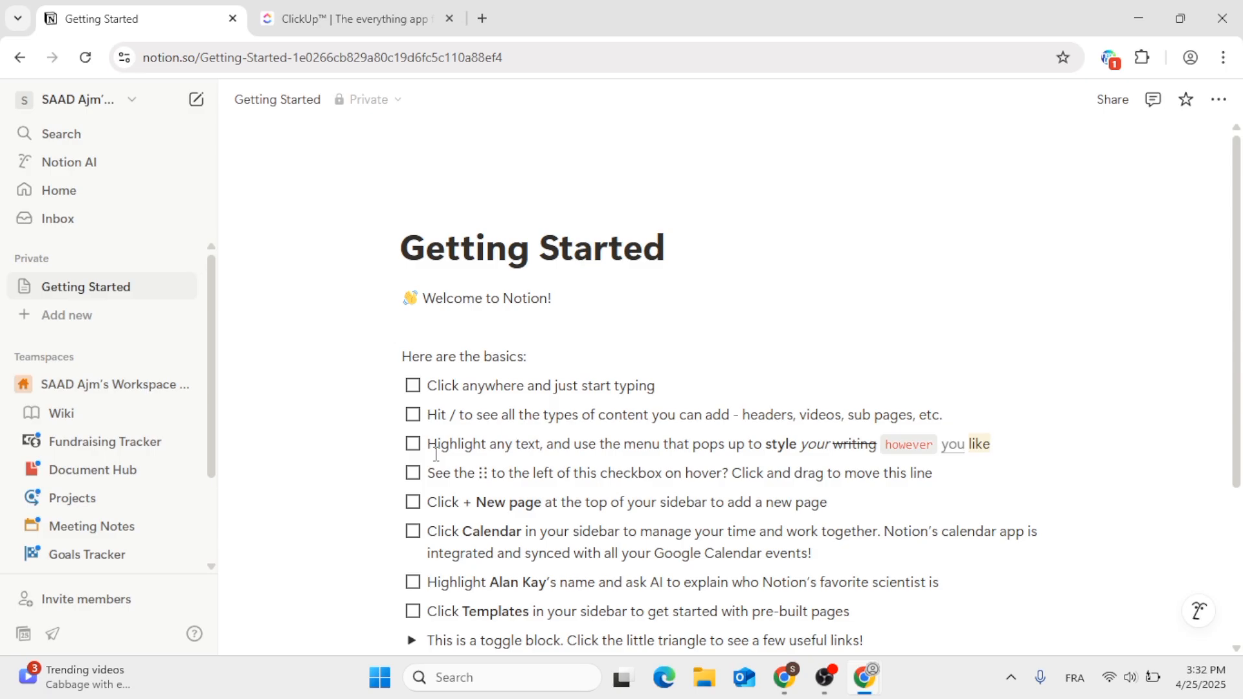
{"action": "scroll", "scroll_direction": "down", "scroll_amount": 3}
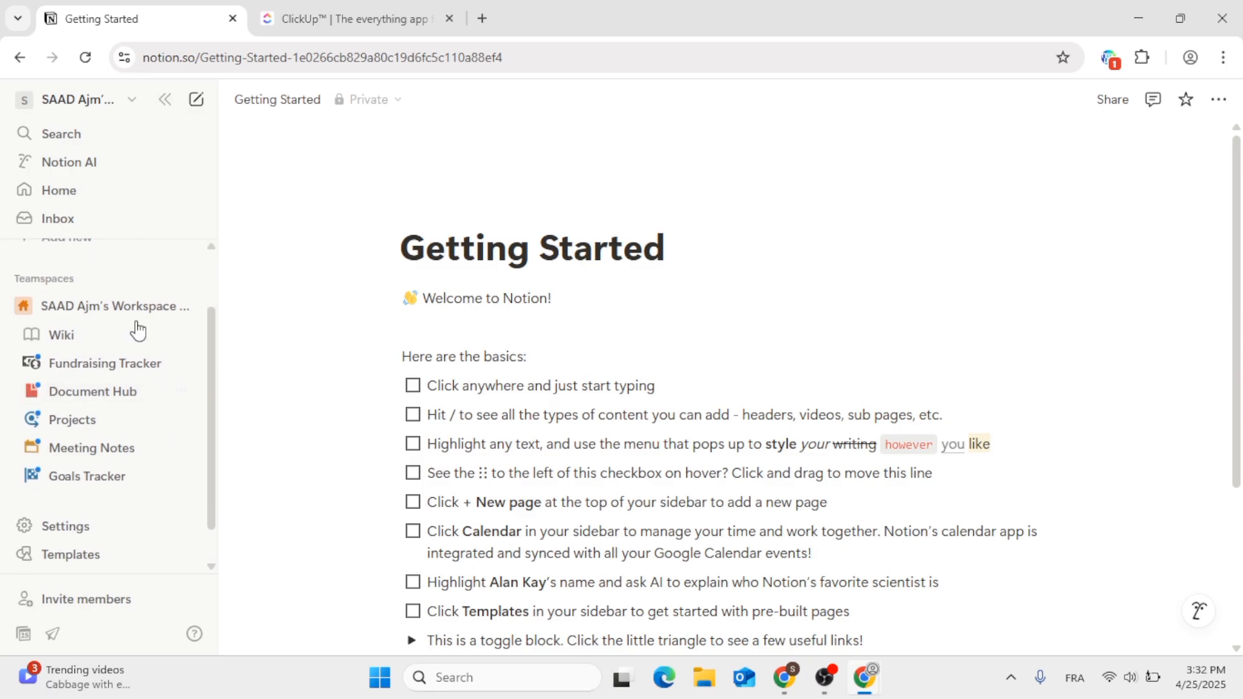
{"action": "mouse_move", "coordinate": [468, 414]}
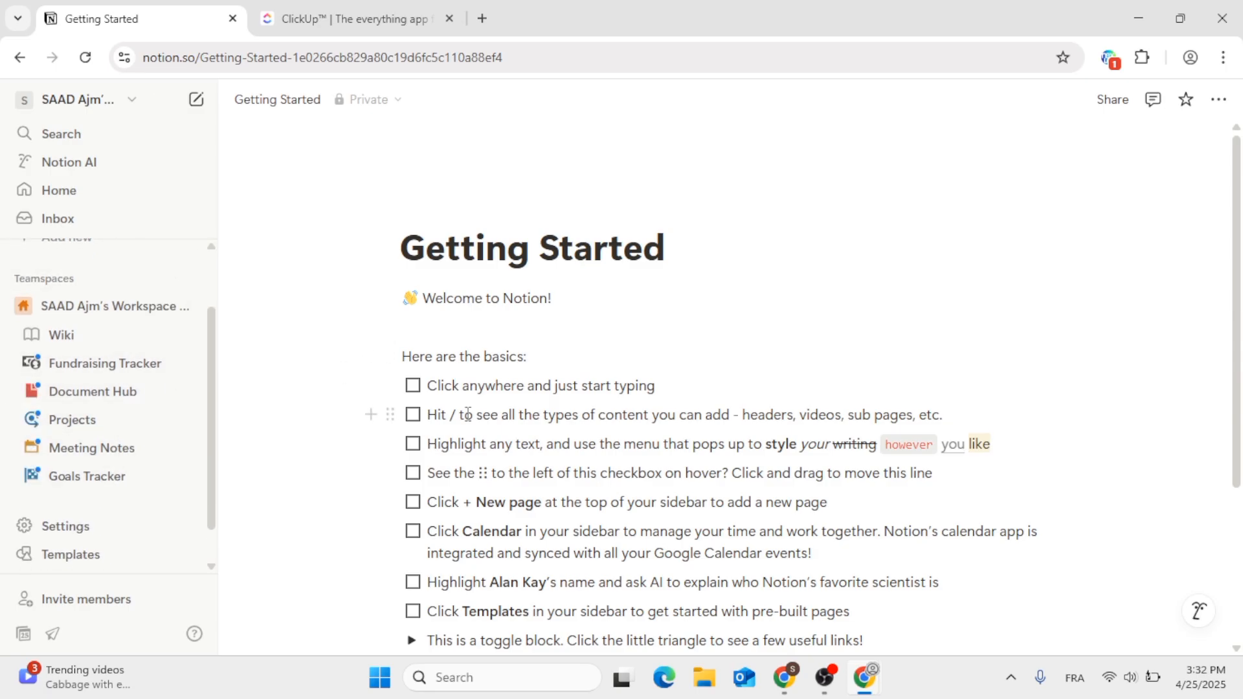
{"action": "left_click", "coordinate": [412, 248]}
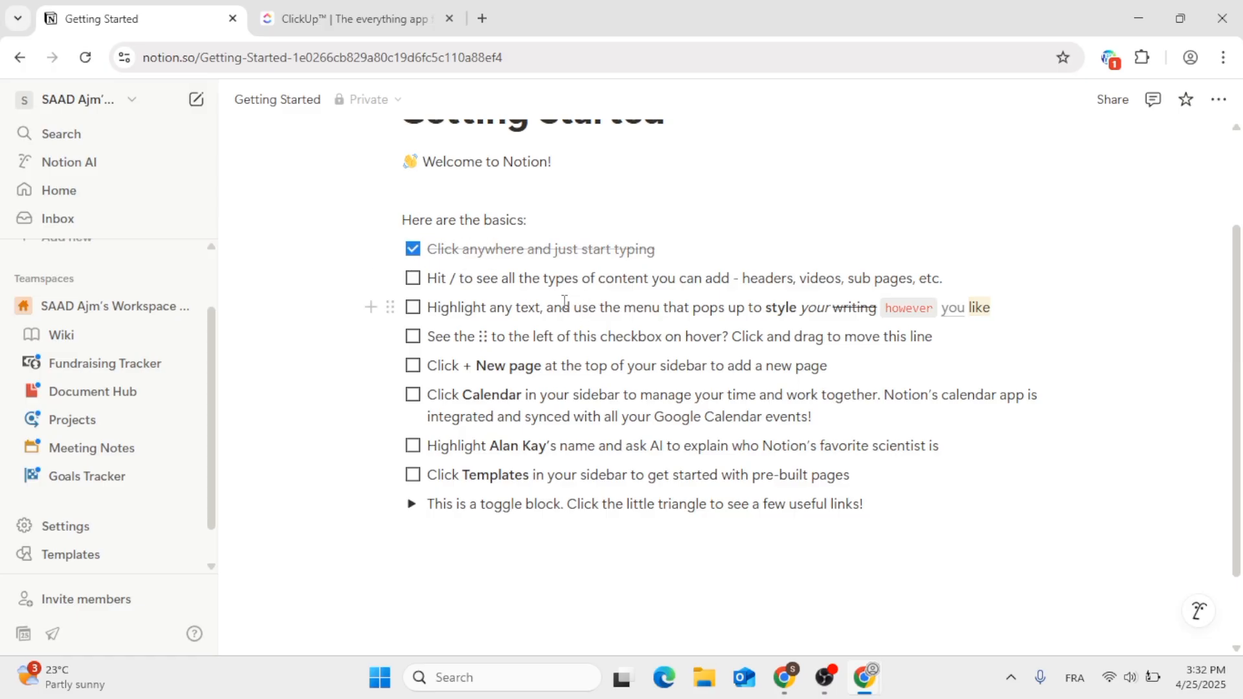
{"action": "mouse_move", "coordinate": [458, 279]}
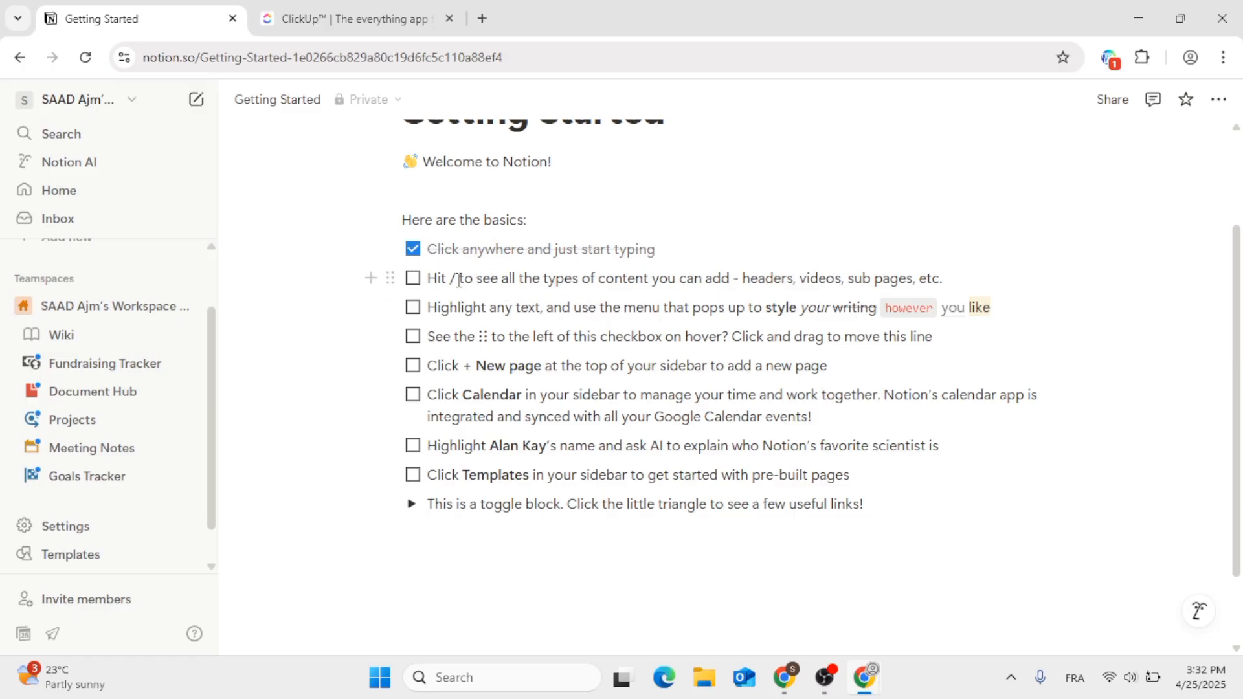
{"action": "scroll", "scroll_direction": "up", "scroll_amount": 3}
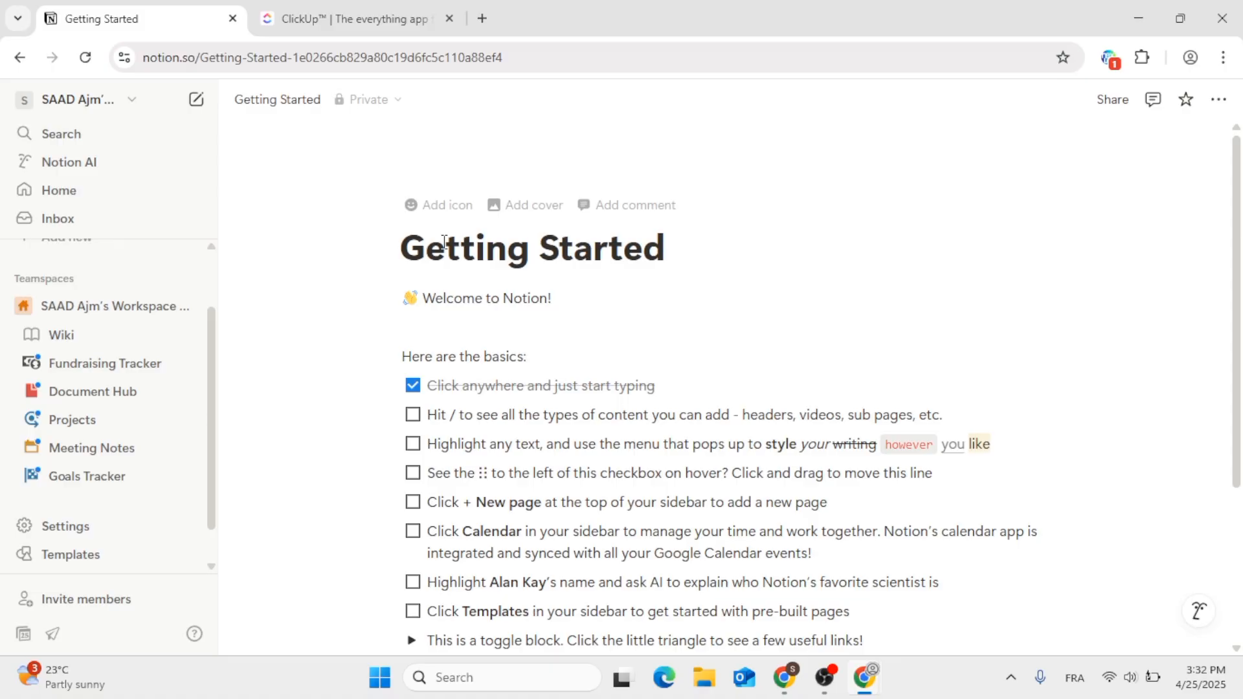
{"action": "scroll", "scroll_direction": "down", "scroll_amount": 3}
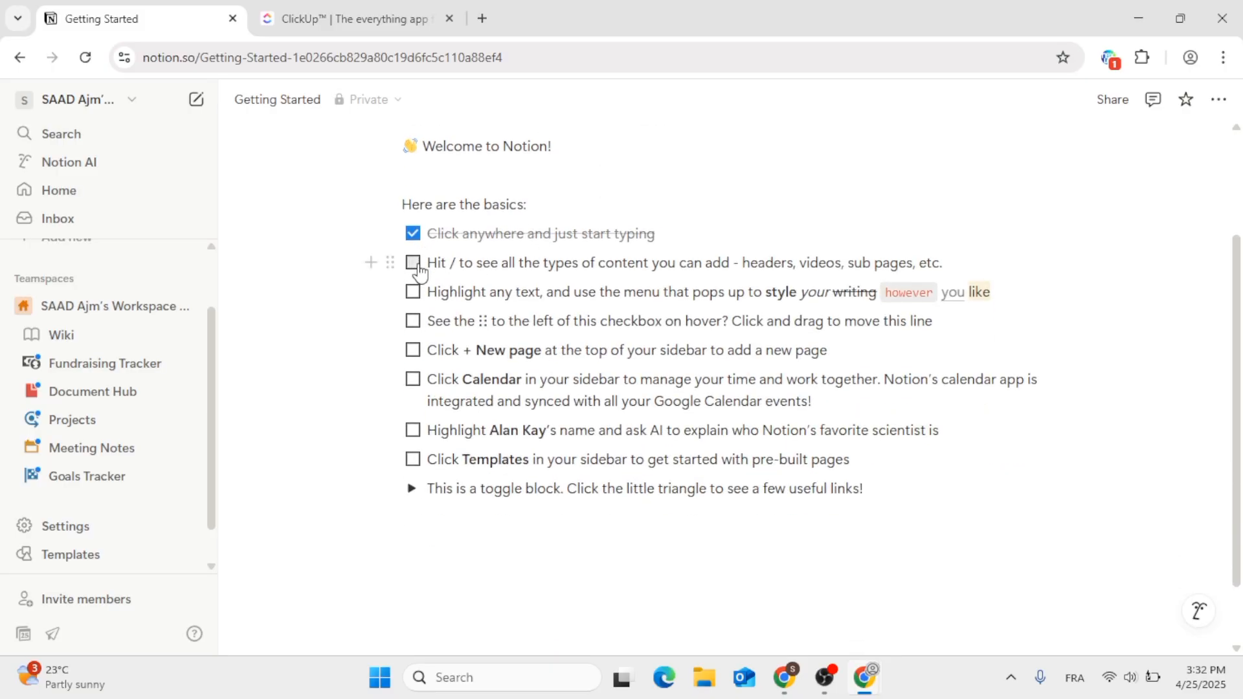
{"action": "left_click", "coordinate": [412, 262]}
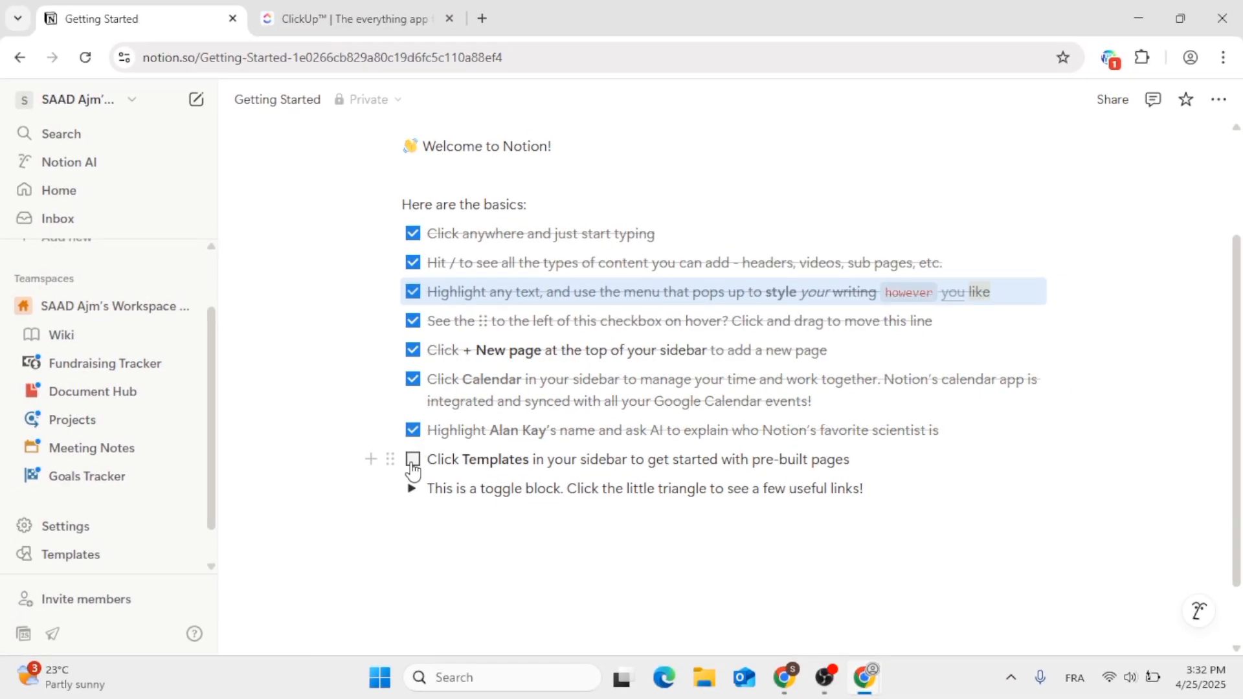
{"action": "left_click", "coordinate": [413, 459]}
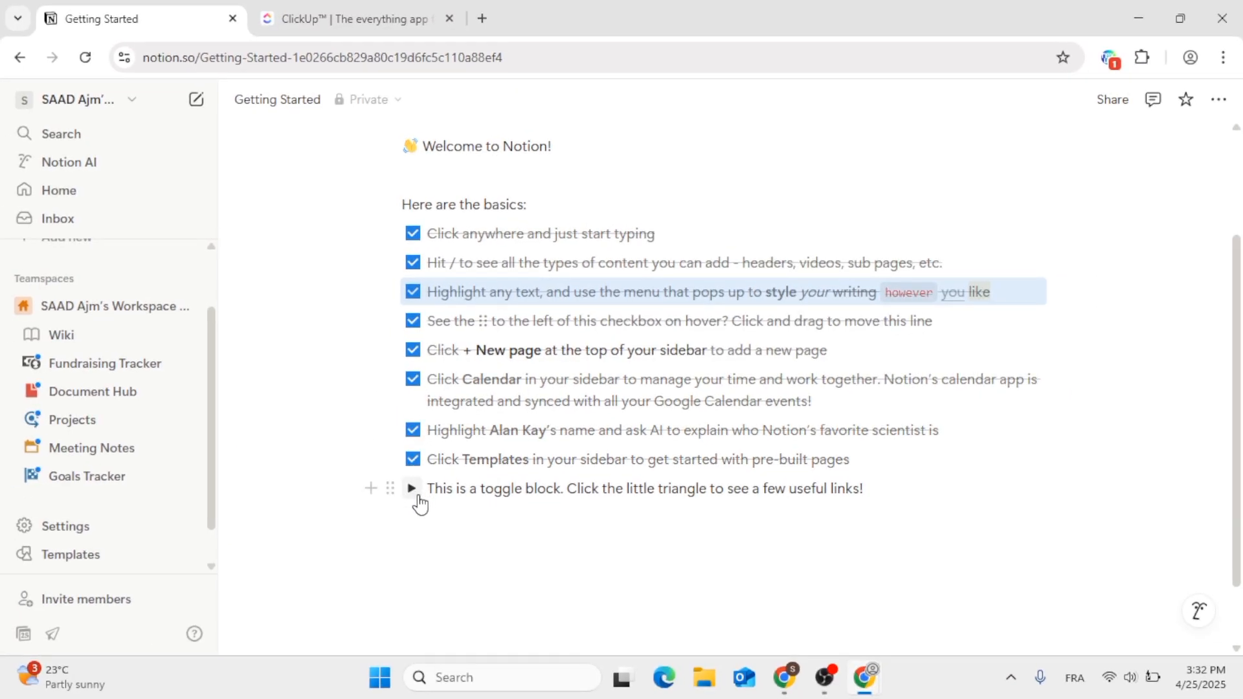
{"action": "mouse_move", "coordinate": [579, 486]}
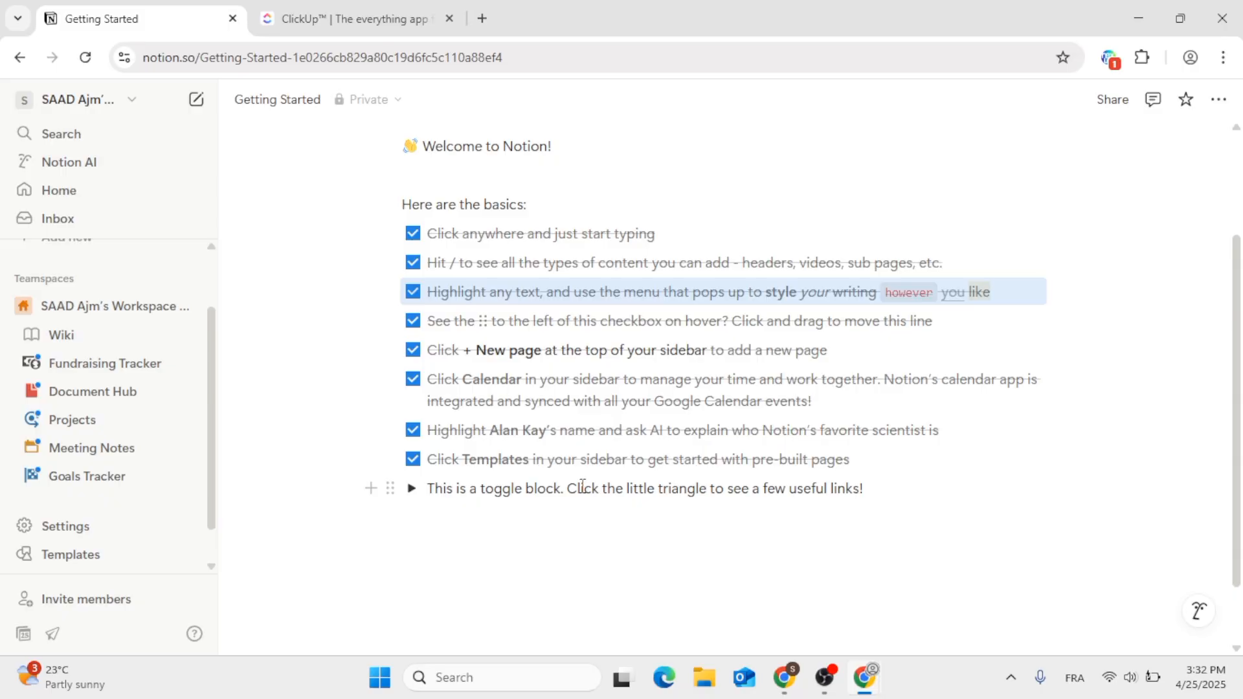
{"action": "left_click", "coordinate": [412, 488]}
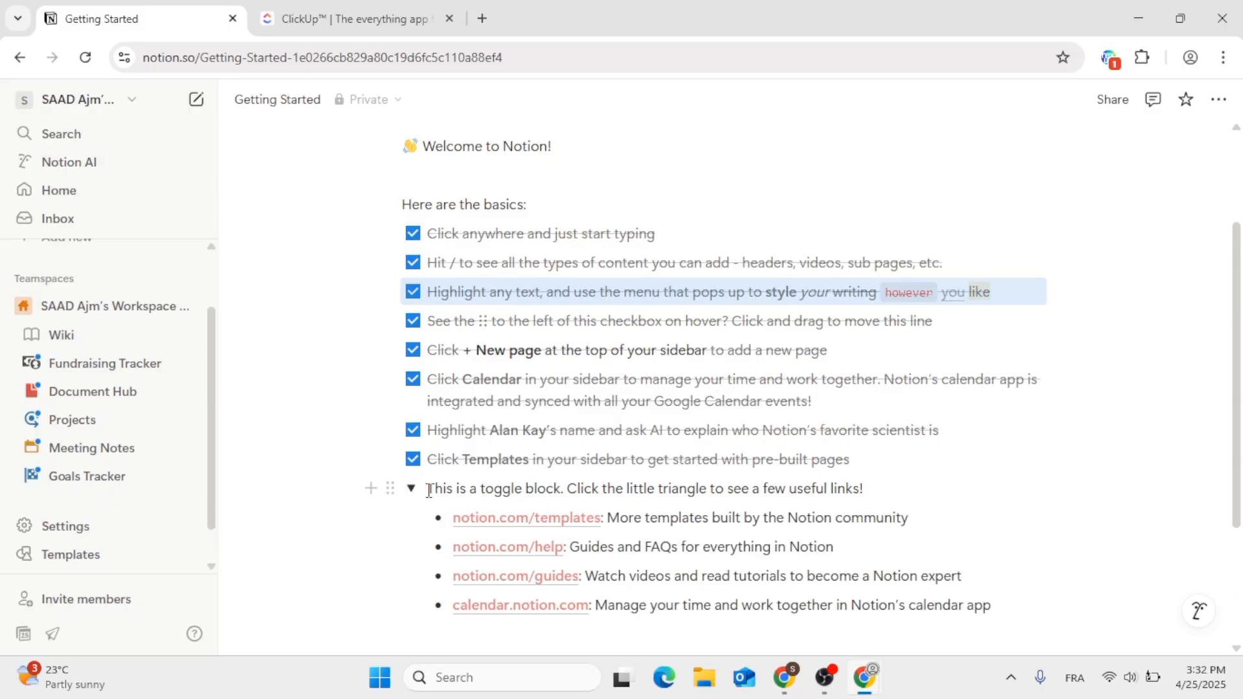
{"action": "left_click", "coordinate": [411, 488]}
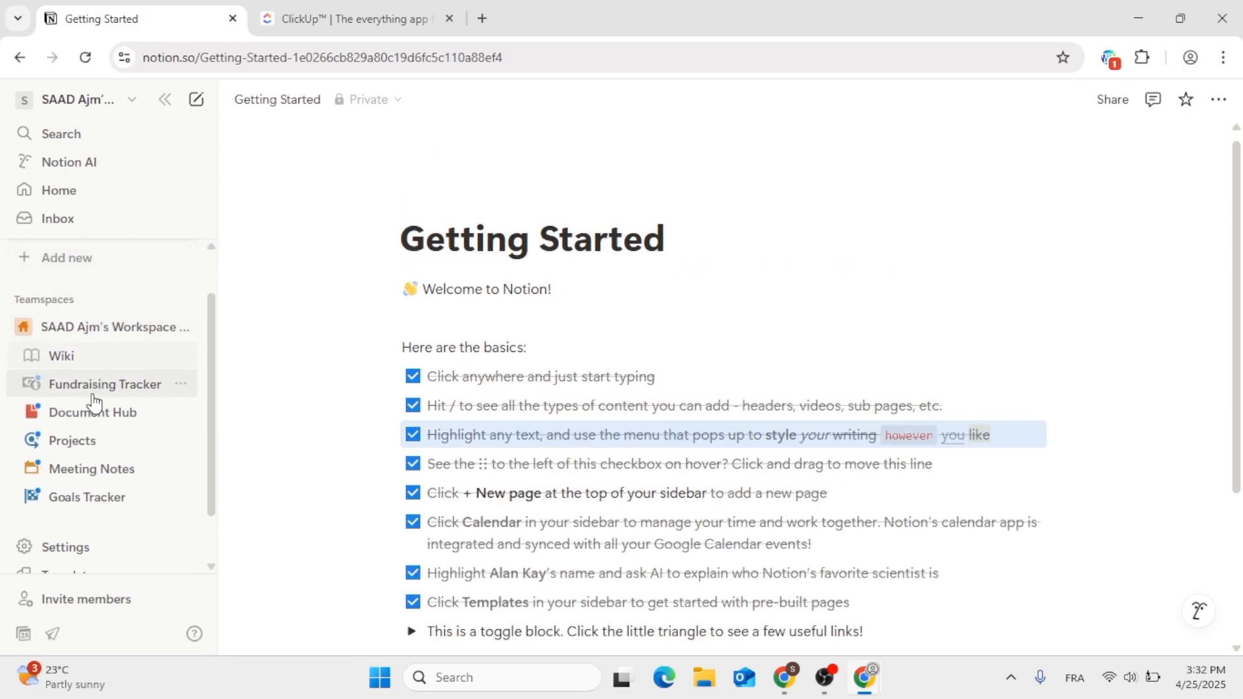
Open Notion Home and scroll past recently visited Getting Started and Learn guides.
{"action": "left_click", "coordinate": [57, 191]}
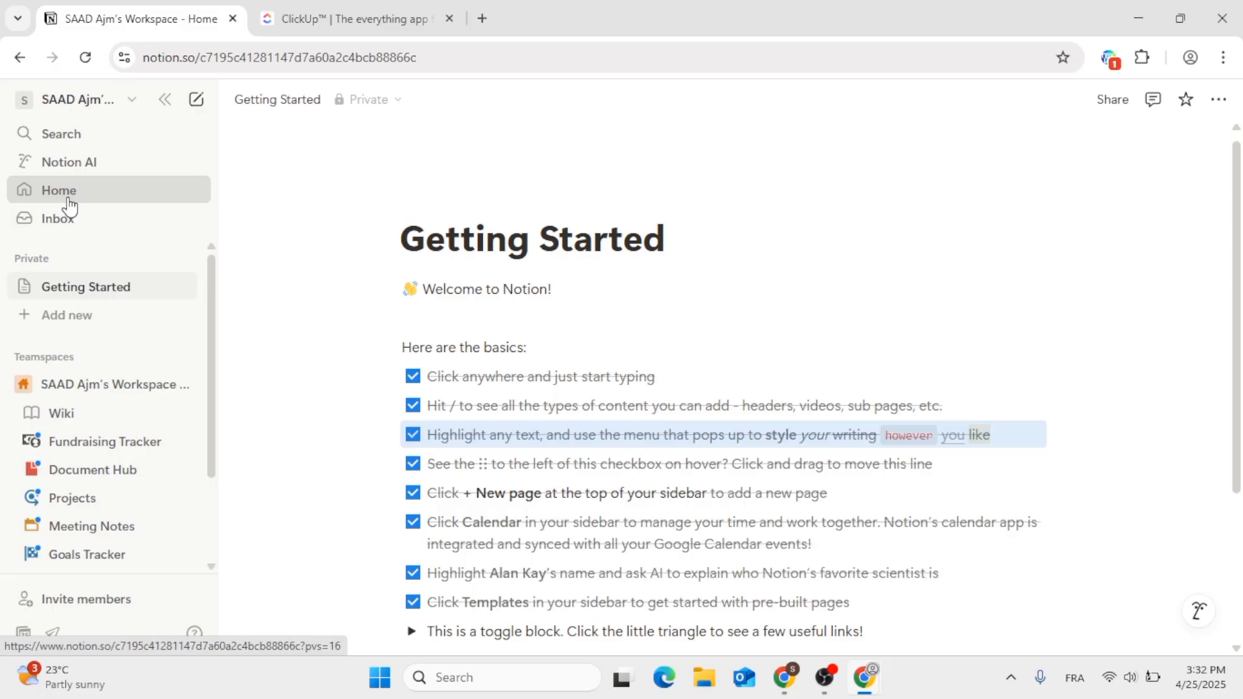
{"action": "left_click", "coordinate": [58, 190]}
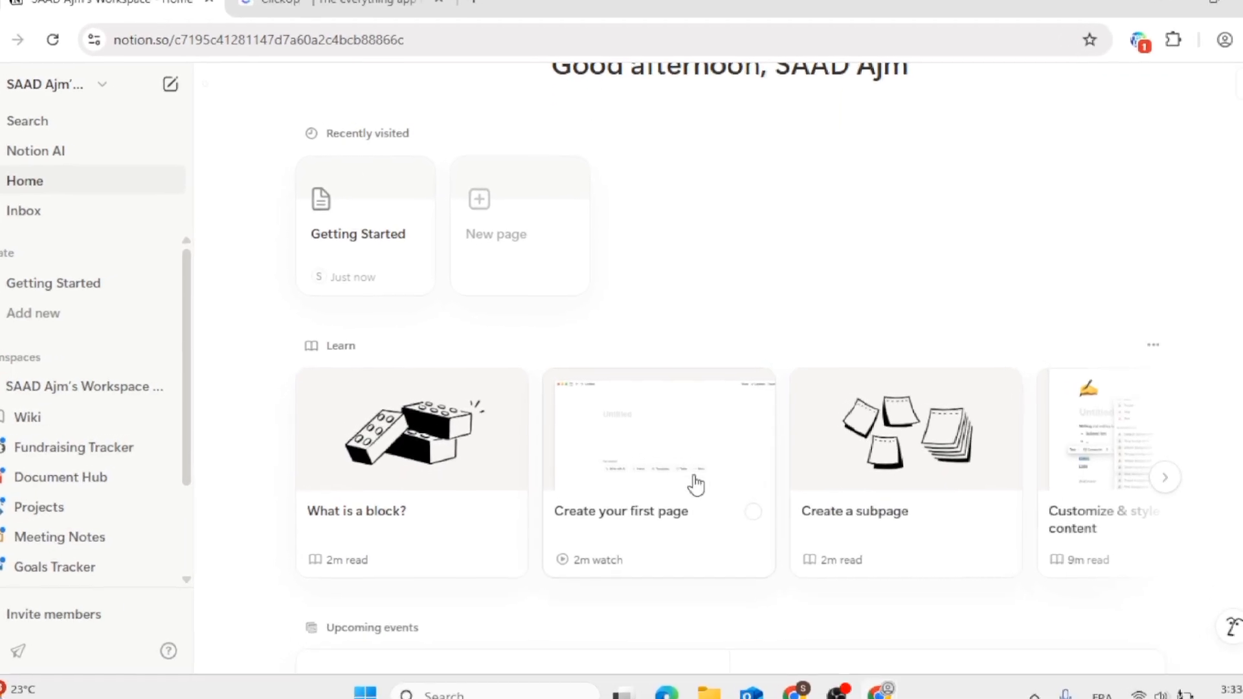
{"action": "scroll", "scroll_direction": "down", "scroll_amount": 3}
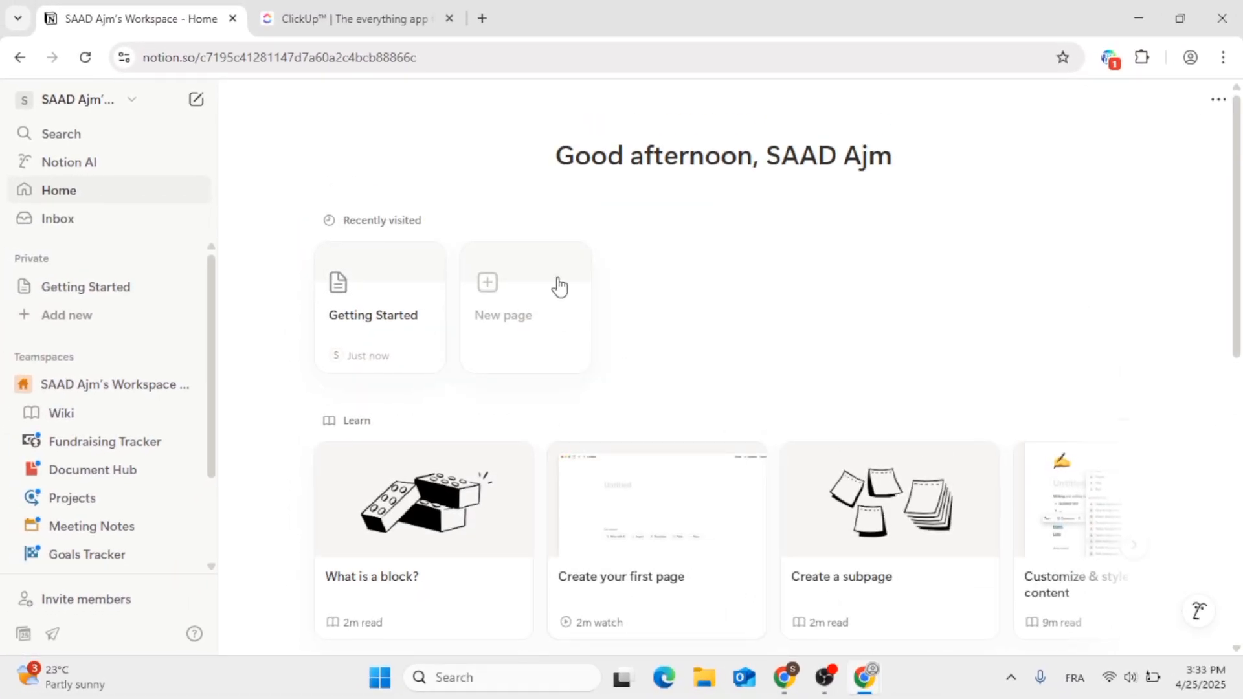
{"action": "mouse_move", "coordinate": [502, 299]}
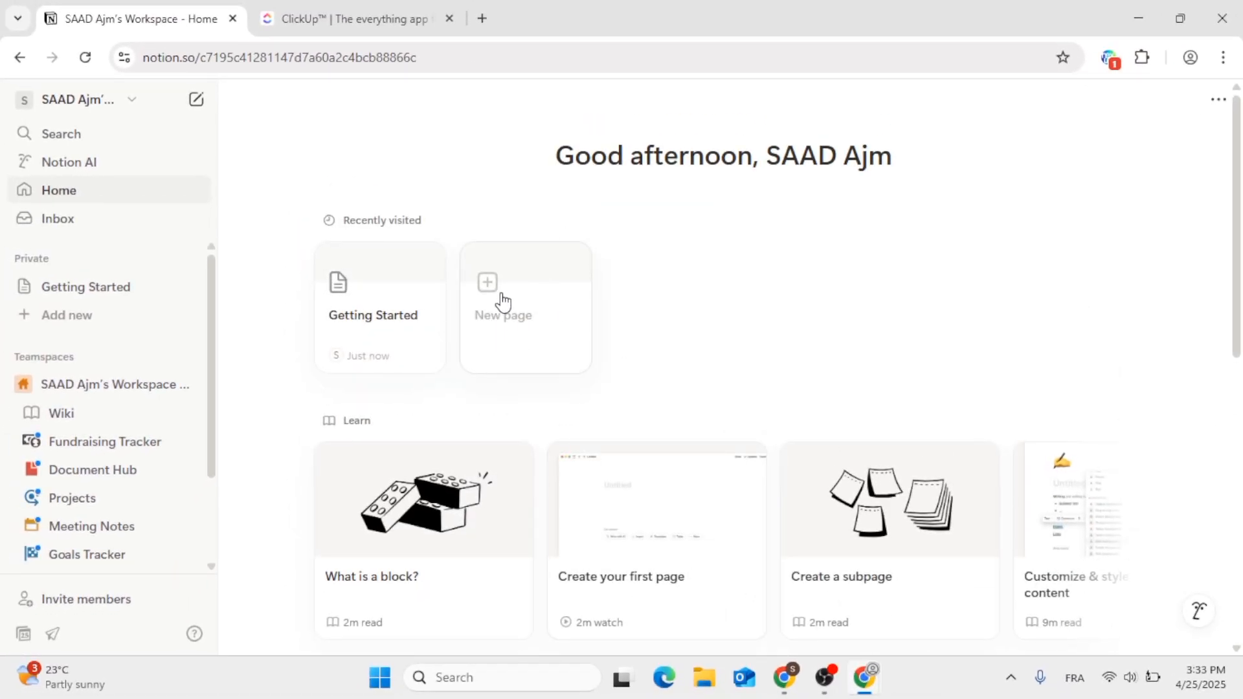
{"action": "mouse_move", "coordinate": [515, 325]}
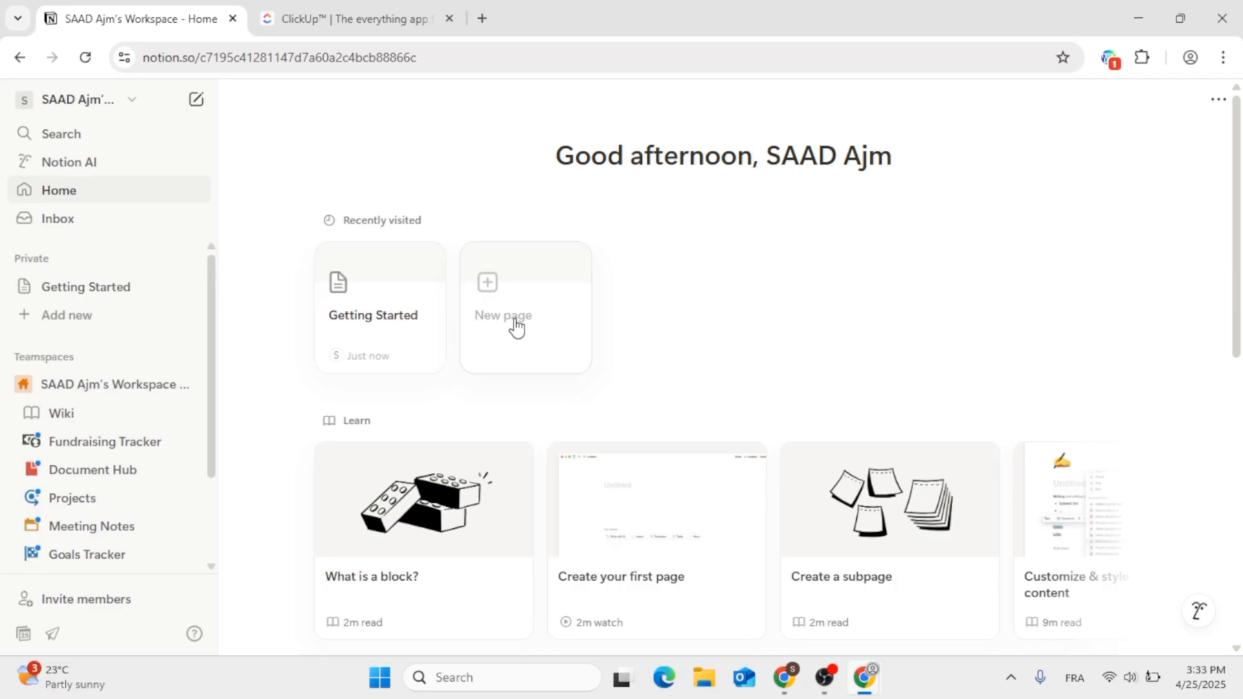
Add a new page titled 'TRial' and show its more layout options.
{"action": "left_click", "coordinate": [523, 308]}
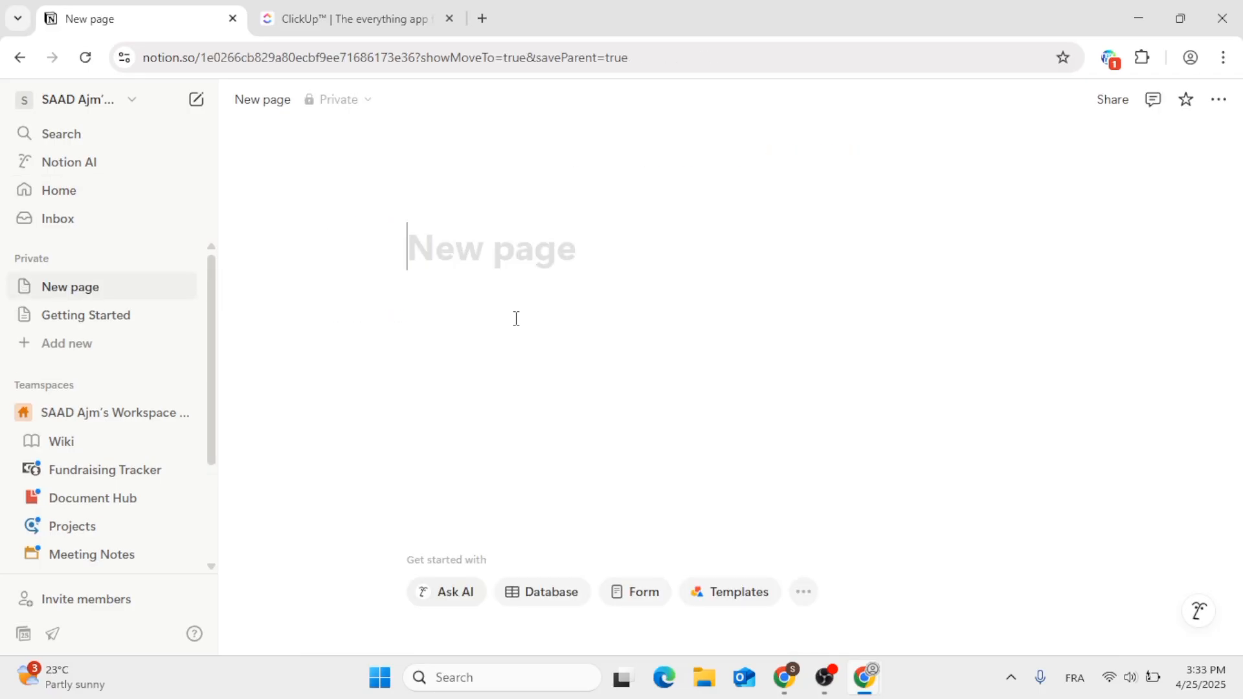
{"action": "type", "text": "TRial"}
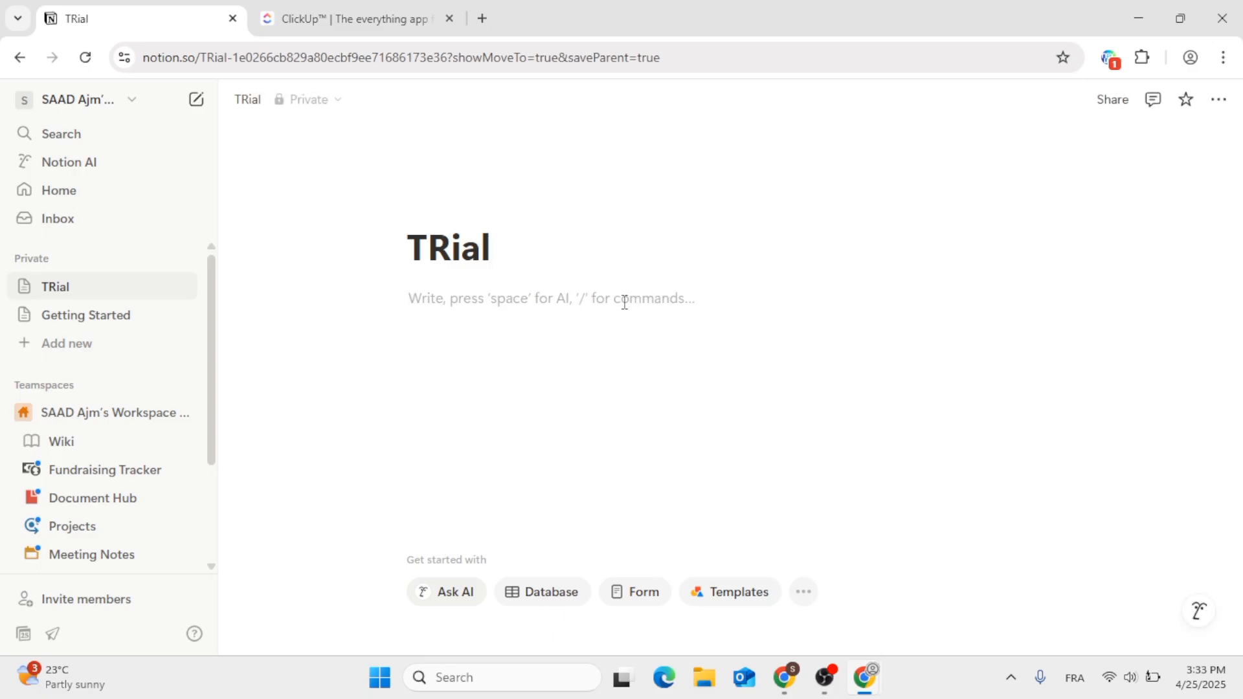
{"action": "mouse_move", "coordinate": [557, 430]}
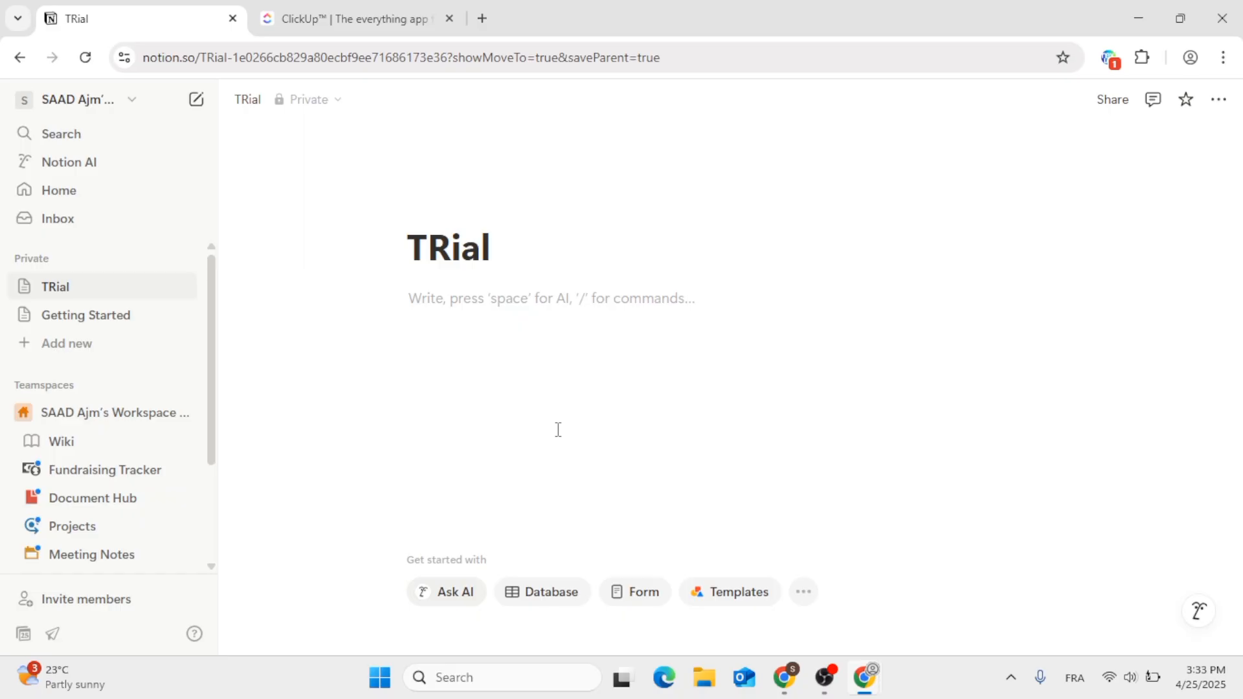
{"action": "mouse_move", "coordinate": [789, 594]}
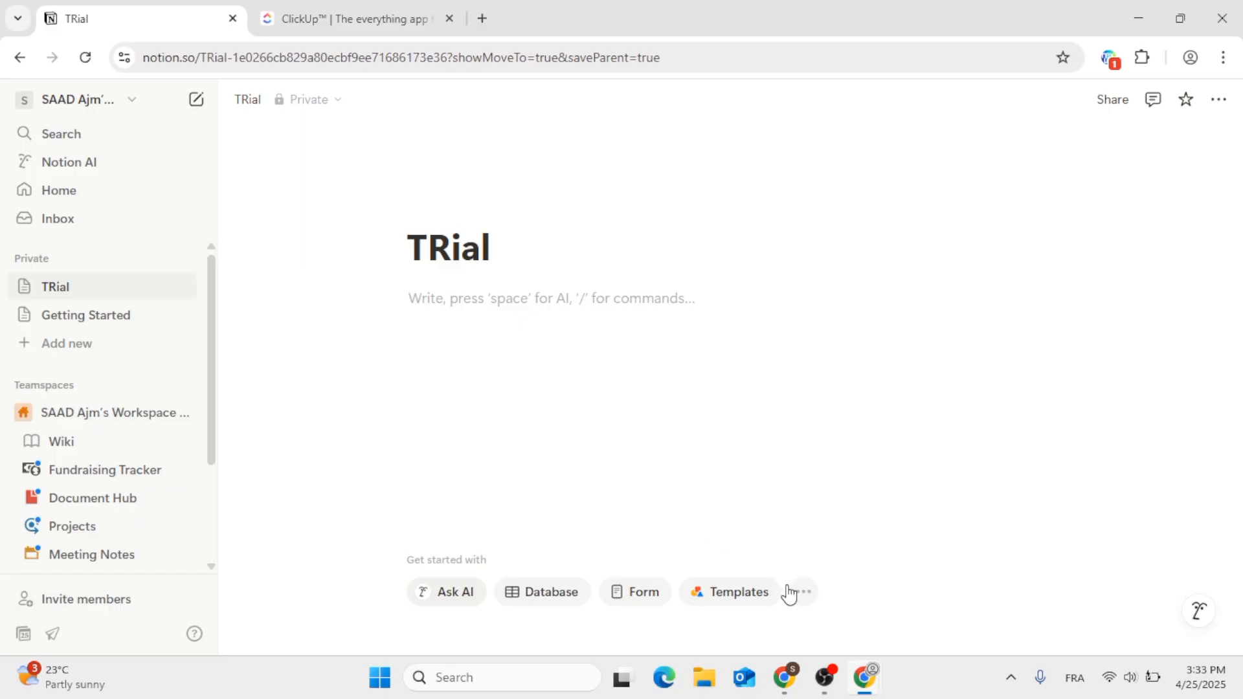
{"action": "left_click", "coordinate": [803, 593]}
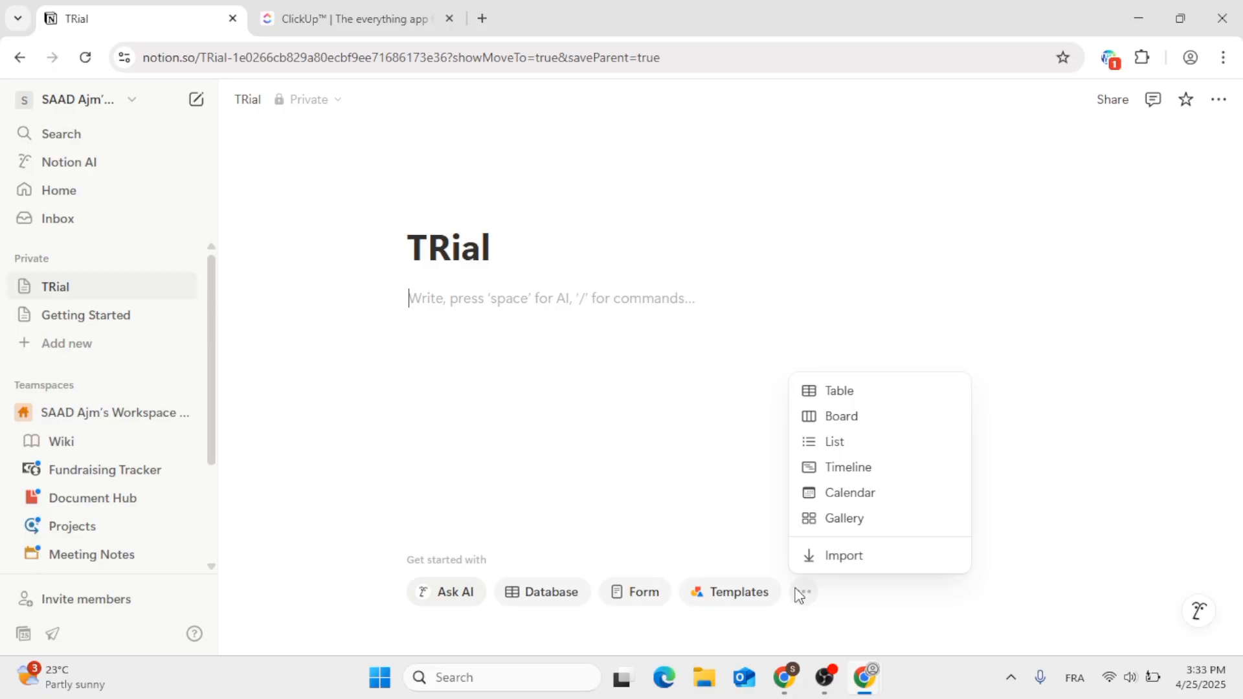
{"action": "mouse_move", "coordinate": [868, 390]}
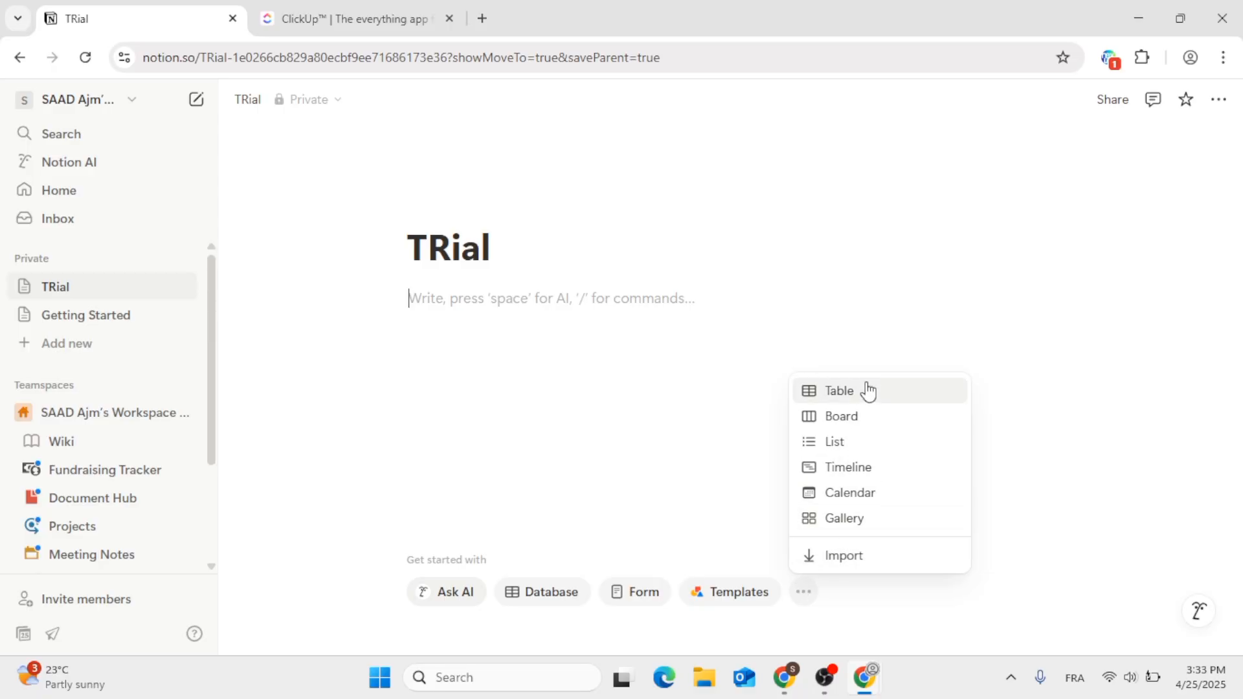
{"action": "mouse_move", "coordinate": [877, 441]}
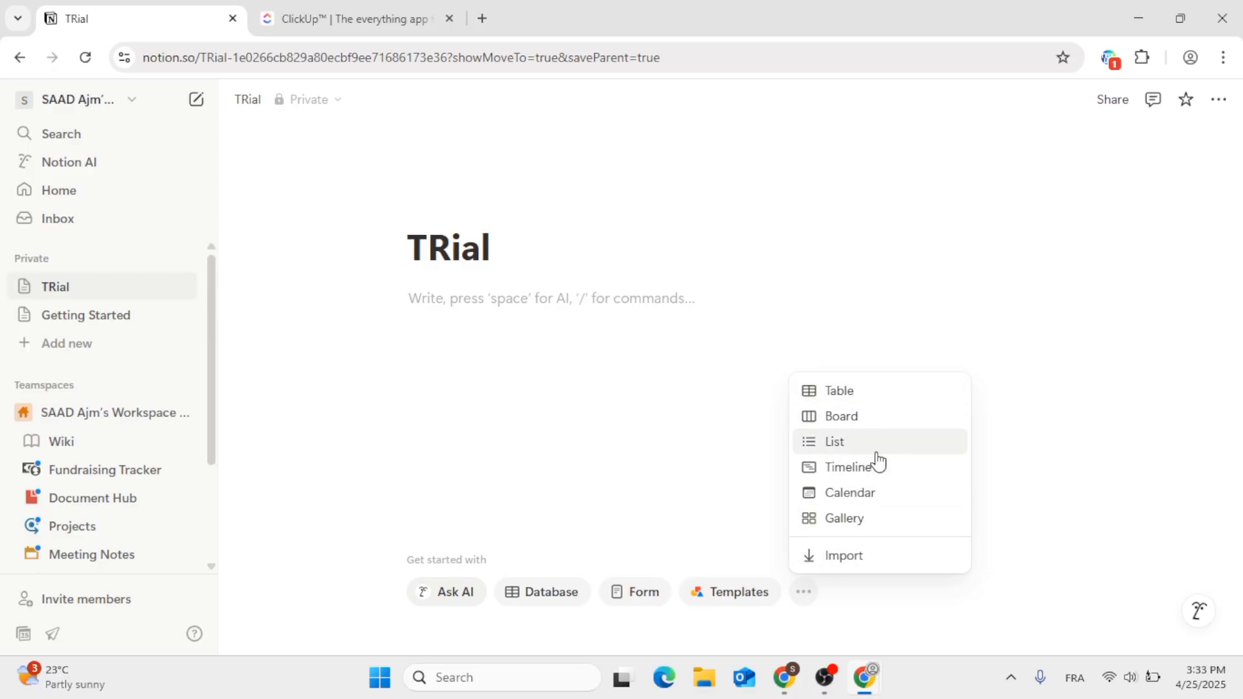
{"action": "mouse_move", "coordinate": [725, 602]}
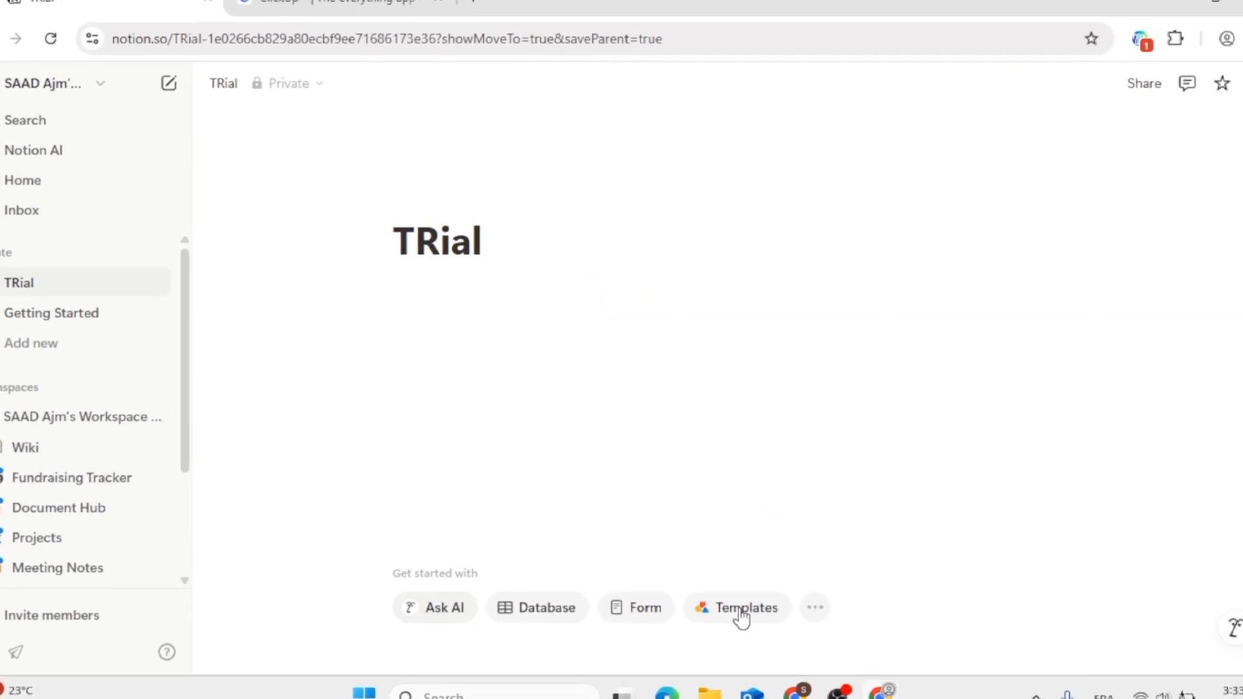
Open the template Marketplace, page through featured templates, and scroll All templates.
{"action": "left_click", "coordinate": [735, 607]}
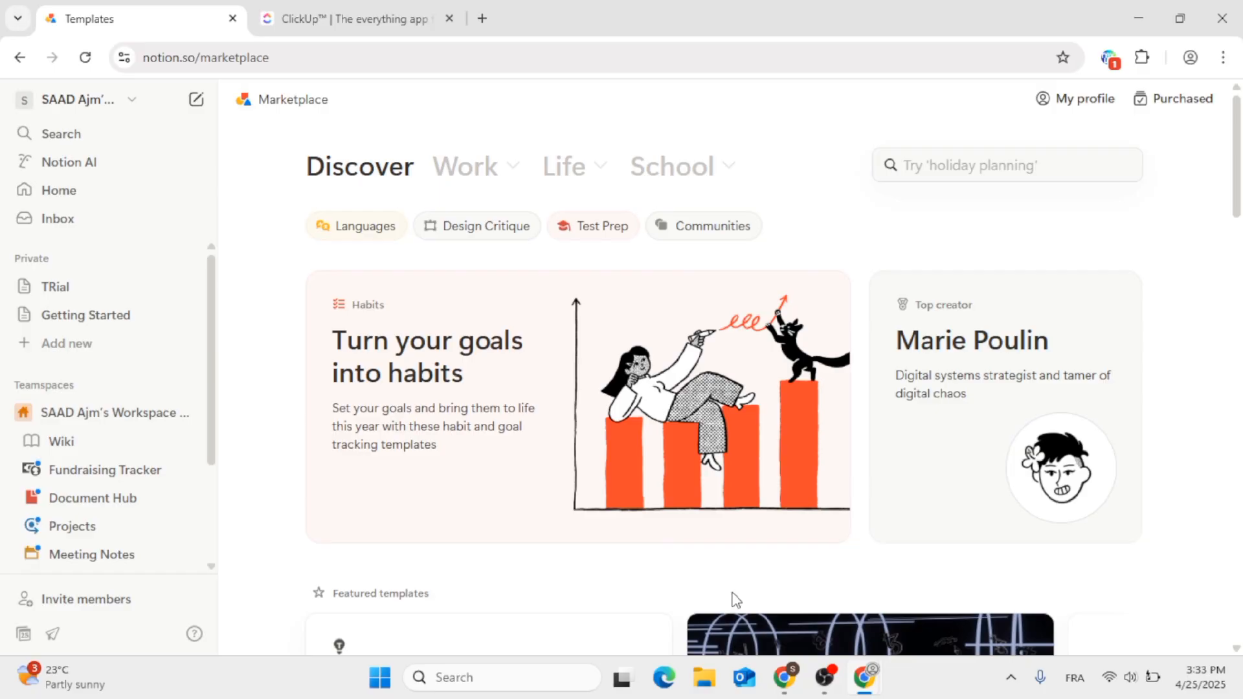
{"action": "scroll", "scroll_direction": "down", "scroll_amount": 3}
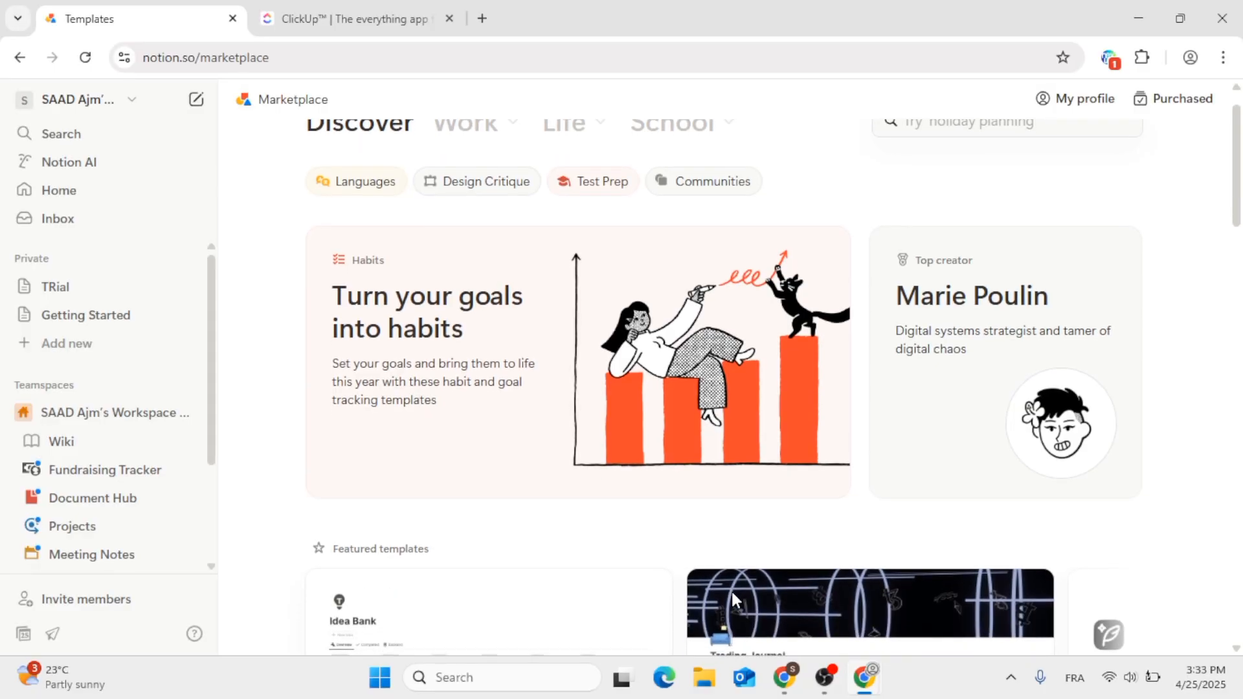
{"action": "scroll", "scroll_direction": "down", "scroll_amount": 3}
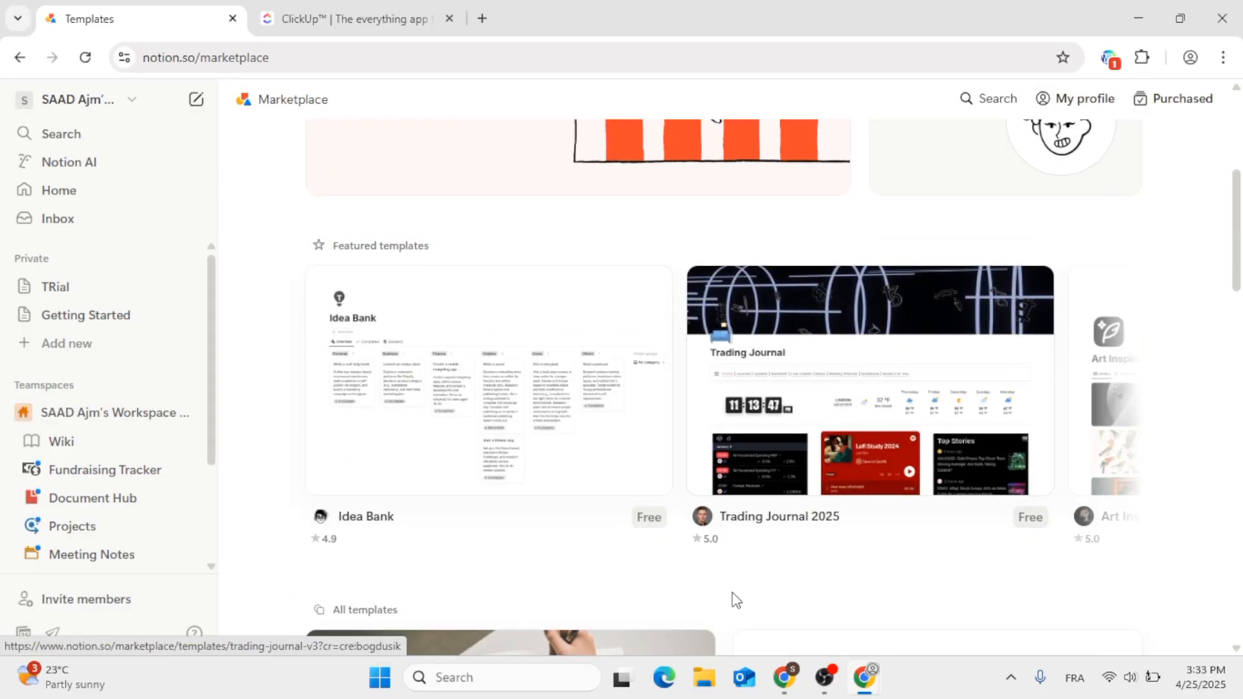
{"action": "mouse_move", "coordinate": [598, 428]}
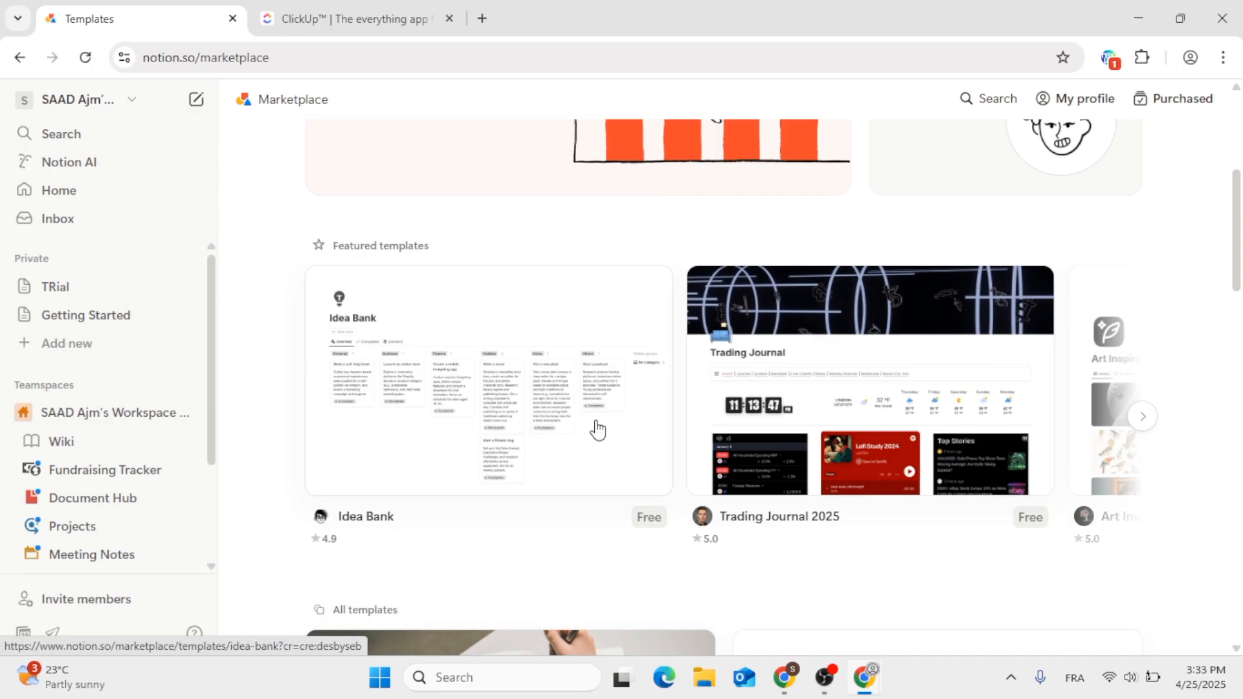
{"action": "left_click", "coordinate": [1141, 417]}
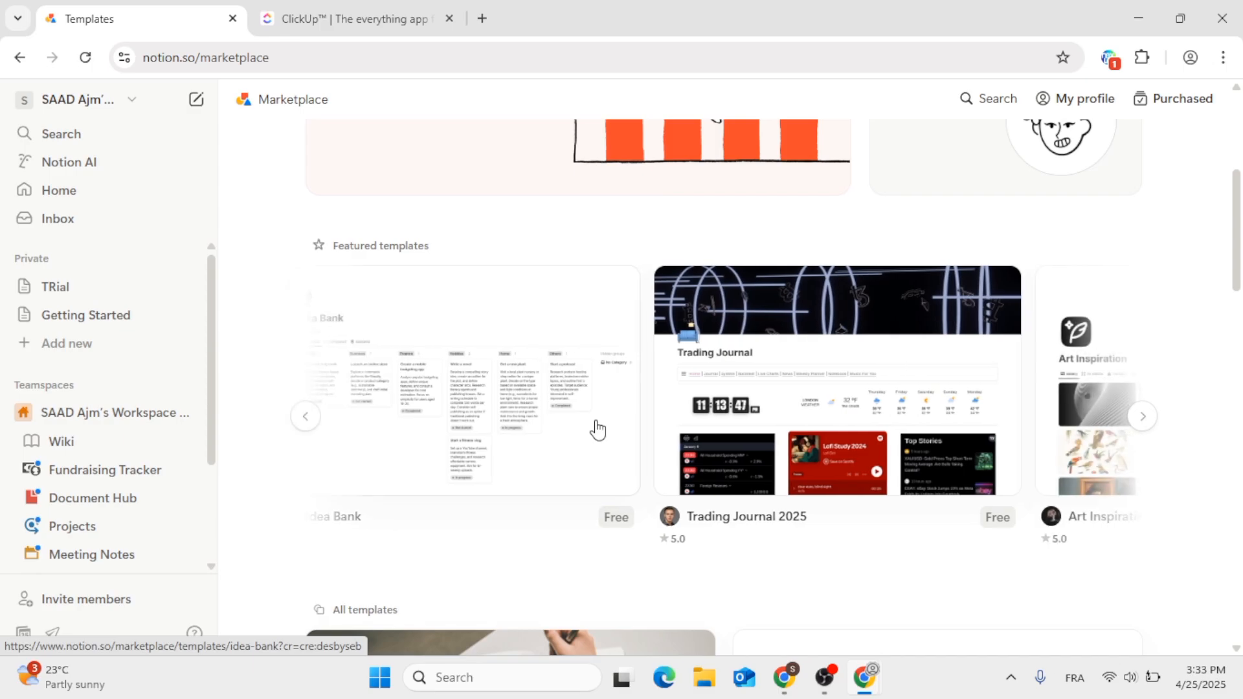
{"action": "left_click", "coordinate": [1144, 416]}
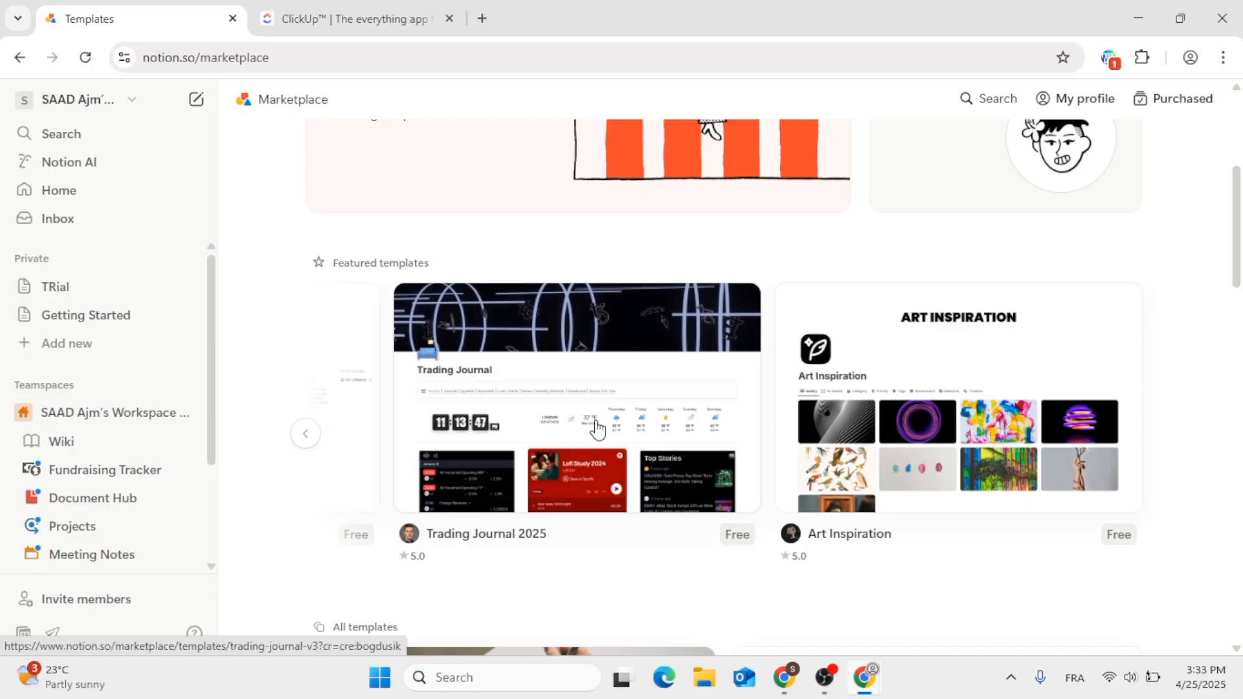
{"action": "mouse_move", "coordinate": [602, 377]}
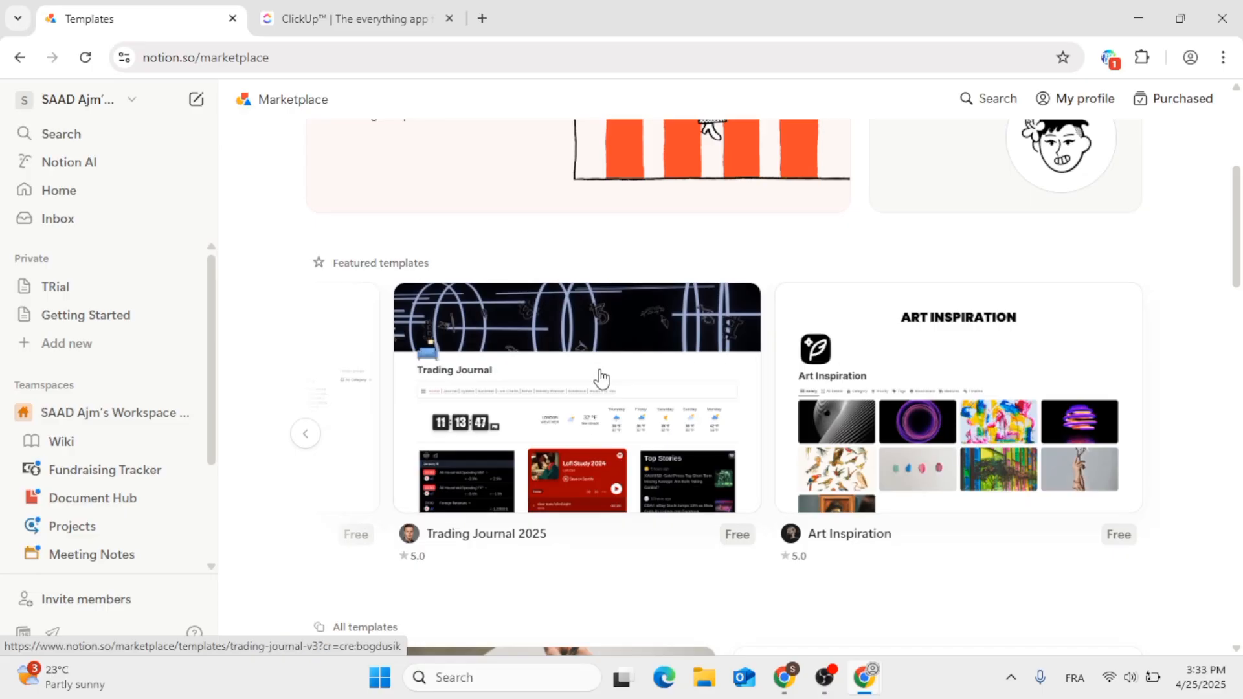
{"action": "left_click", "coordinate": [305, 433]}
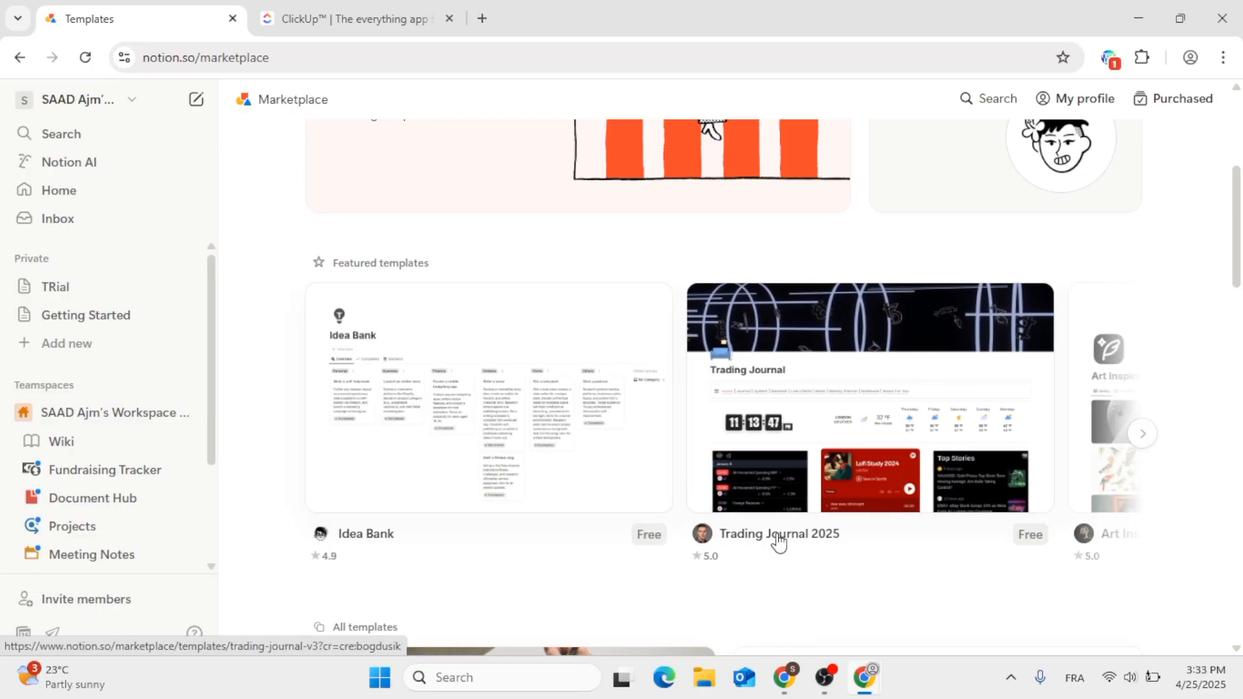
{"action": "scroll", "scroll_direction": "down", "scroll_amount": 3}
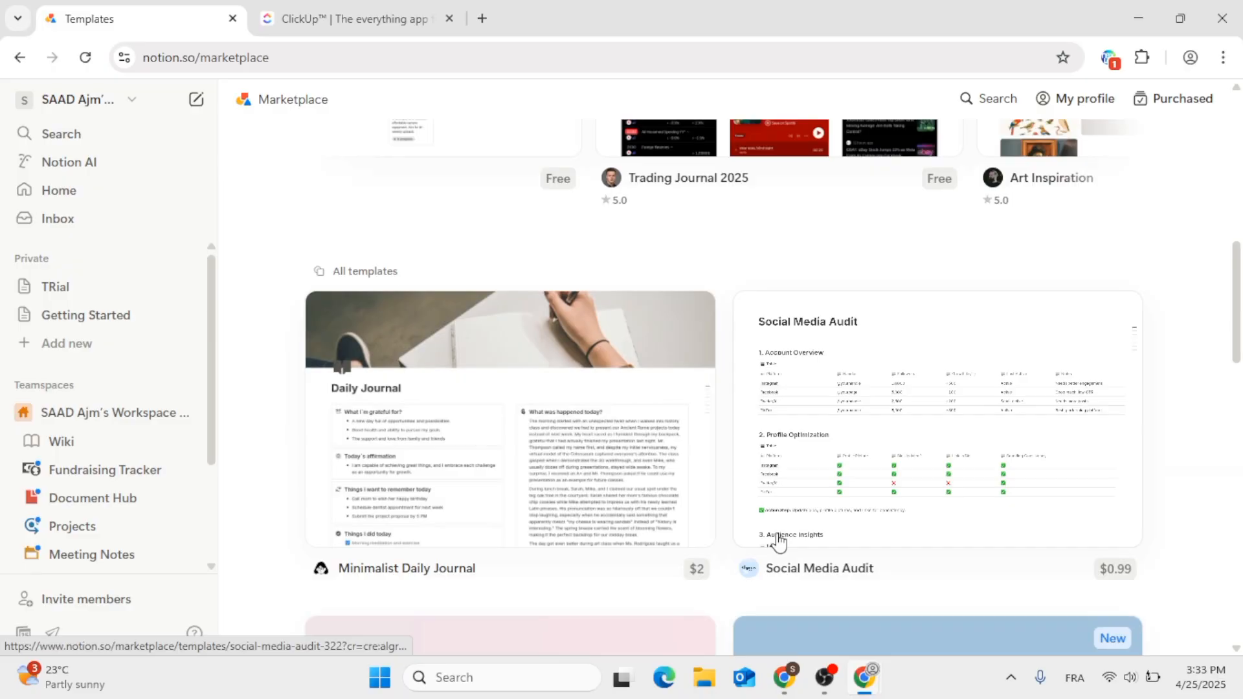
{"action": "scroll", "scroll_direction": "down", "scroll_amount": 3}
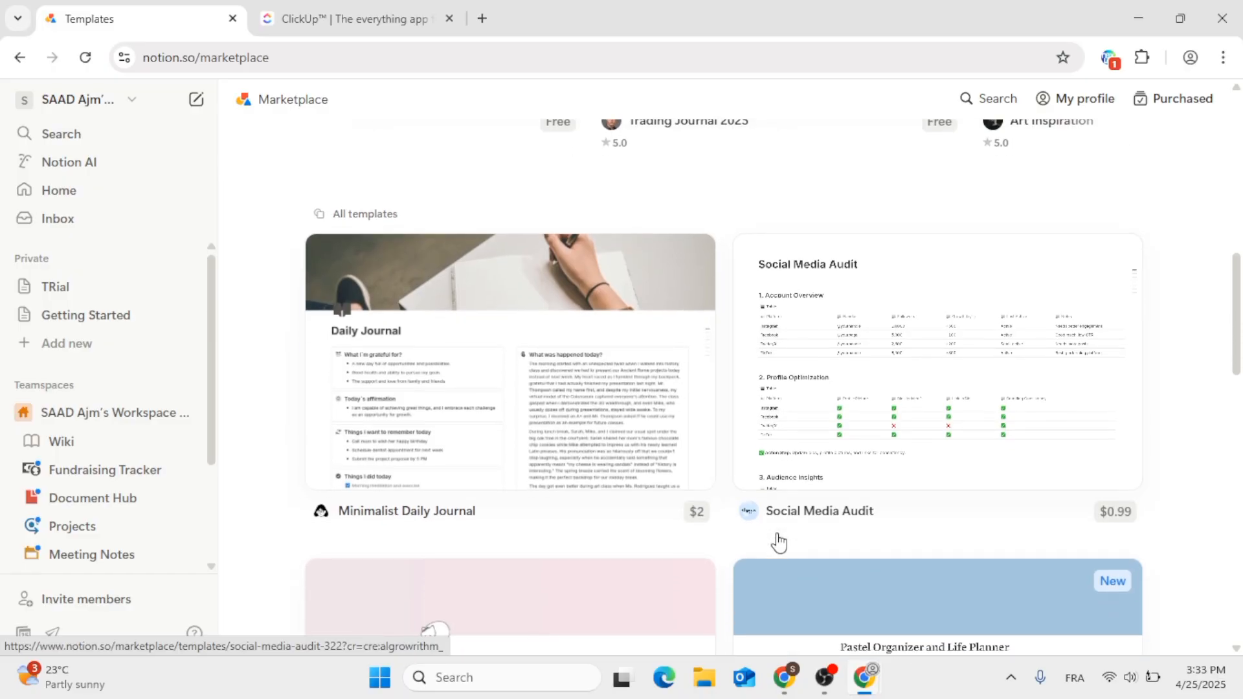
{"action": "scroll", "scroll_direction": "down", "scroll_amount": 3}
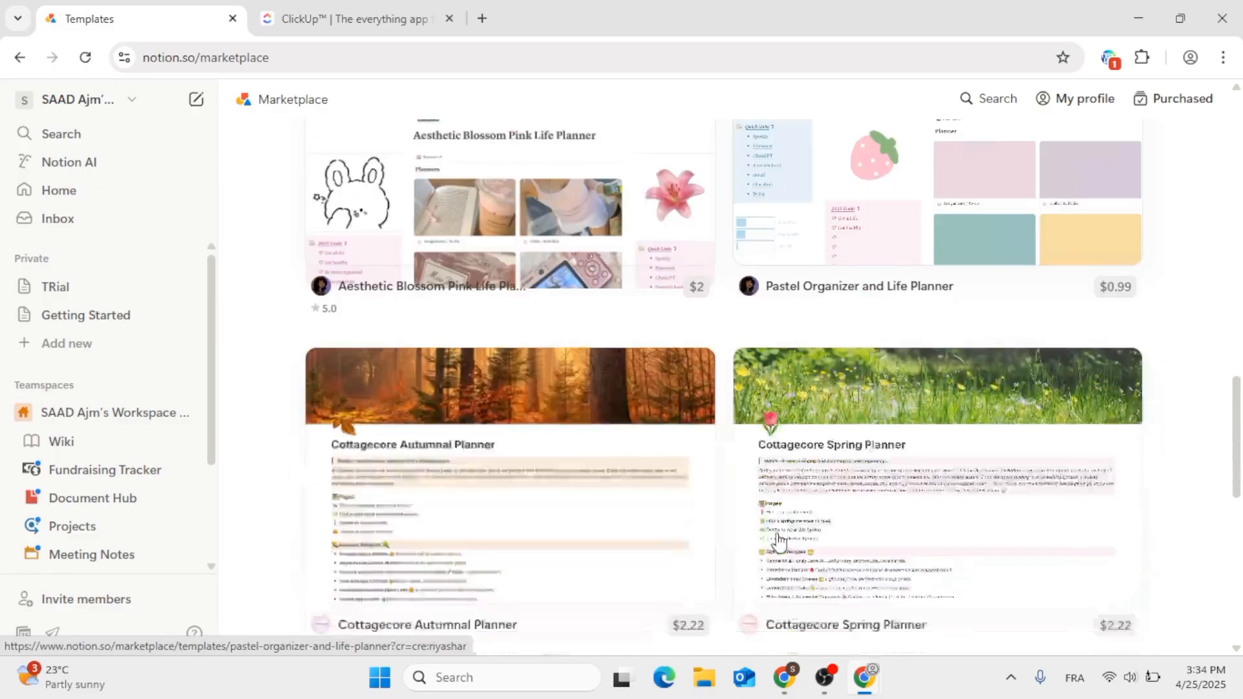
{"action": "scroll", "scroll_direction": "up", "scroll_amount": 3}
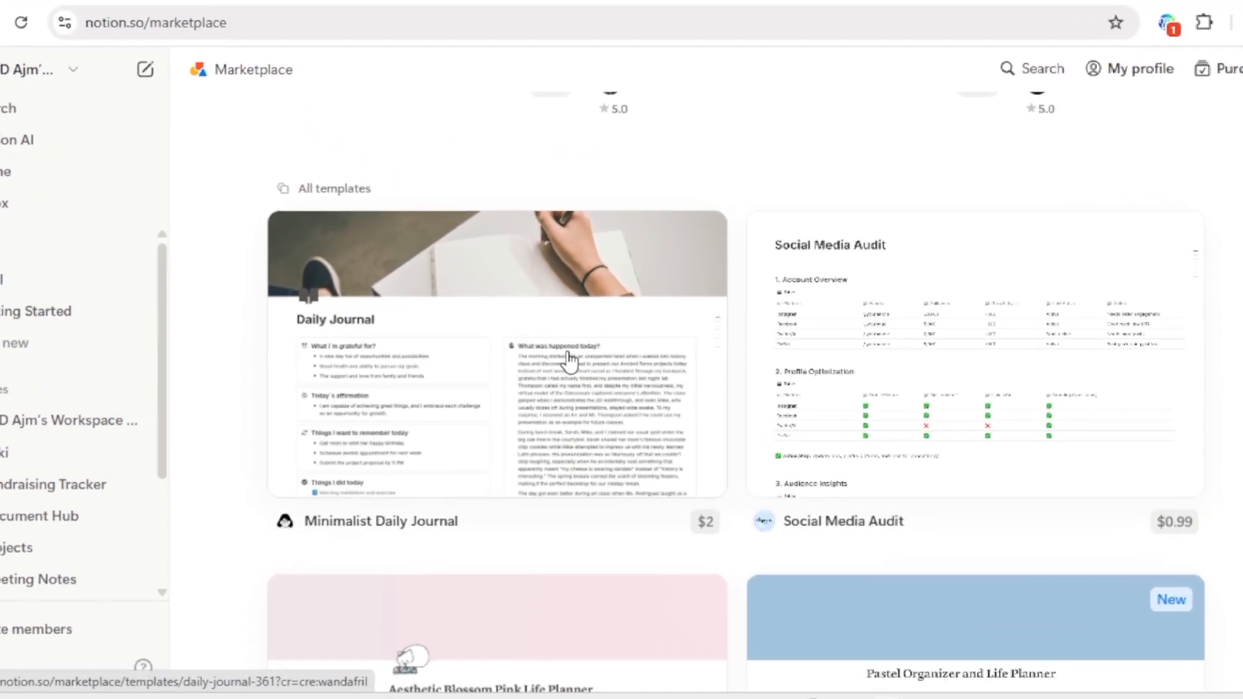
{"action": "left_click", "coordinate": [495, 357]}
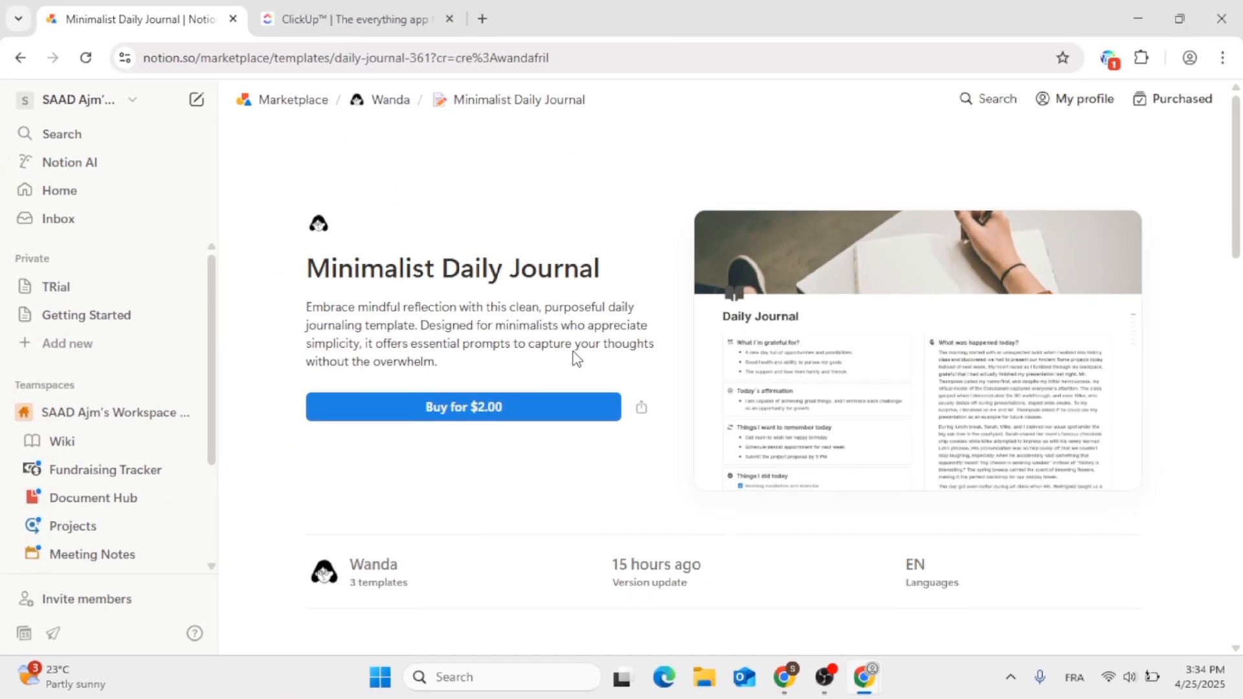
{"action": "mouse_move", "coordinate": [412, 389]}
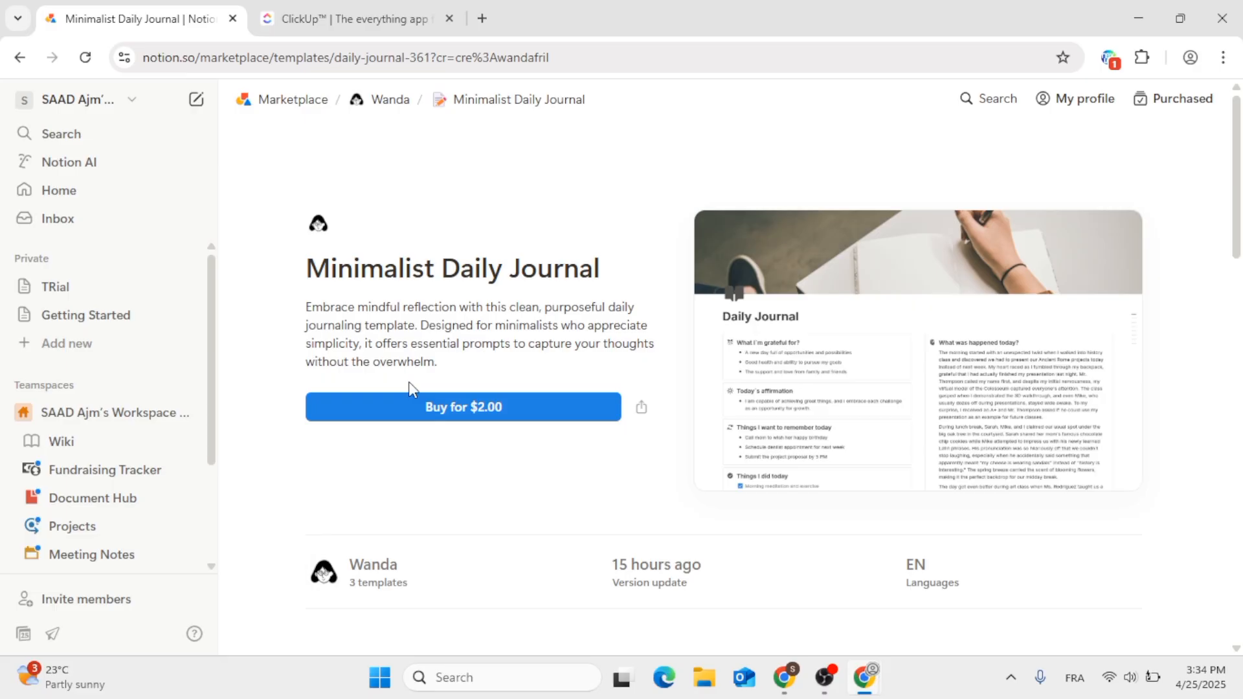
{"action": "mouse_move", "coordinate": [306, 144]}
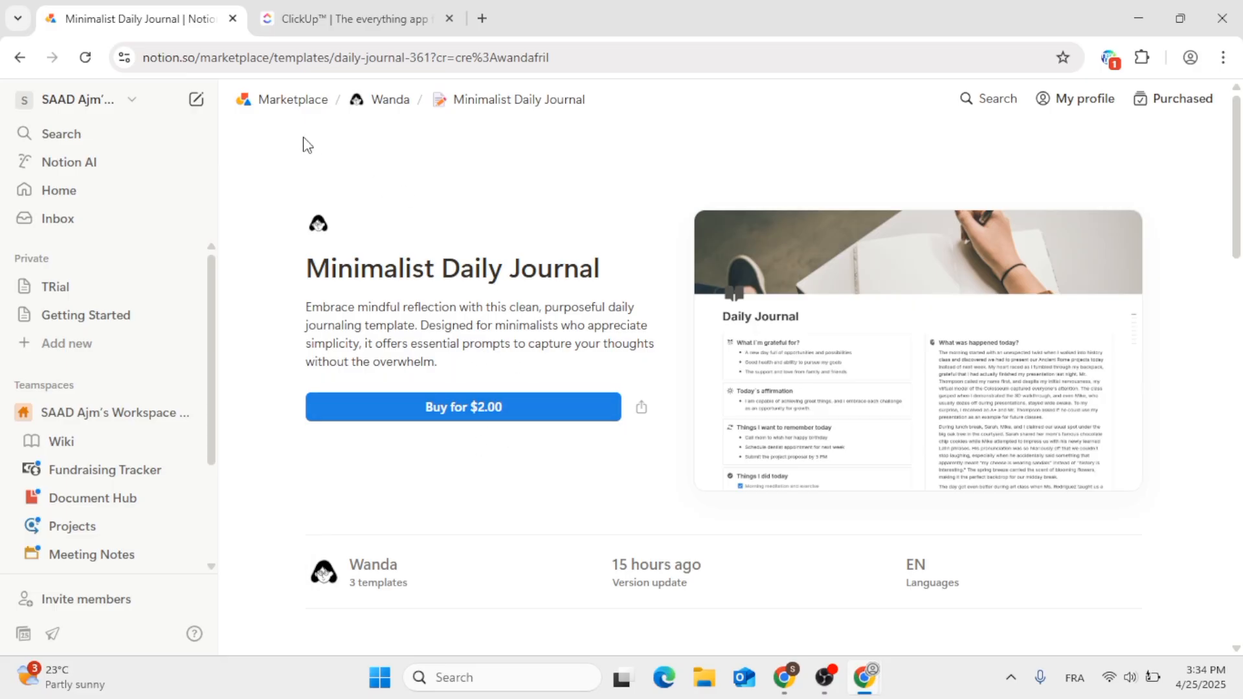
{"action": "left_click", "coordinate": [292, 99]}
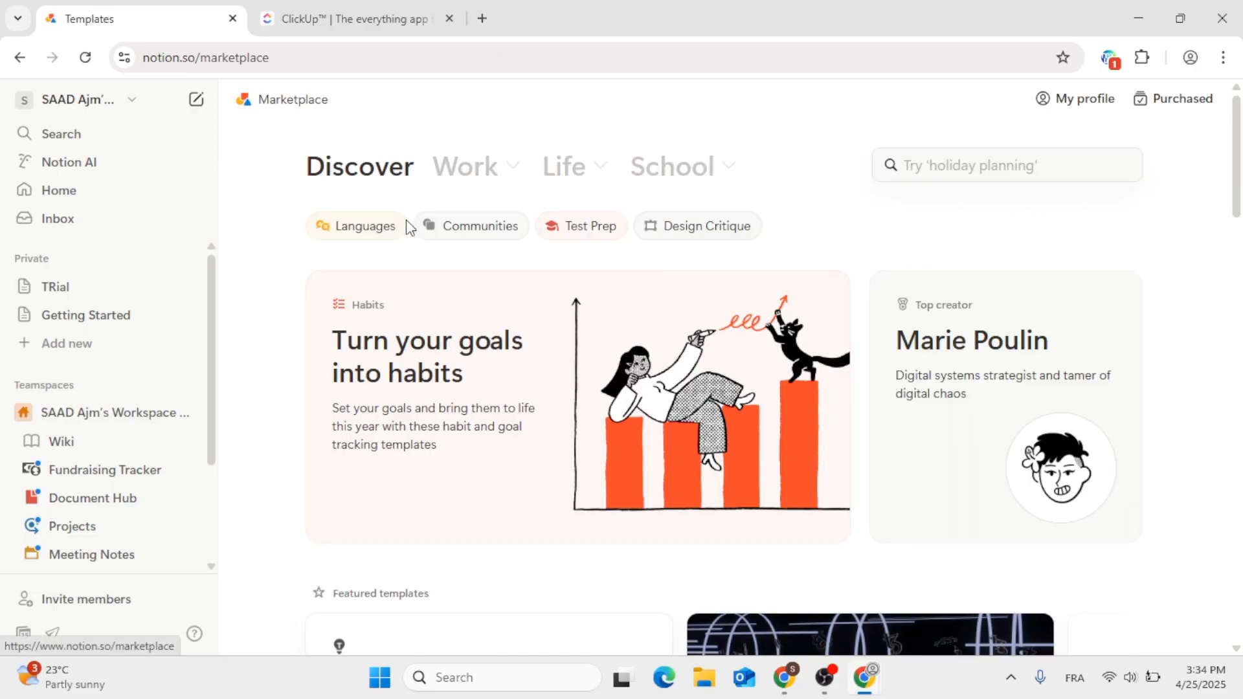
{"action": "scroll", "scroll_direction": "down", "scroll_amount": 3}
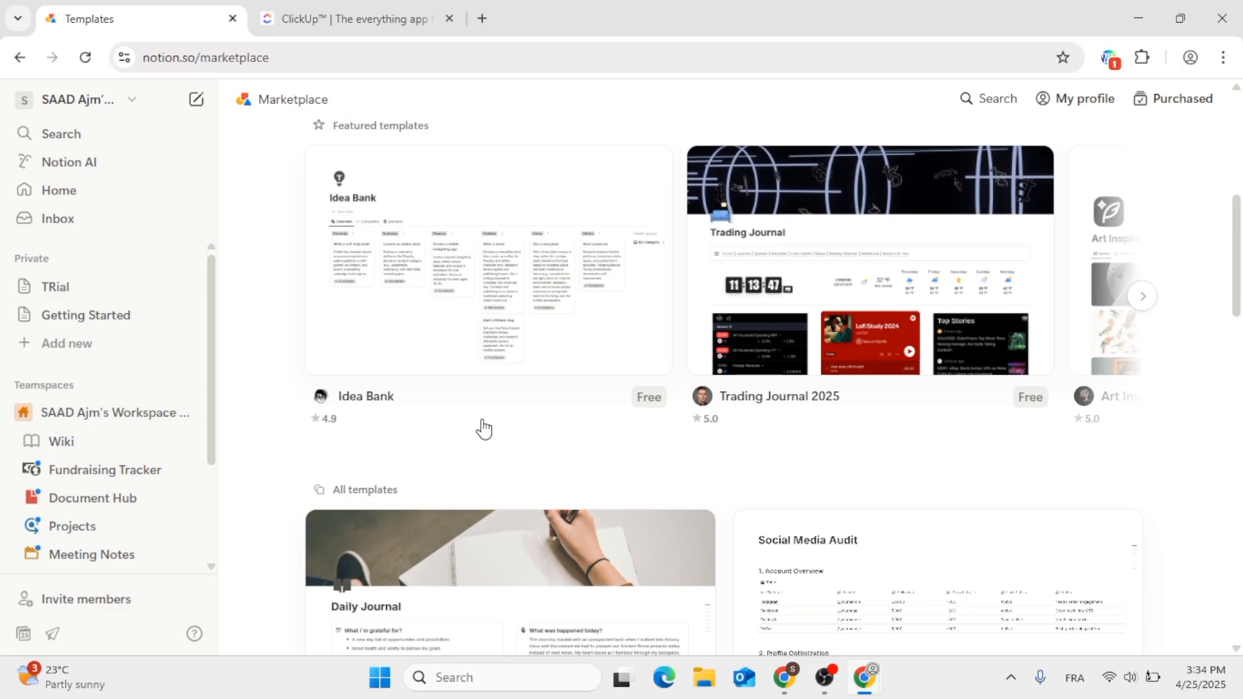
Open the Idea Bank template page and review its 4.9 ratings, reviews and creator details.
{"action": "left_click", "coordinate": [1141, 302]}
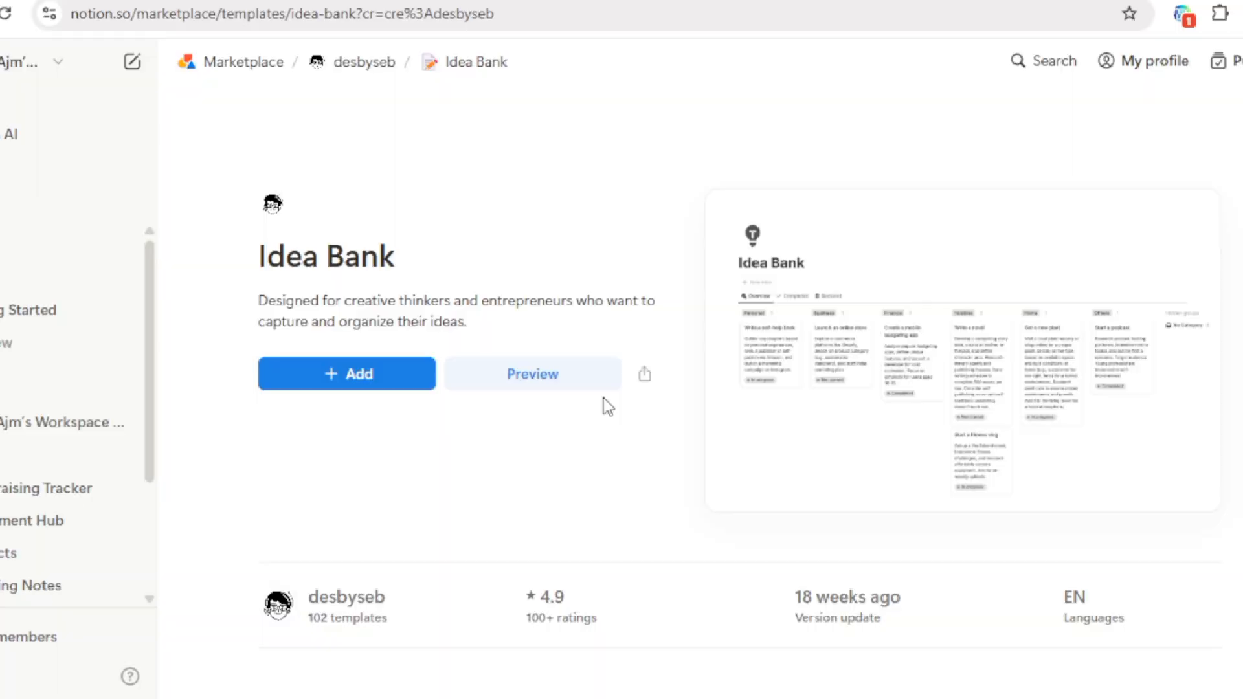
{"action": "scroll", "scroll_direction": "down", "scroll_amount": 3}
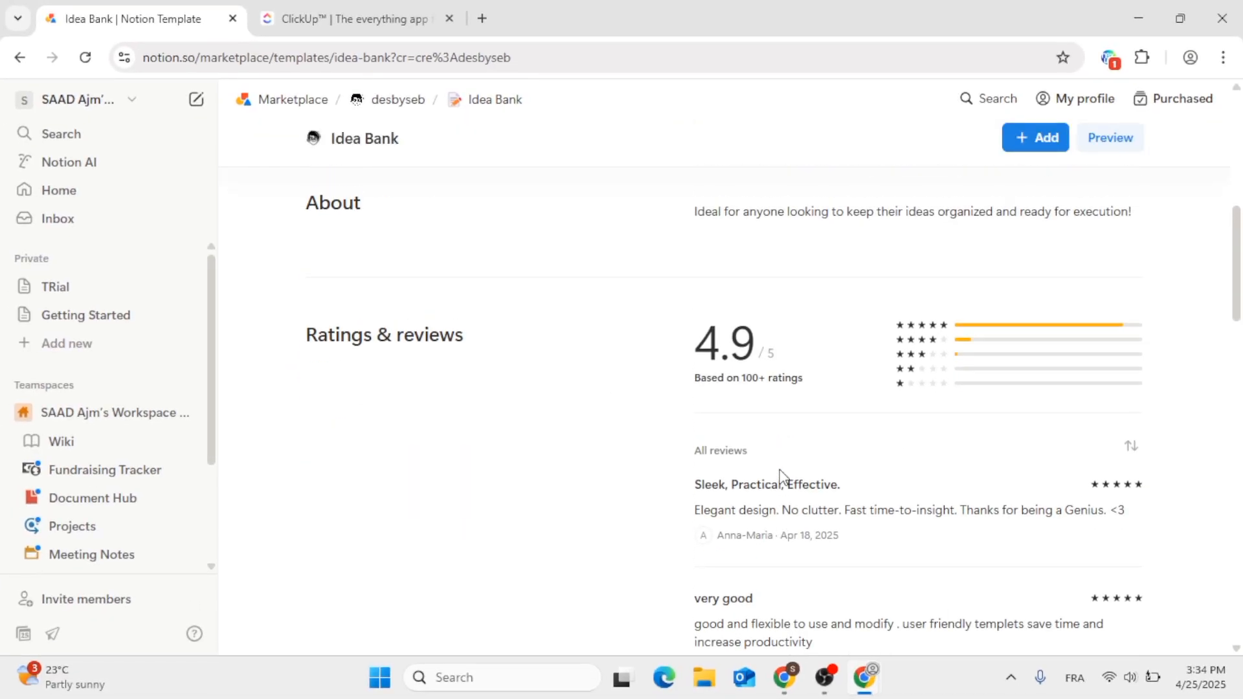
{"action": "scroll", "scroll_direction": "down", "scroll_amount": 3}
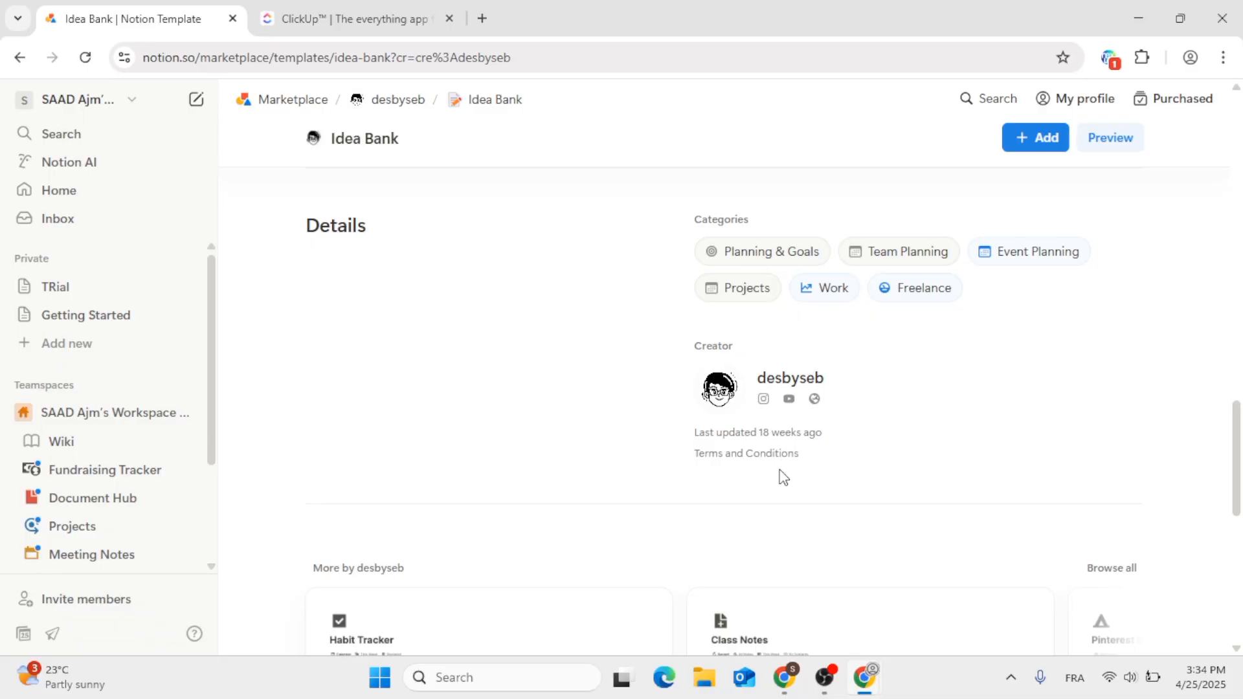
{"action": "scroll", "scroll_direction": "up", "scroll_amount": 3}
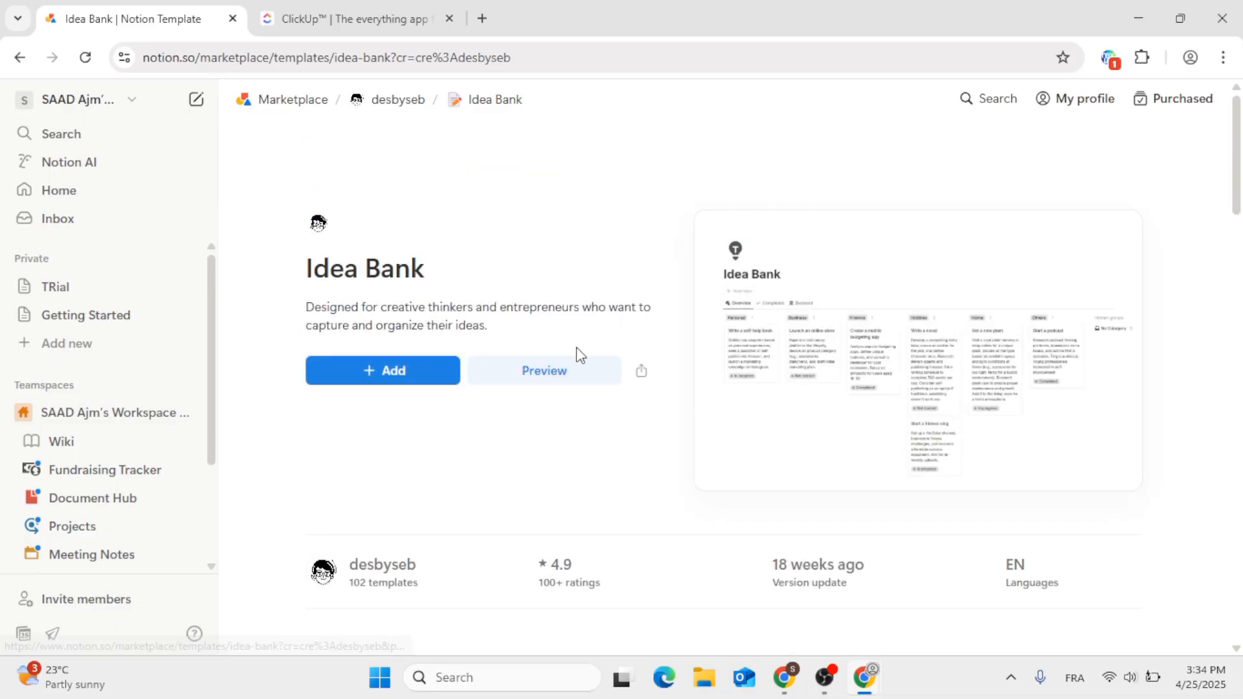
Preview the Idea Bank board and browse its Personal, Business, Finance, Hobbies and Home ideas.
{"action": "left_click", "coordinate": [543, 371]}
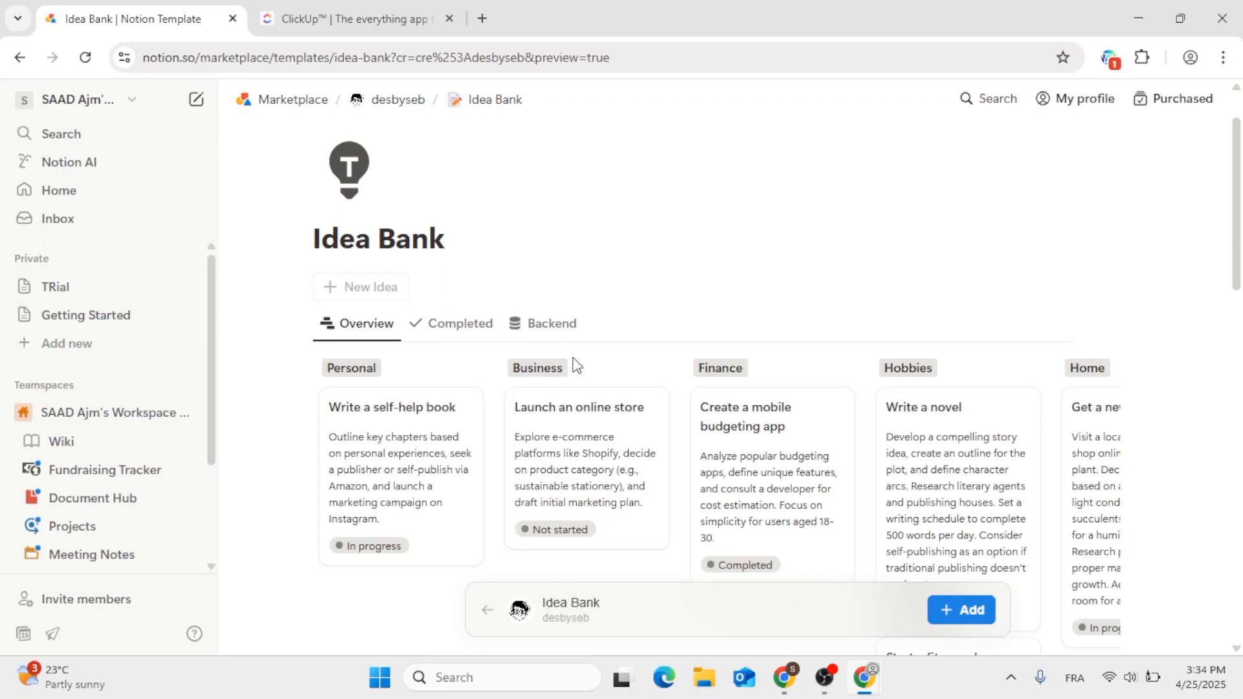
{"action": "mouse_move", "coordinate": [400, 498]}
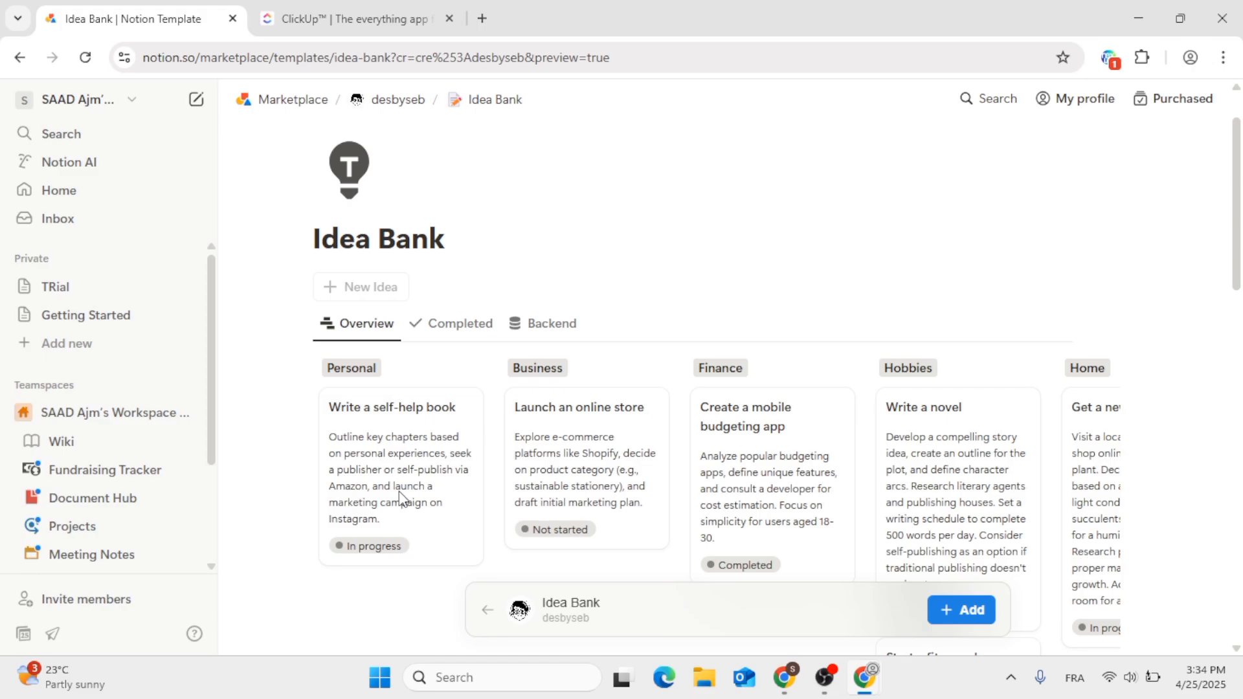
{"action": "mouse_move", "coordinate": [611, 483]}
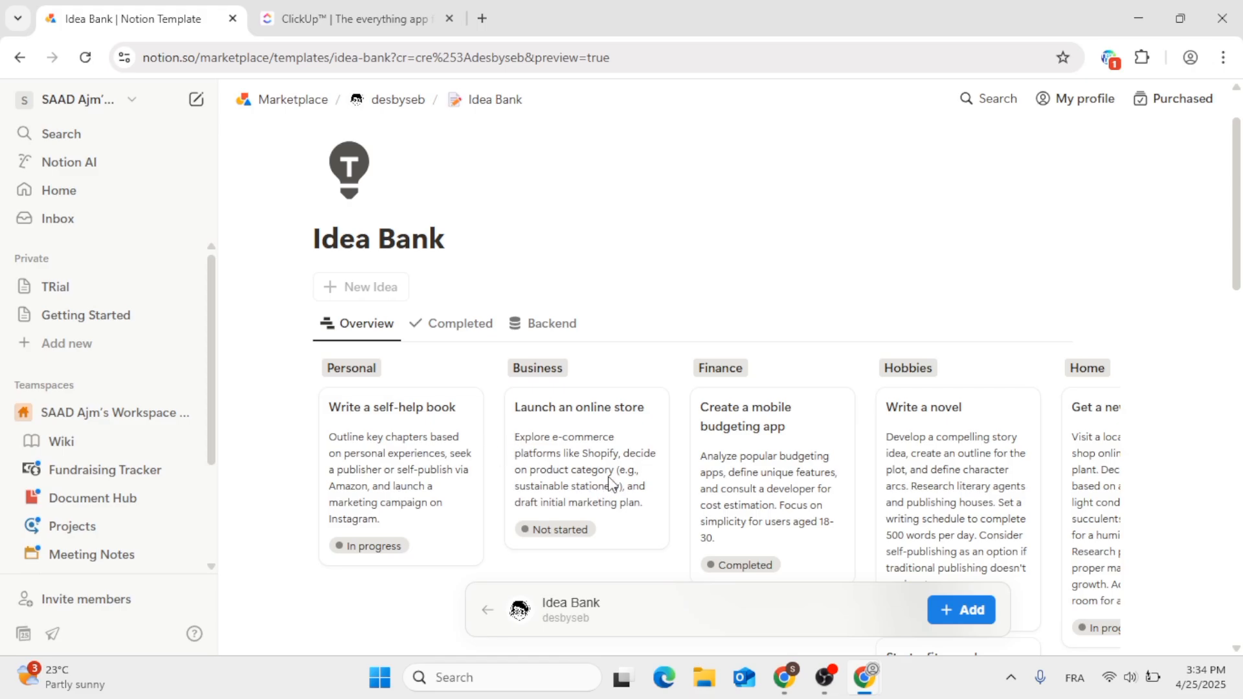
{"action": "scroll", "scroll_direction": "down", "scroll_amount": 3}
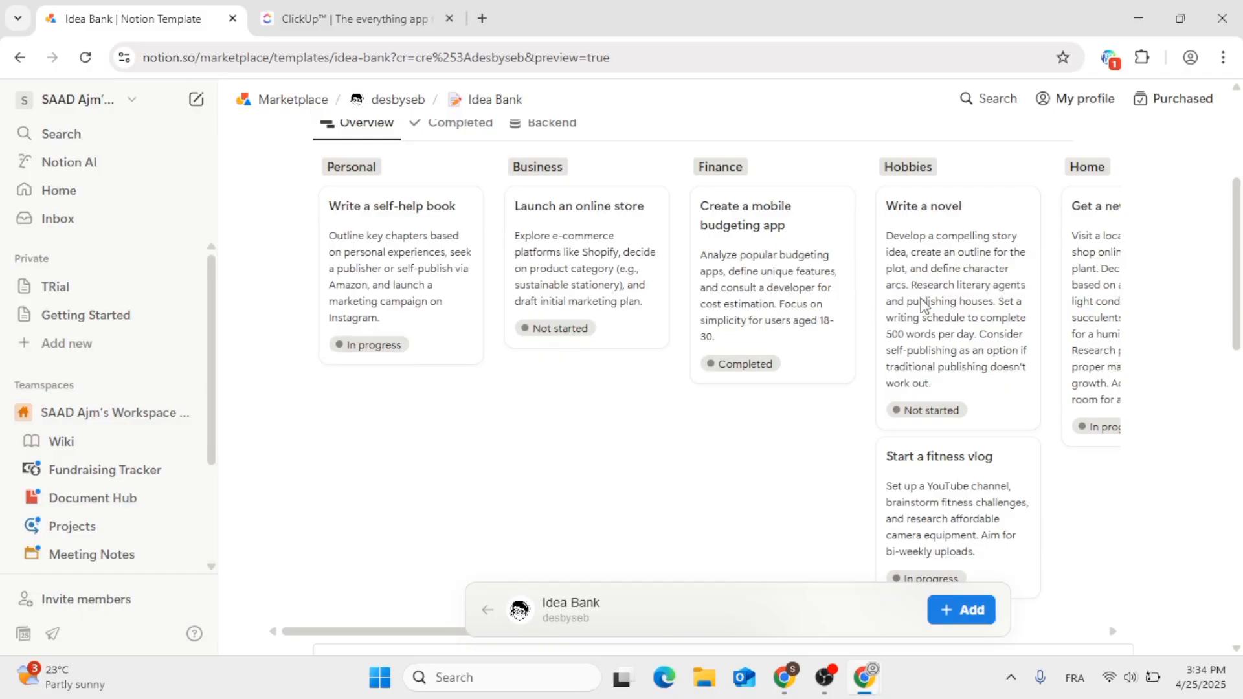
{"action": "scroll", "scroll_direction": "up", "scroll_amount": 3}
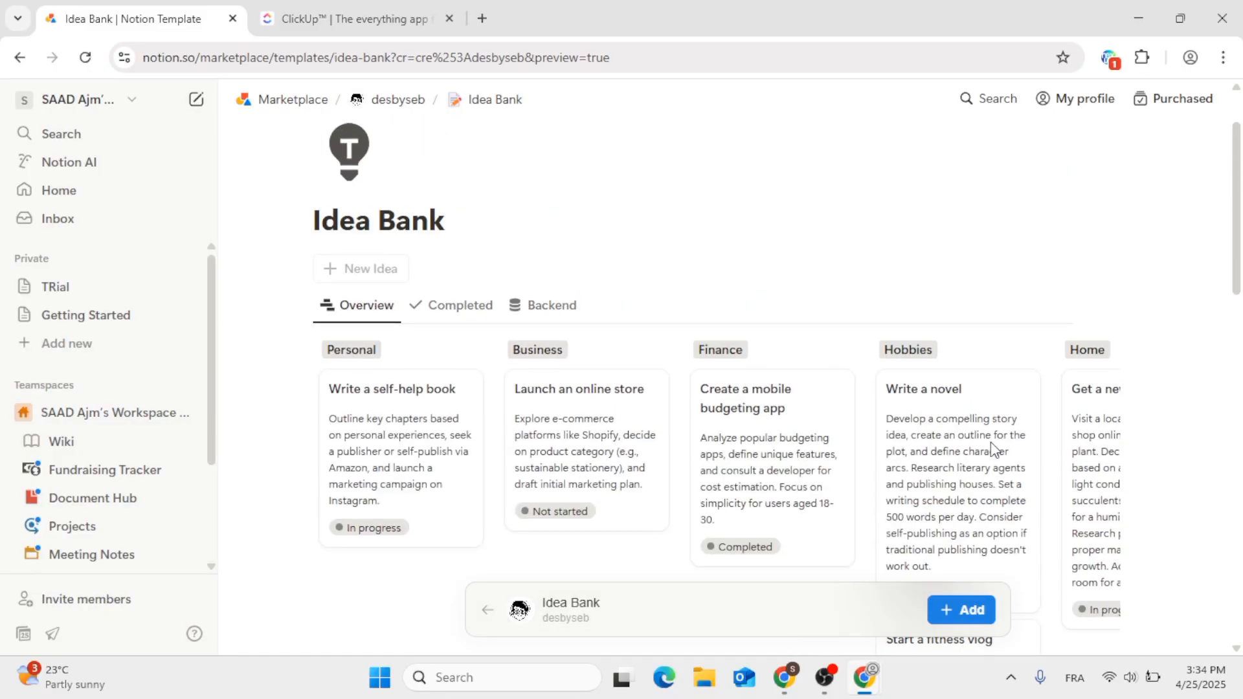
{"action": "scroll", "scroll_direction": "down", "scroll_amount": 3}
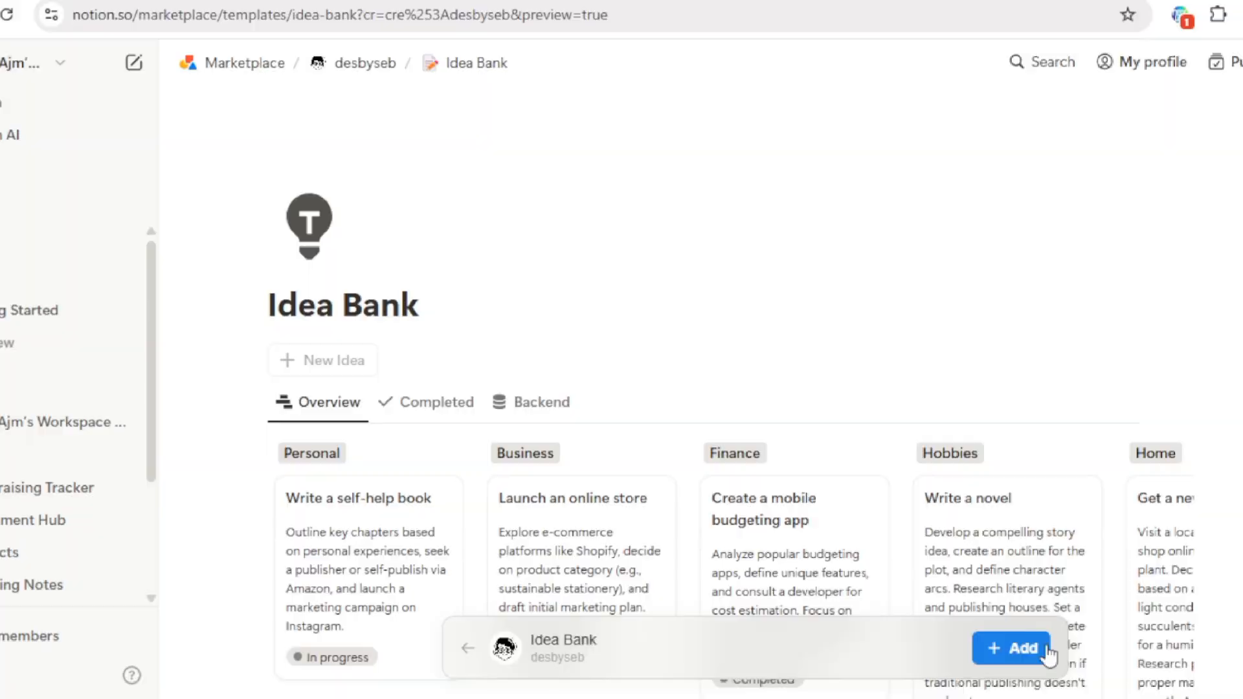
Add the Idea Bank template to SAAD Ajm's team workspace.
{"action": "left_click", "coordinate": [1010, 648]}
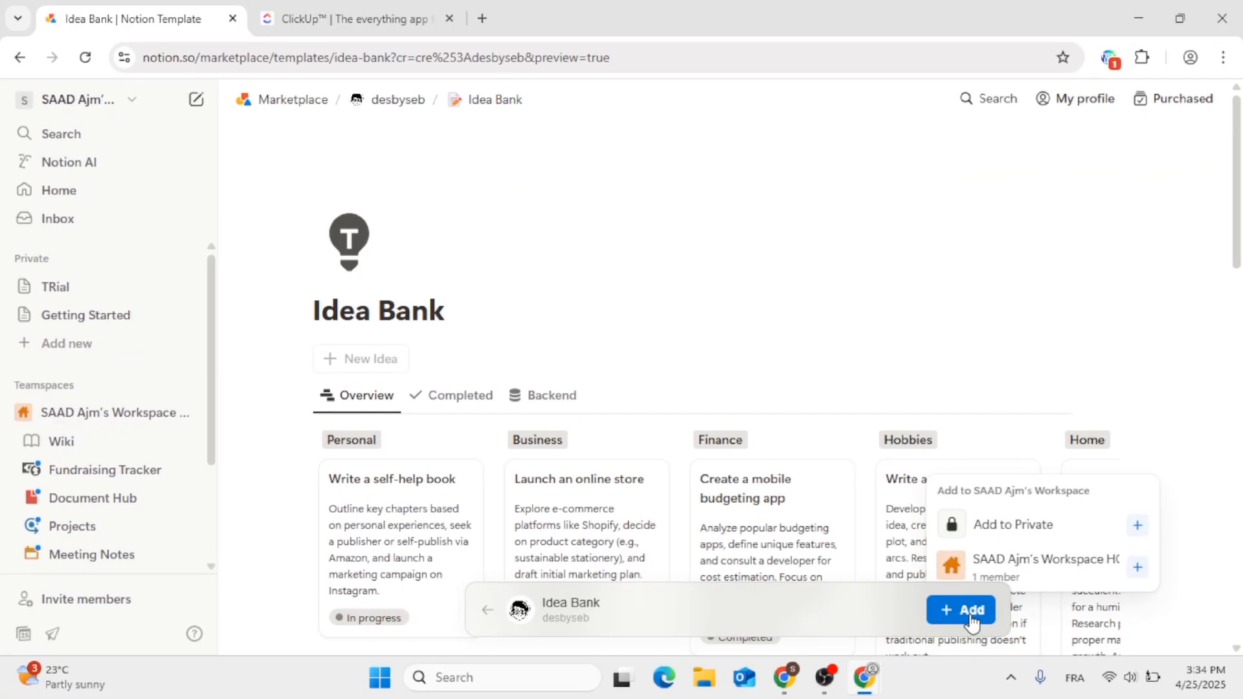
{"action": "mouse_move", "coordinate": [1136, 562]}
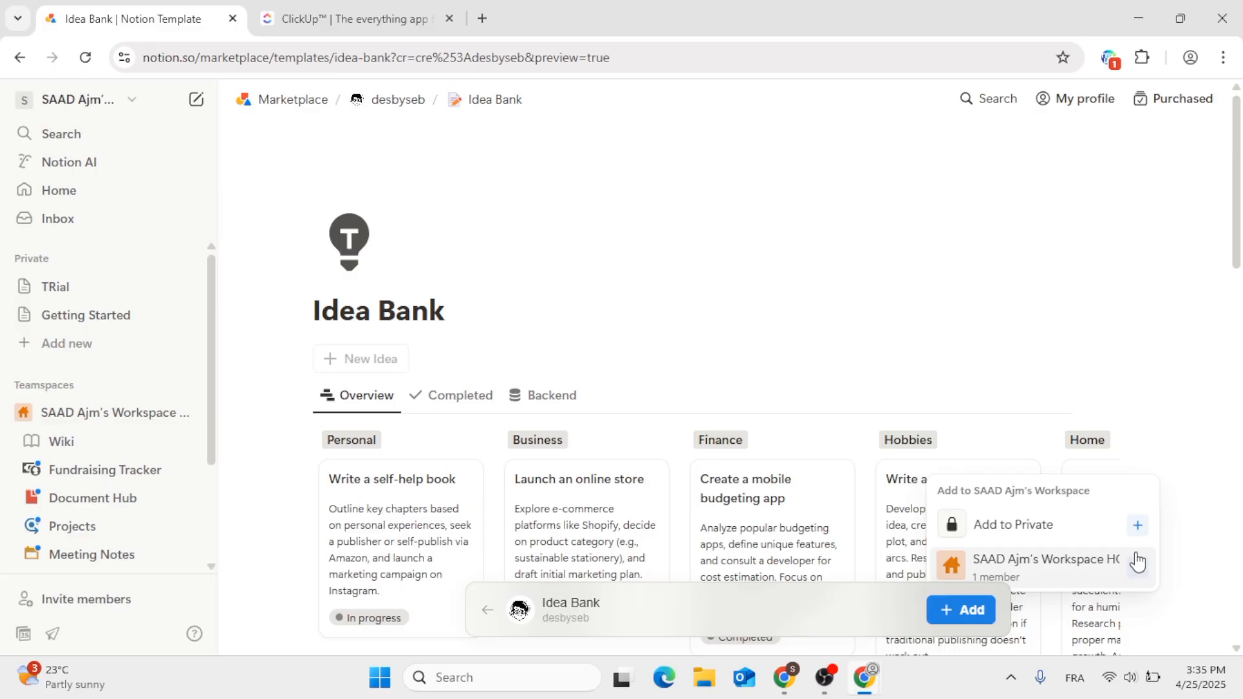
{"action": "left_click", "coordinate": [1136, 568]}
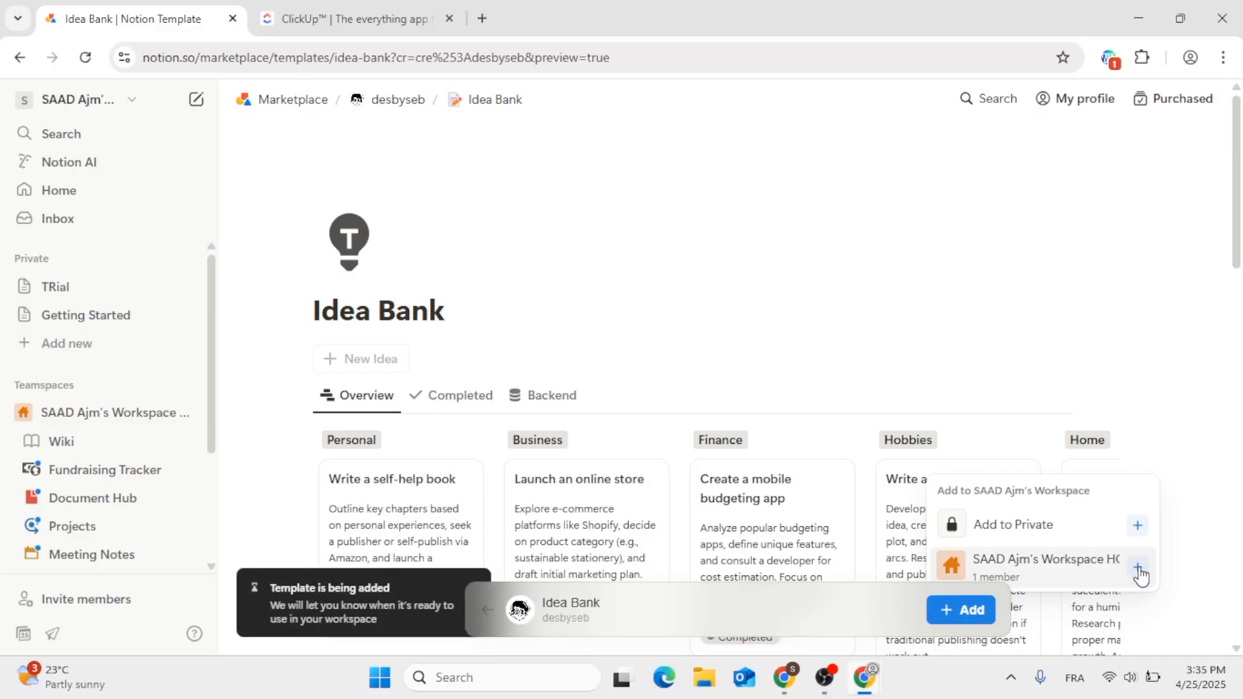
{"action": "mouse_move", "coordinate": [431, 496]}
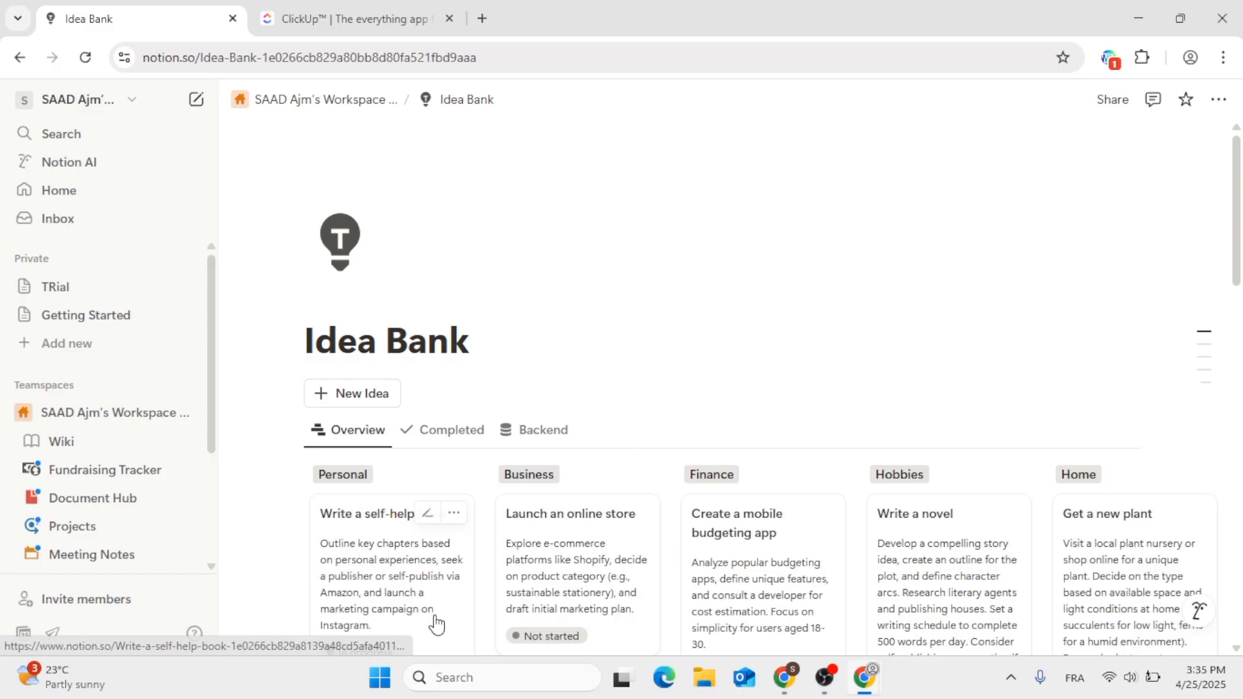
{"action": "mouse_move", "coordinate": [436, 622]}
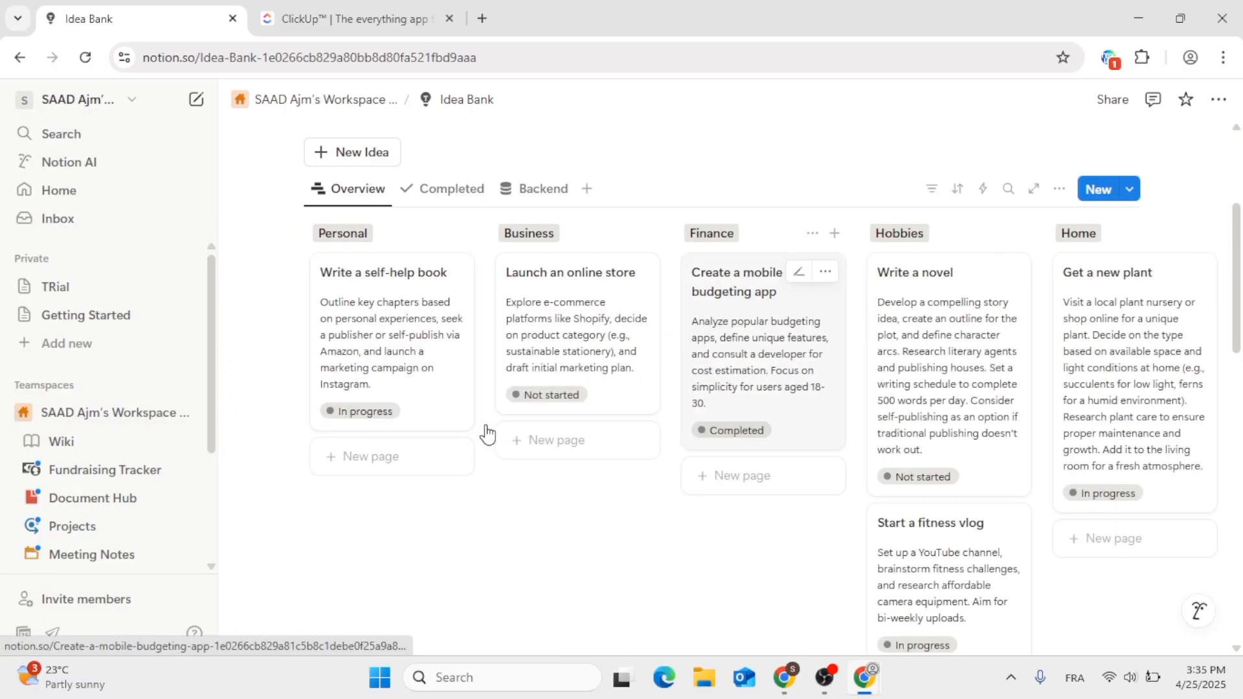
Open the 'Write a self-help book' idea card on the new Idea Bank board.
{"action": "scroll", "scroll_direction": "up", "scroll_amount": 3}
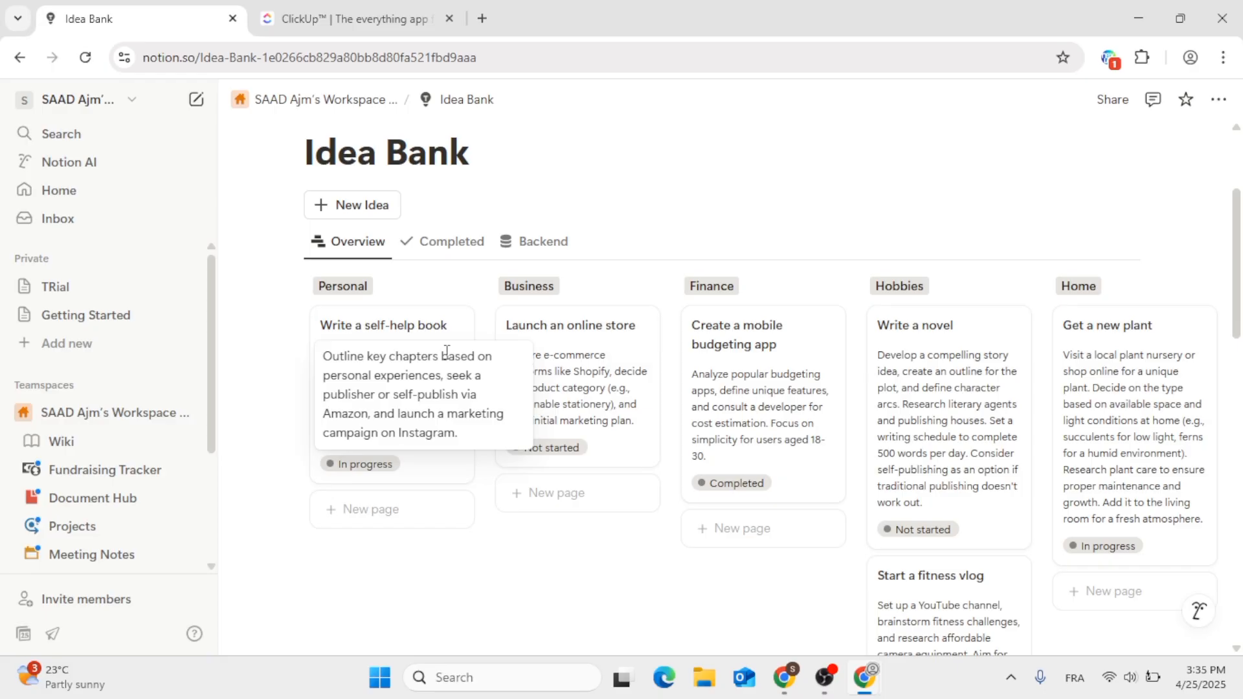
{"action": "left_click", "coordinate": [383, 325]}
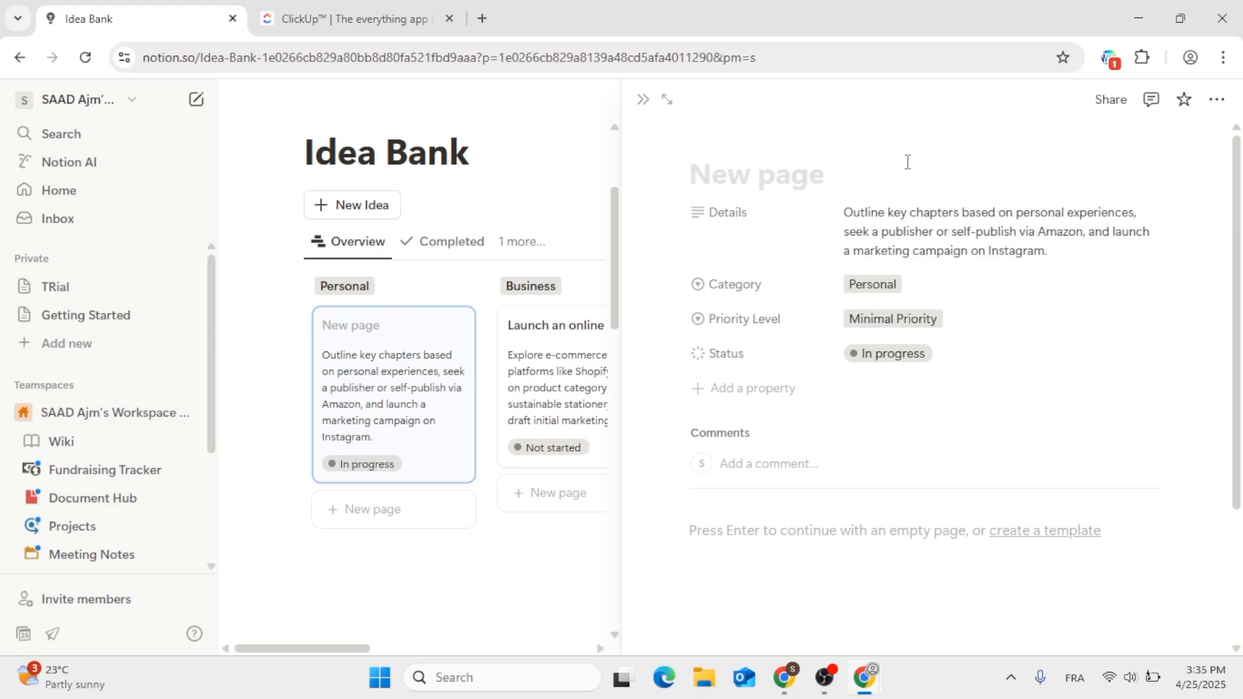
Title the idea 'CREATE AN APP' and replace its details with learning coding and UI/UX design.
{"action": "type", "text": "CREATE"}
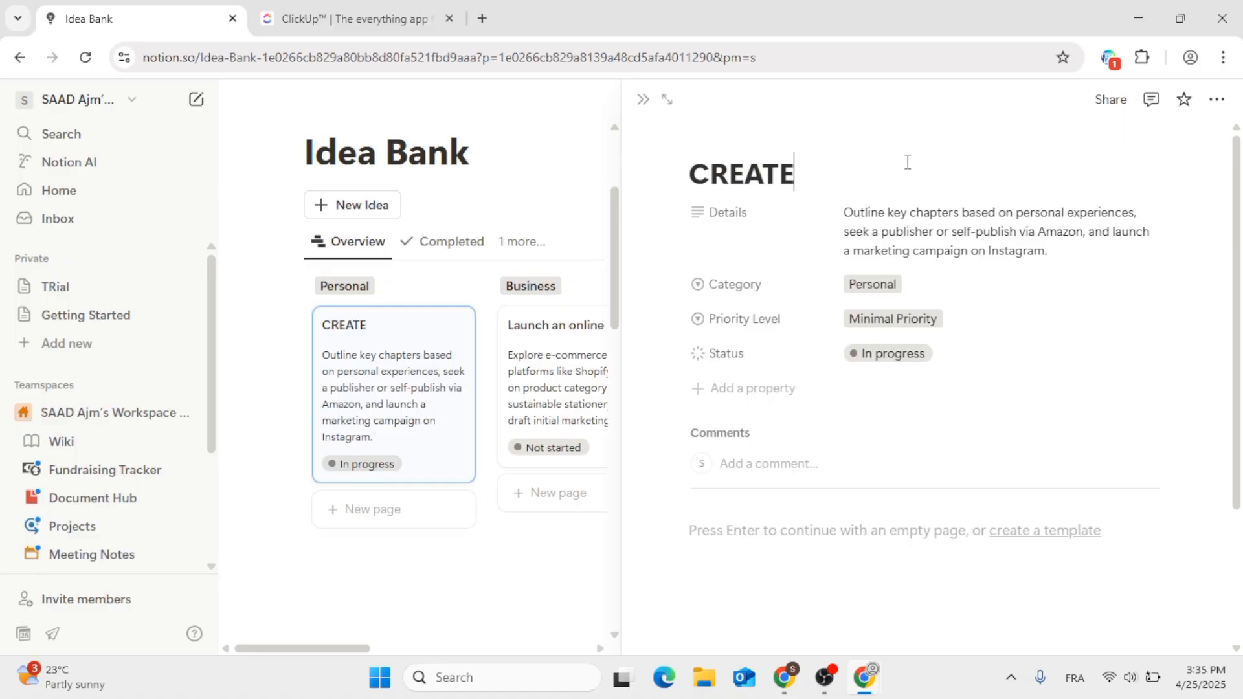
{"action": "type", "text": "AN APP"}
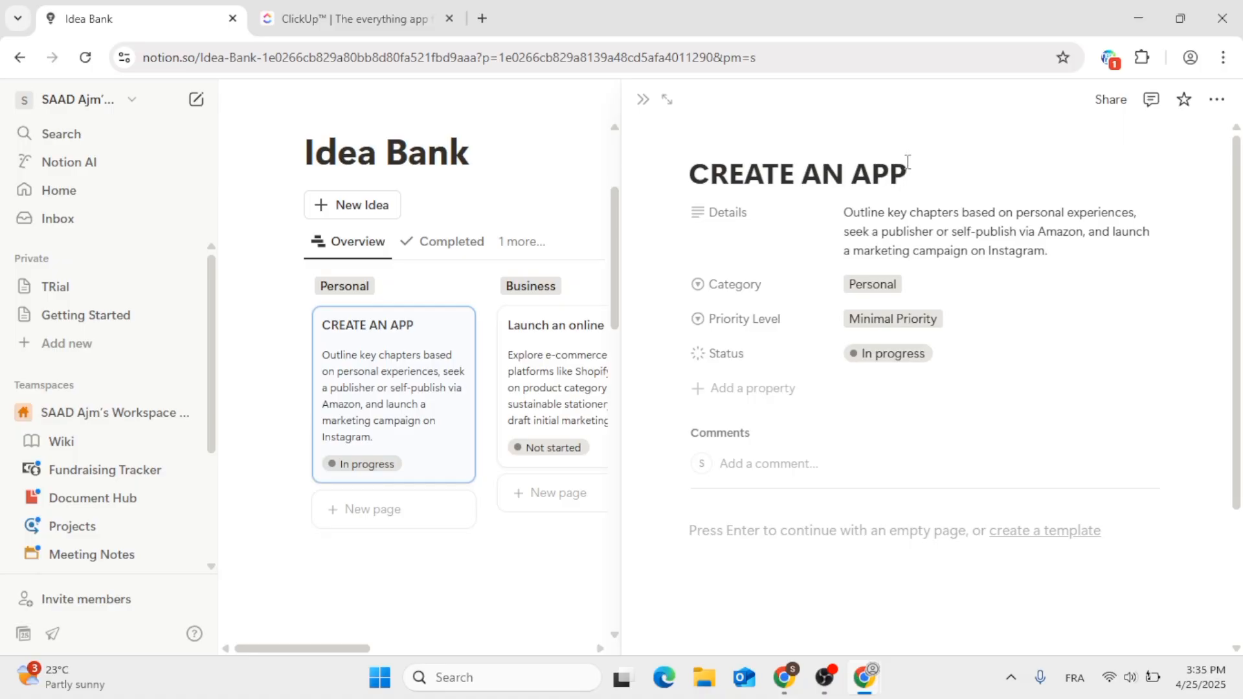
{"action": "left_click", "coordinate": [987, 231]}
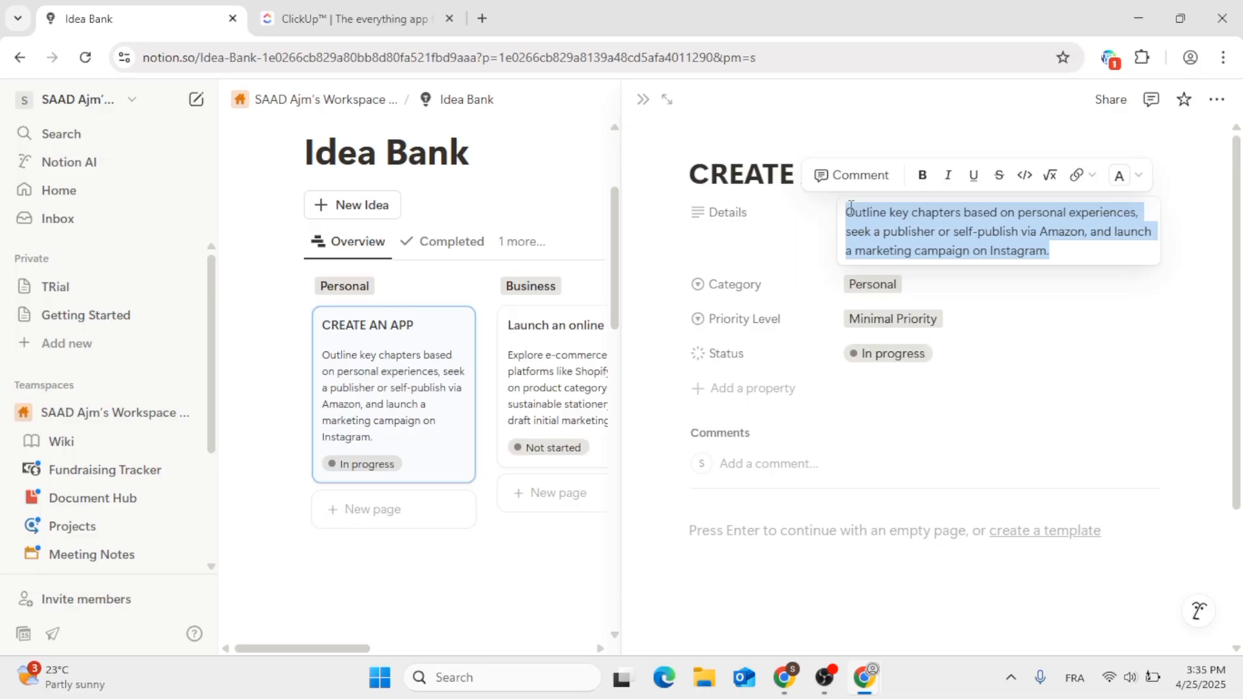
{"action": "type", "text": "LEARN"}
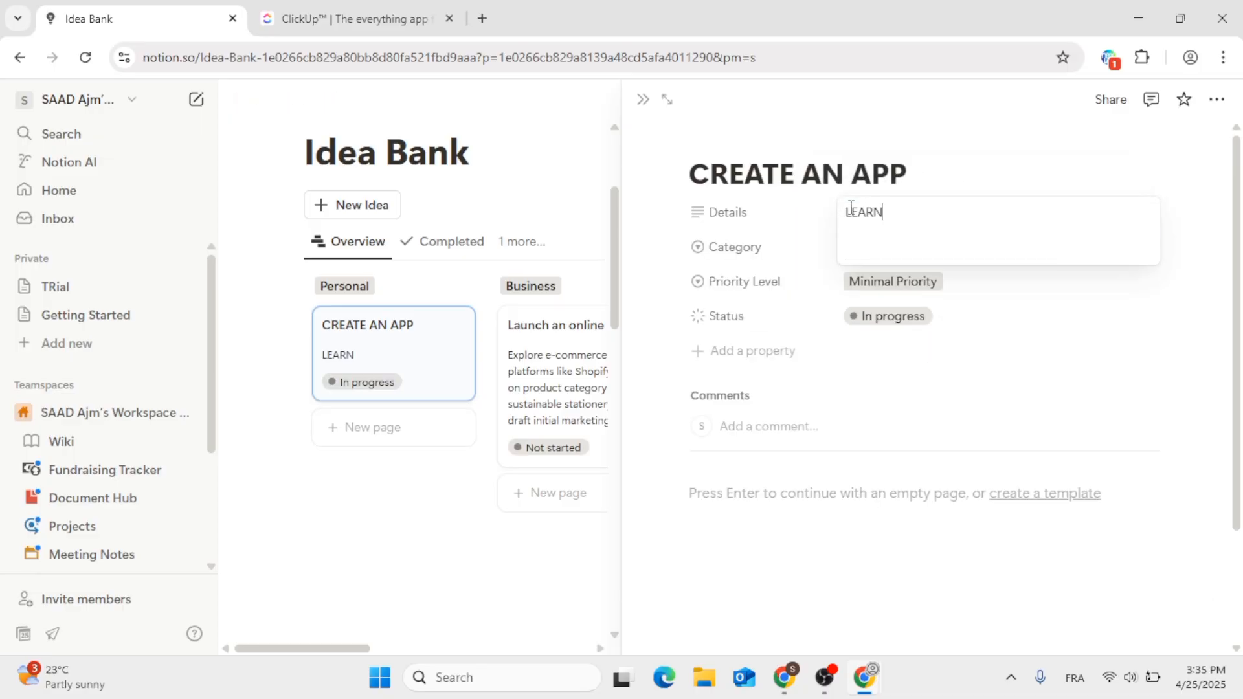
{"action": "type", "text": "CODING"}
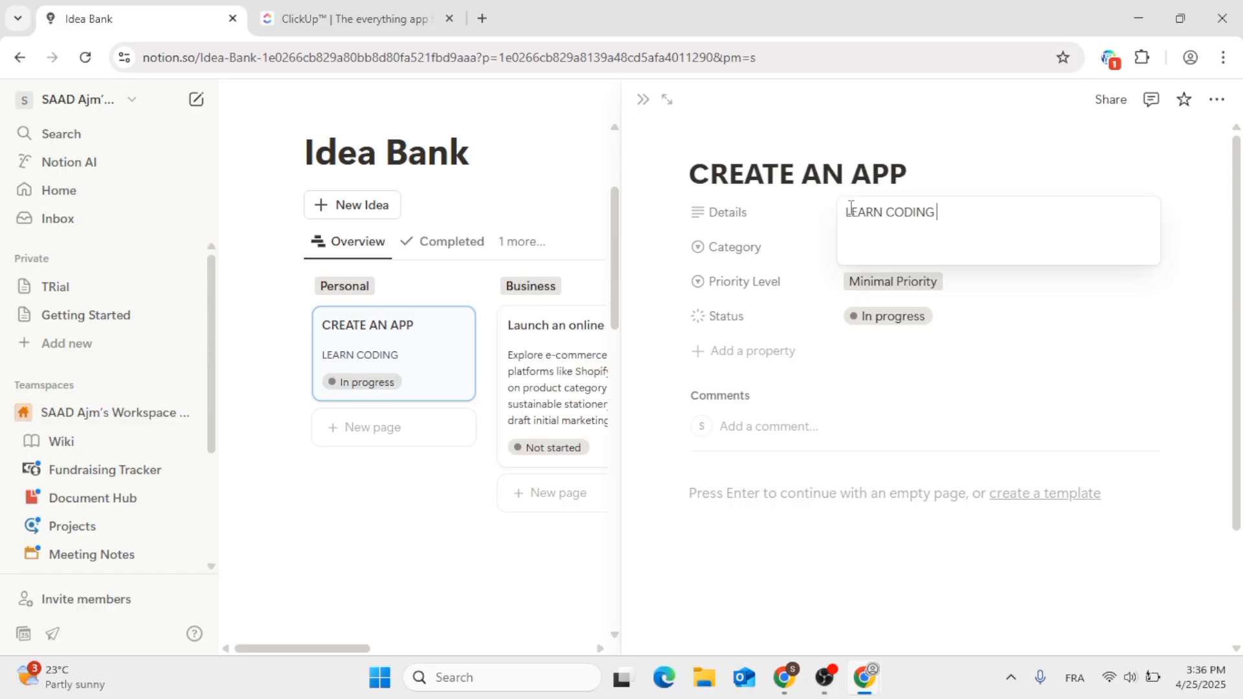
{"action": "type", "text": "AND U"}
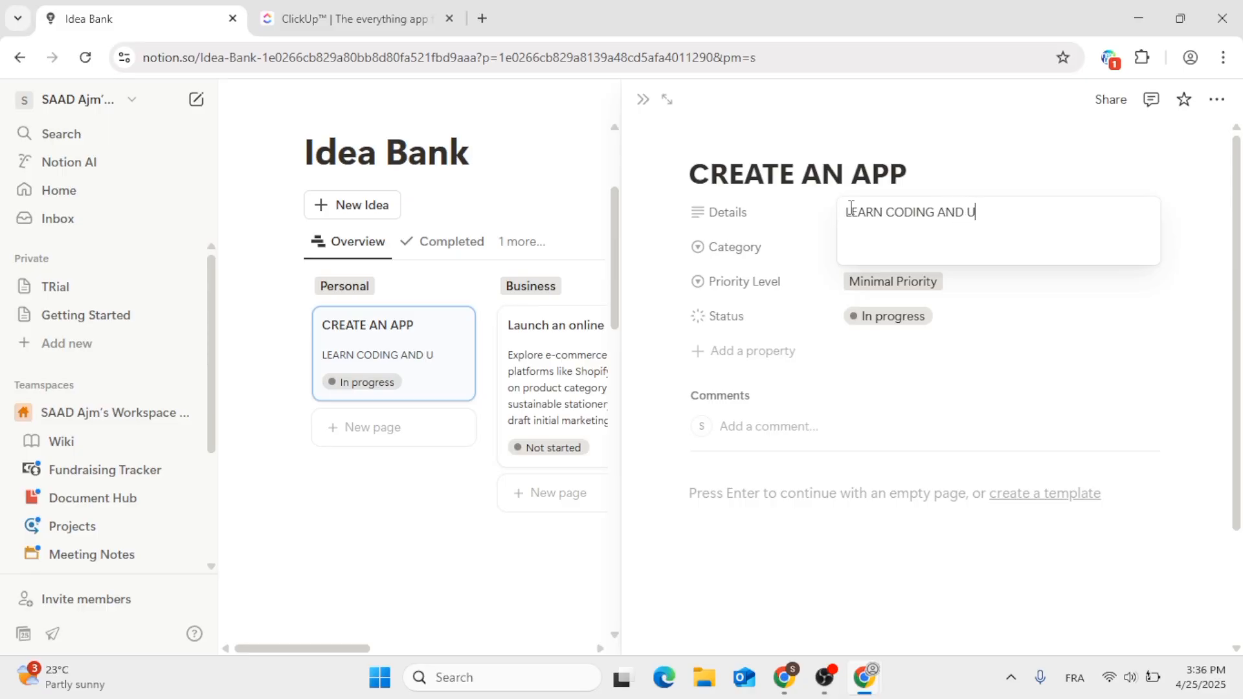
{"action": "type", "text": "I"}
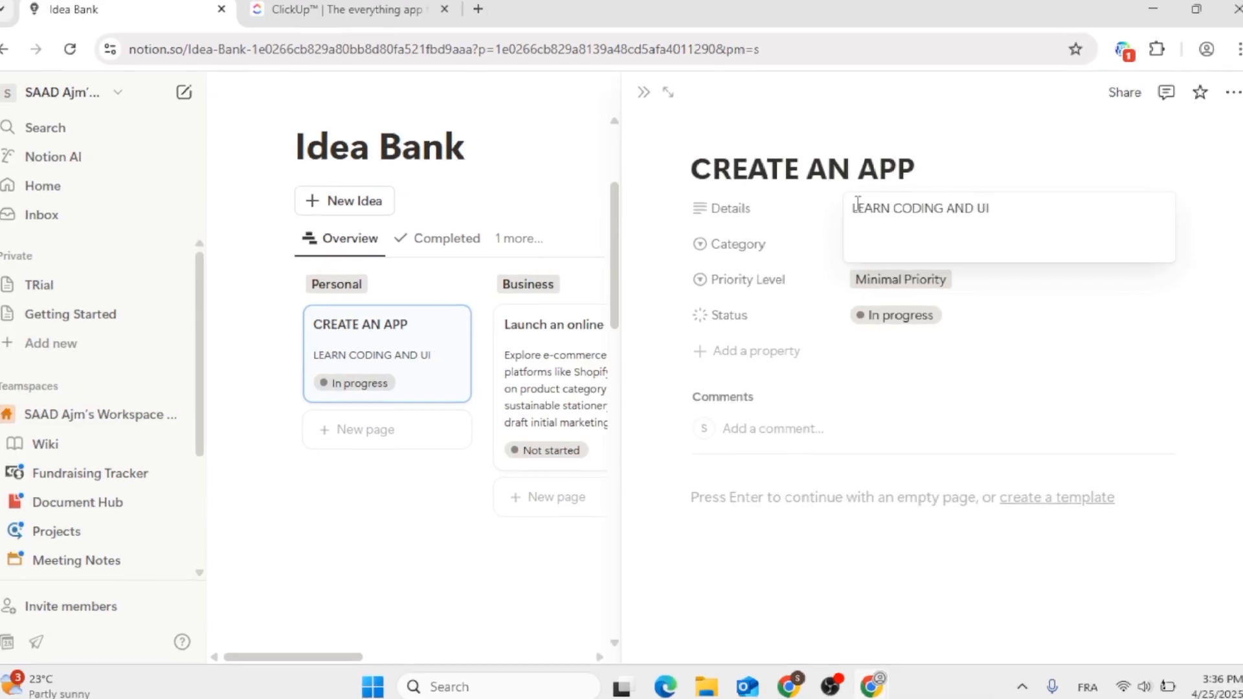
{"action": "type", "text": "/UX DESIGN"}
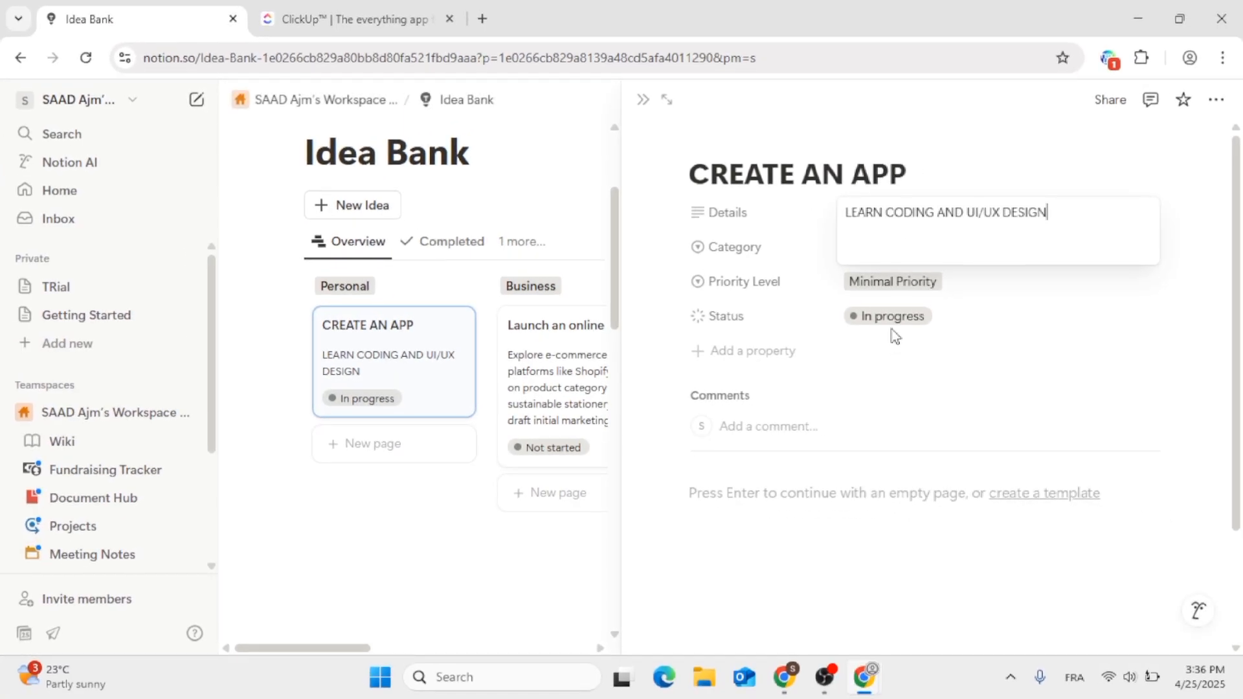
{"action": "left_click", "coordinate": [871, 247]}
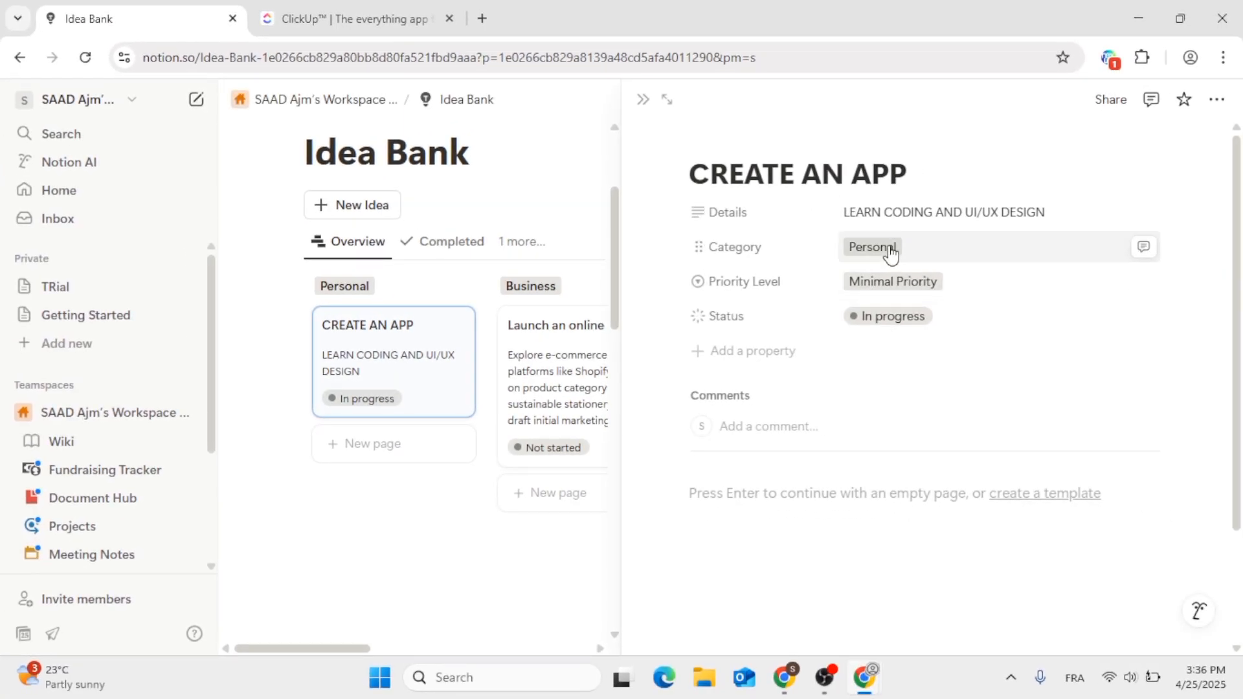
Set the idea's Category to Business, Priority Level to High Priority and Status to Completed.
{"action": "left_click", "coordinate": [871, 247]}
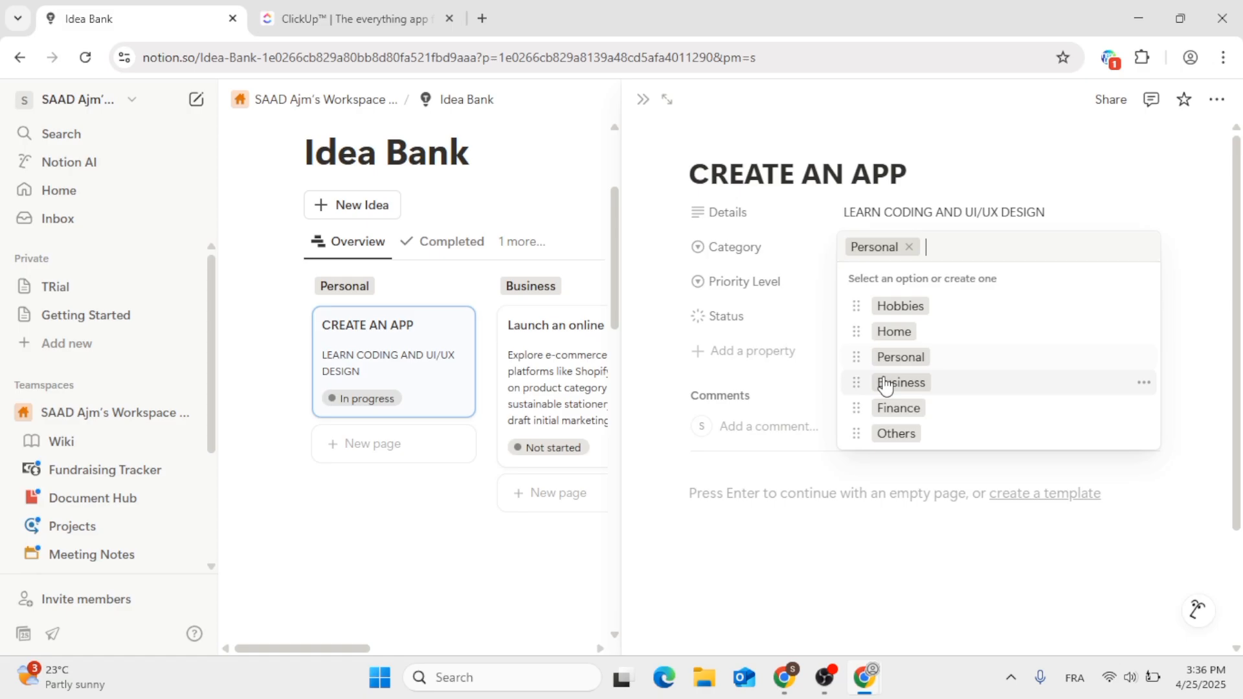
{"action": "mouse_move", "coordinate": [902, 326]}
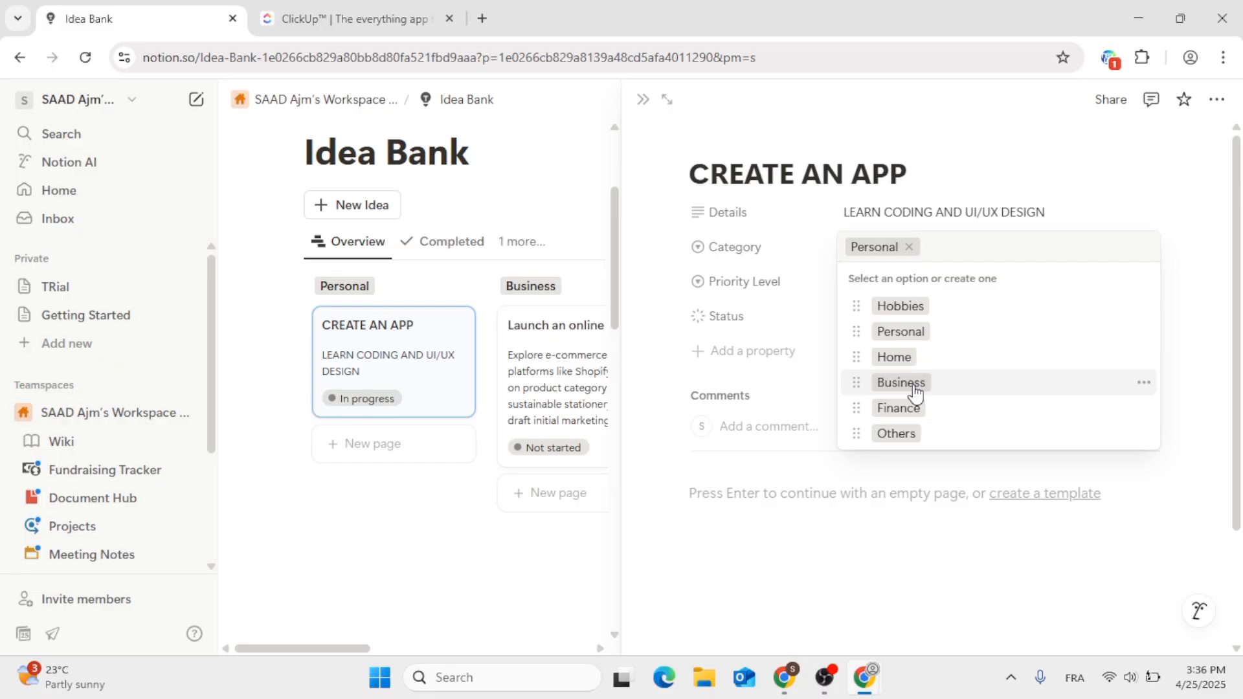
{"action": "left_click", "coordinate": [900, 381]}
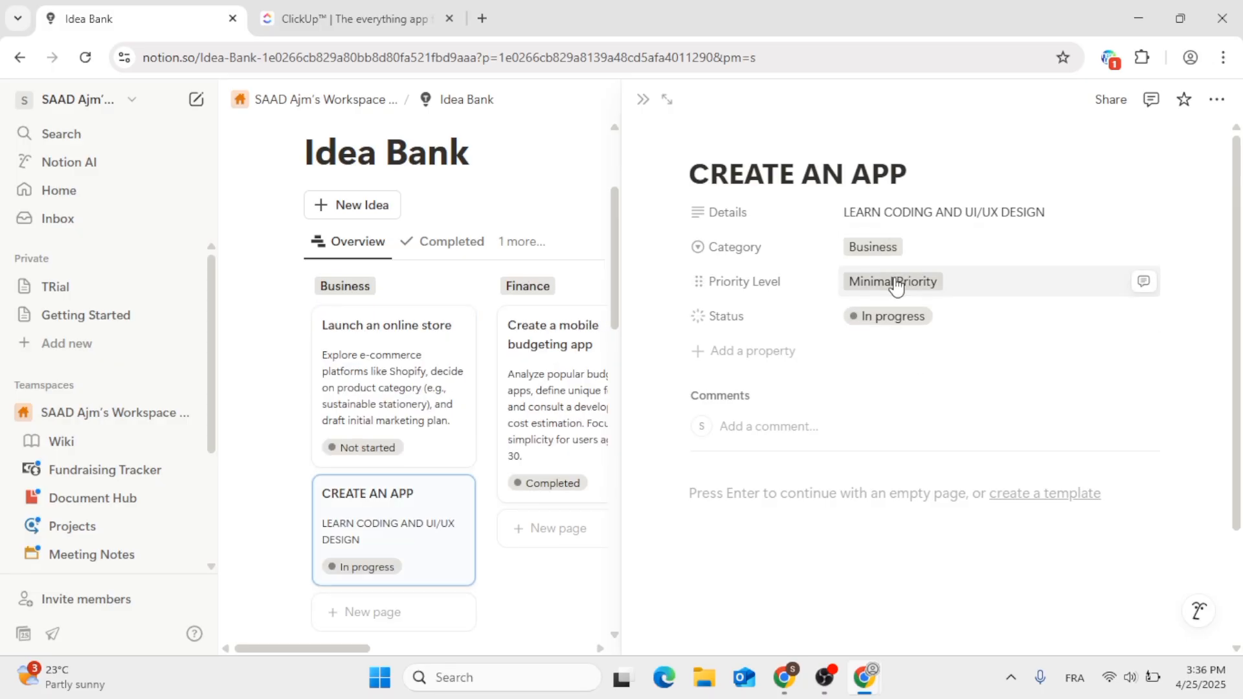
{"action": "left_click", "coordinate": [892, 282]}
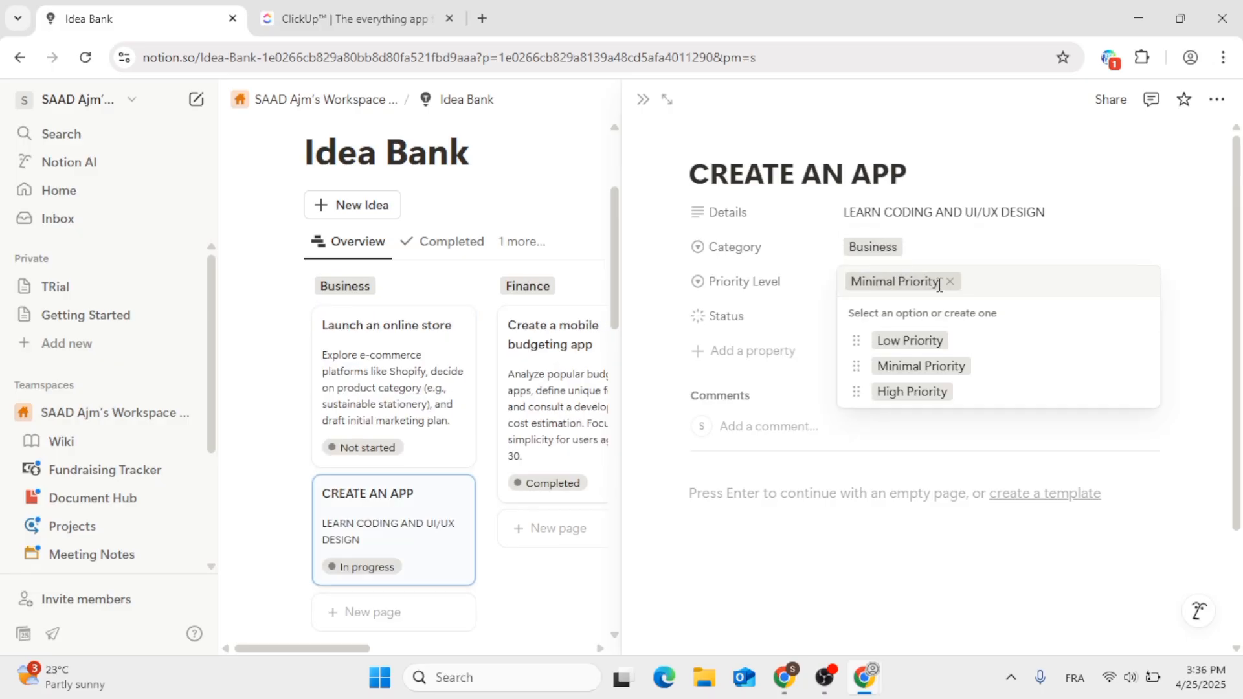
{"action": "mouse_move", "coordinate": [912, 391]}
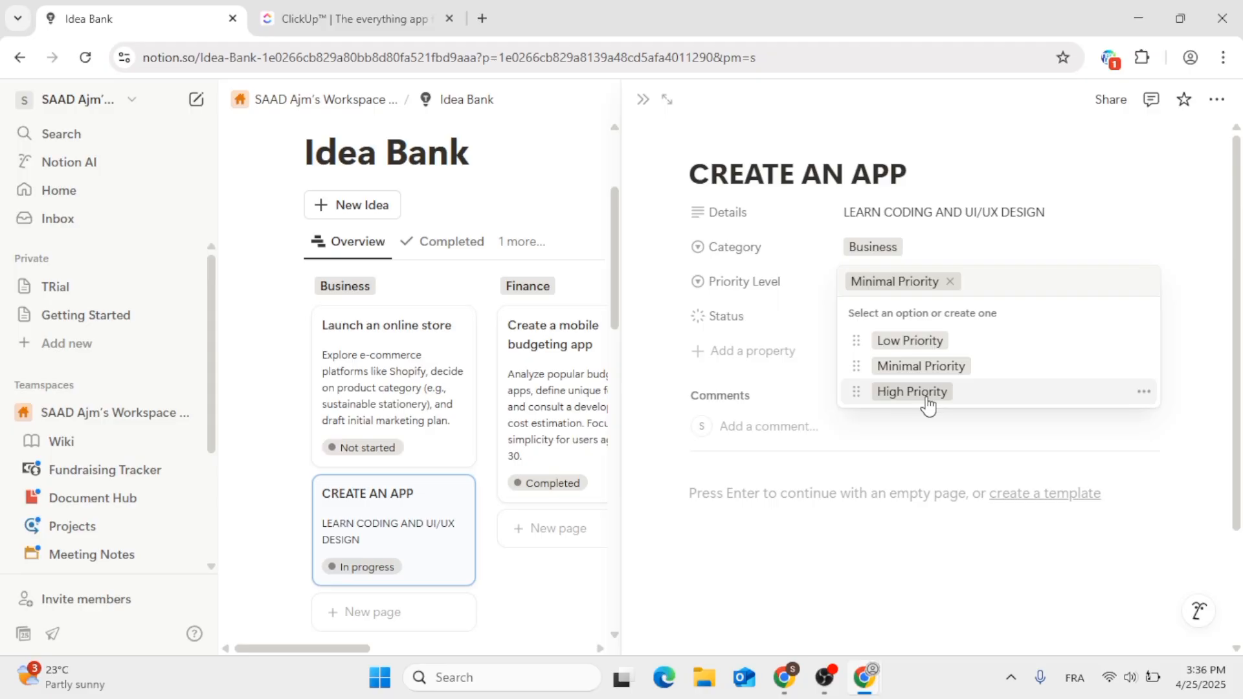
{"action": "left_click", "coordinate": [910, 390]}
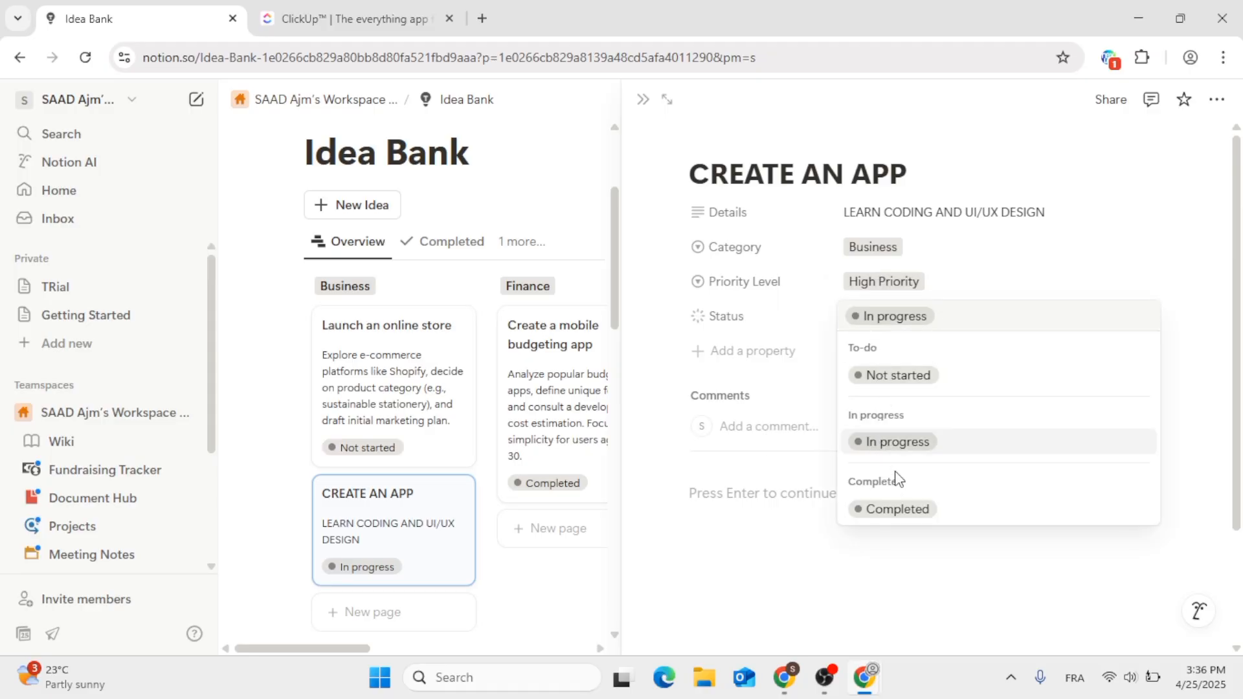
{"action": "mouse_move", "coordinate": [896, 403]}
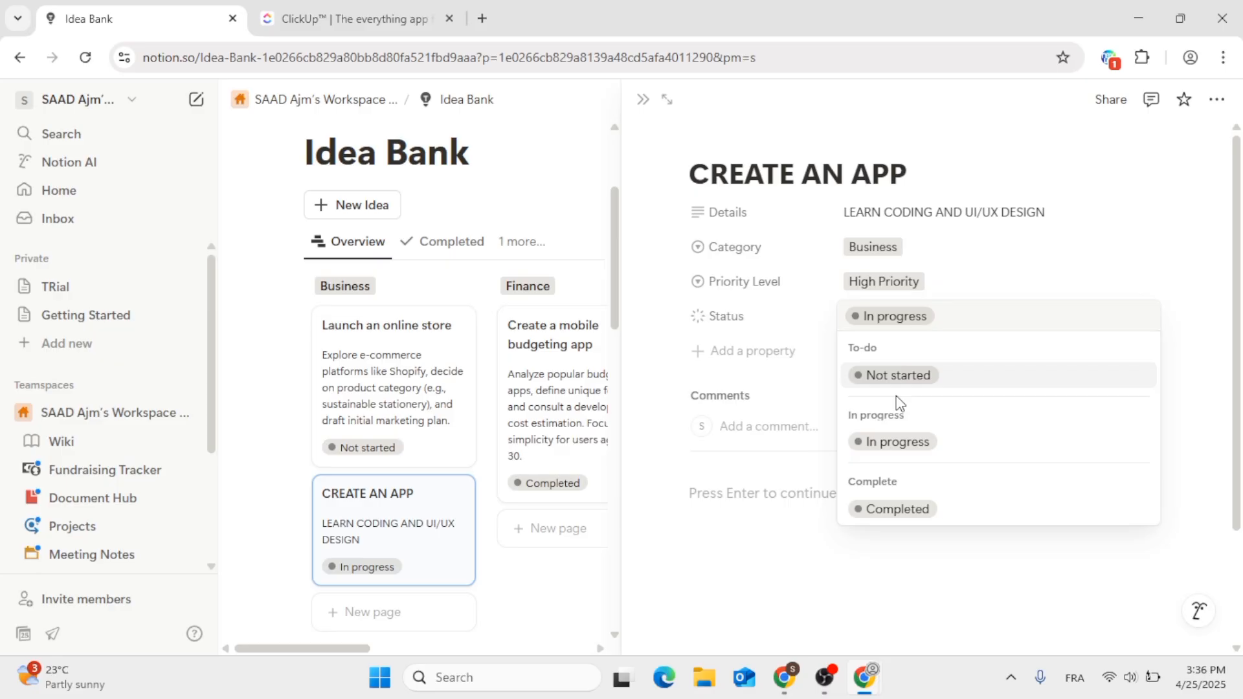
{"action": "left_click", "coordinate": [897, 509]}
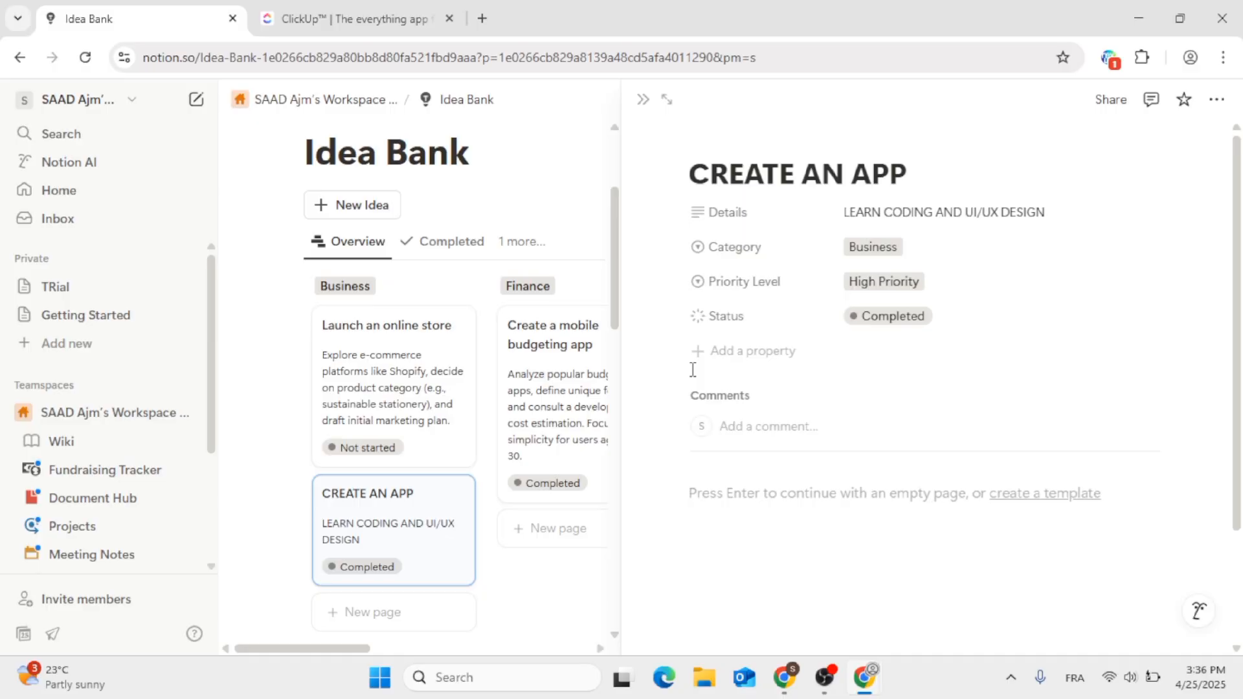
{"action": "mouse_move", "coordinate": [745, 350]}
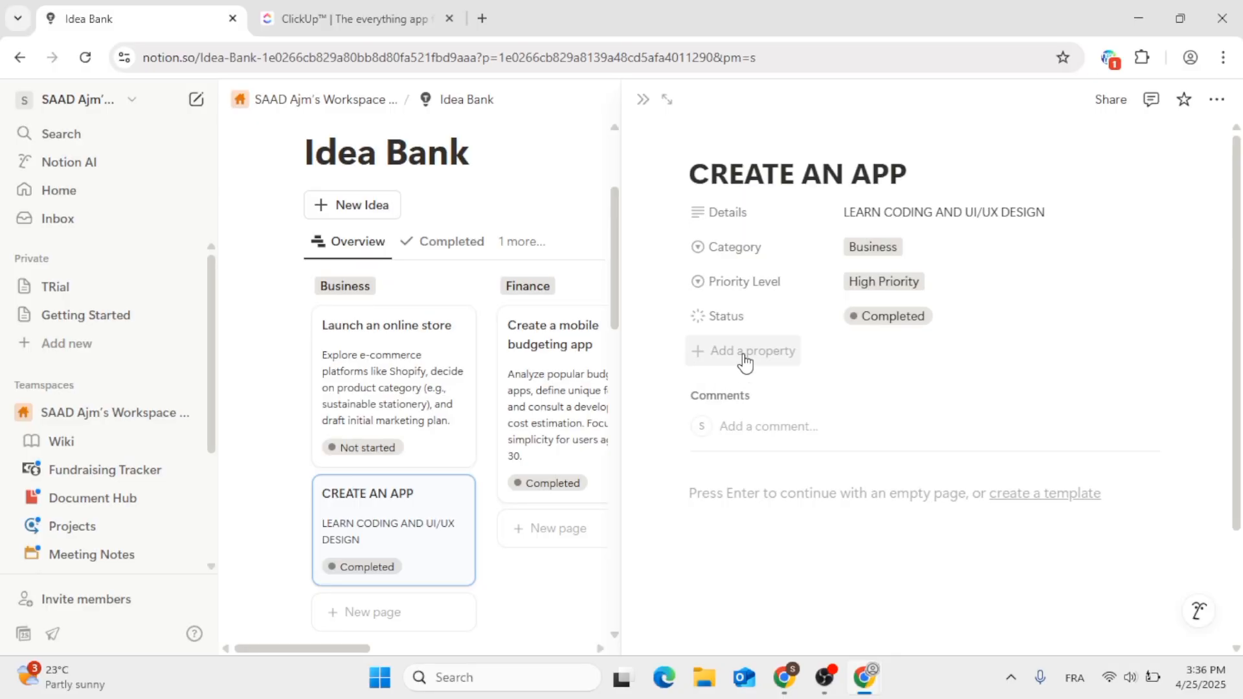
Add a Date property named 'Starting date' and open its date picker.
{"action": "left_click", "coordinate": [742, 351]}
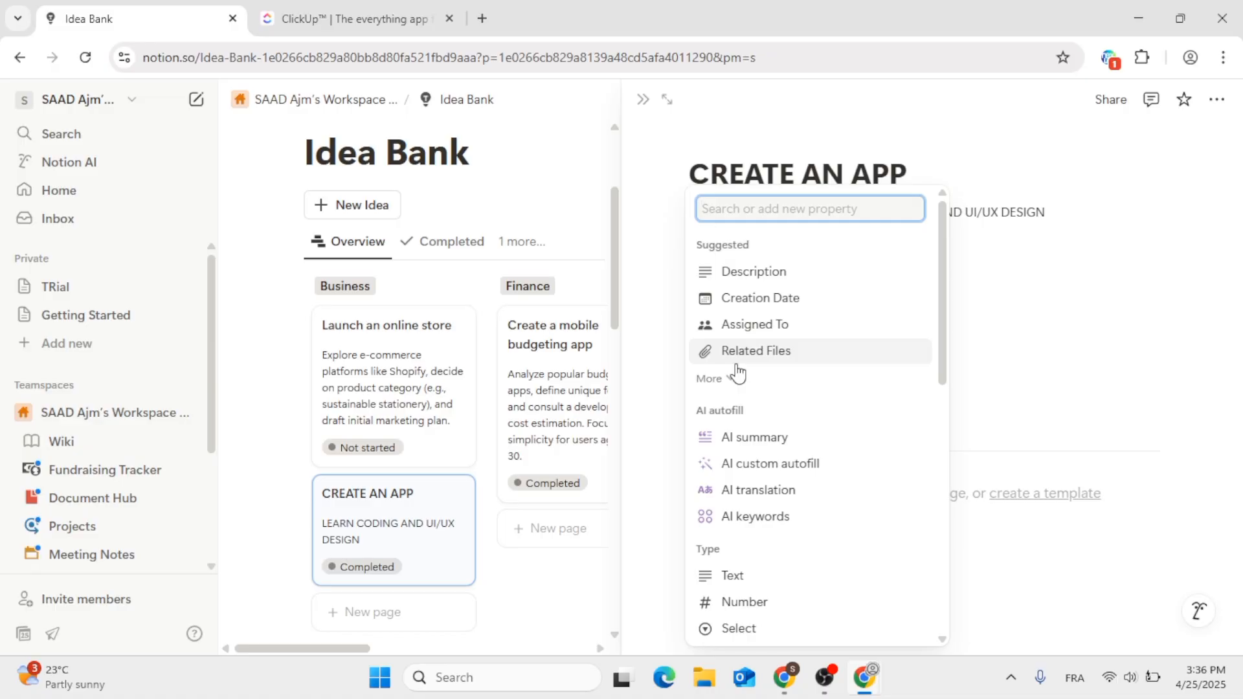
{"action": "scroll", "scroll_direction": "down", "scroll_amount": 3}
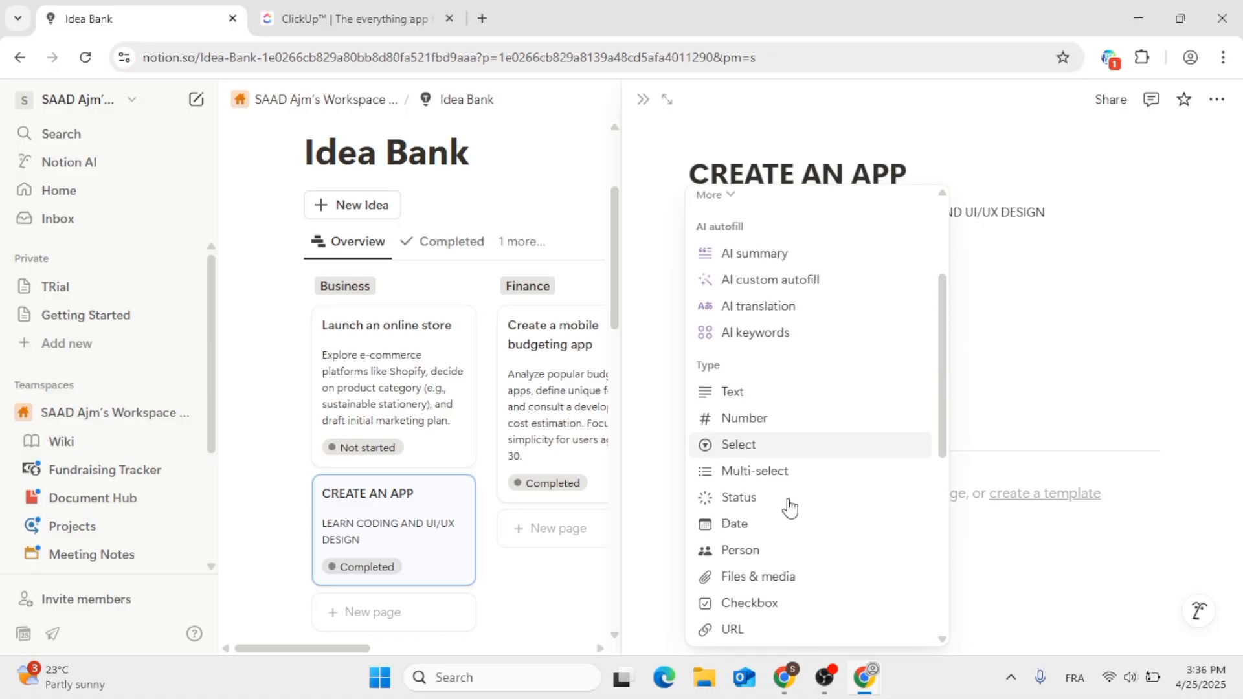
{"action": "mouse_move", "coordinate": [744, 511]}
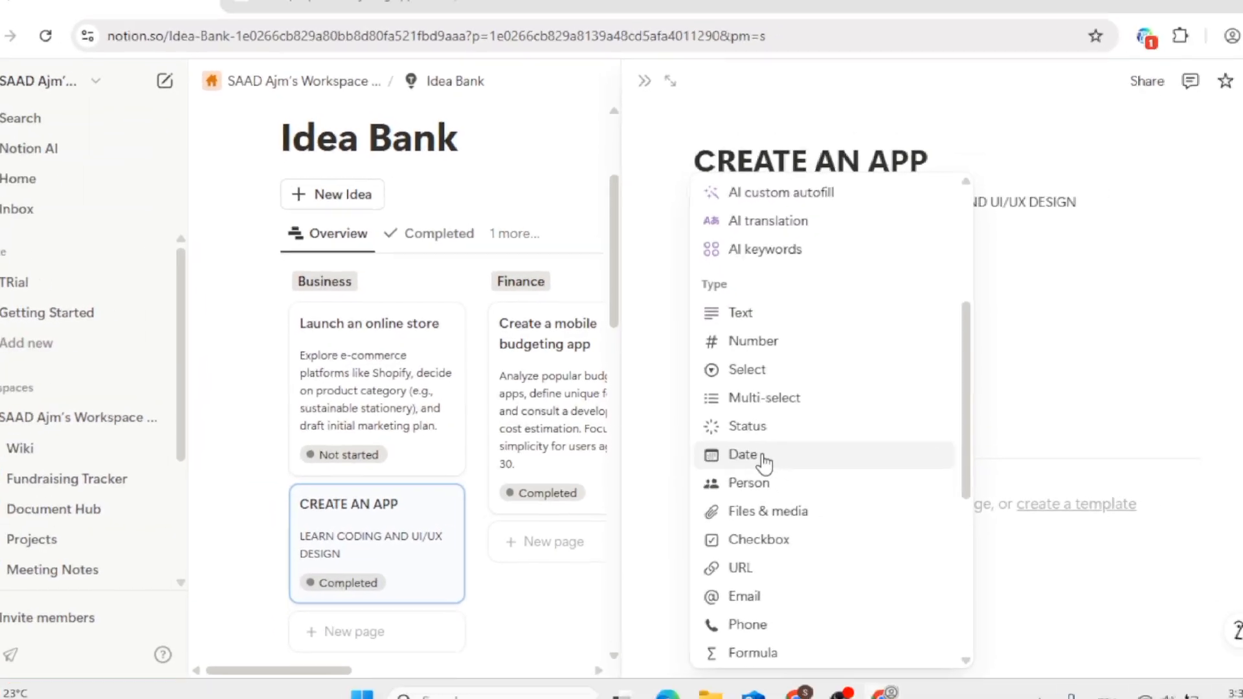
{"action": "left_click", "coordinate": [742, 454]}
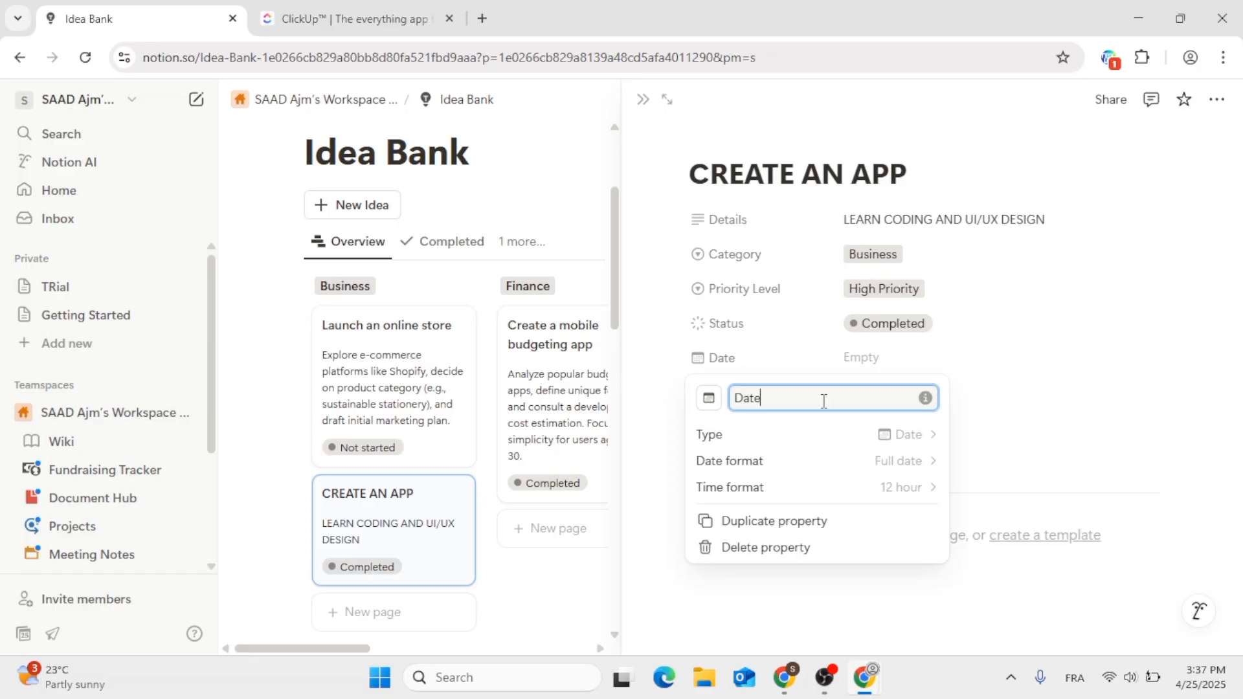
{"action": "key", "text": "Backspace"}
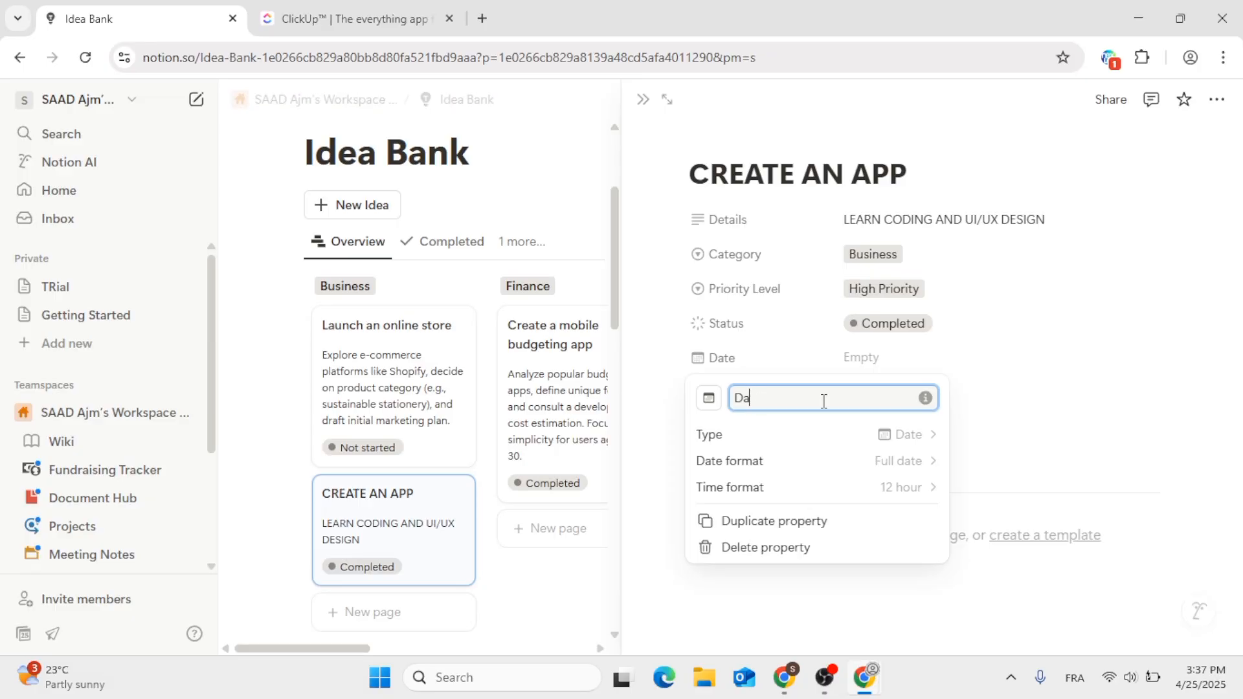
{"action": "type", "text": "ST"}
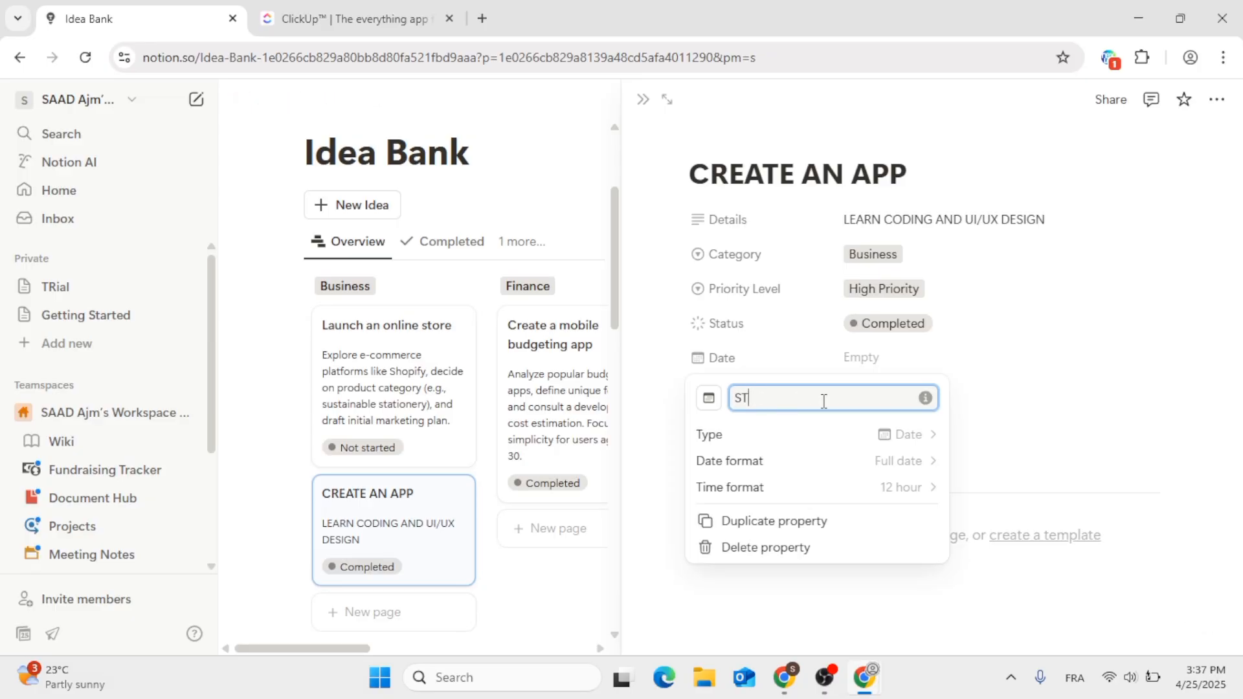
{"action": "key", "text": "Backspace"}
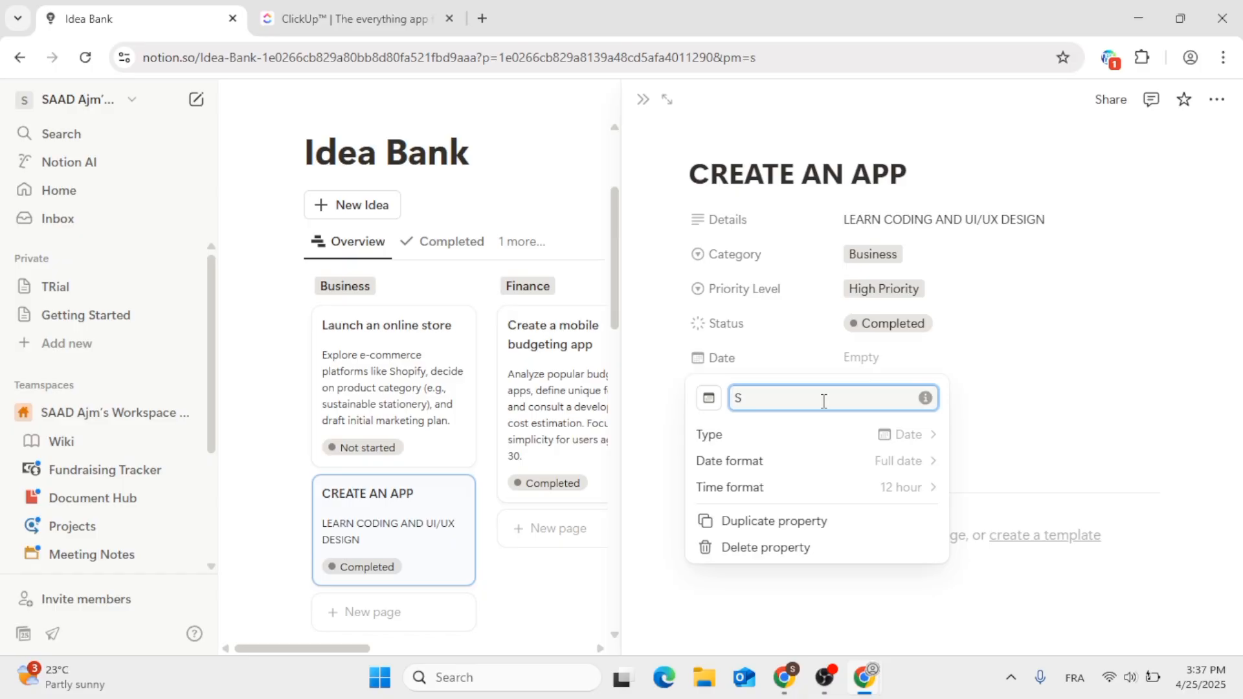
{"action": "type", "text": "tart"}
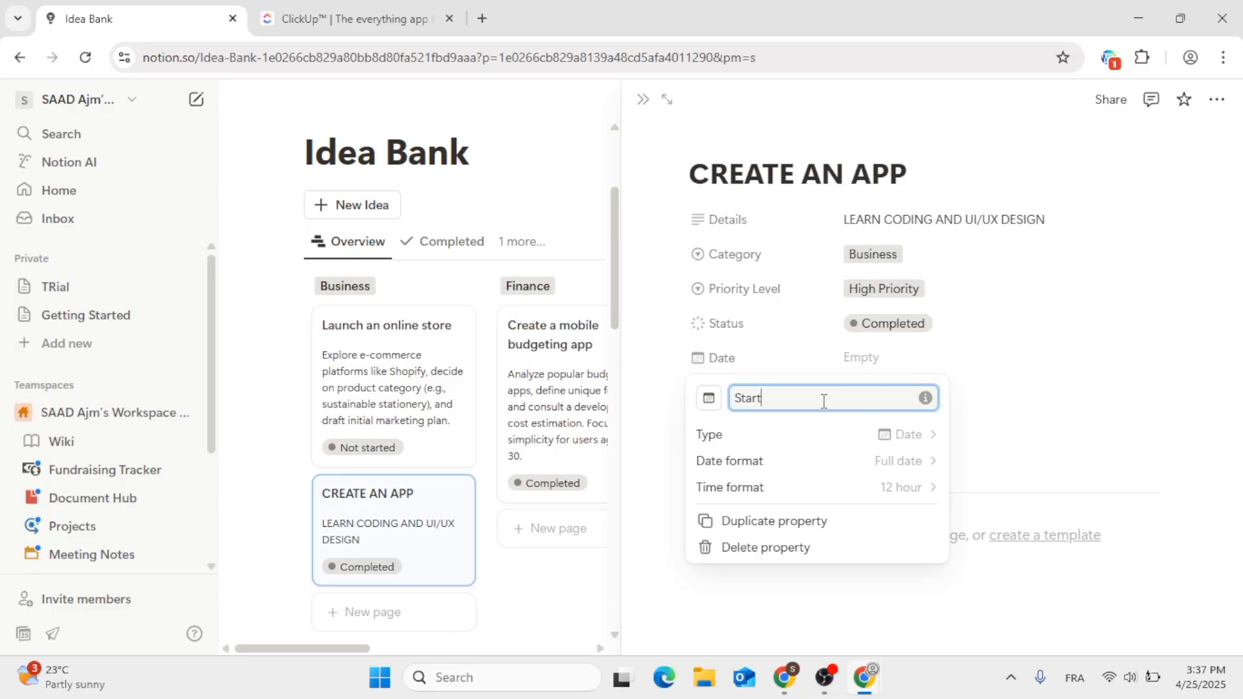
{"action": "type", "text": "ing da"}
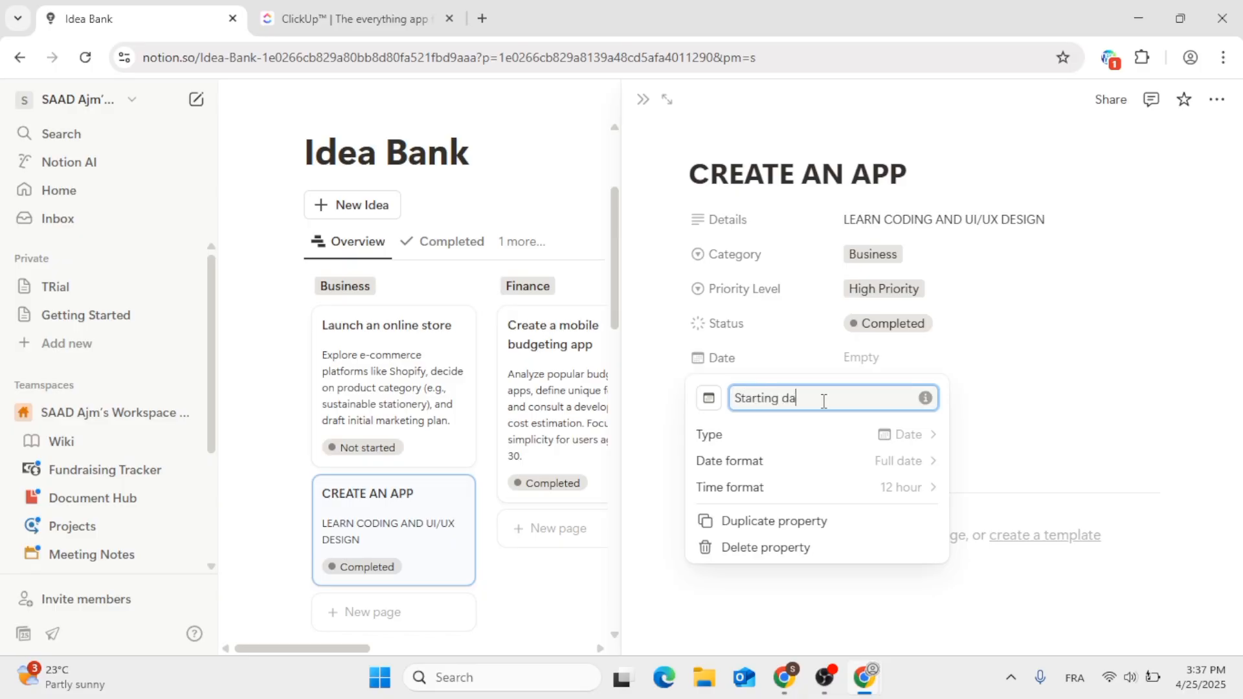
{"action": "type", "text": "te"}
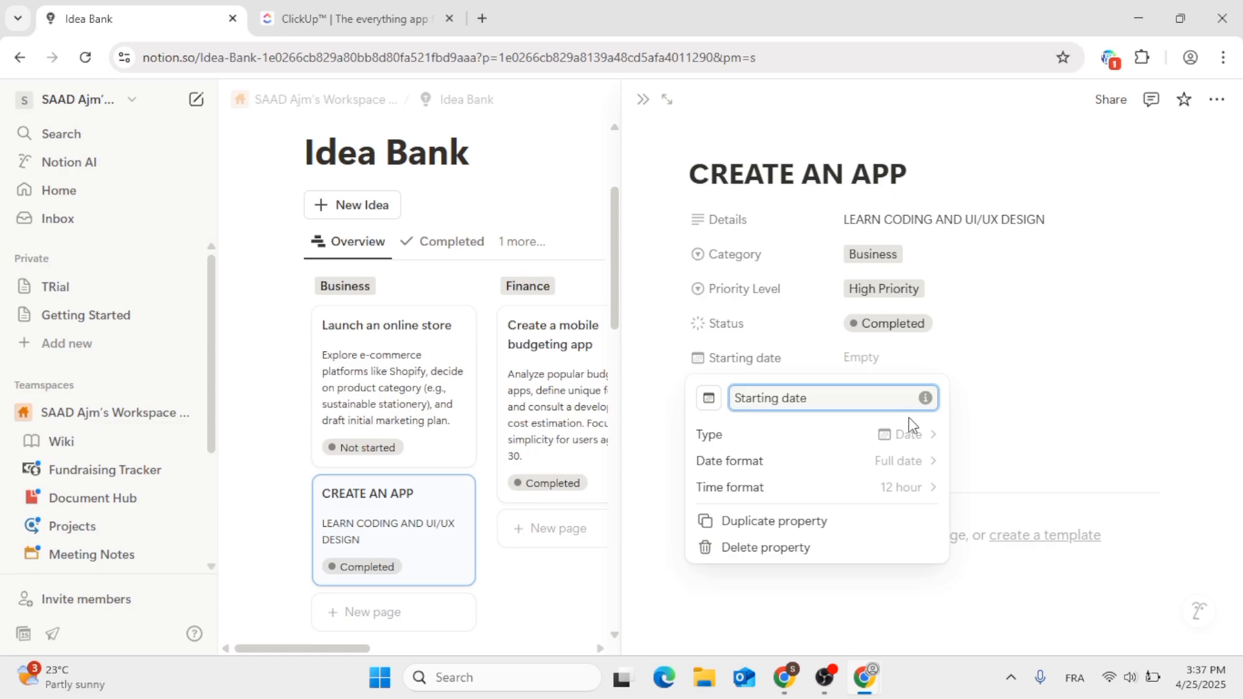
{"action": "left_click", "coordinate": [1035, 409]}
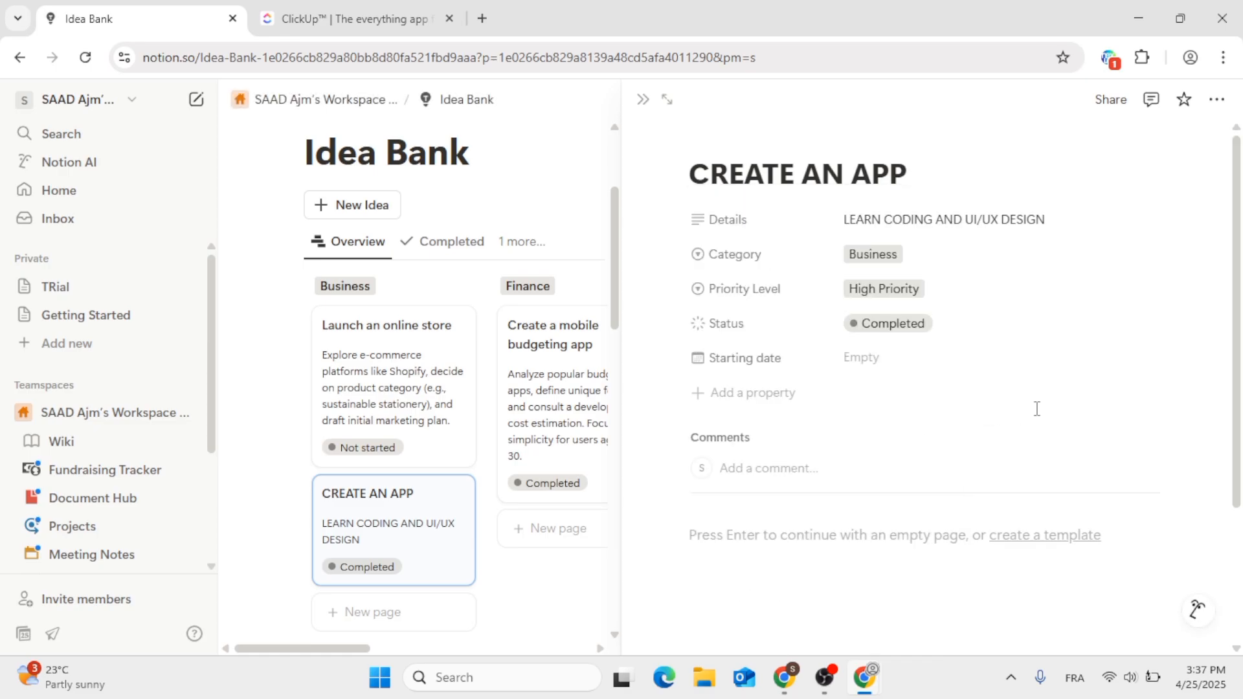
{"action": "left_click", "coordinate": [861, 357]}
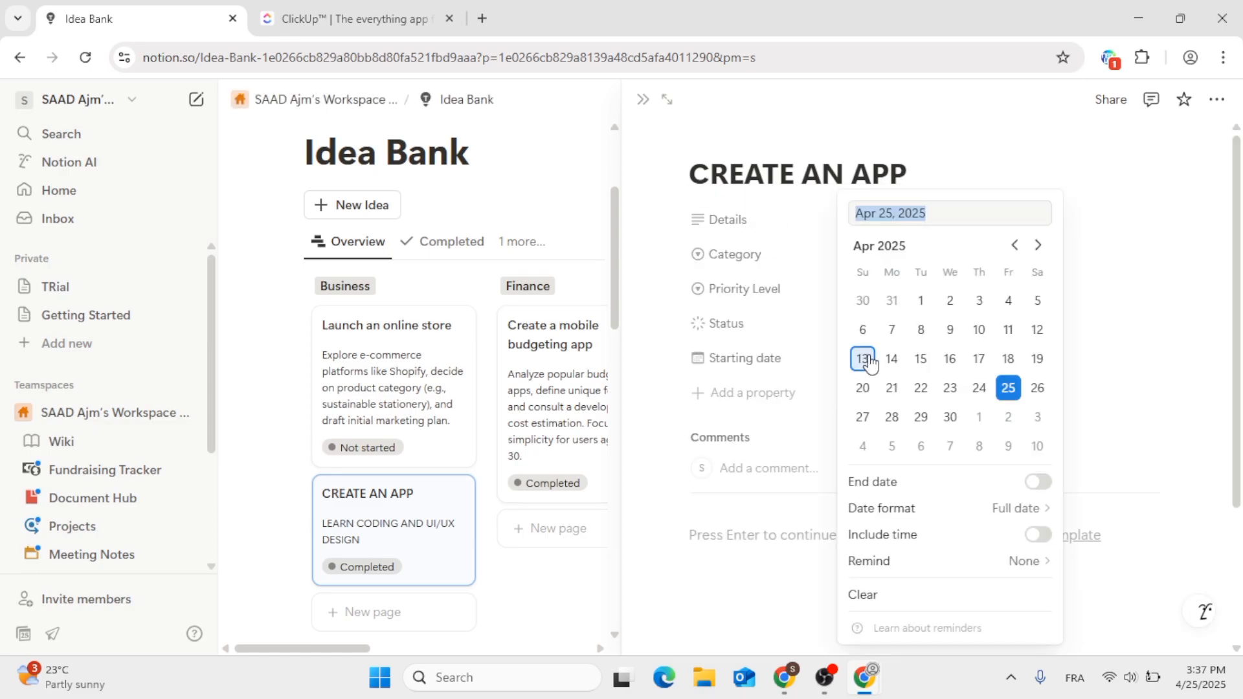
{"action": "mouse_move", "coordinate": [1017, 402]}
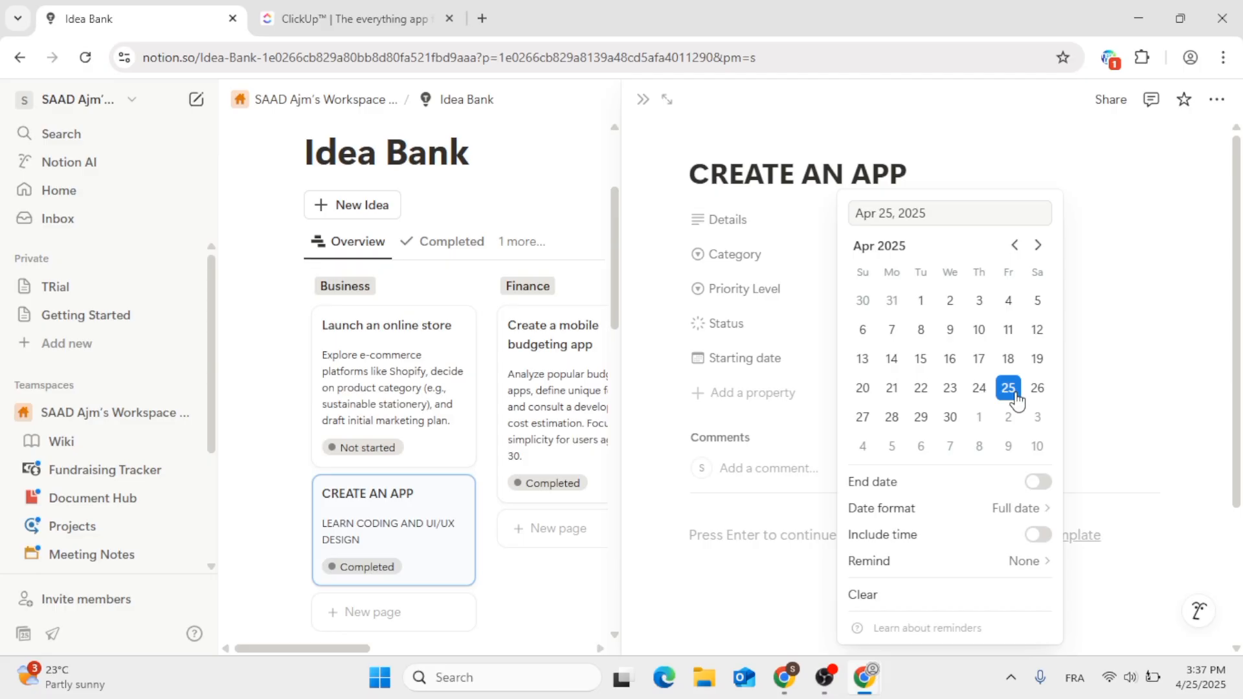
{"action": "mouse_move", "coordinate": [1125, 402]}
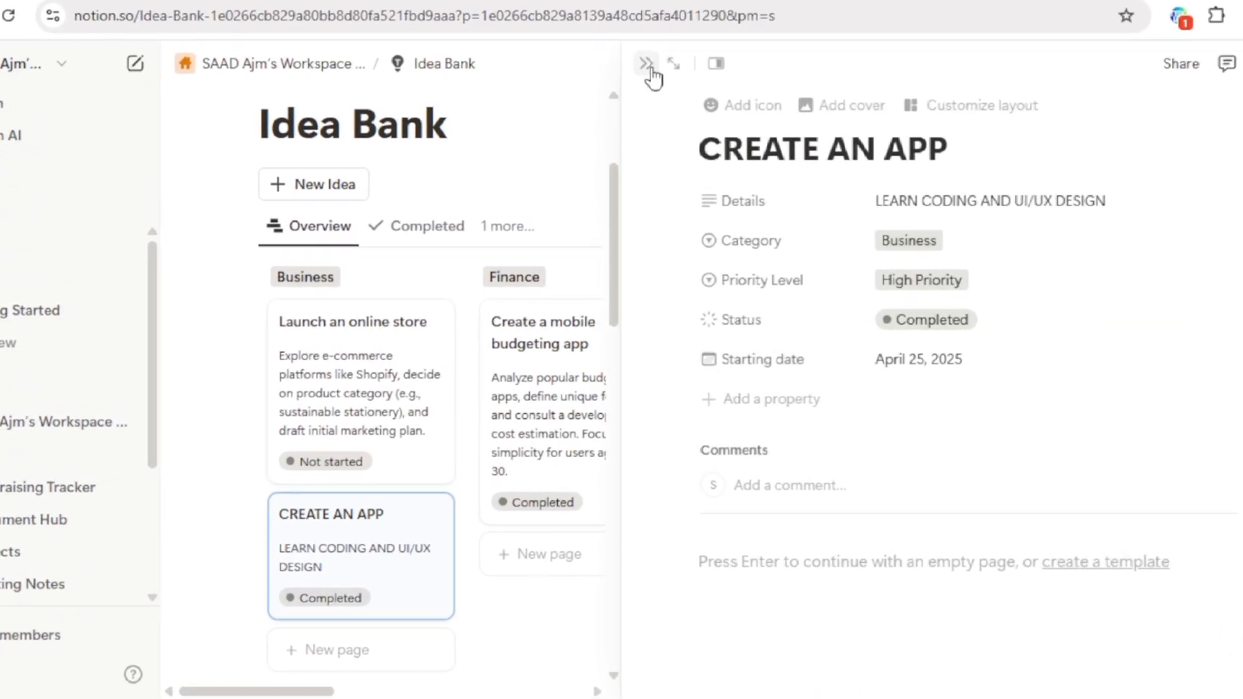
Close the idea previews and show the Idea Bank Completed view listing three ideas.
{"action": "left_click", "coordinate": [646, 63]}
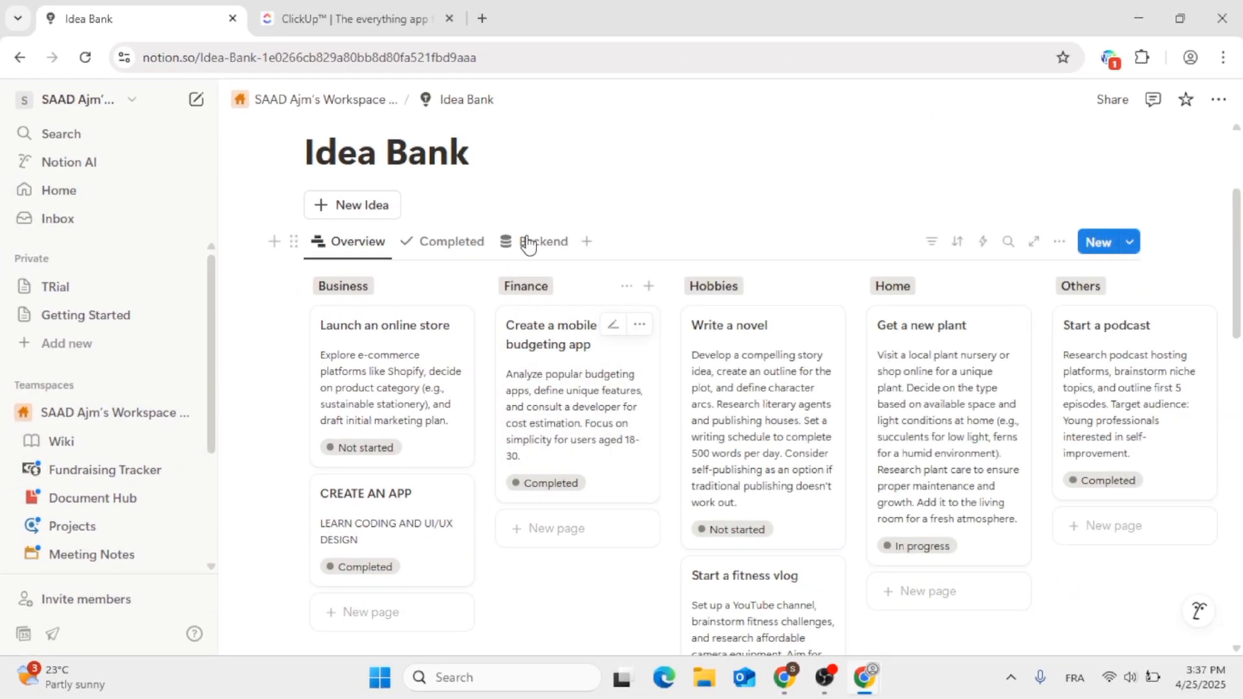
{"action": "left_click", "coordinate": [451, 242]}
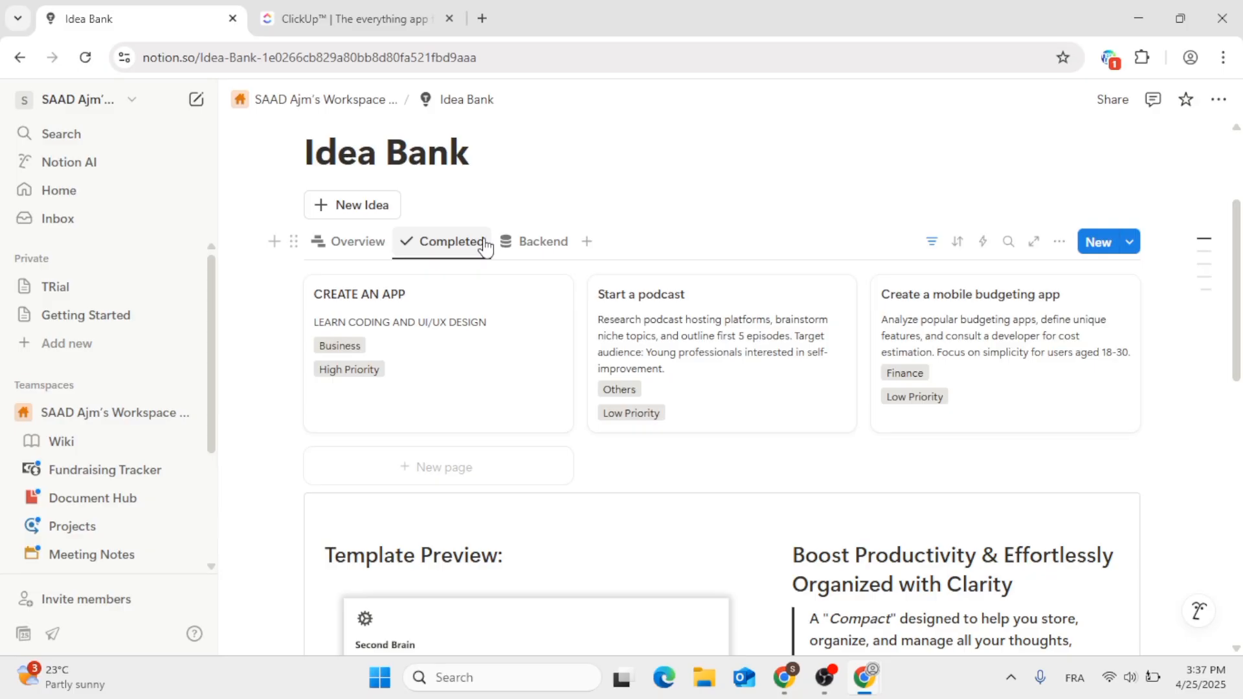
{"action": "mouse_move", "coordinate": [776, 378]}
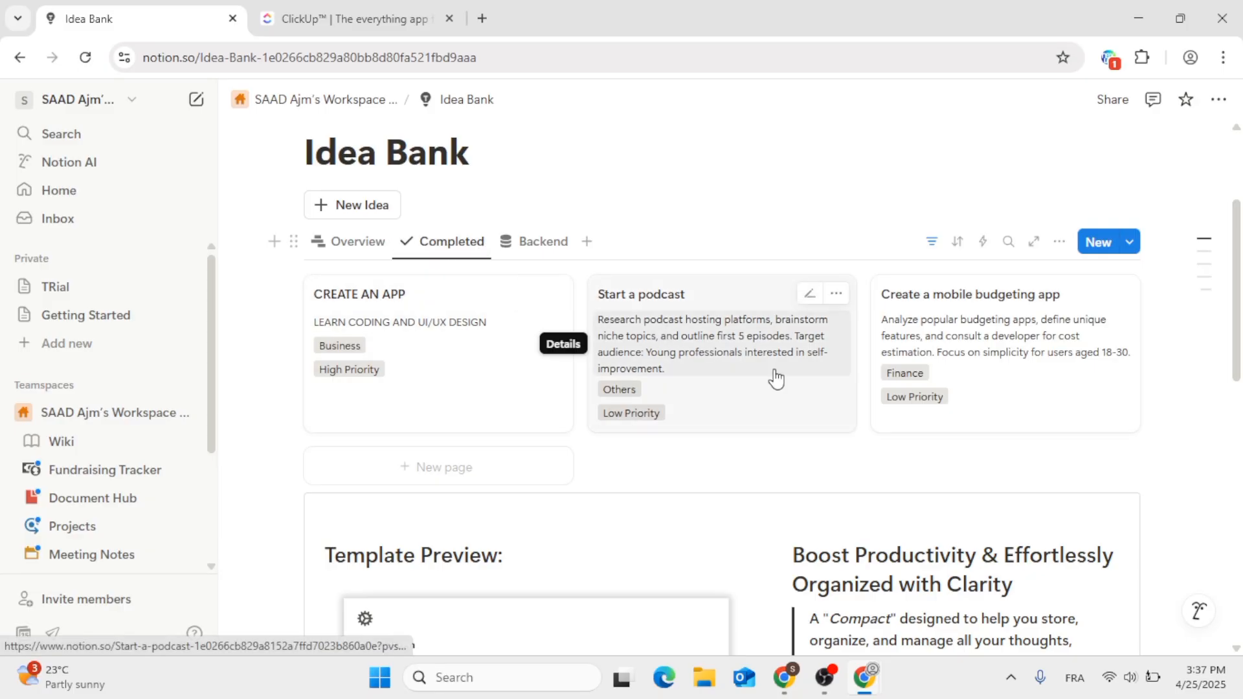
{"action": "mouse_move", "coordinate": [297, 303]}
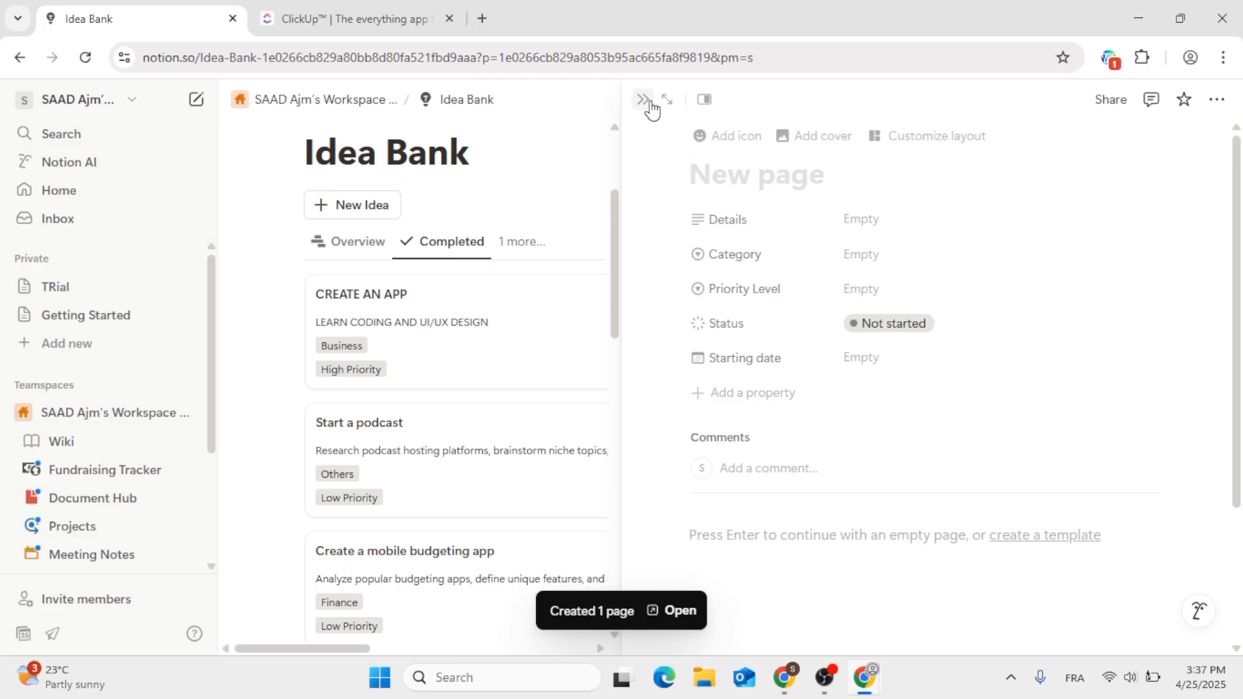
{"action": "left_click", "coordinate": [645, 99]}
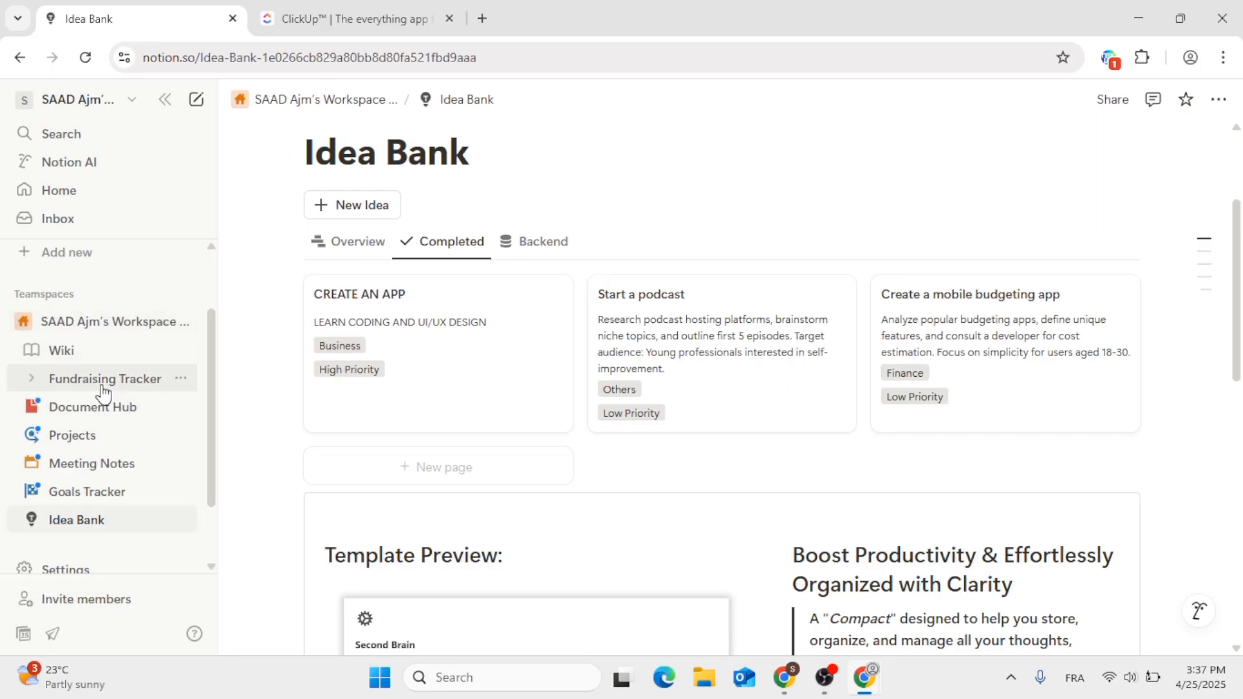
{"action": "left_click", "coordinate": [105, 378]}
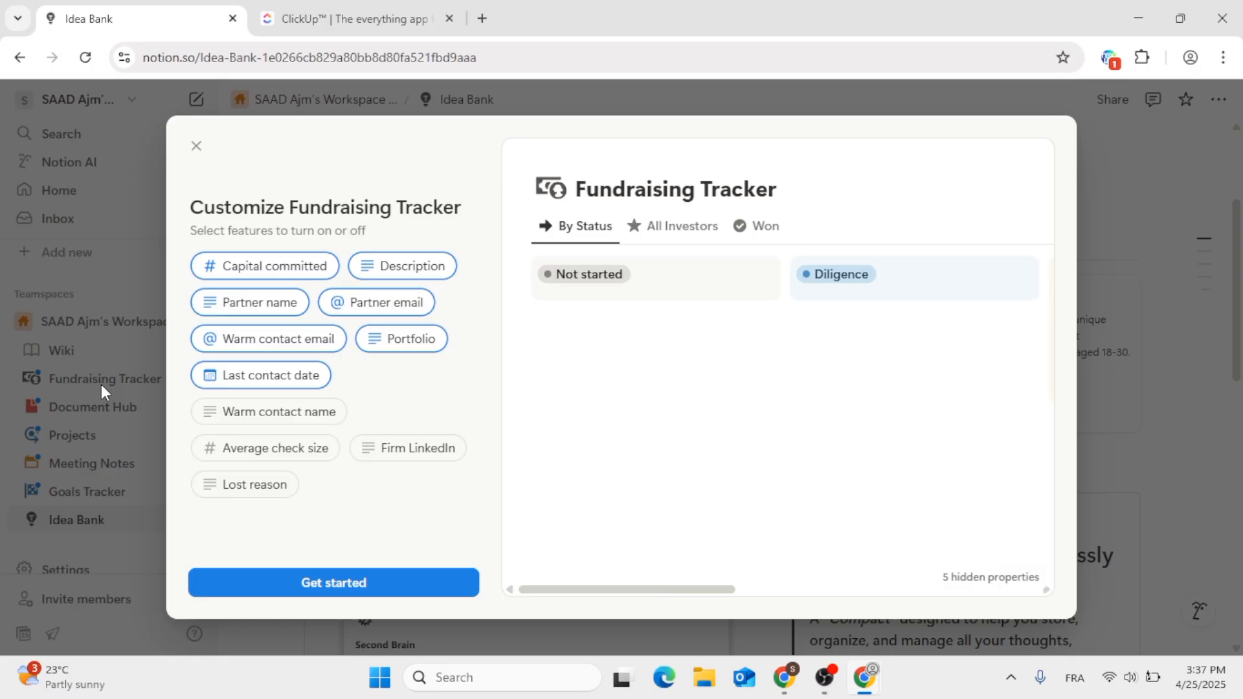
{"action": "mouse_move", "coordinate": [197, 147]}
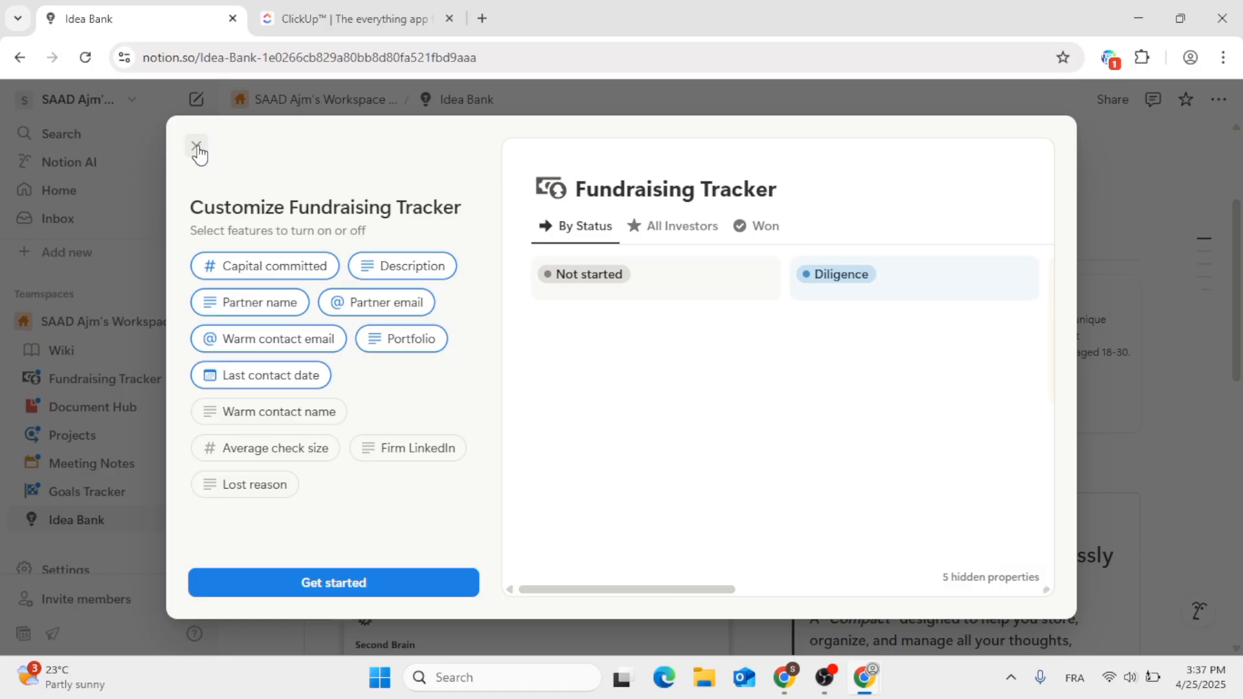
{"action": "mouse_move", "coordinate": [743, 600]}
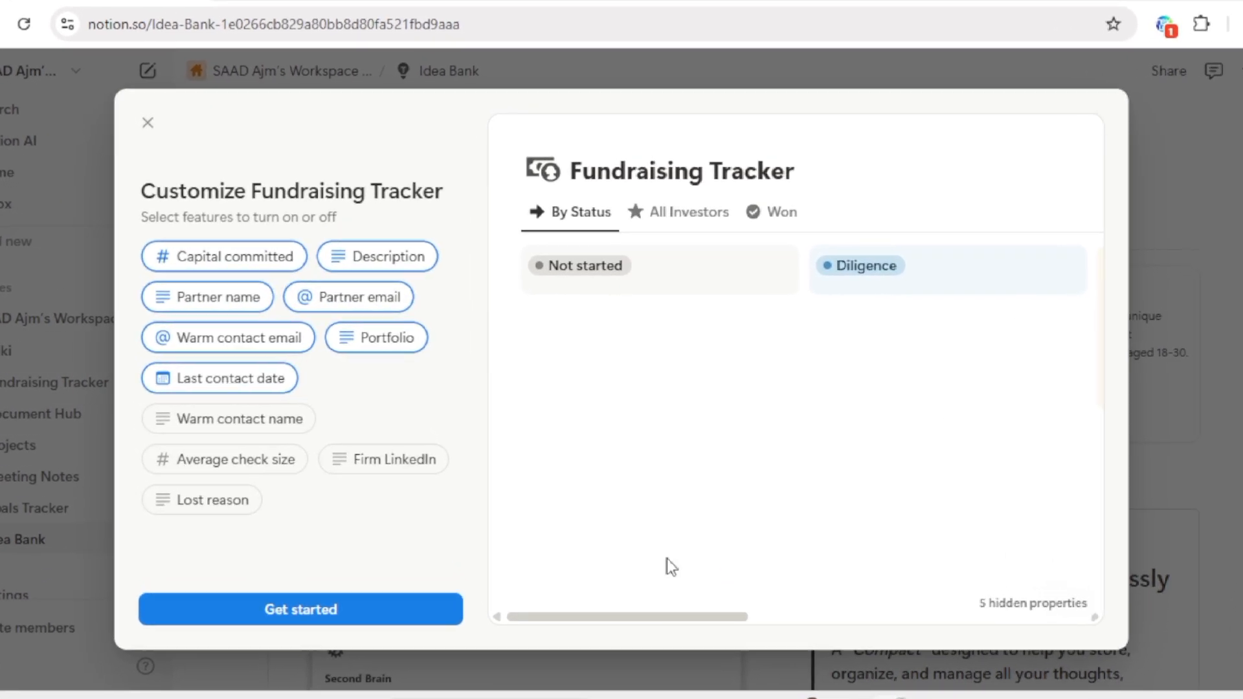
{"action": "left_click", "coordinate": [148, 123]}
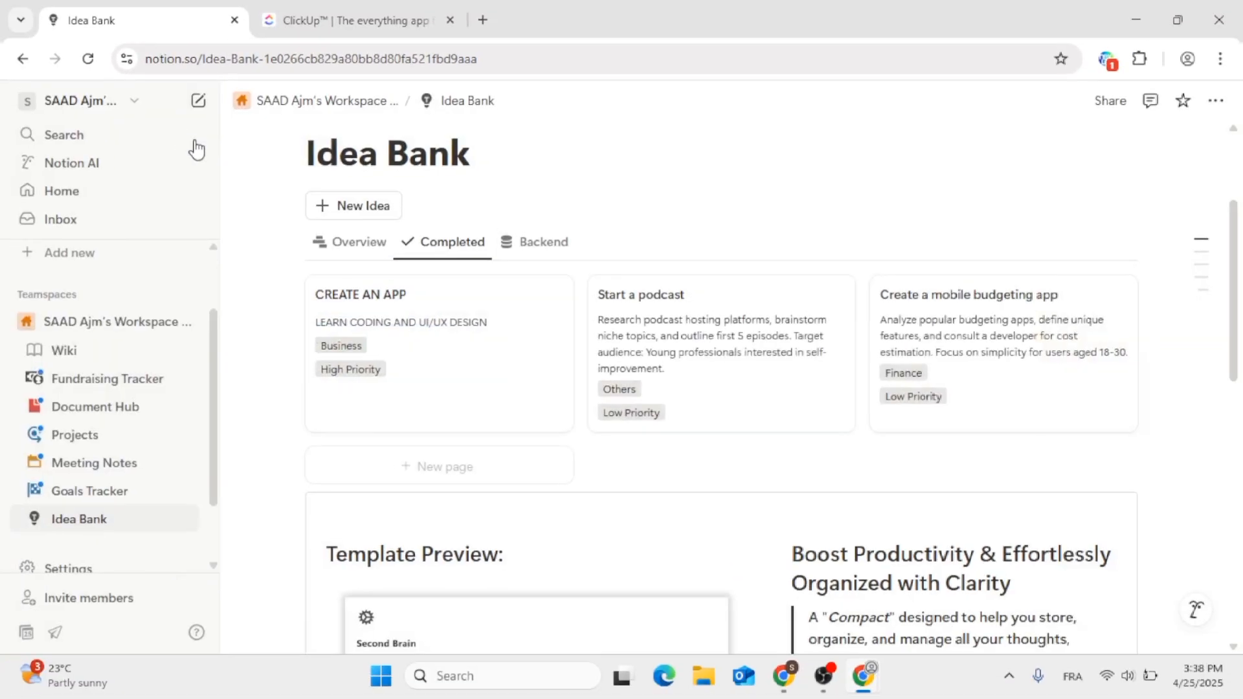
{"action": "left_click", "coordinate": [95, 407]}
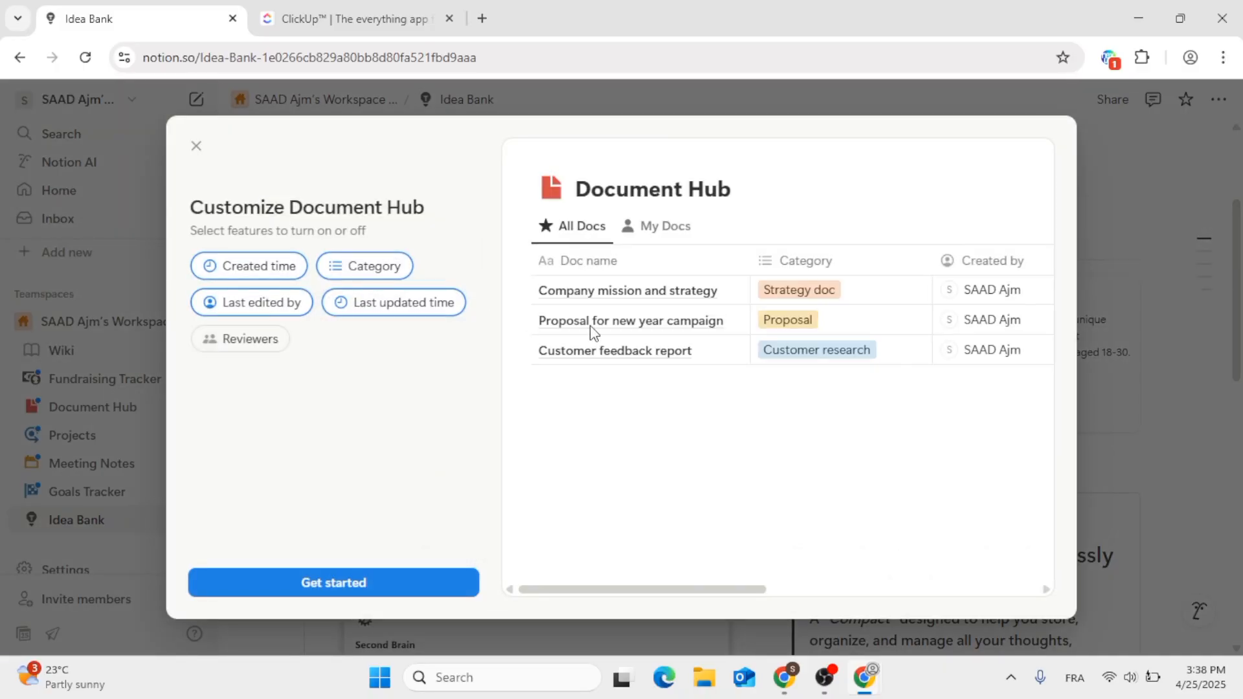
{"action": "mouse_move", "coordinate": [610, 280]}
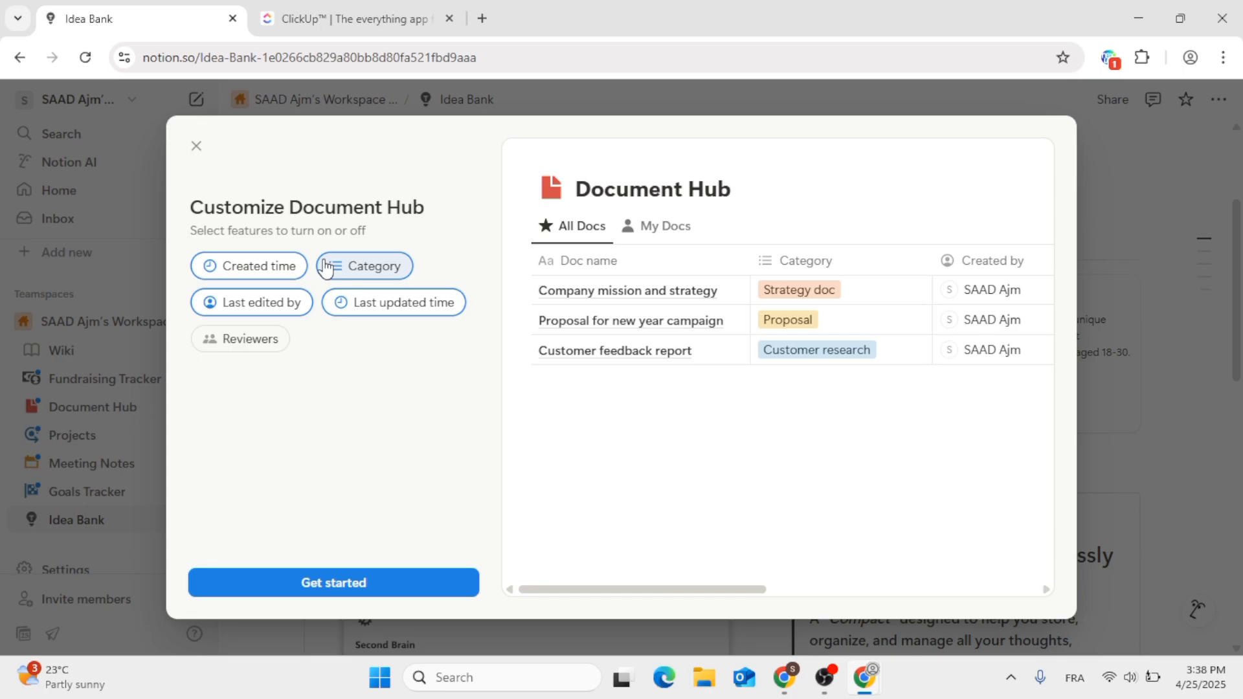
{"action": "left_click", "coordinate": [195, 146]}
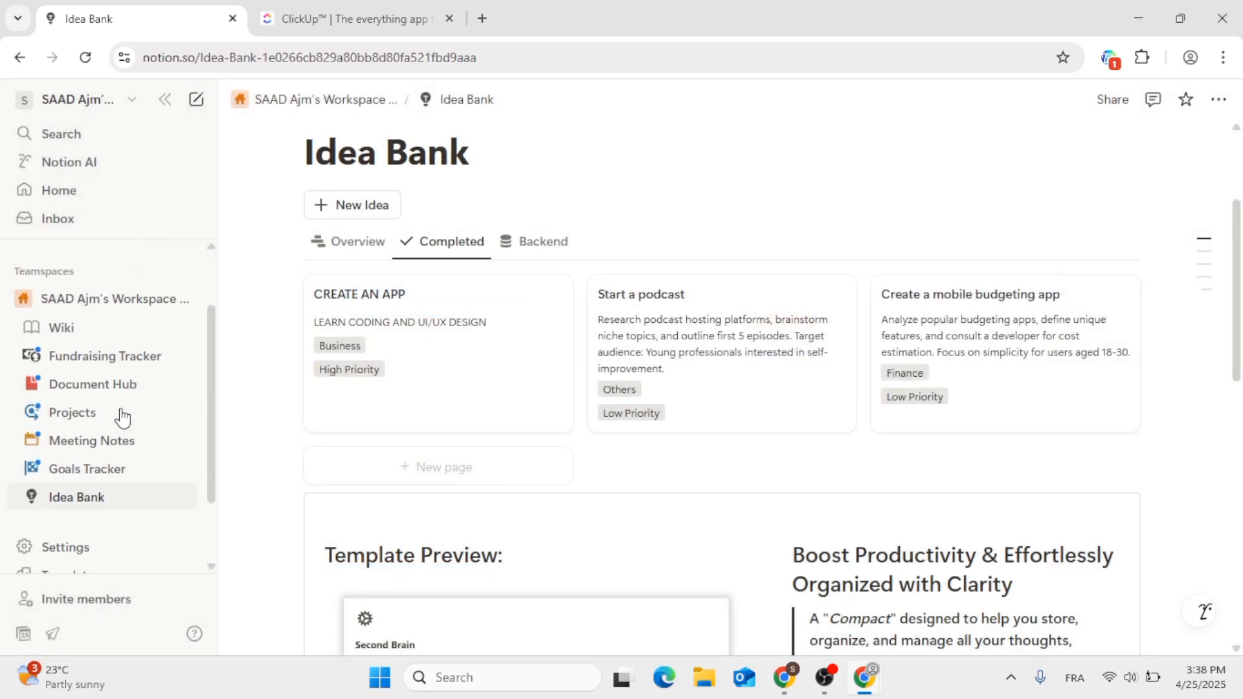
{"action": "scroll", "scroll_direction": "up", "scroll_amount": 3}
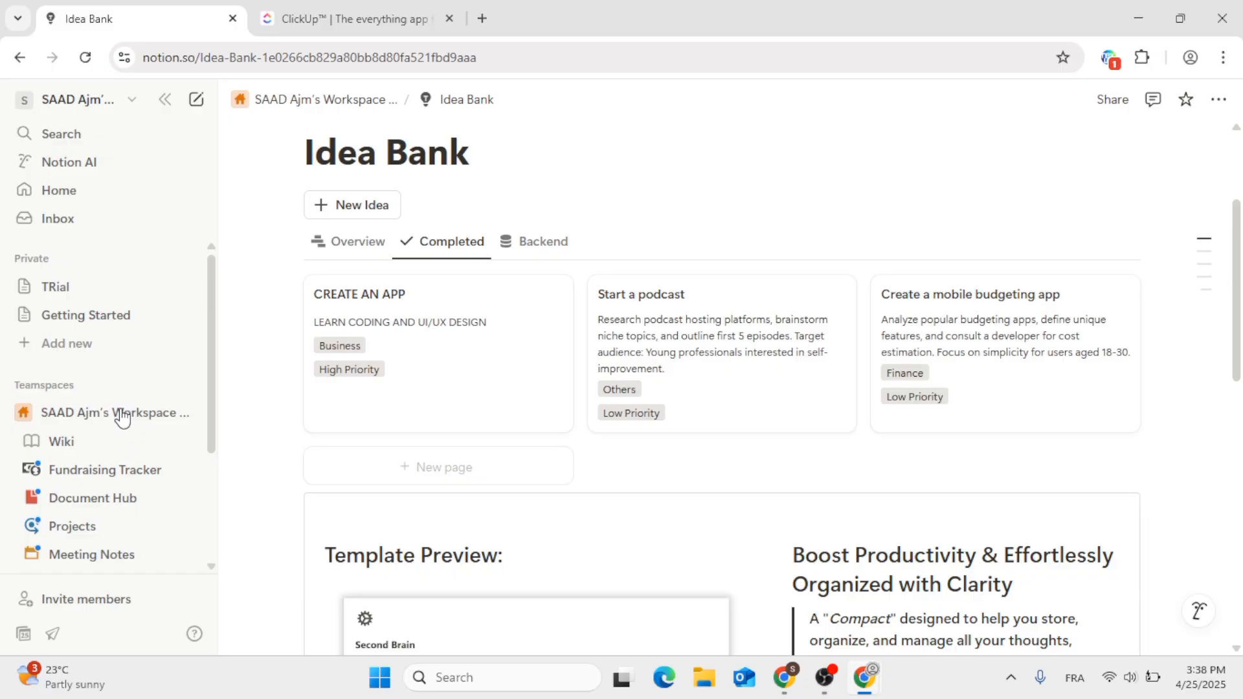
{"action": "mouse_move", "coordinate": [167, 152]}
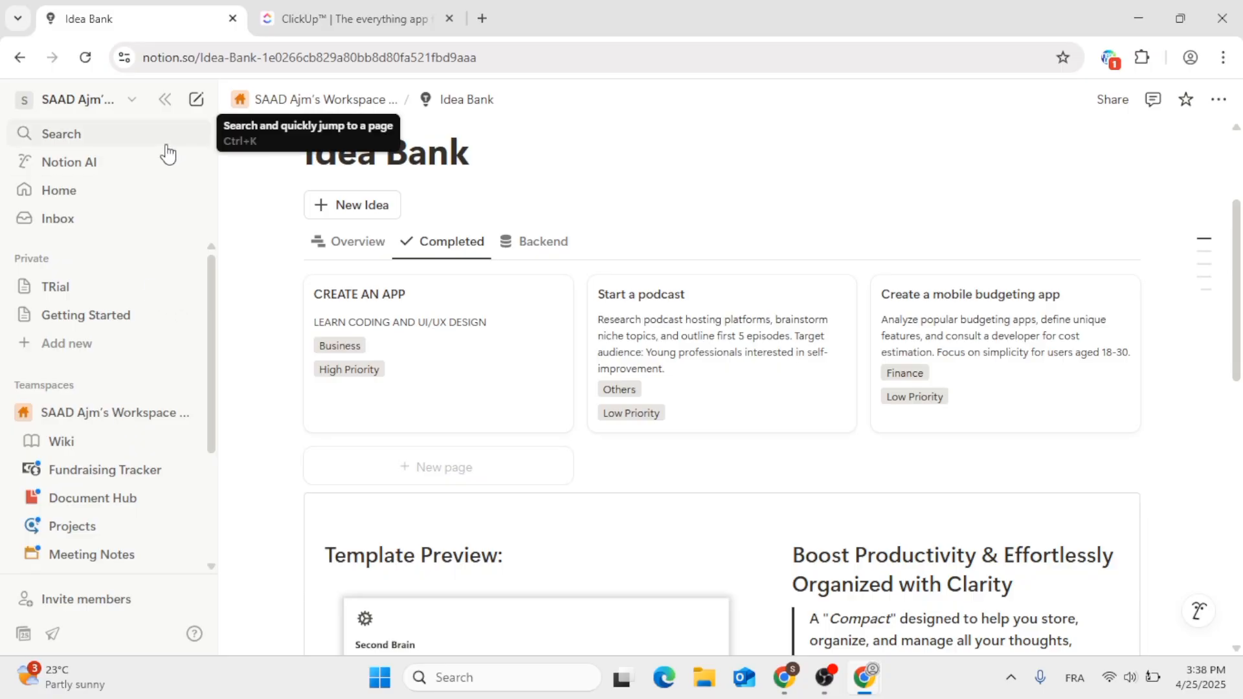
Visit Notion's Home page of recently visited pages, then return to the ClickUp tab.
{"action": "left_click", "coordinate": [57, 190]}
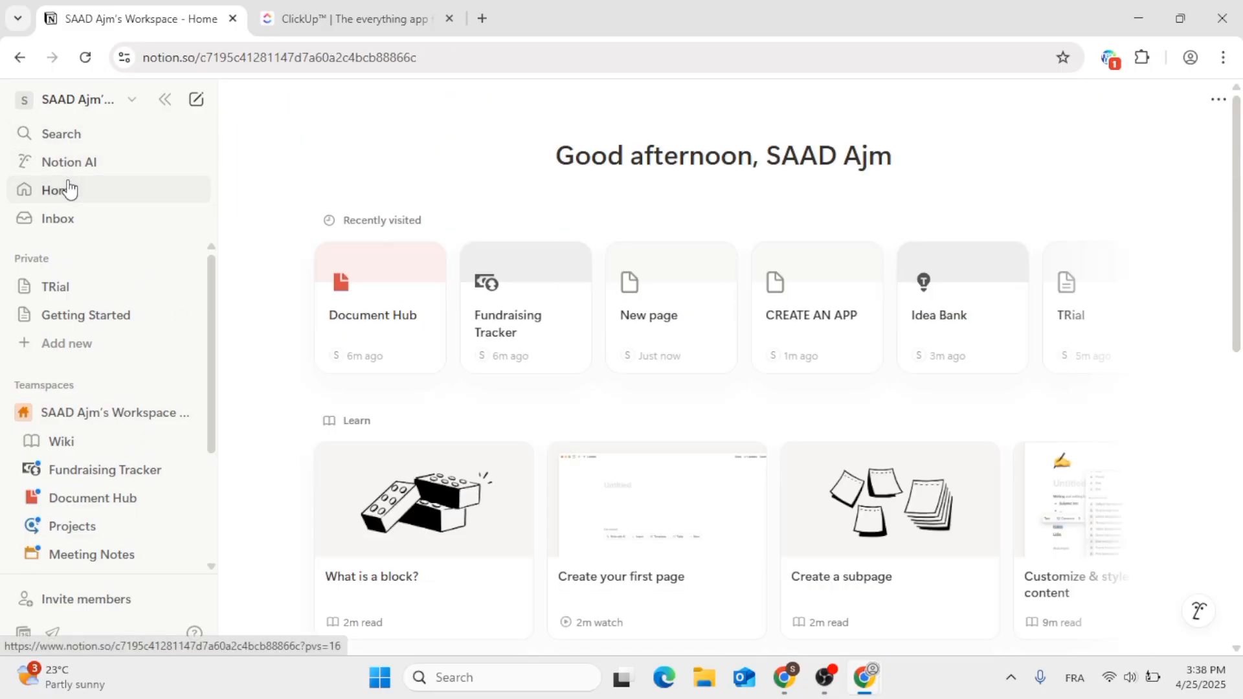
{"action": "mouse_move", "coordinate": [381, 220]}
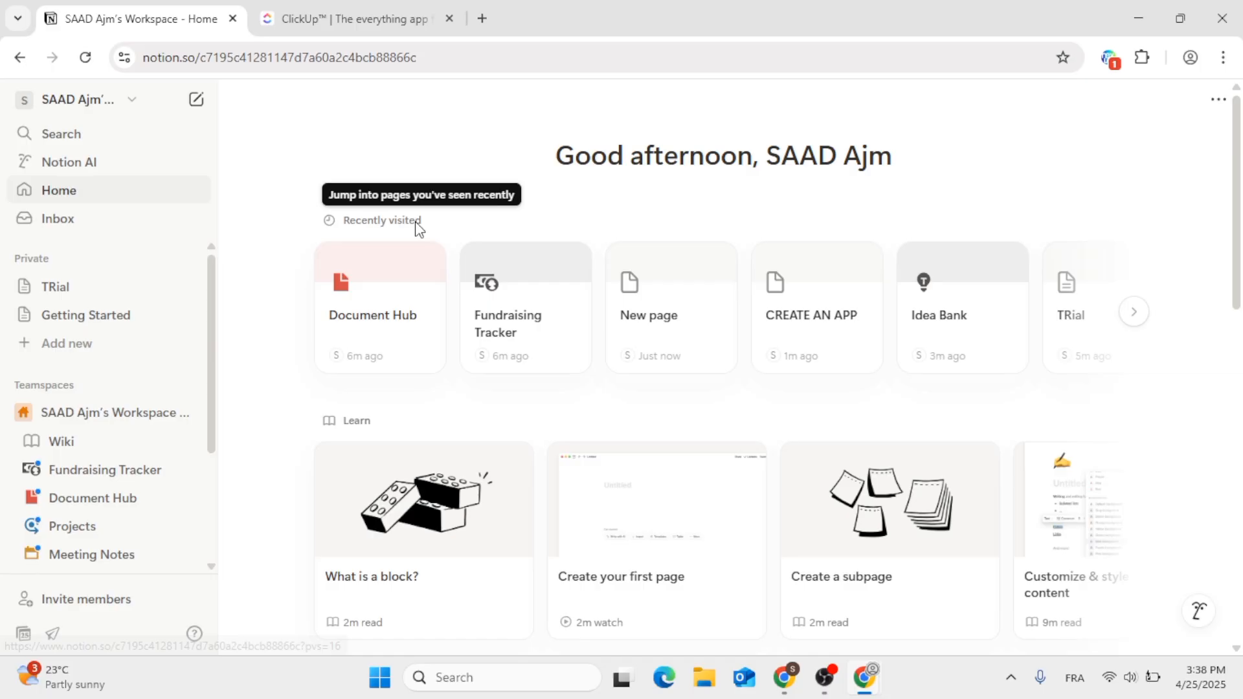
{"action": "mouse_move", "coordinate": [371, 287]}
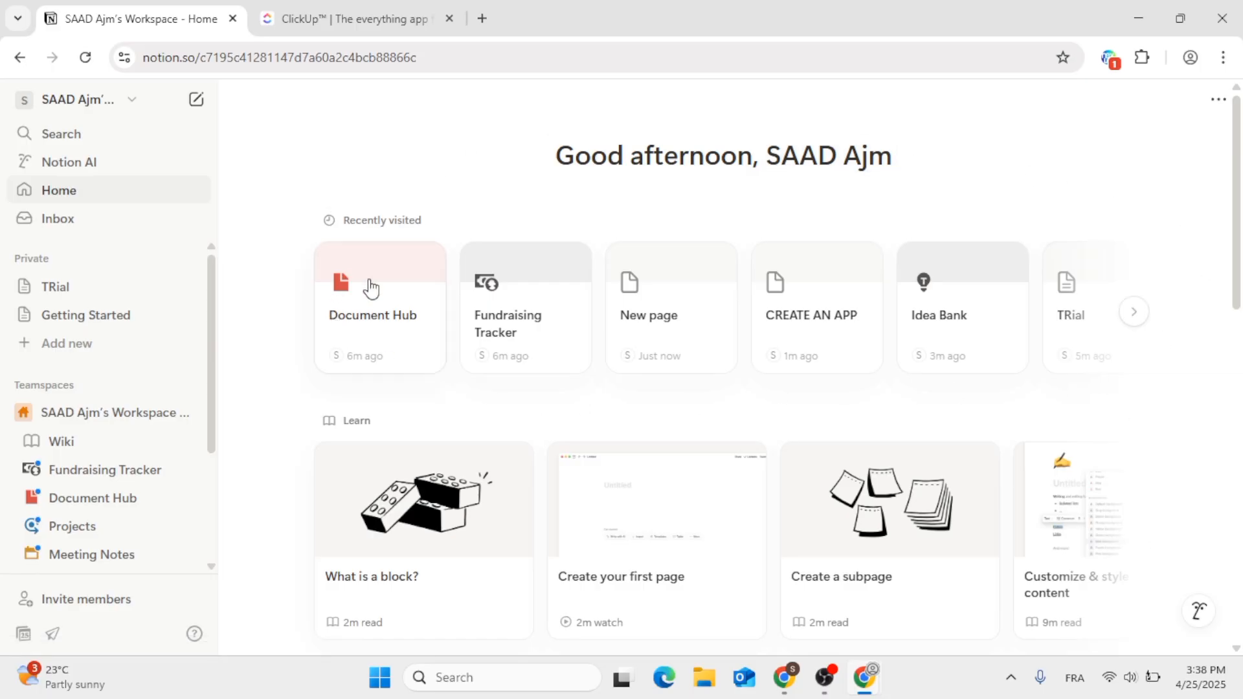
{"action": "mouse_move", "coordinate": [228, 255]}
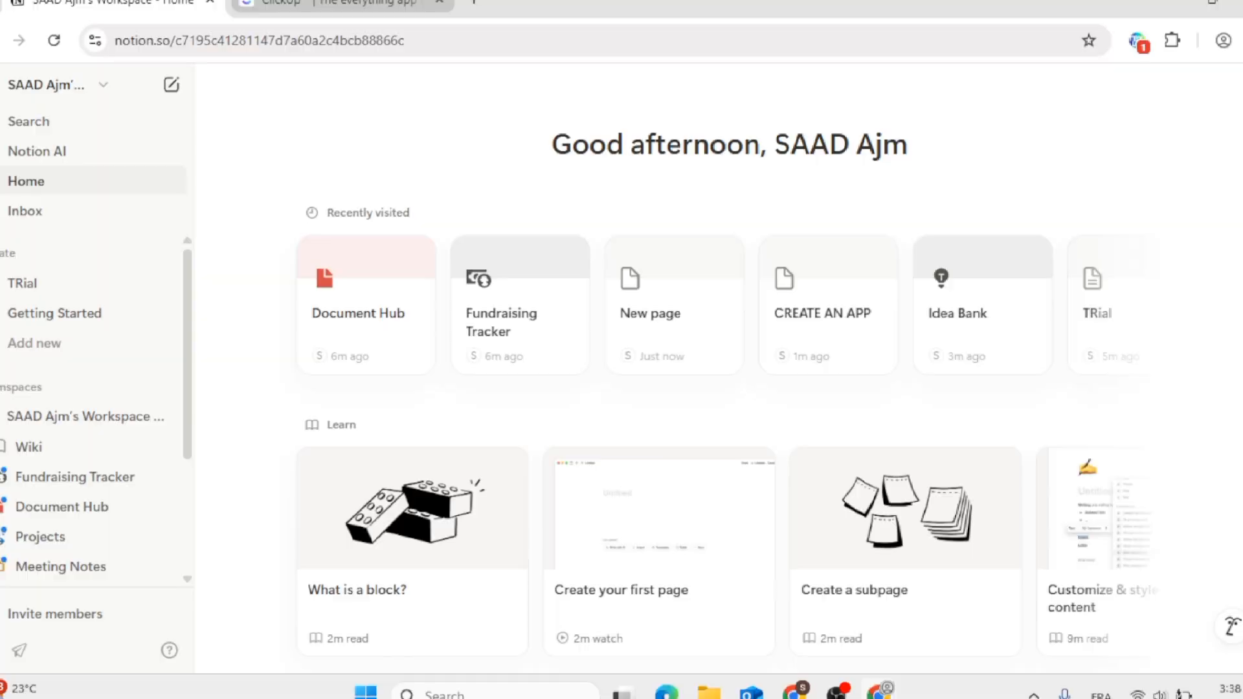
{"action": "left_click", "coordinate": [332, 3]}
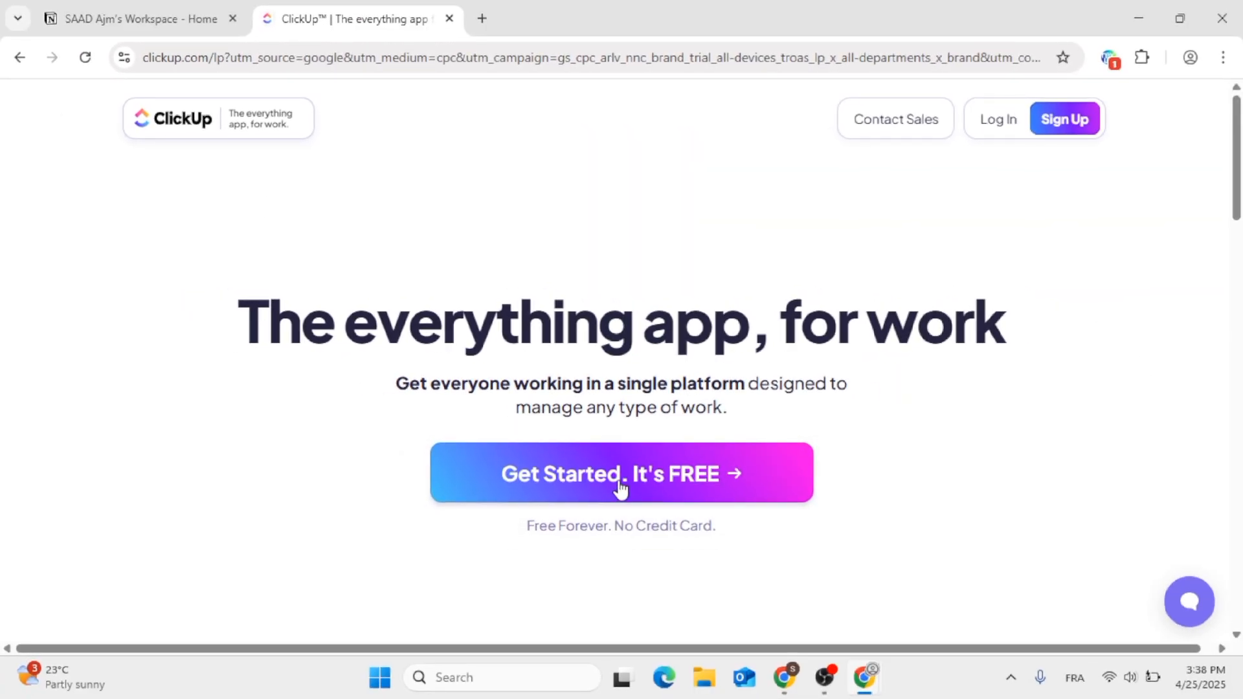
{"action": "left_click", "coordinate": [620, 473]}
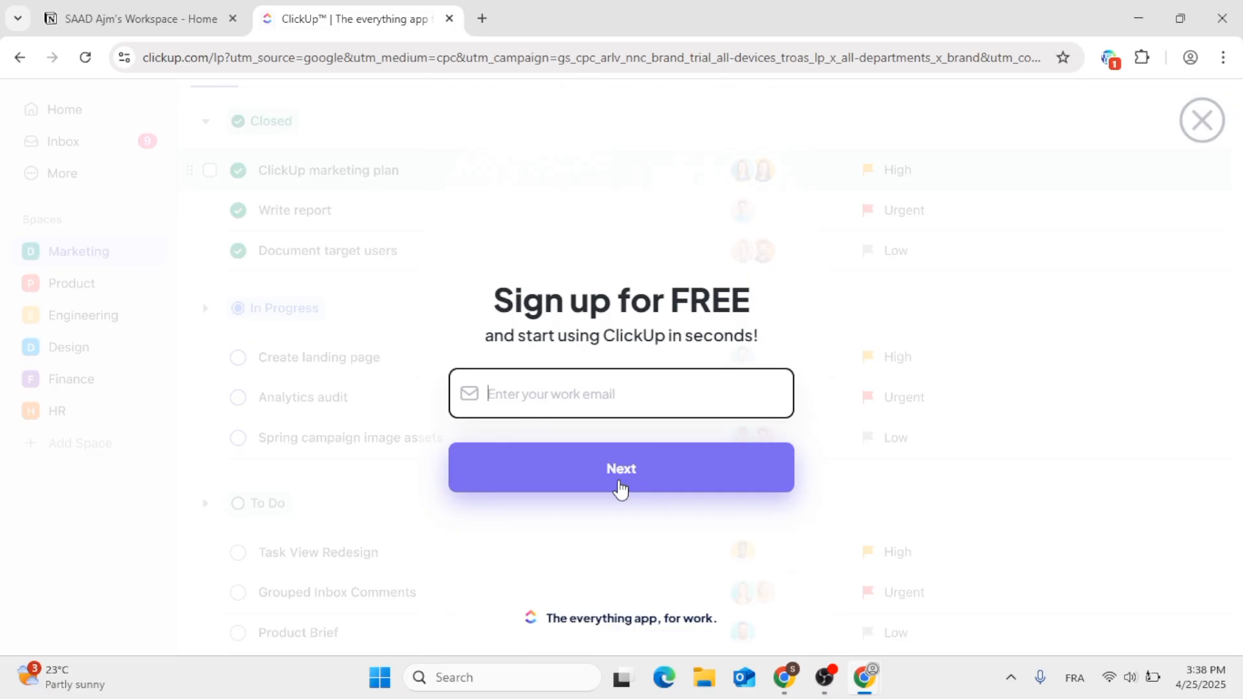
{"action": "mouse_move", "coordinate": [663, 395]}
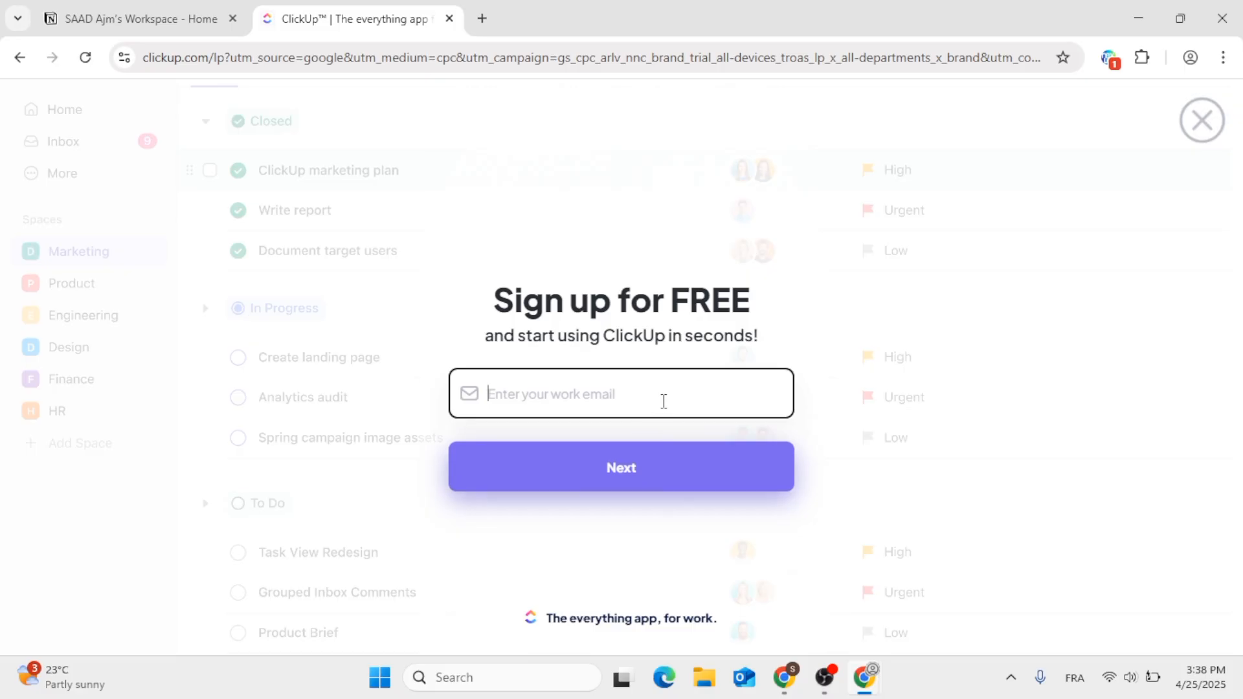
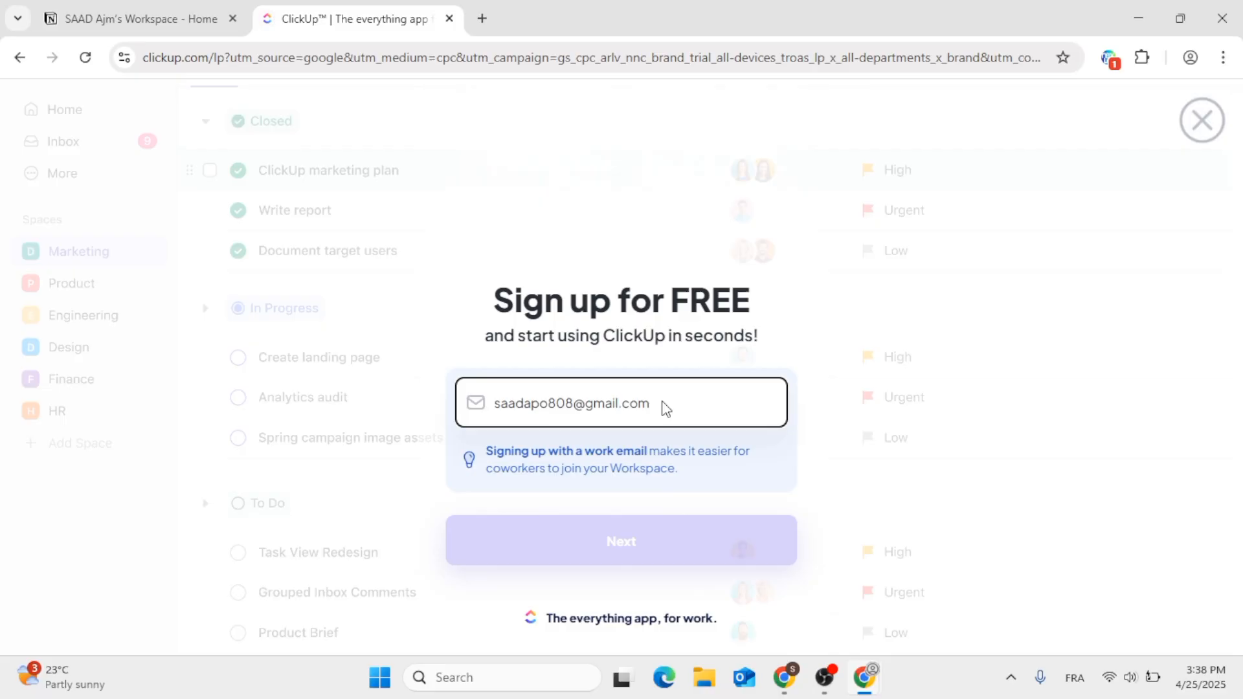
{"action": "left_click", "coordinate": [621, 540]}
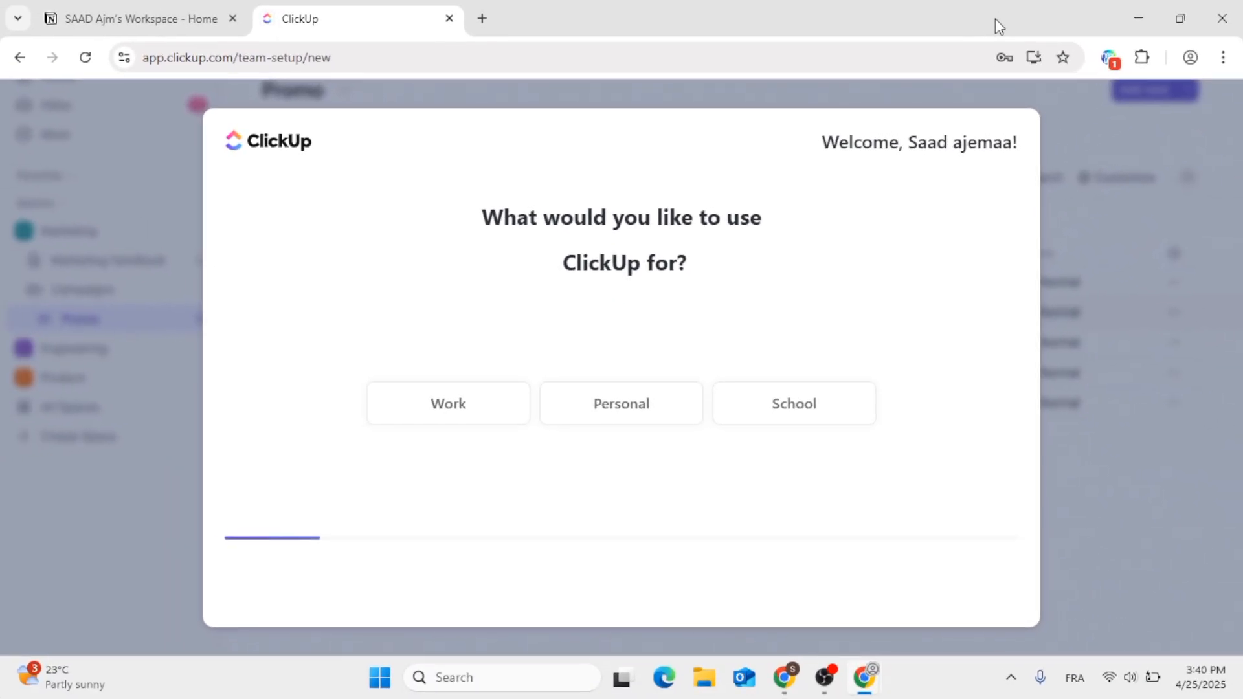
{"action": "mouse_move", "coordinate": [855, 152]}
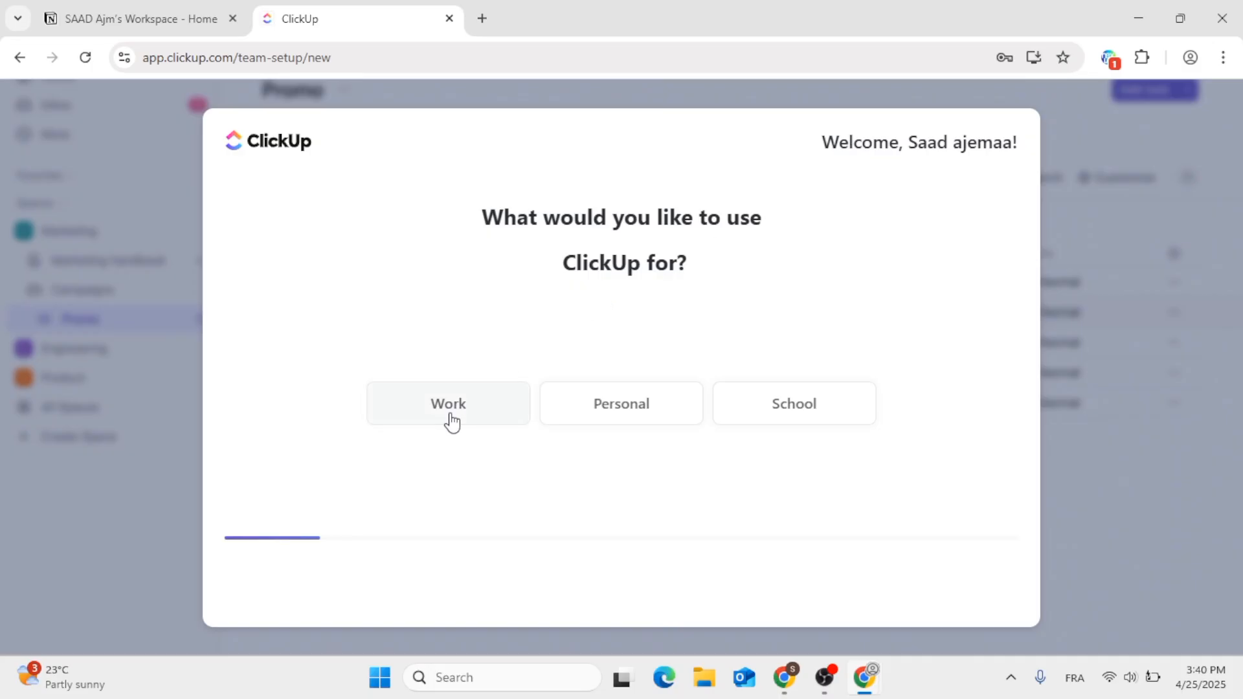
Answer the onboarding questions, choosing work use, through to the invite-people page.
{"action": "left_click", "coordinate": [448, 402]}
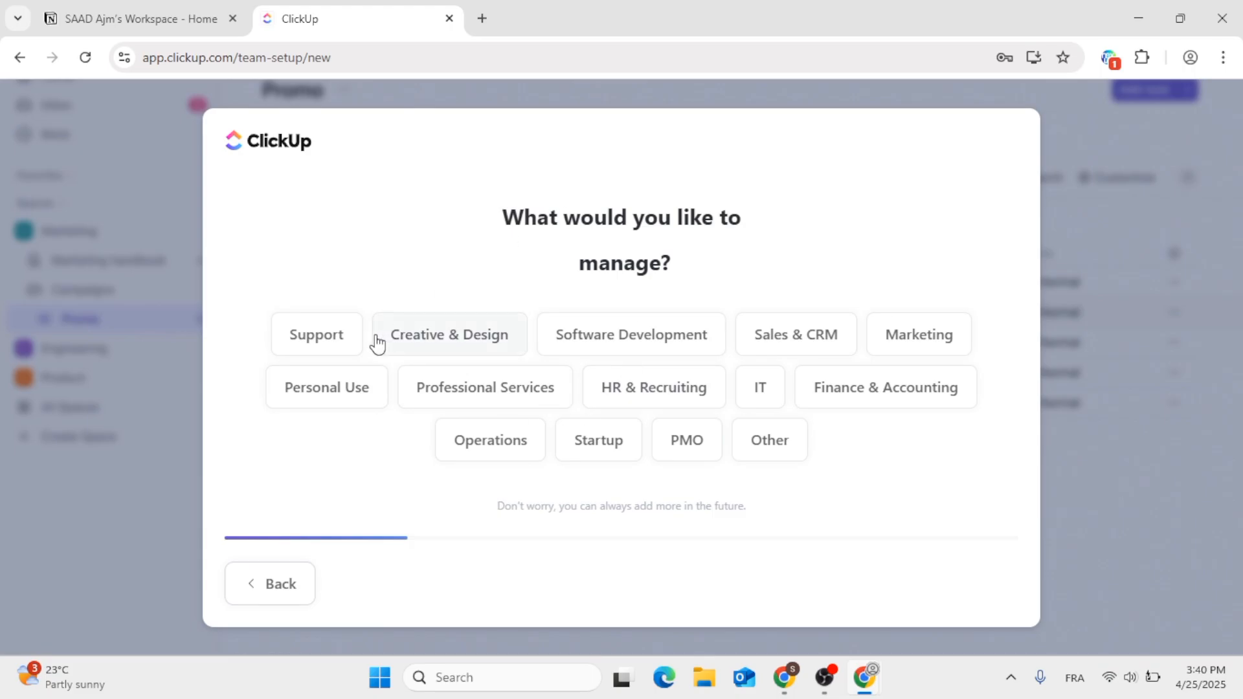
{"action": "mouse_move", "coordinate": [737, 440]}
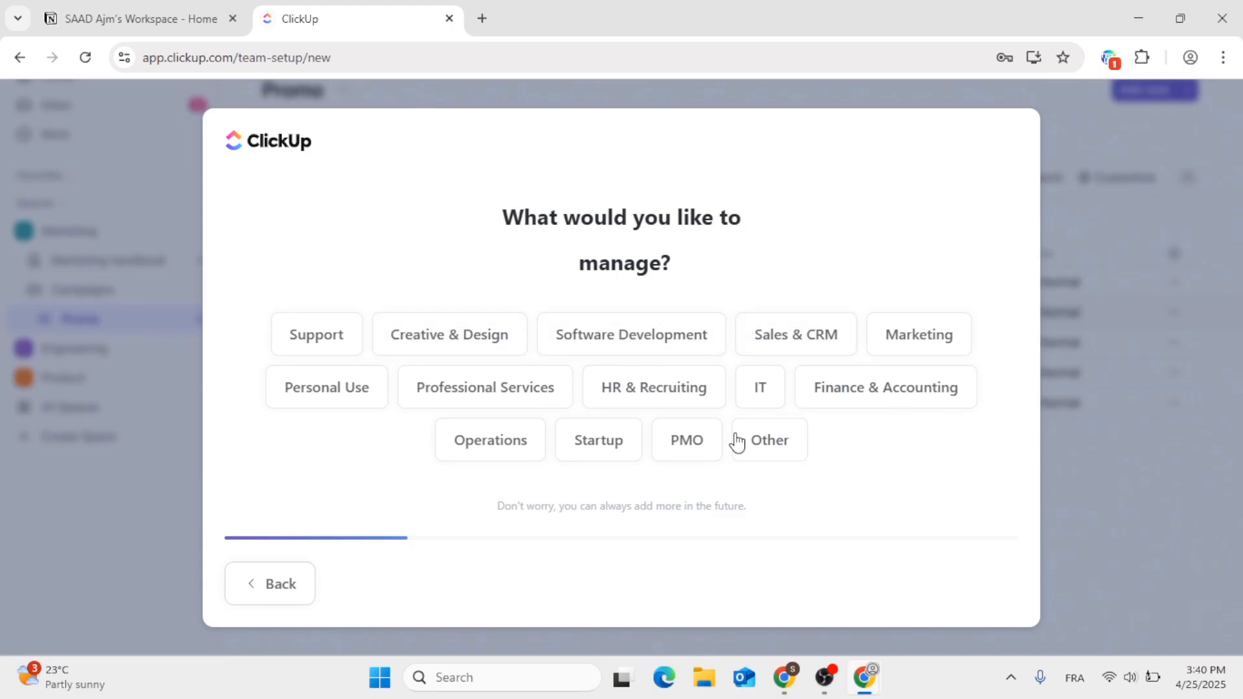
{"action": "mouse_move", "coordinate": [449, 334]}
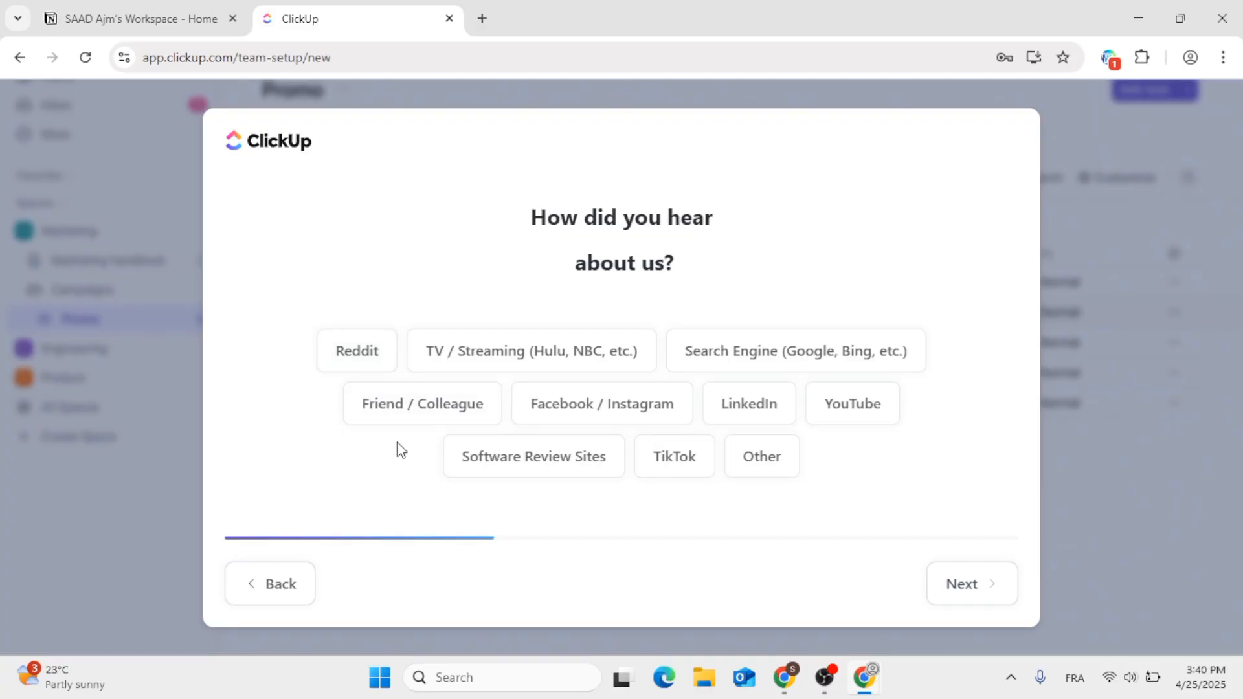
{"action": "mouse_move", "coordinate": [670, 241]}
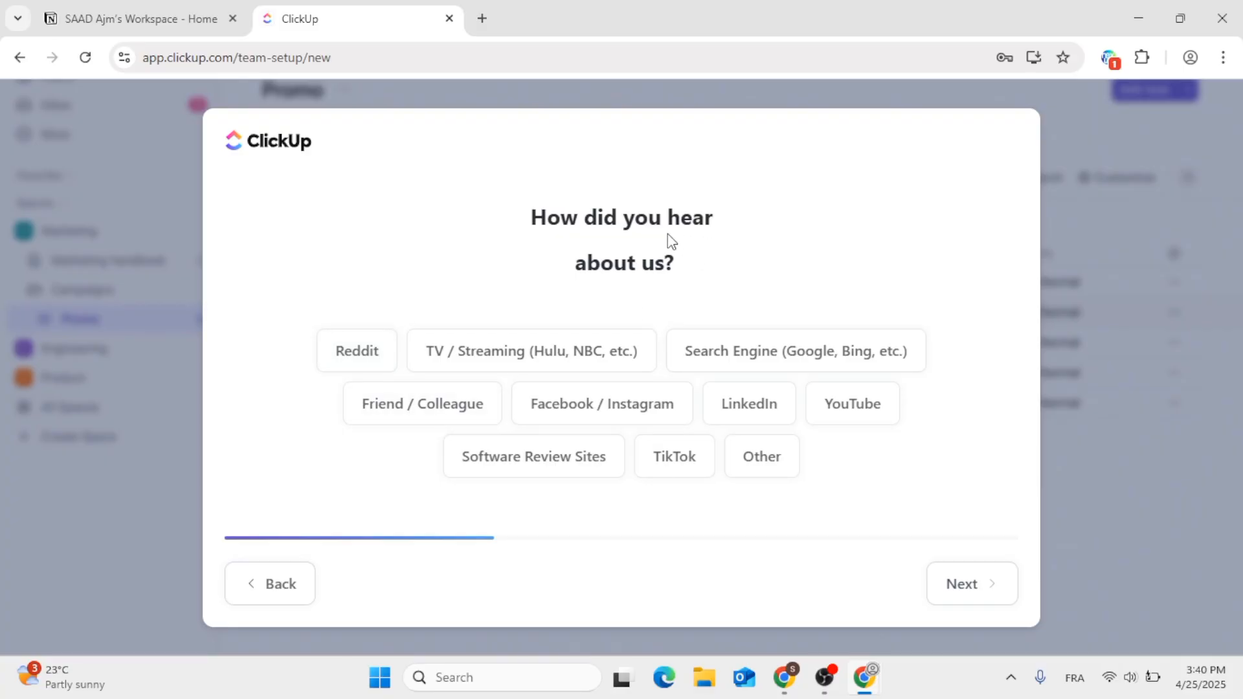
{"action": "left_click", "coordinate": [971, 583]}
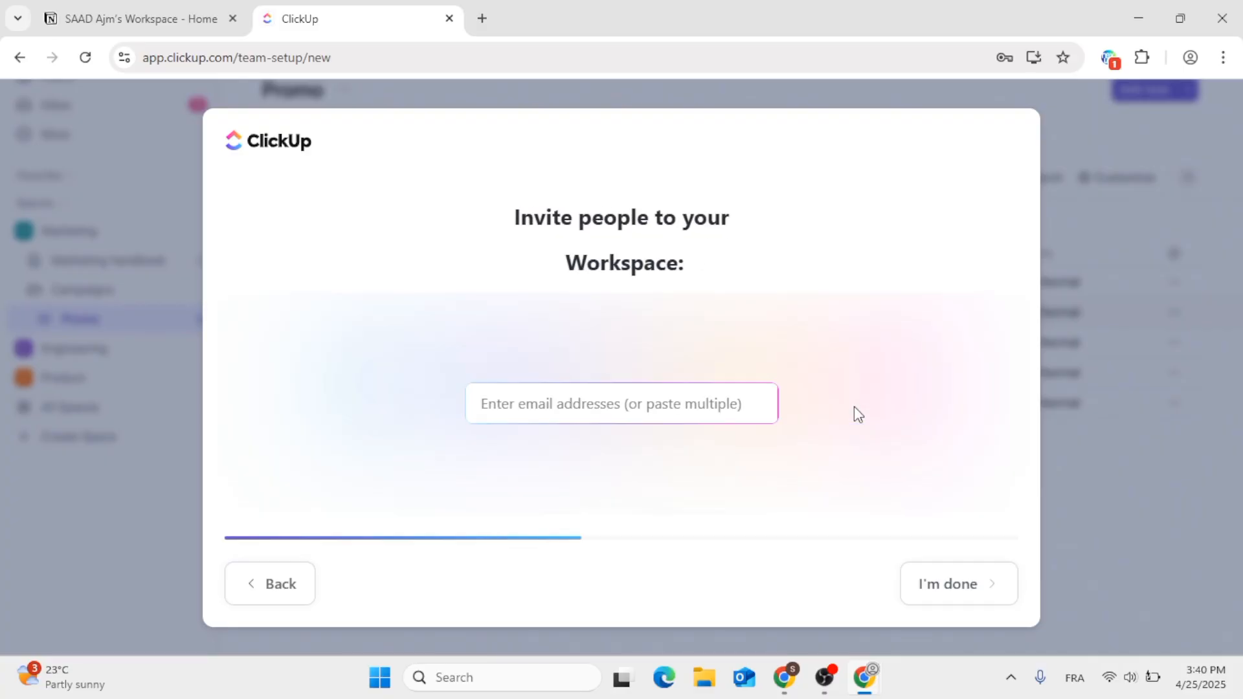
{"action": "mouse_move", "coordinate": [710, 438]}
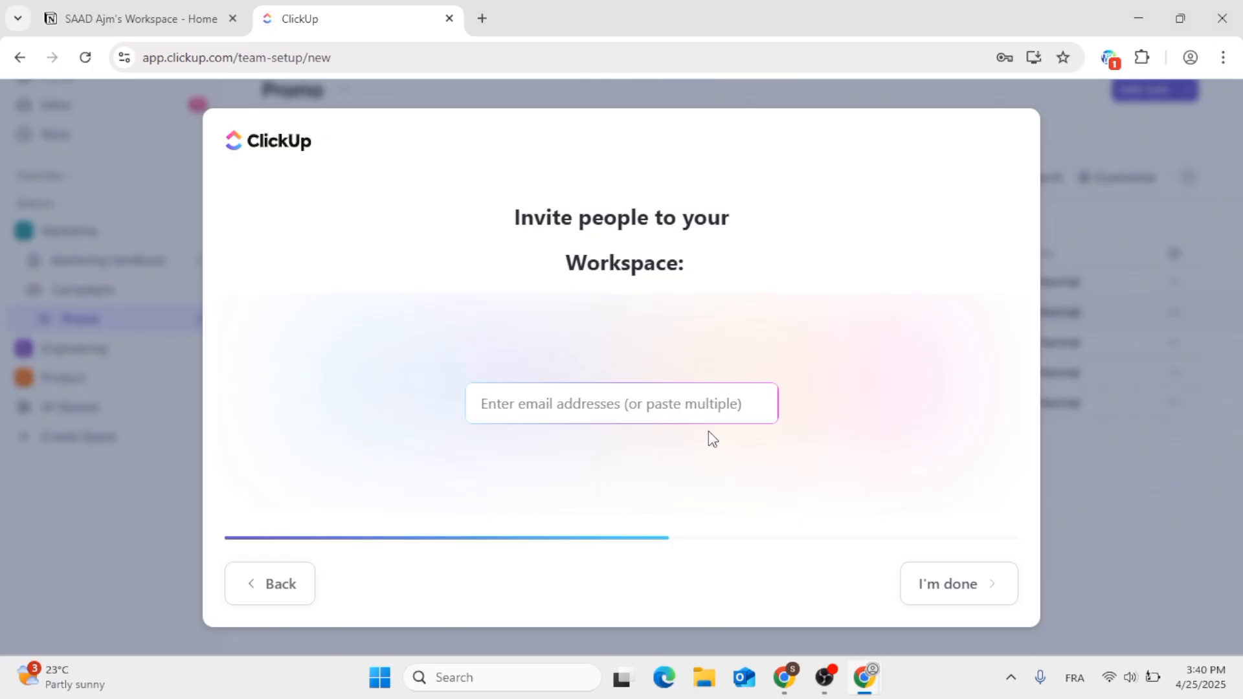
{"action": "mouse_move", "coordinate": [947, 593]}
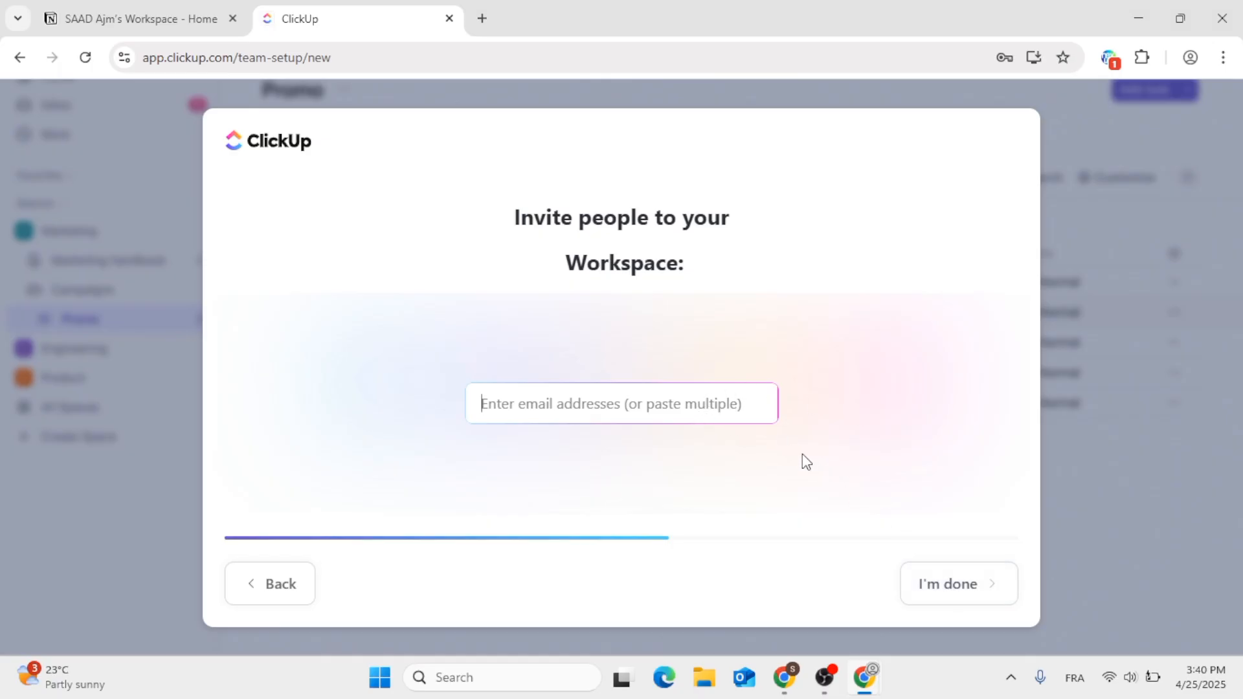
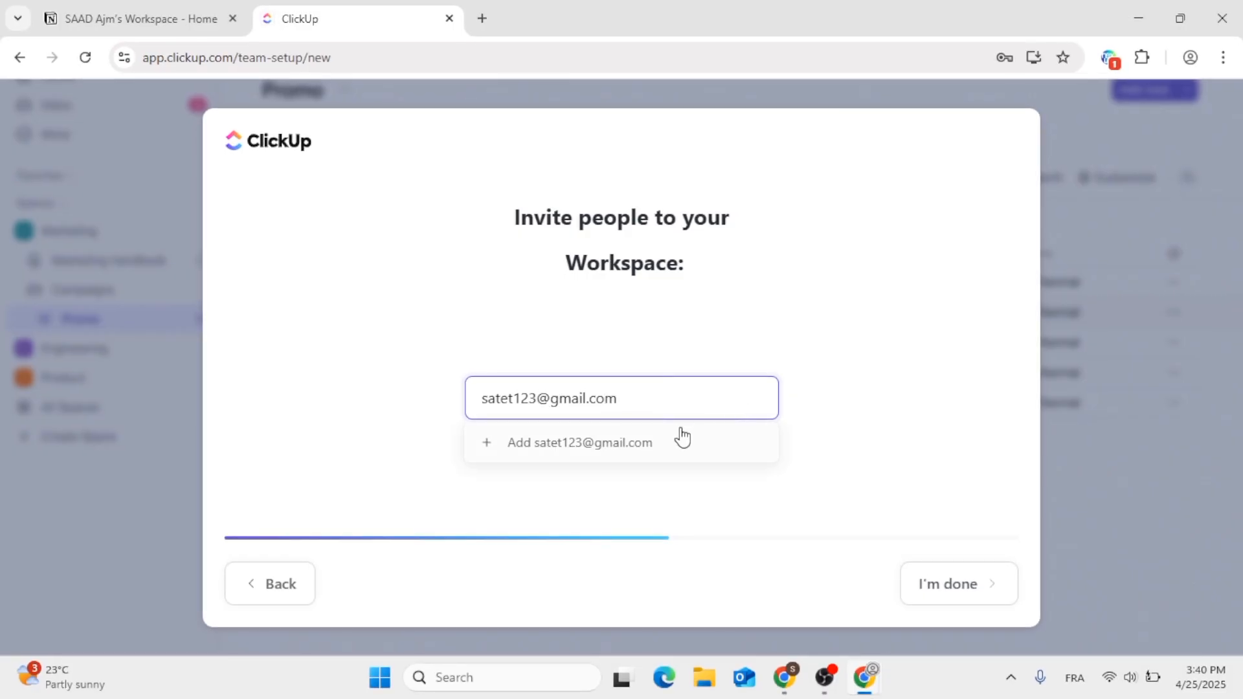
{"action": "left_click", "coordinate": [580, 442]}
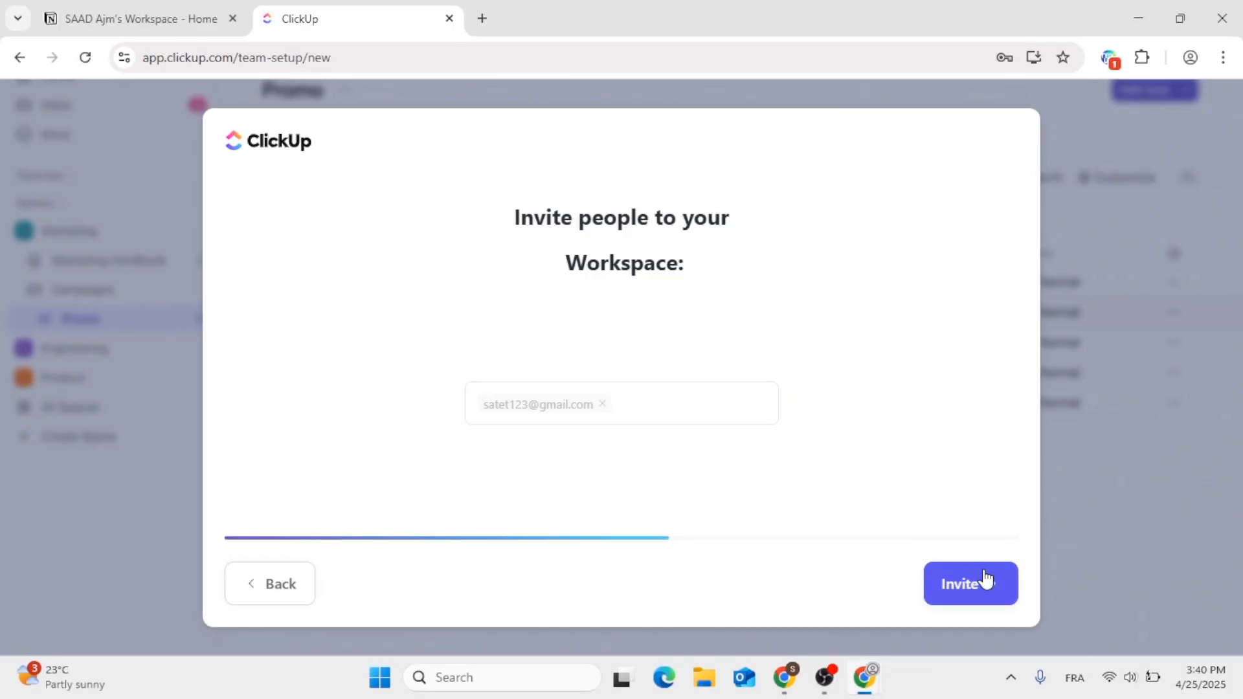
{"action": "left_click", "coordinate": [970, 583]}
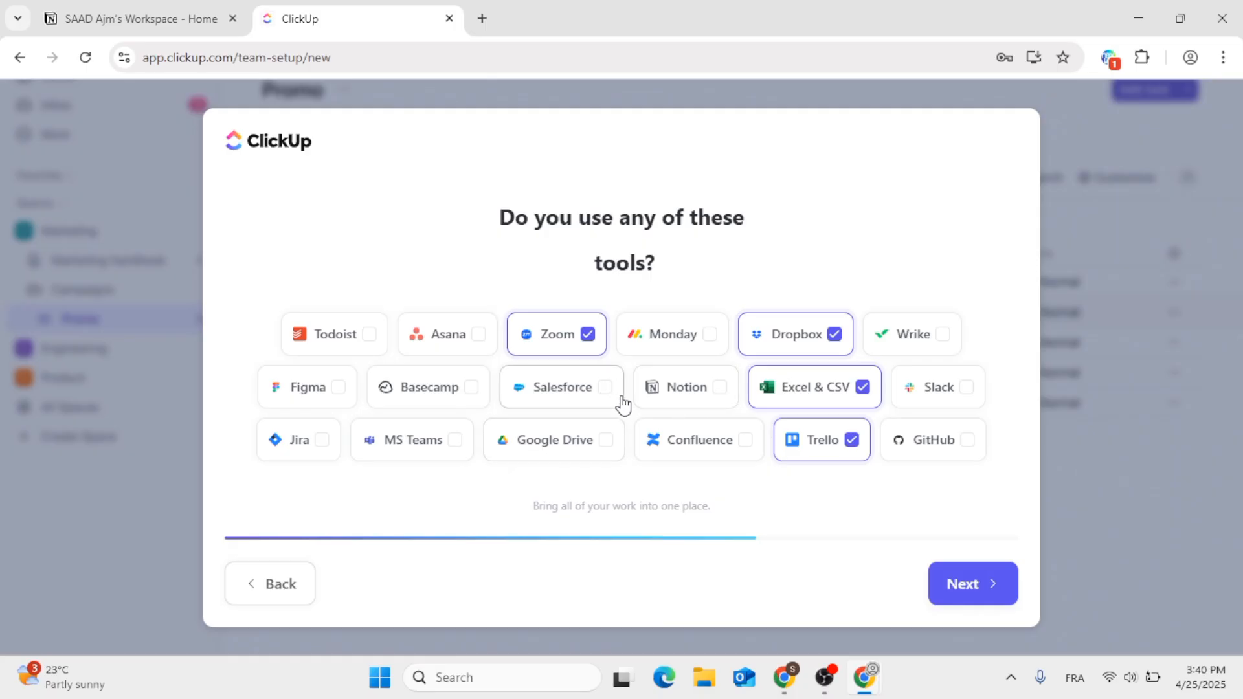
Confirm the tool choices and select Dashboards, Whiteboards and Tasks & Projects as features to try.
{"action": "left_click", "coordinate": [972, 583]}
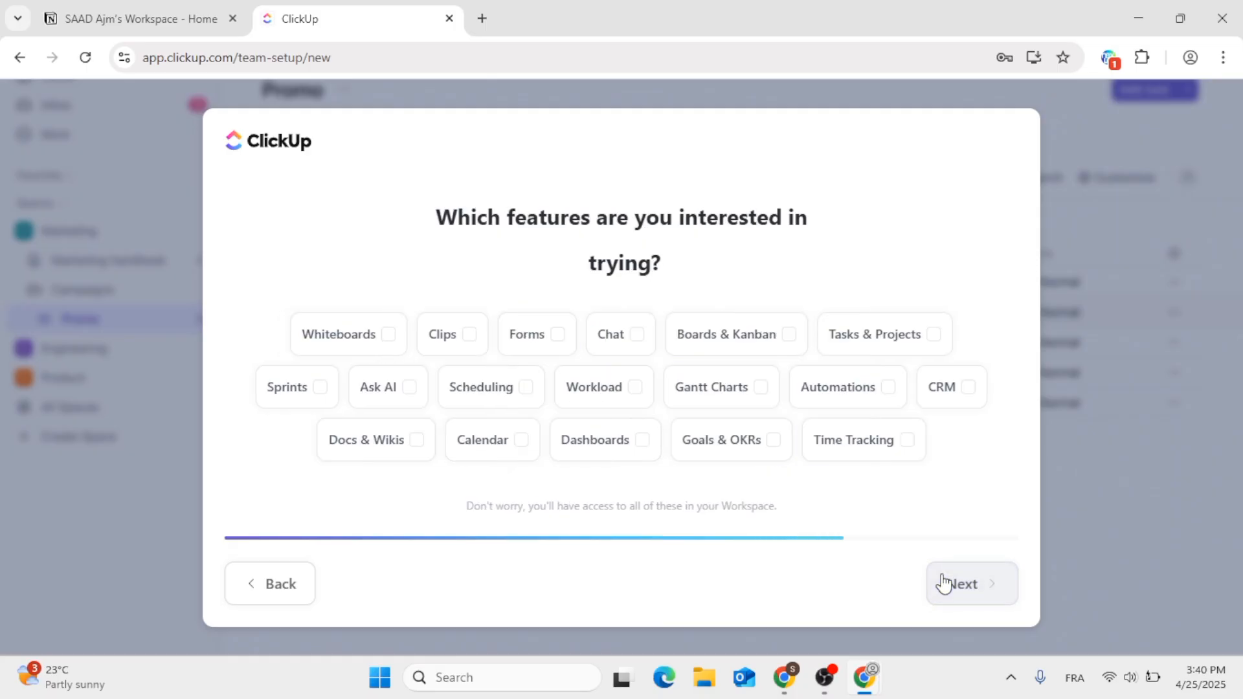
{"action": "mouse_move", "coordinate": [557, 450]}
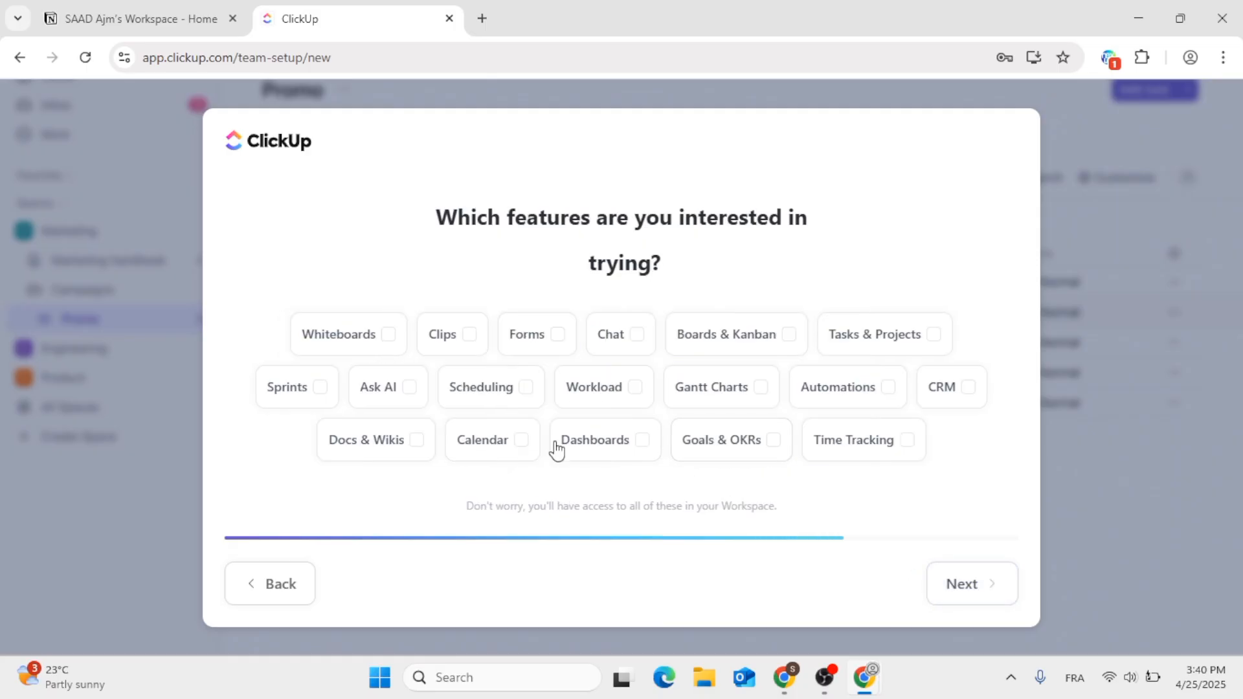
{"action": "left_click", "coordinate": [603, 387]}
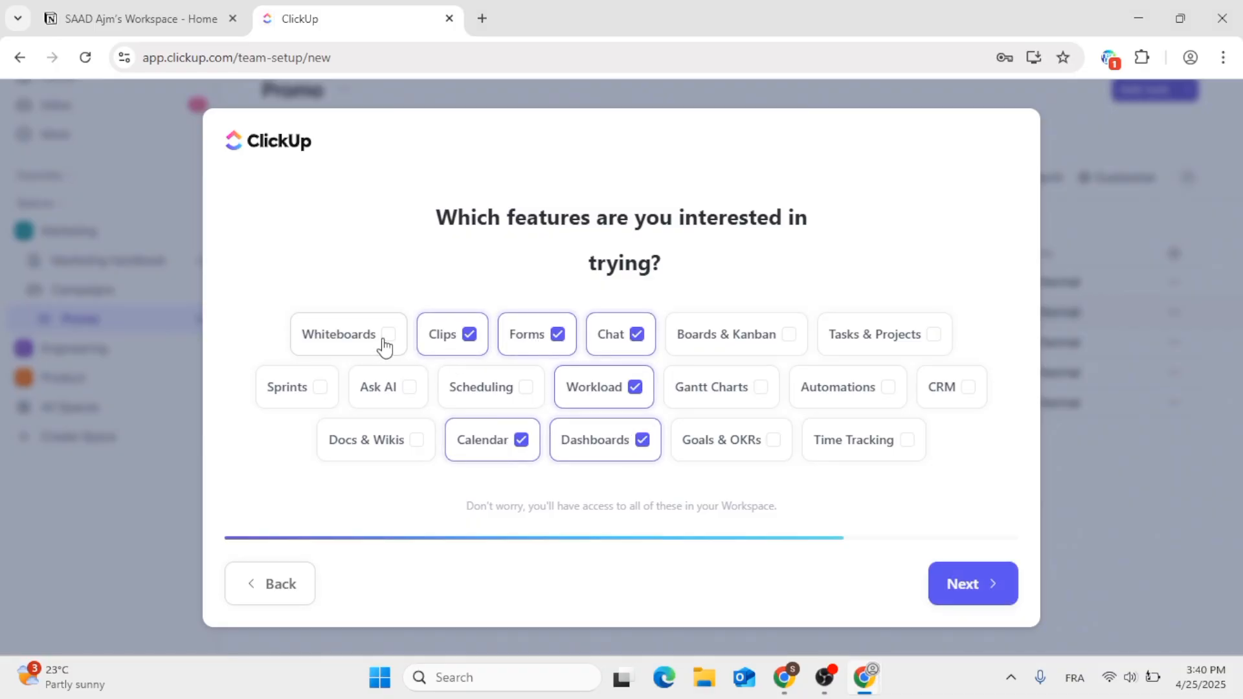
{"action": "left_click", "coordinate": [347, 334]}
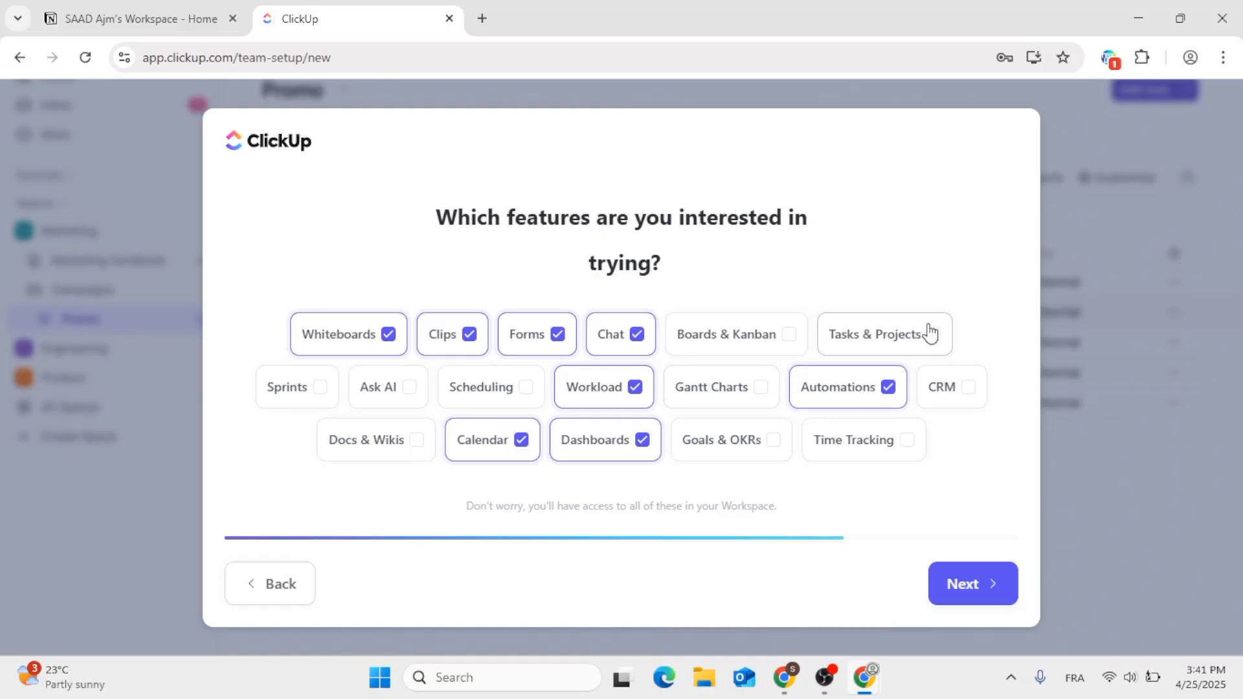
{"action": "left_click", "coordinate": [882, 334]}
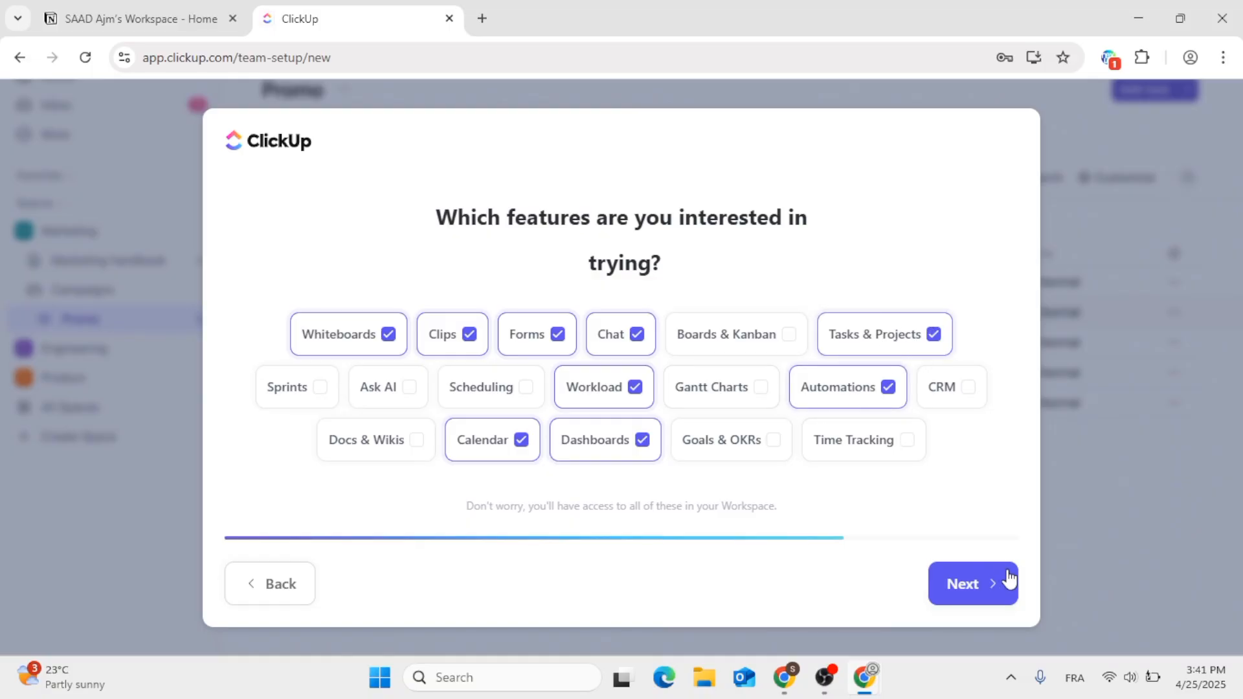
{"action": "left_click", "coordinate": [972, 583]}
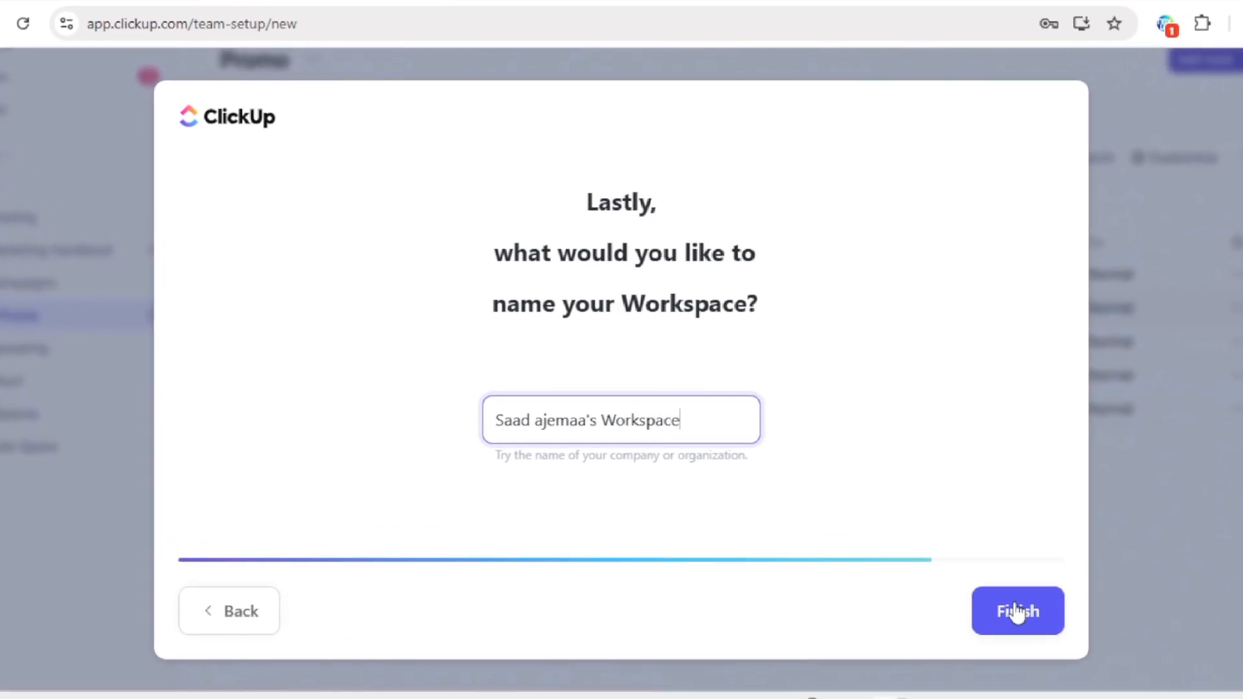
Finish creating 'Saad ajemaa's Workspace' and load the Hierarchy tutorial video.
{"action": "left_click", "coordinate": [1017, 610]}
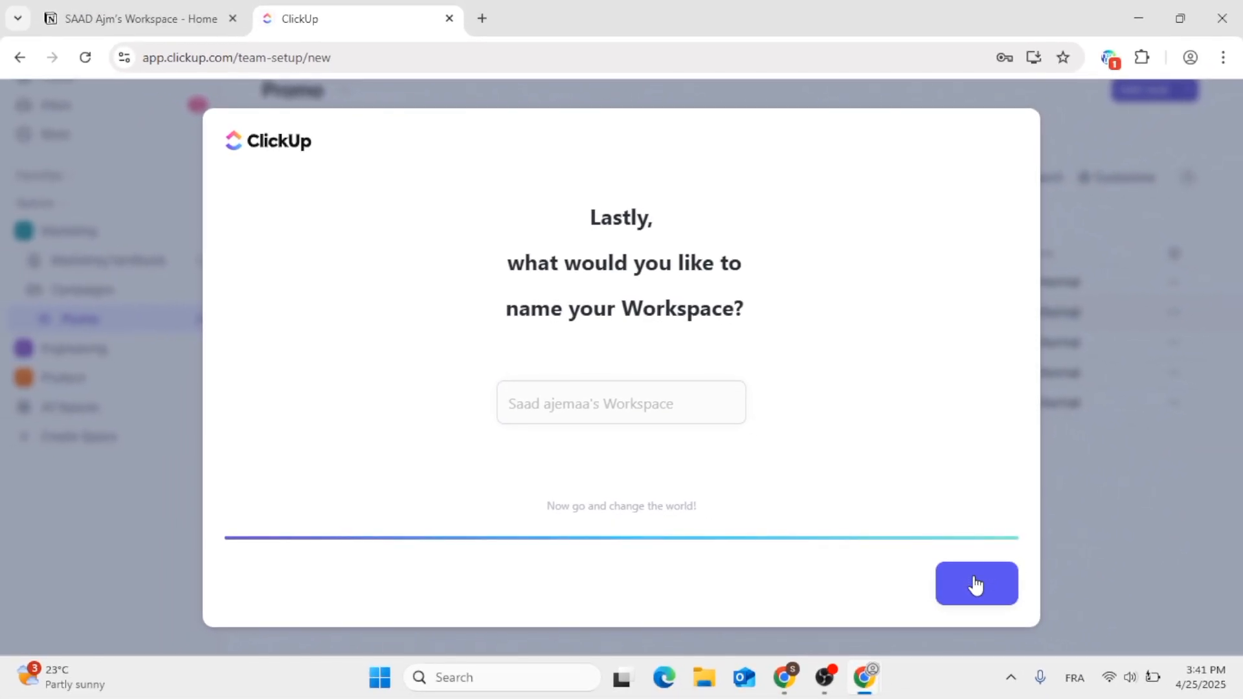
{"action": "left_click", "coordinate": [975, 584]}
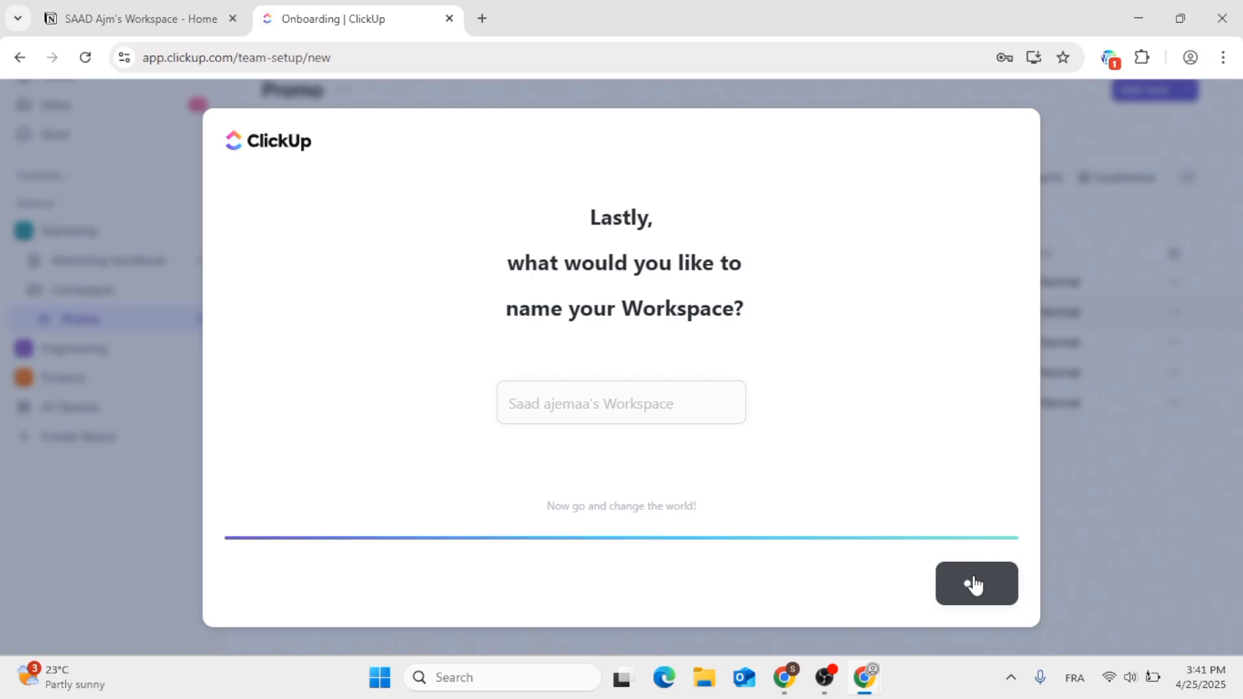
{"action": "left_click", "coordinate": [976, 583]}
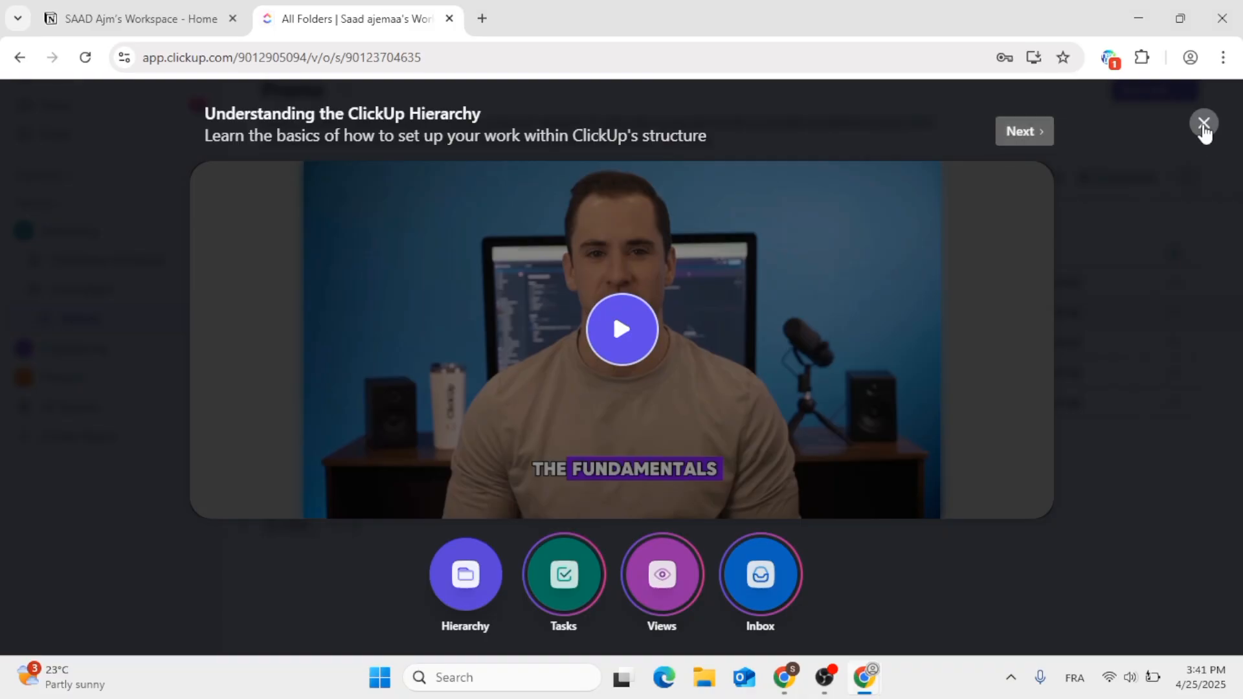
Close the tutorial video and Getting started checklist, then open Team Space's Project 2 list.
{"action": "left_click", "coordinate": [1203, 124]}
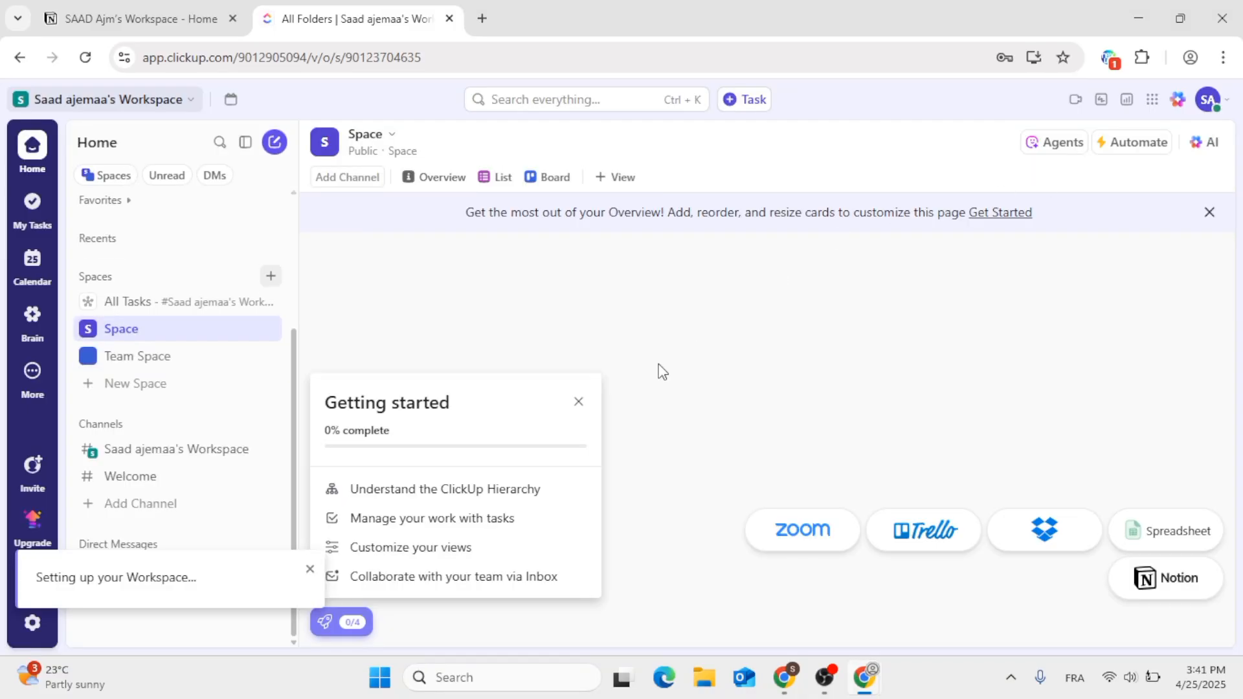
{"action": "left_click", "coordinate": [137, 356]}
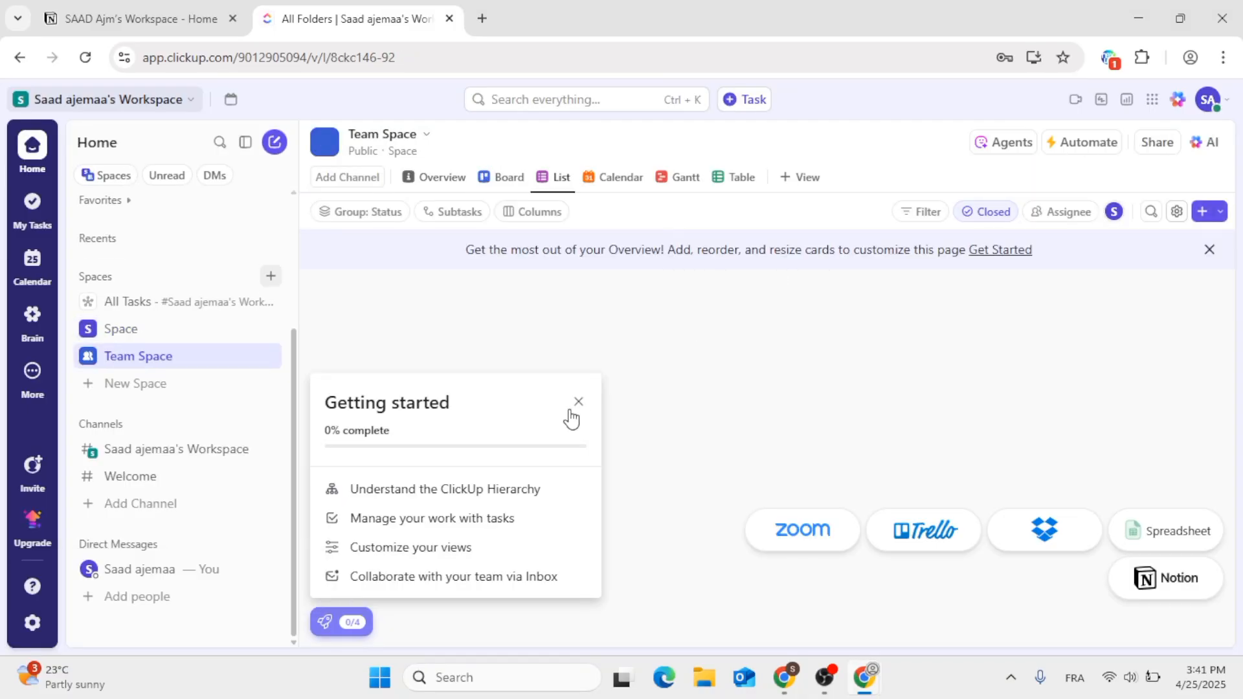
{"action": "left_click", "coordinate": [578, 402]}
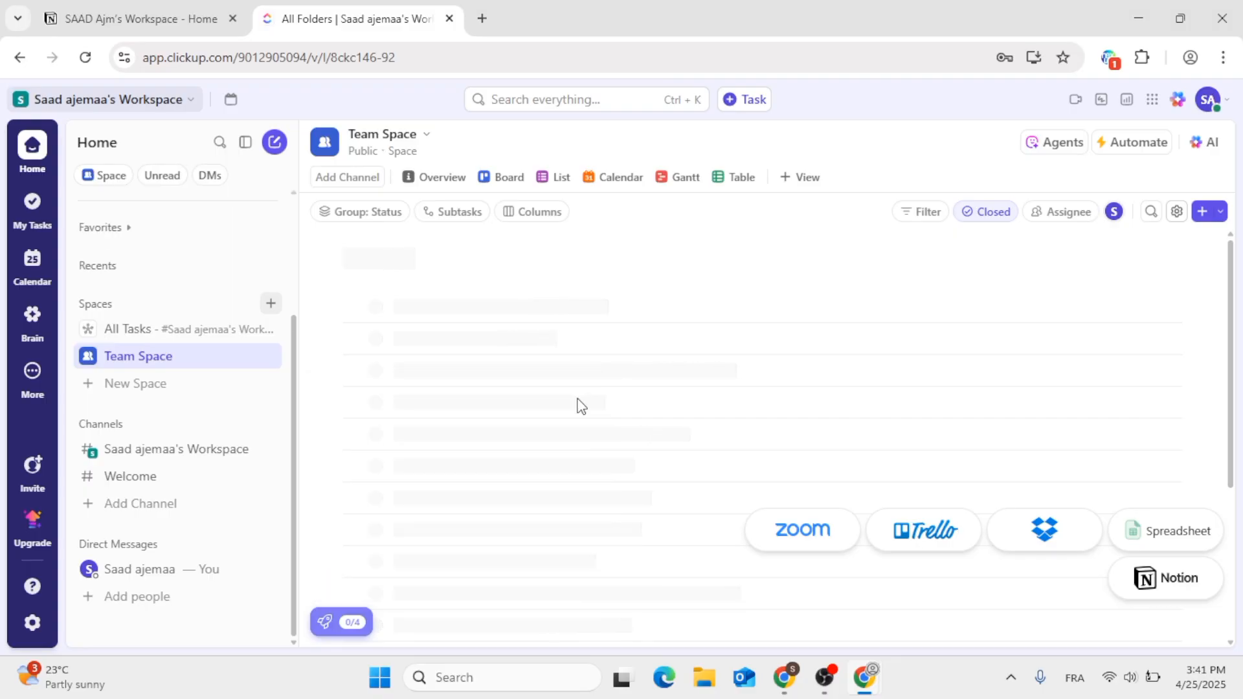
{"action": "left_click", "coordinate": [173, 356]}
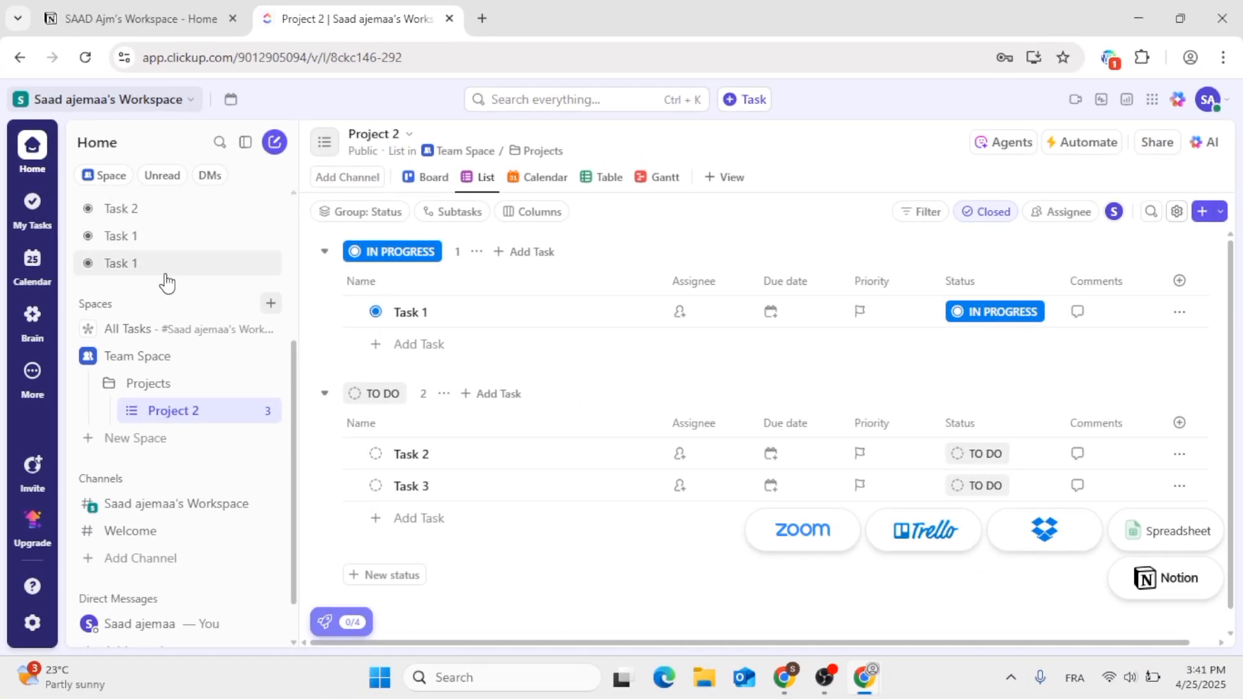
{"action": "mouse_move", "coordinate": [189, 214]}
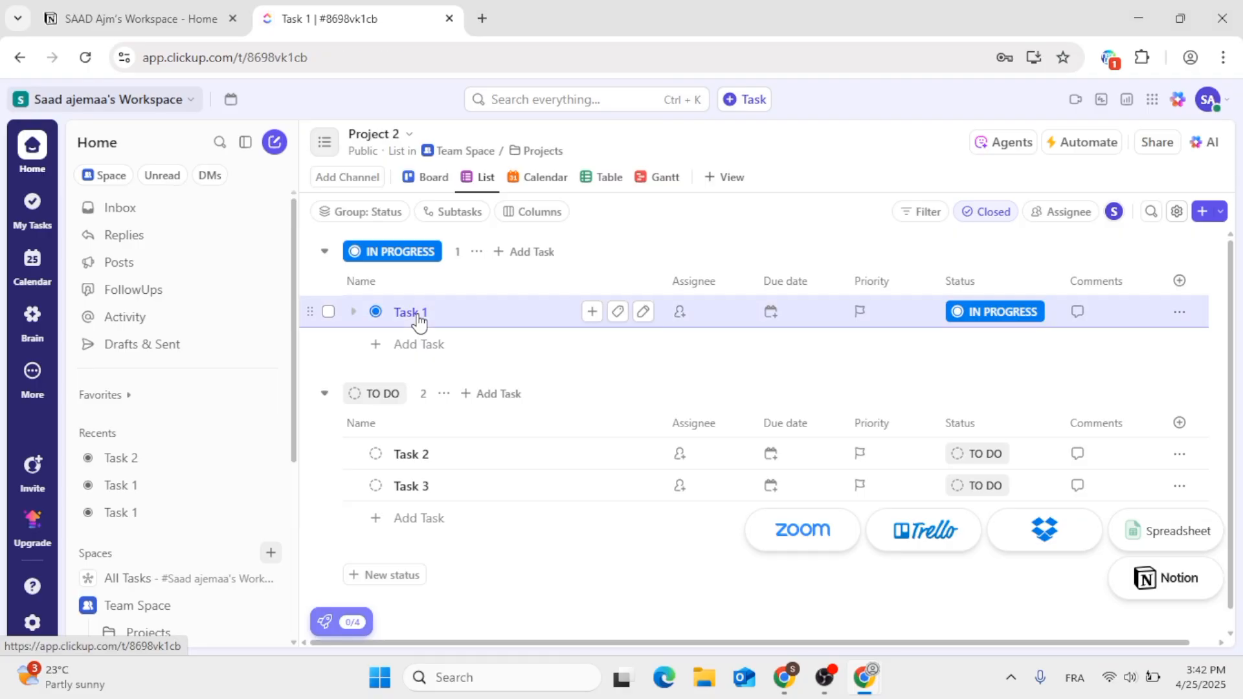
Open Task 1 and retitle it 'create an app'.
{"action": "left_click", "coordinate": [410, 312]}
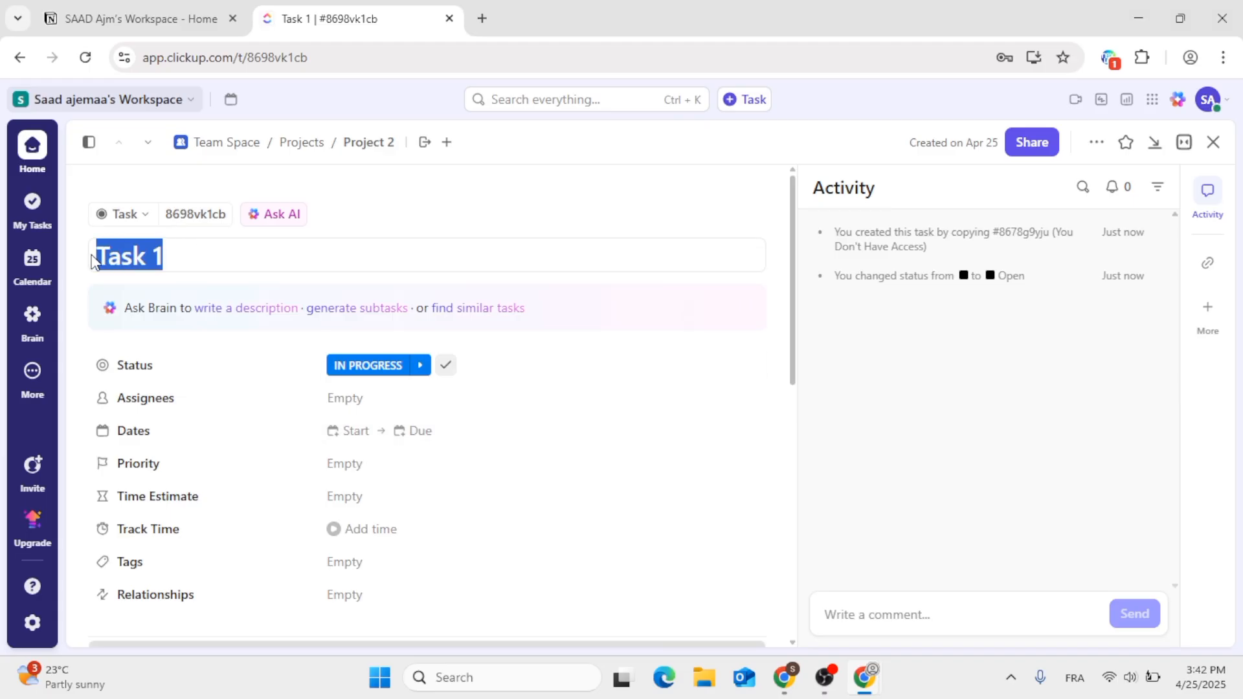
{"action": "type", "text": "create"}
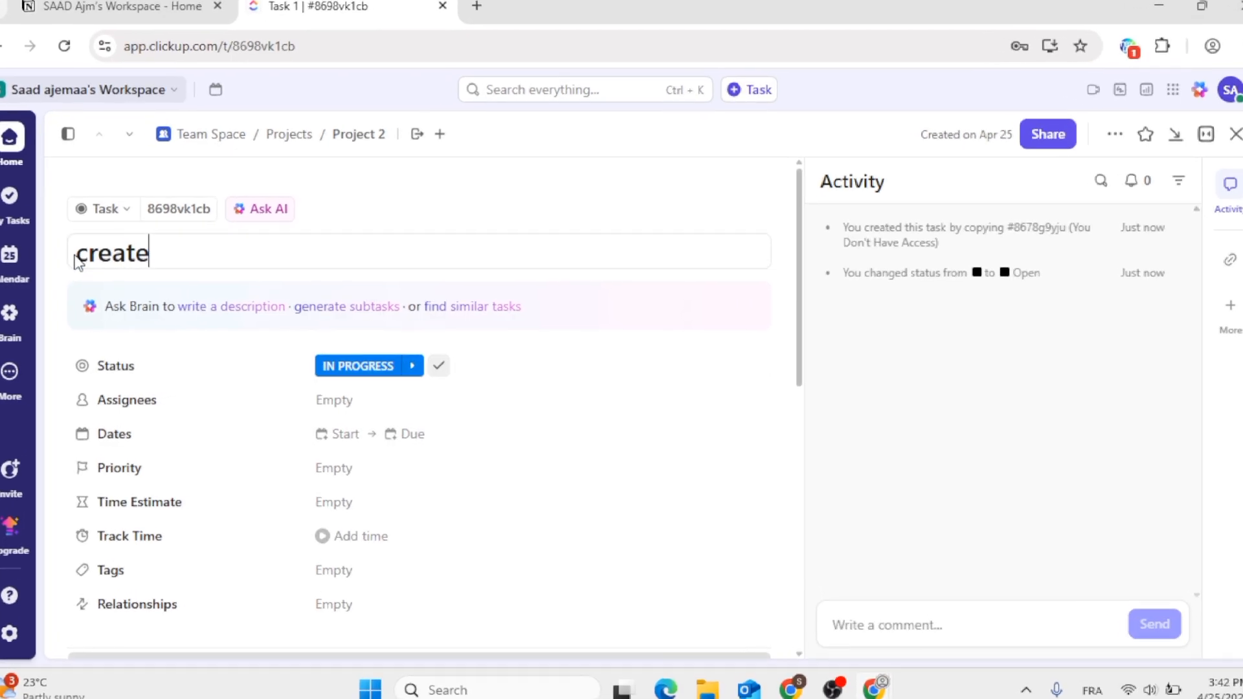
{"action": "type", "text": "an"}
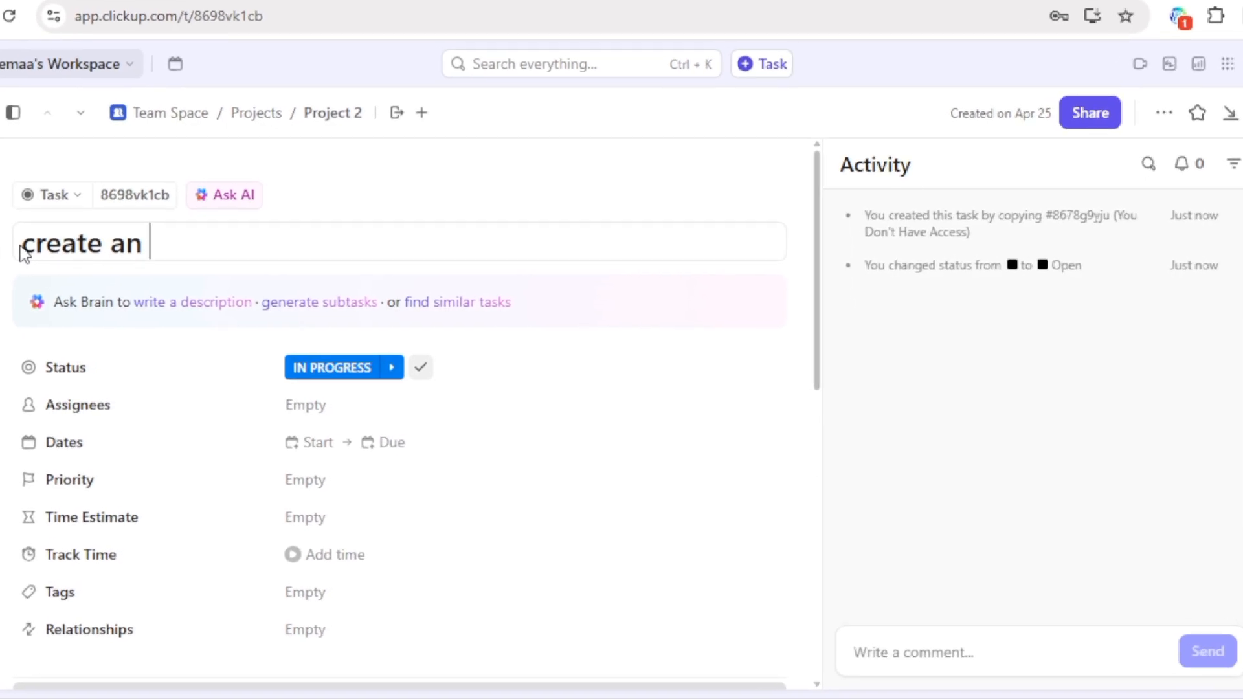
{"action": "type", "text": "app"}
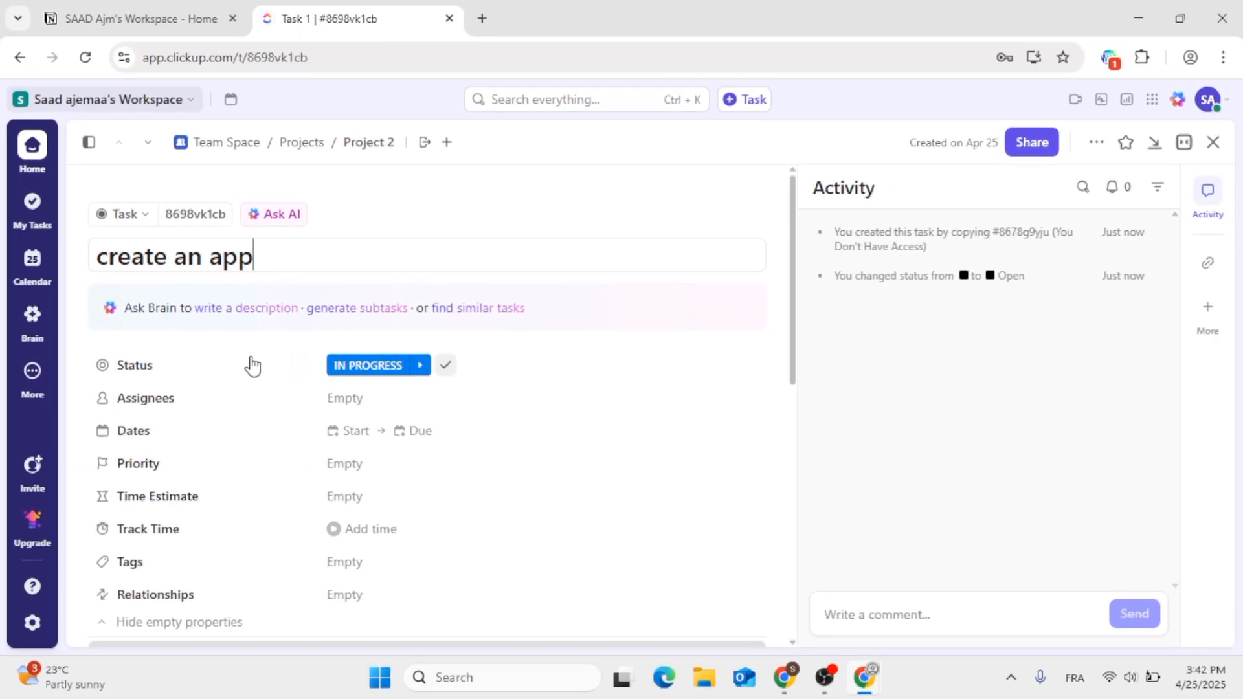
Set the task status to TO DO, then undo it back to IN PROGRESS.
{"action": "left_click", "coordinate": [367, 366]}
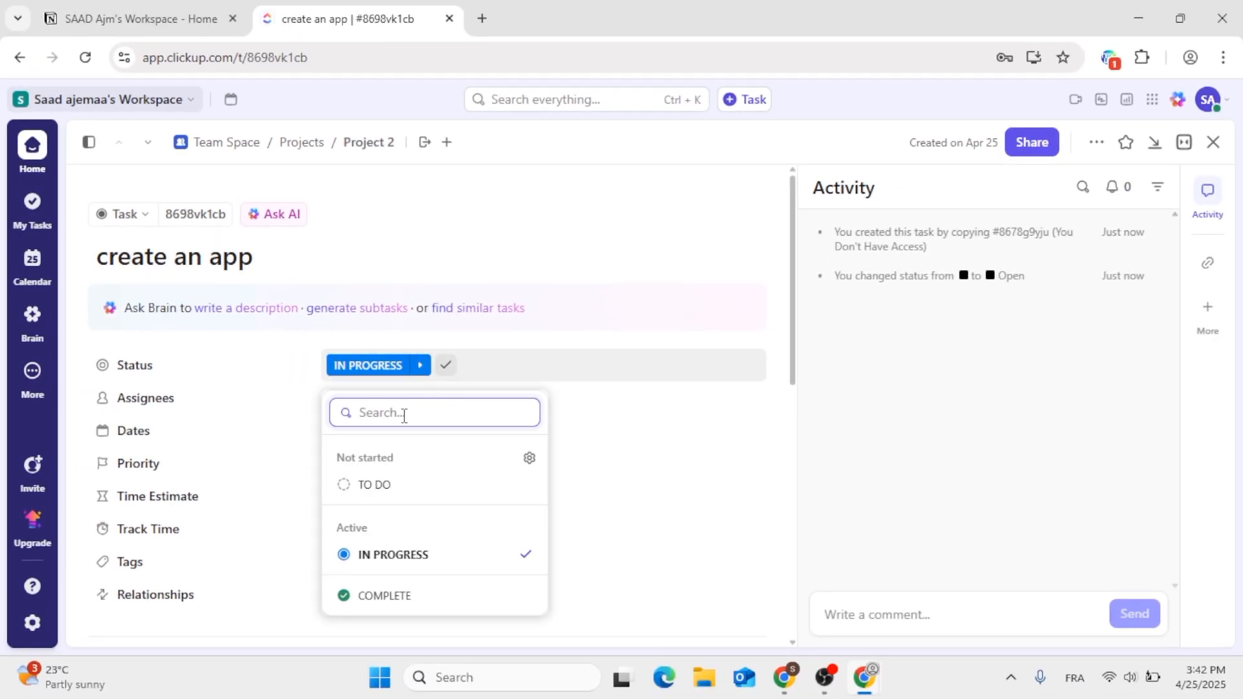
{"action": "mouse_move", "coordinate": [374, 485]}
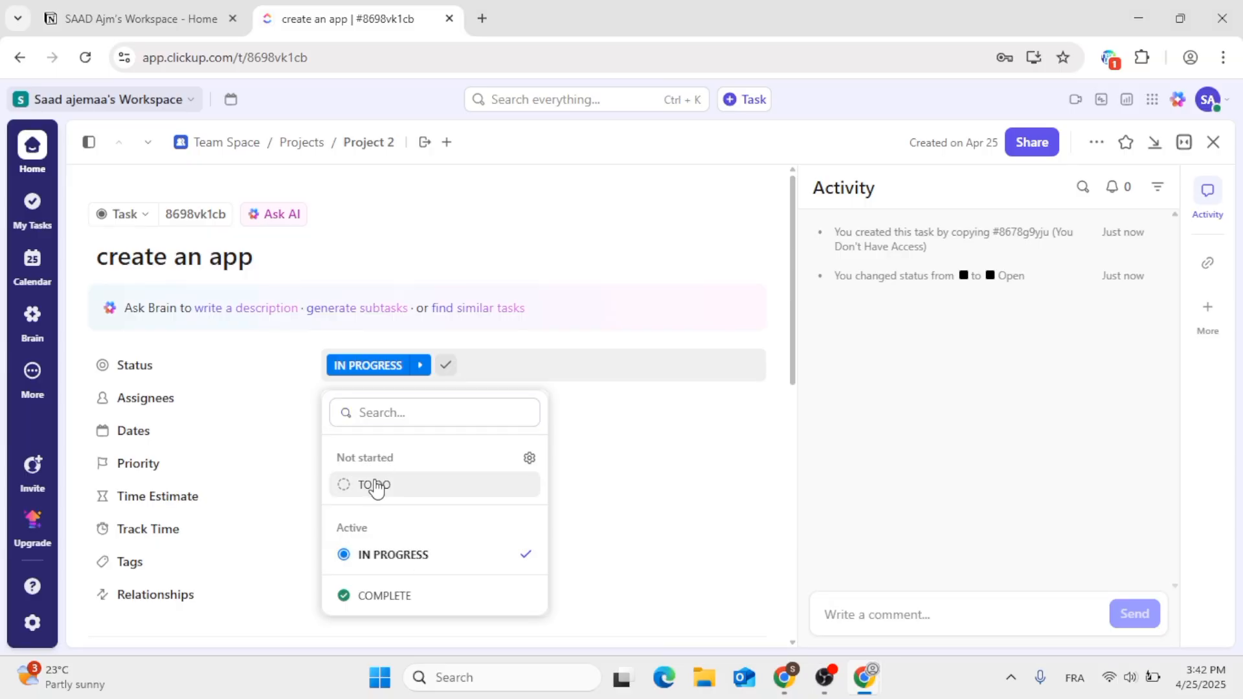
{"action": "left_click", "coordinate": [374, 484]}
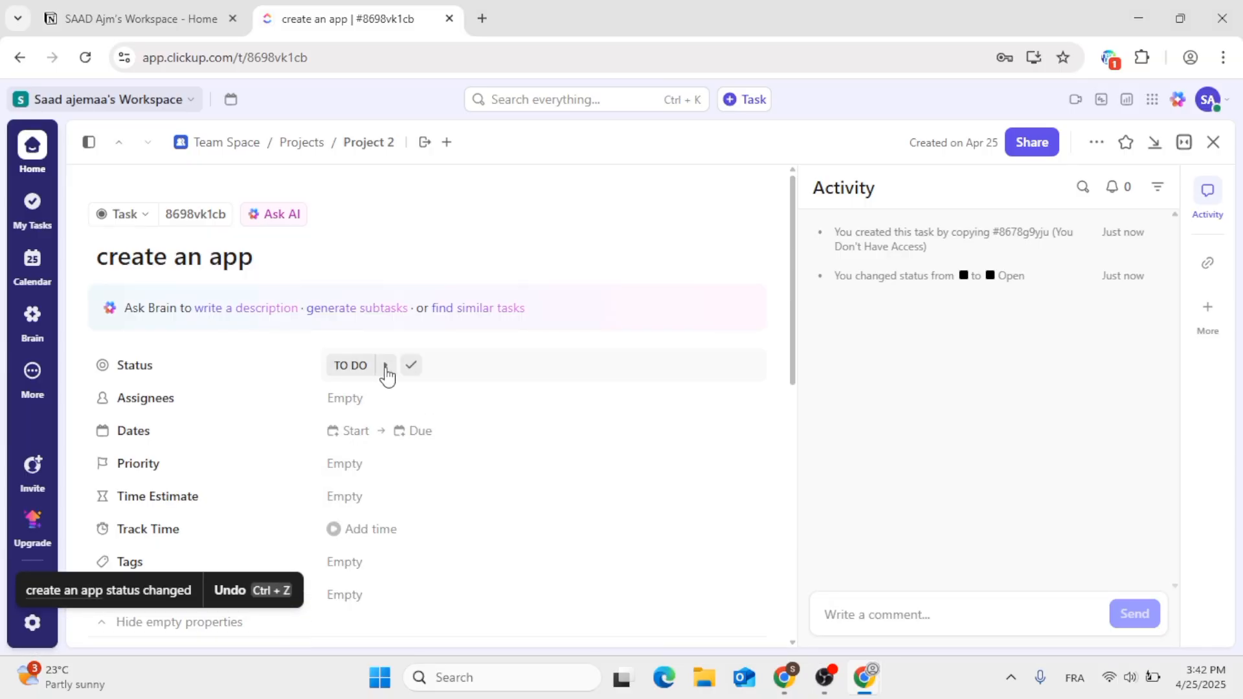
{"action": "left_click", "coordinate": [387, 365]}
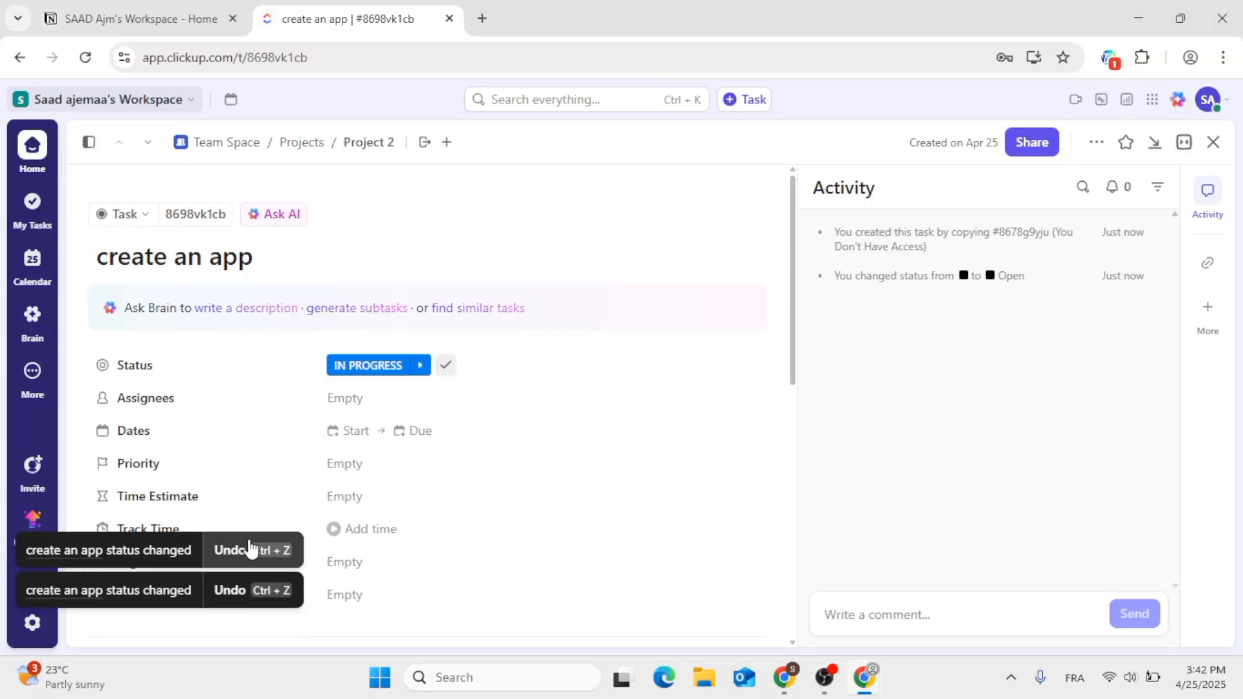
Assign the task to the teammate and set its start and due dates to today.
{"action": "left_click", "coordinate": [346, 397]}
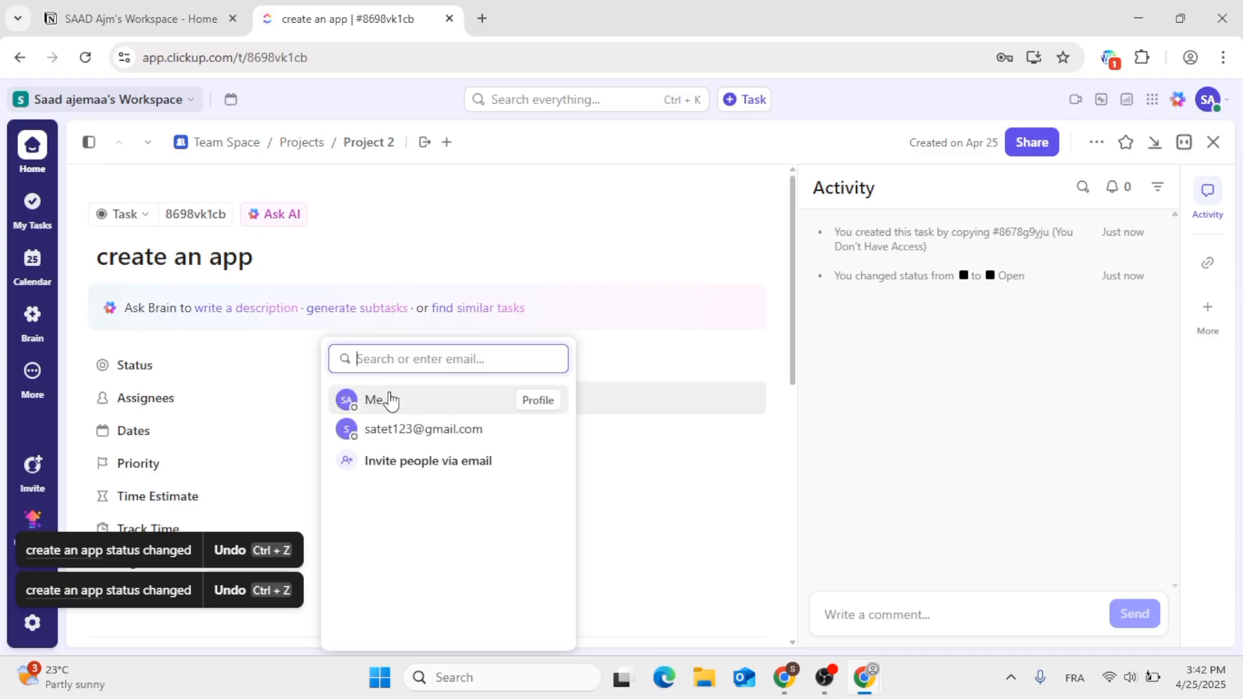
{"action": "mouse_move", "coordinate": [449, 434]}
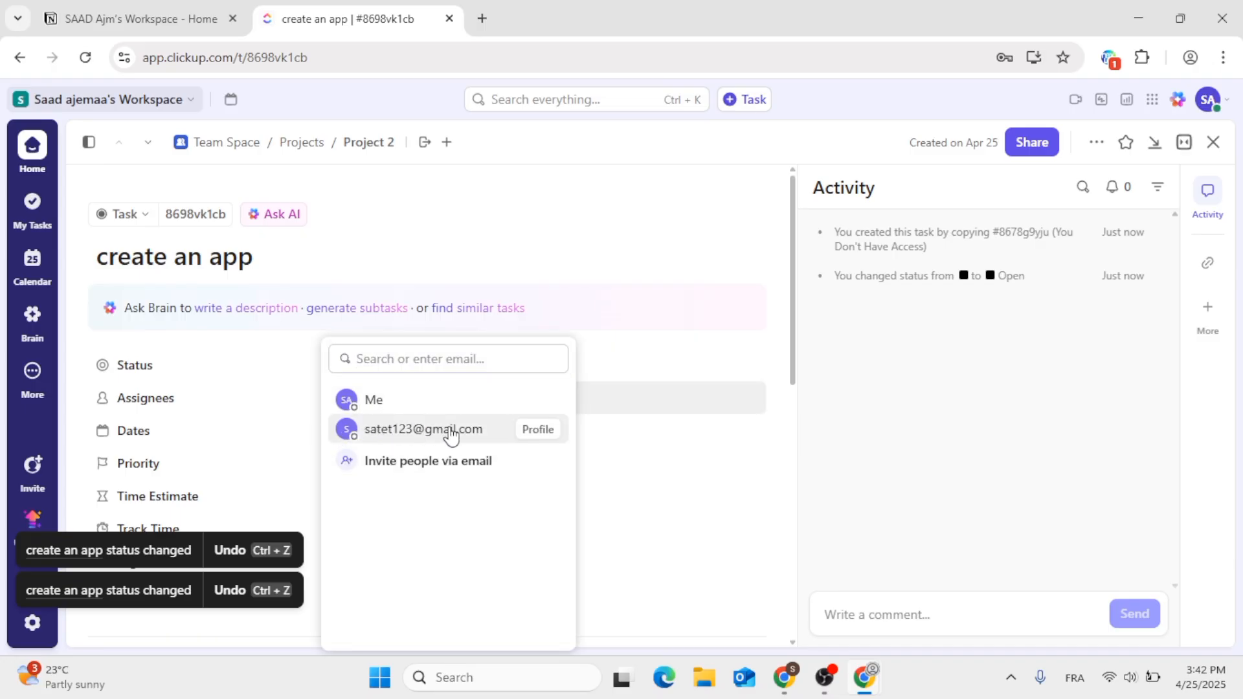
{"action": "left_click", "coordinate": [423, 428]}
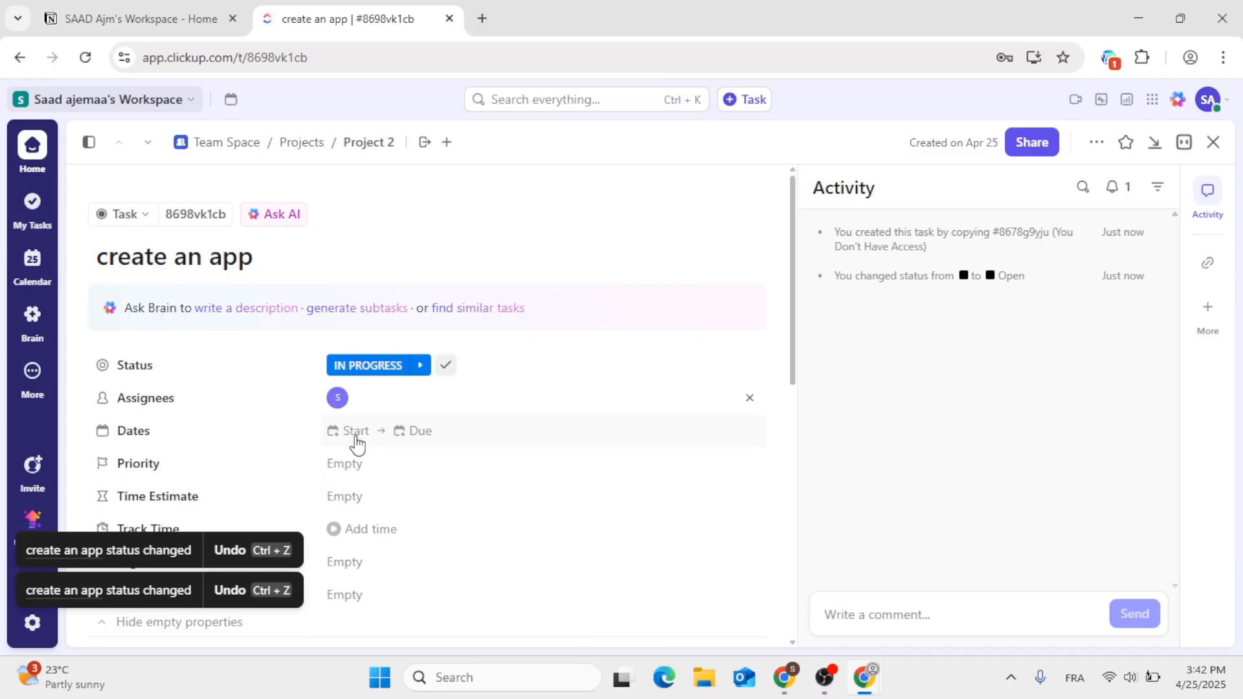
{"action": "left_click", "coordinate": [356, 431]}
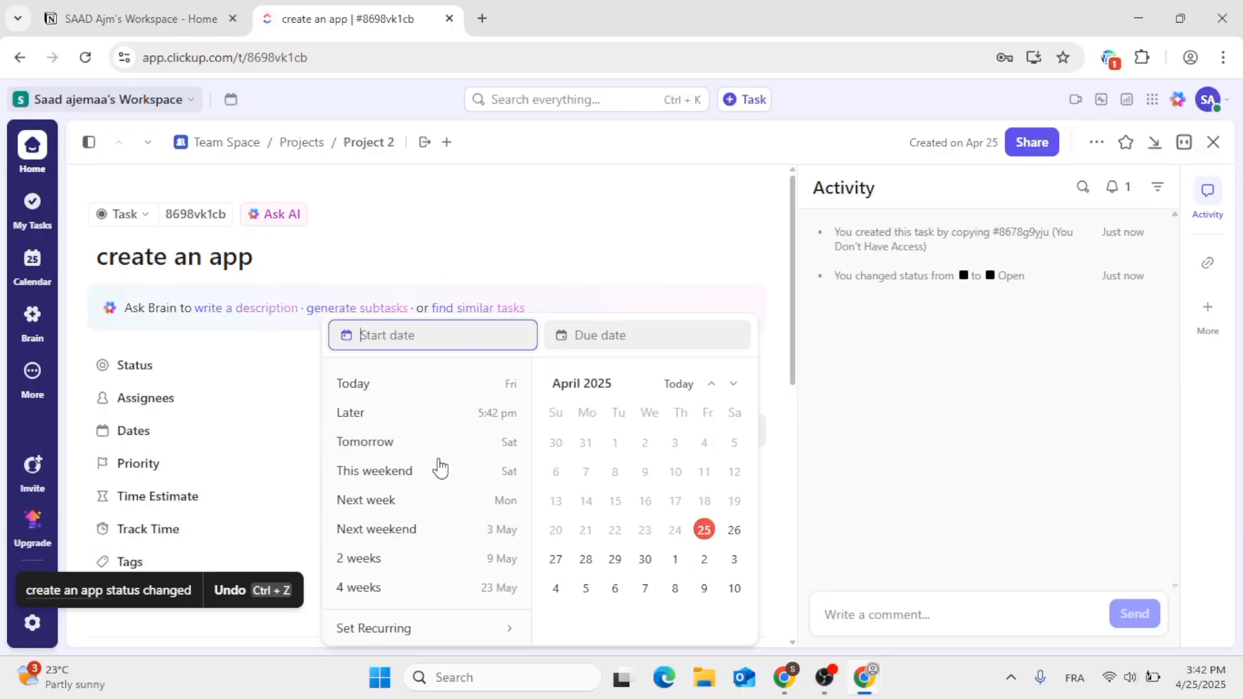
{"action": "mouse_move", "coordinate": [607, 501]}
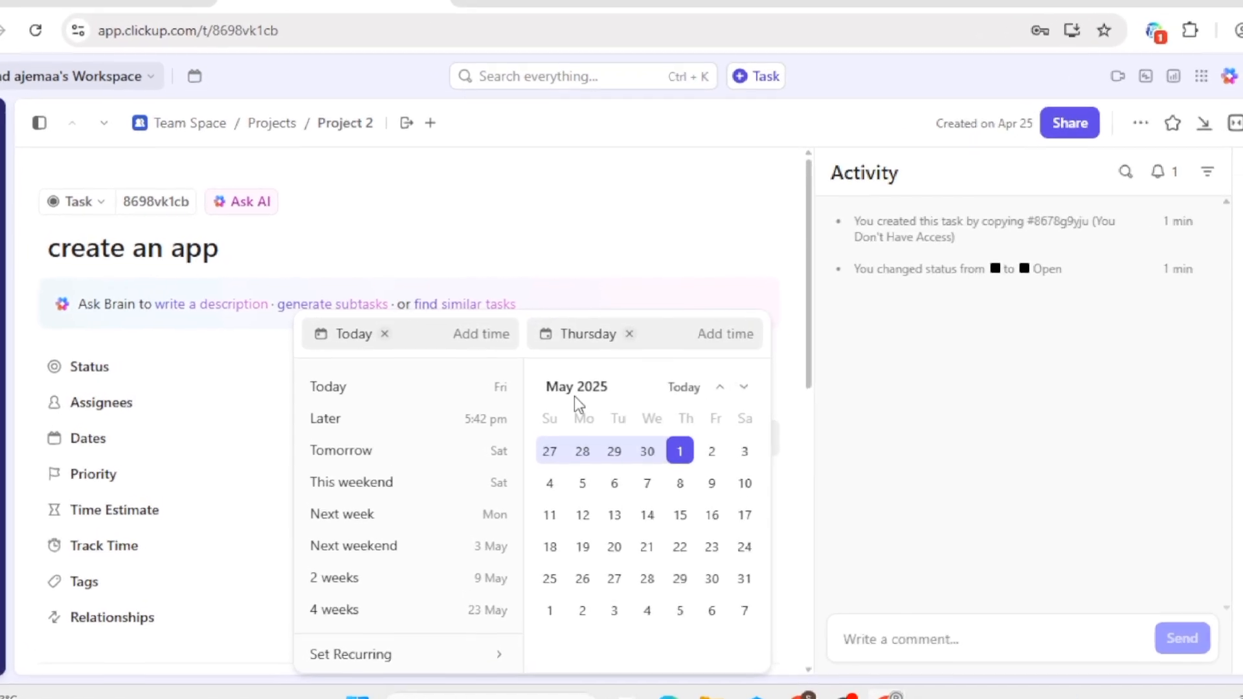
{"action": "left_click", "coordinate": [333, 387]}
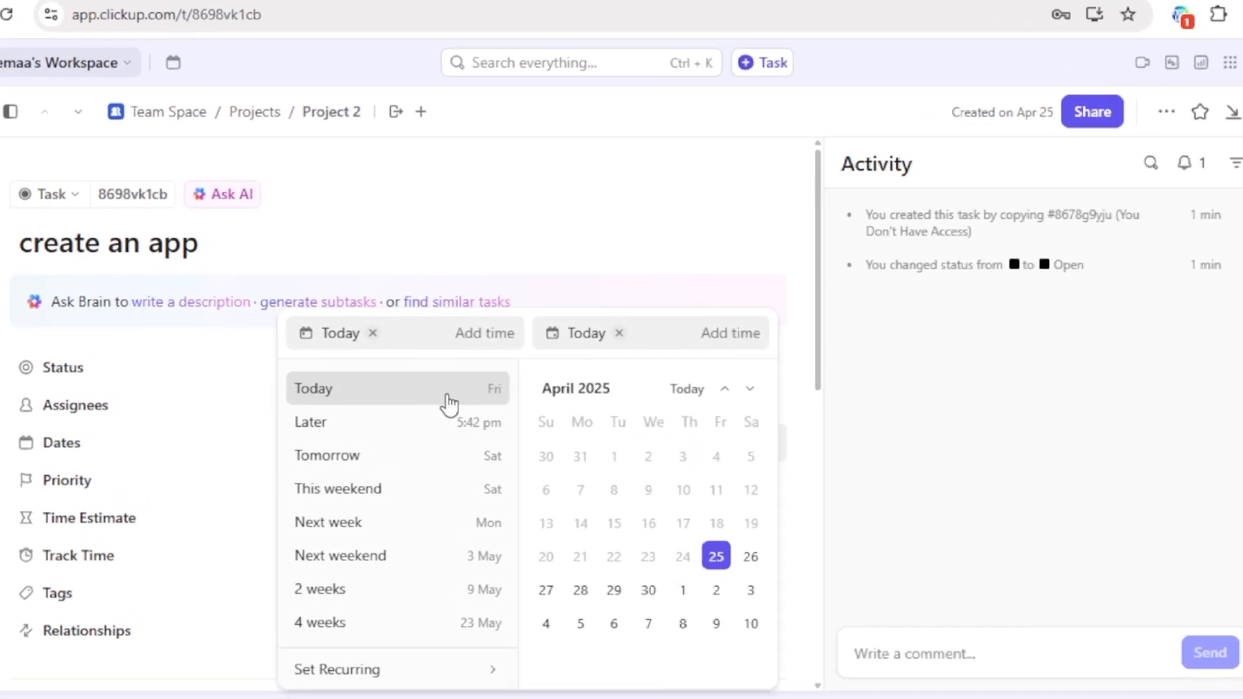
{"action": "left_click", "coordinate": [314, 388]}
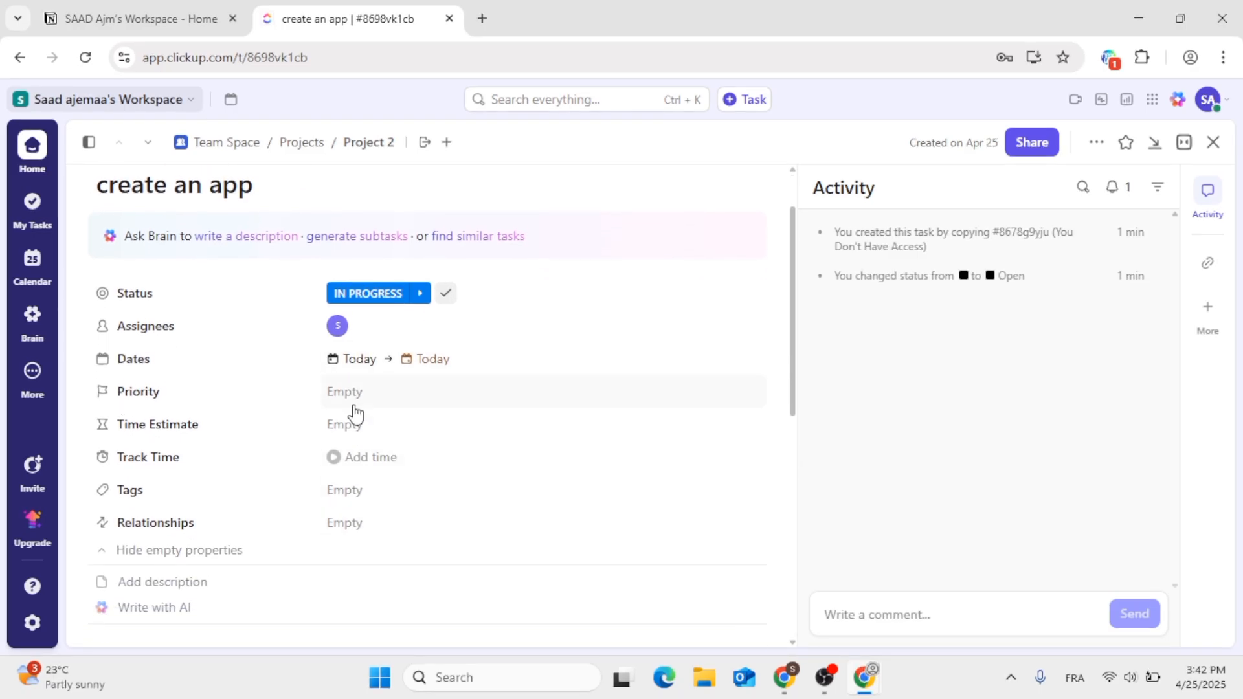
Set the task's priority to Urgent.
{"action": "left_click", "coordinate": [344, 391]}
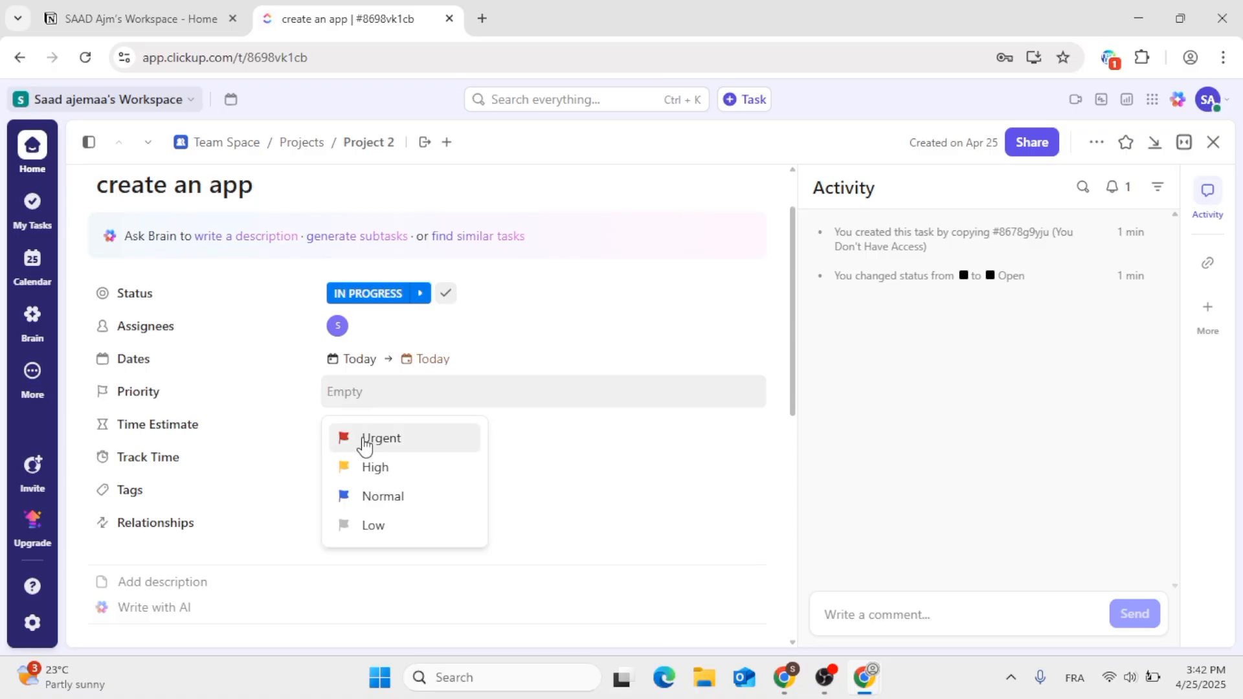
{"action": "left_click", "coordinate": [380, 437]}
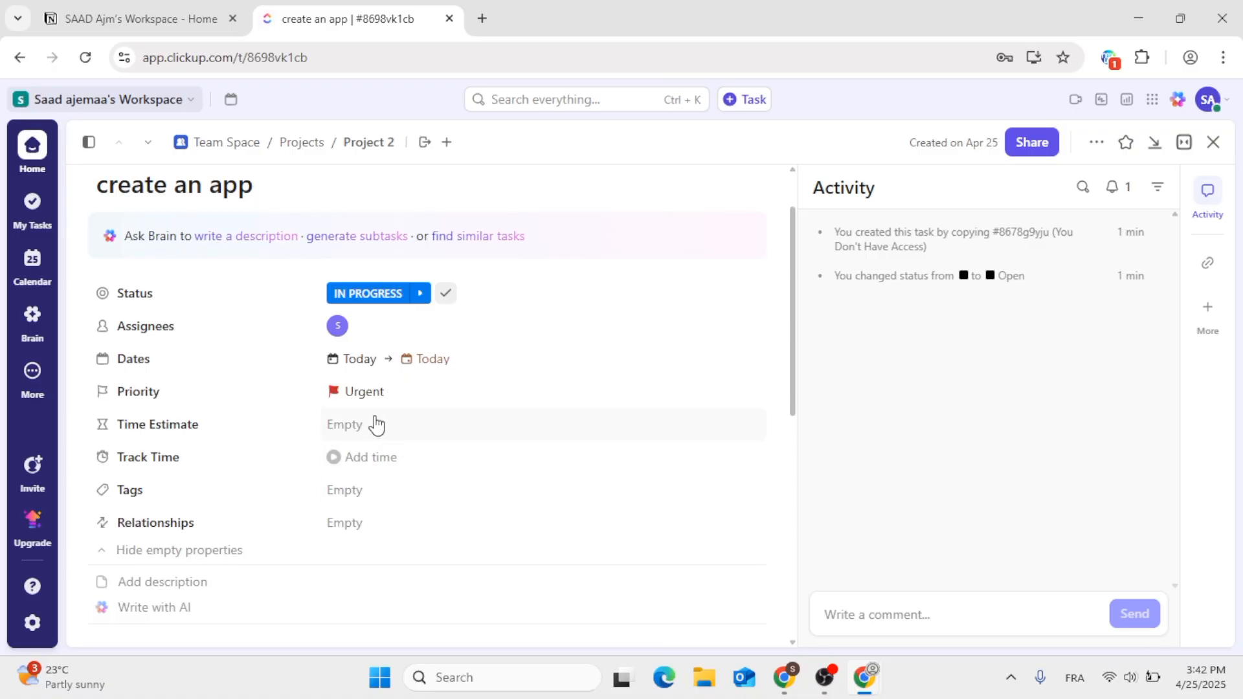
{"action": "left_click", "coordinate": [373, 424]}
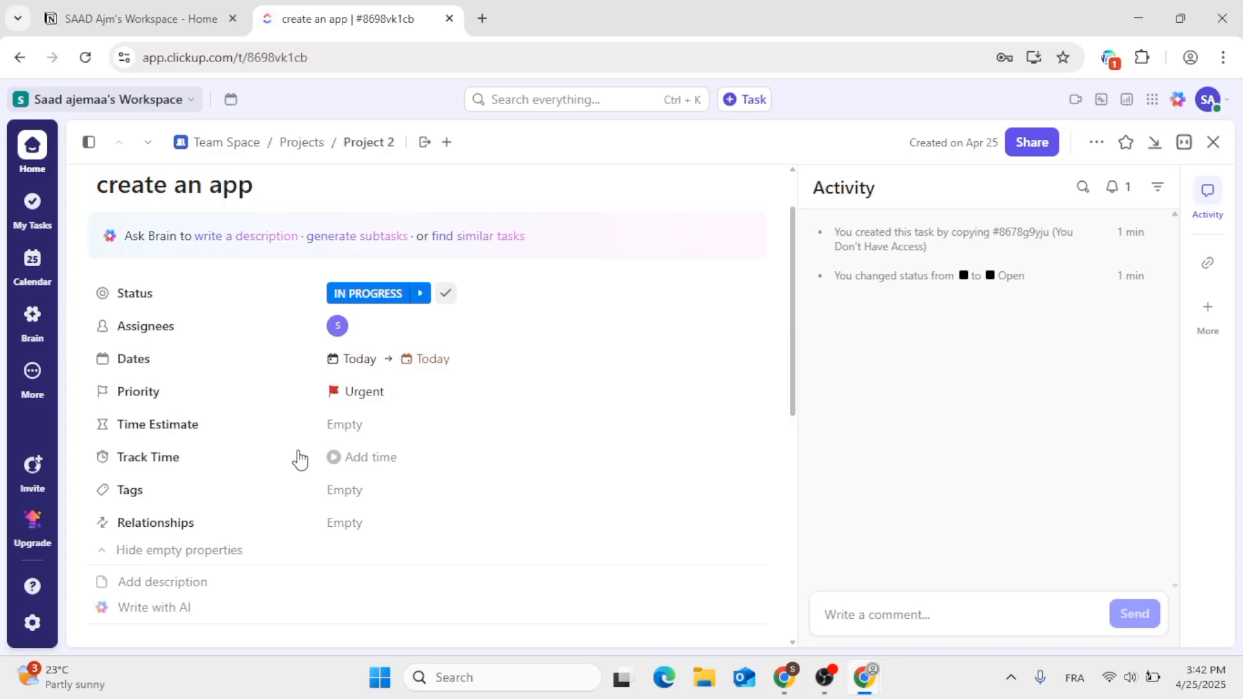
Add the subtask 'make it engaging' under Subtasks and adjust its status.
{"action": "scroll", "scroll_direction": "down", "scroll_amount": 3}
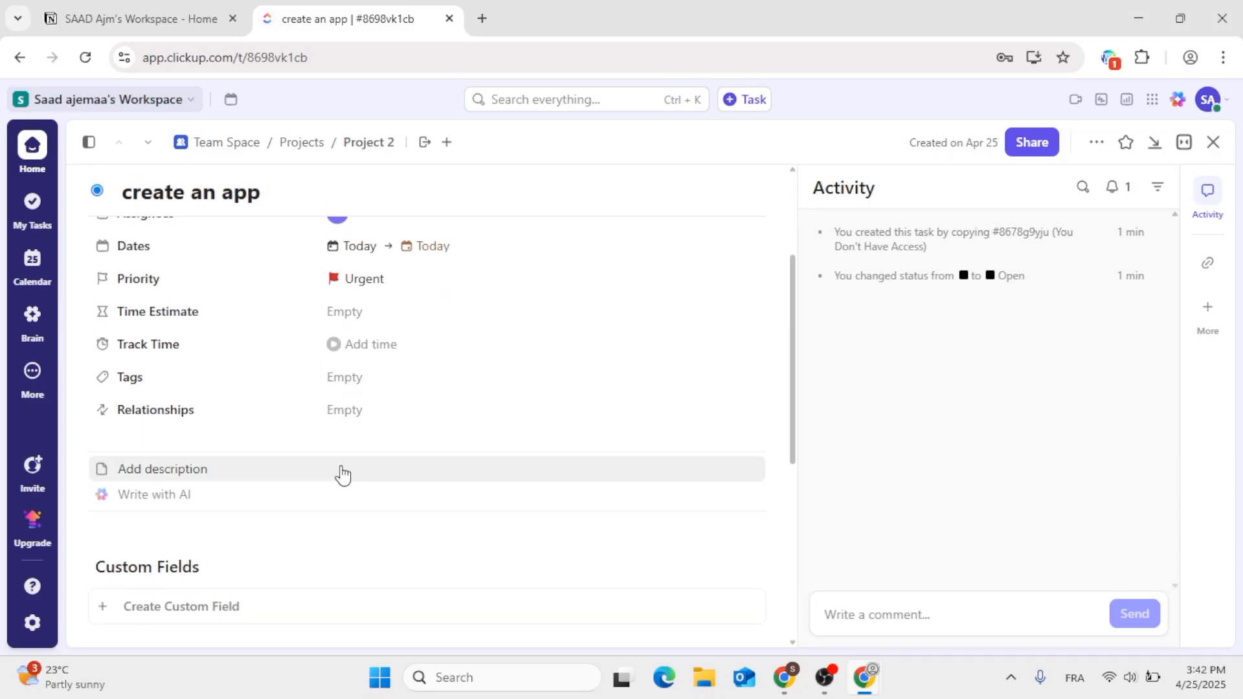
{"action": "scroll", "scroll_direction": "down", "scroll_amount": 3}
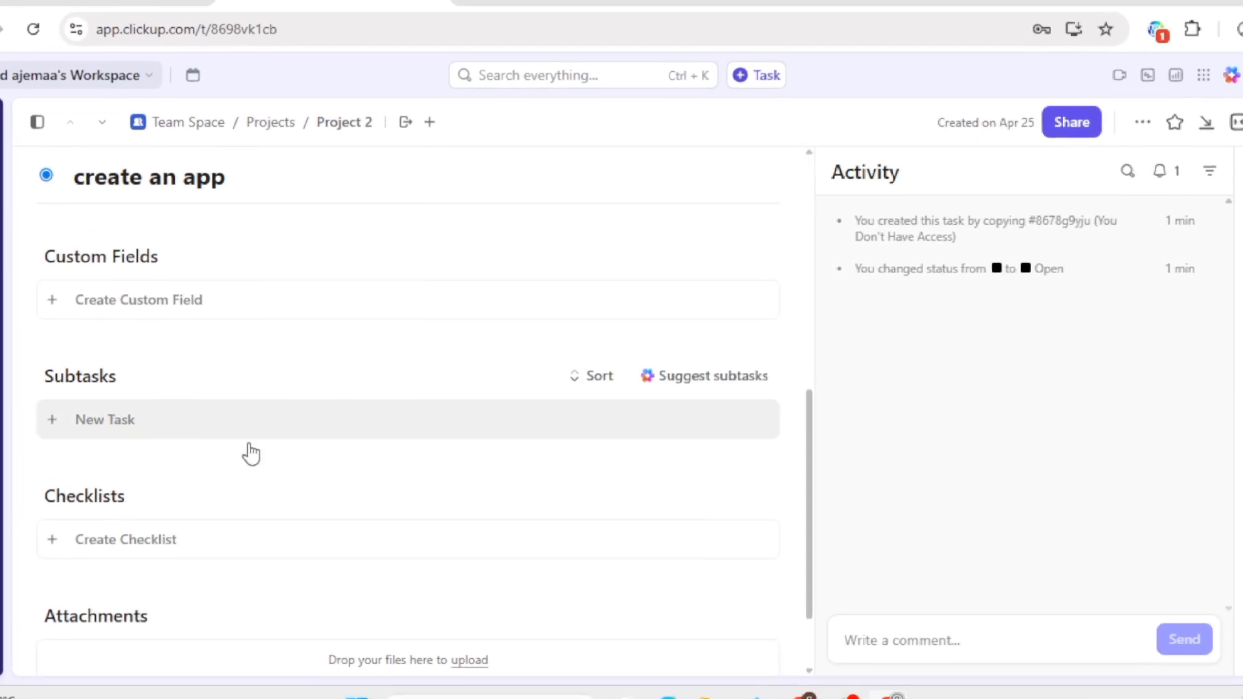
{"action": "left_click", "coordinate": [105, 419]}
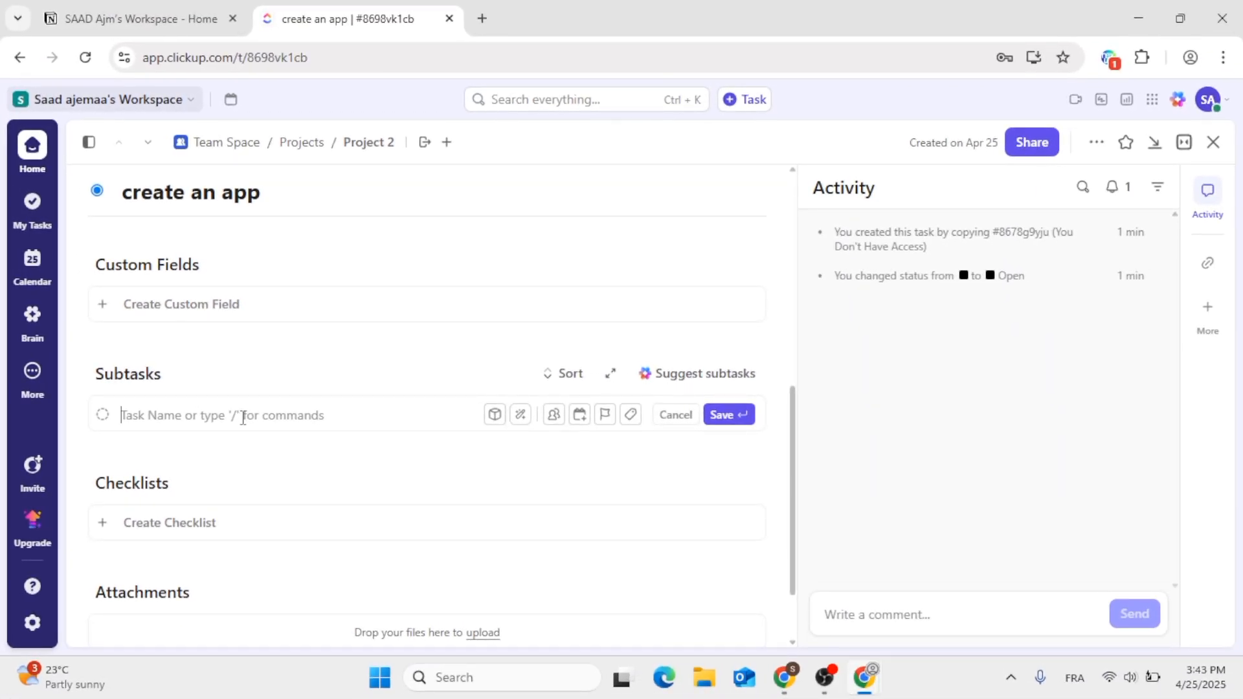
{"action": "type", "text": "make it en"}
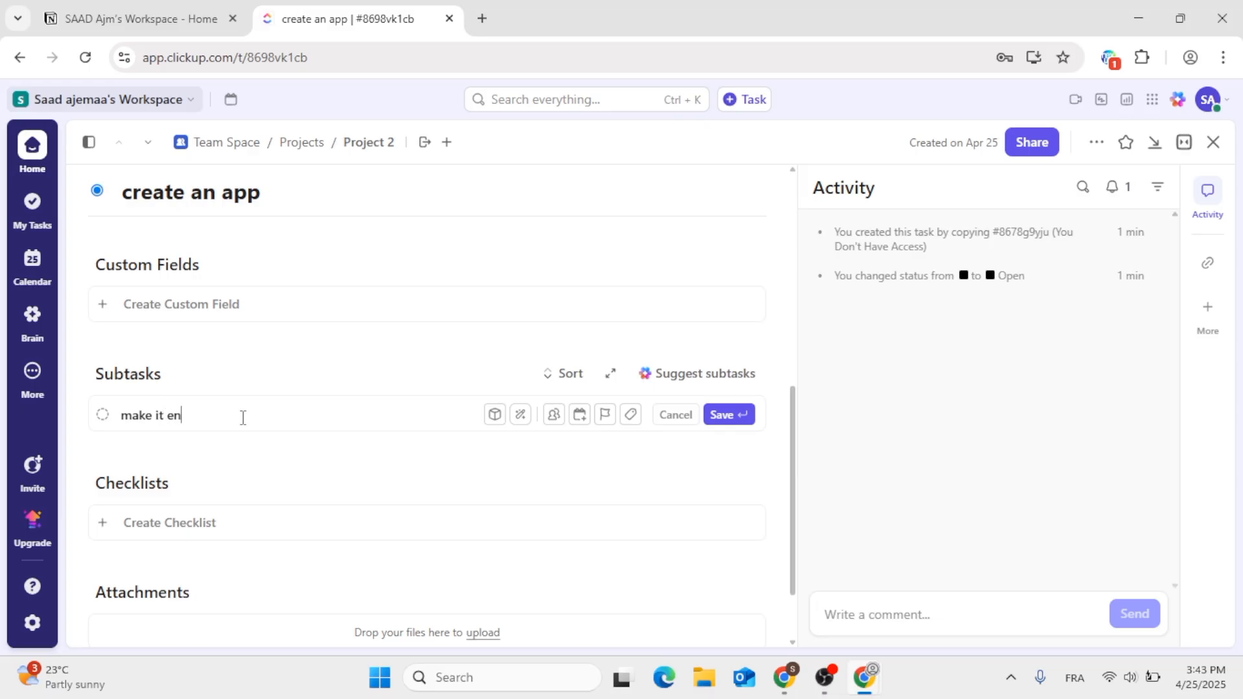
{"action": "type", "text": "gaging"}
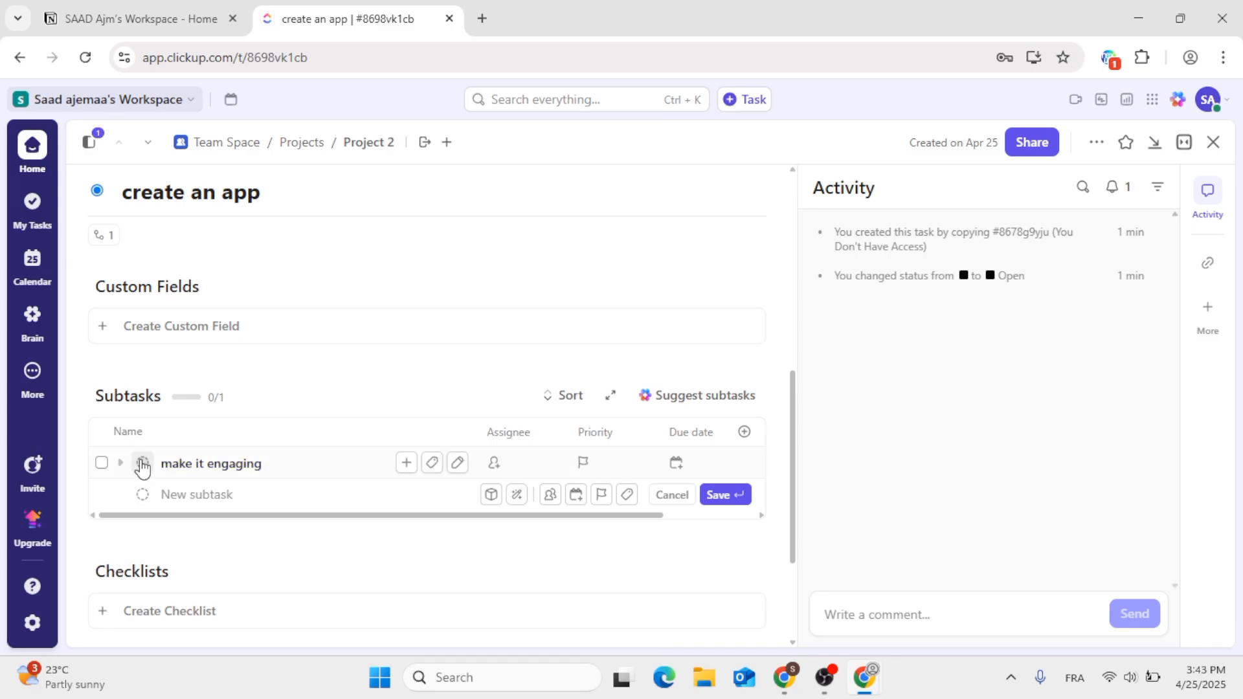
{"action": "left_click", "coordinate": [141, 463]}
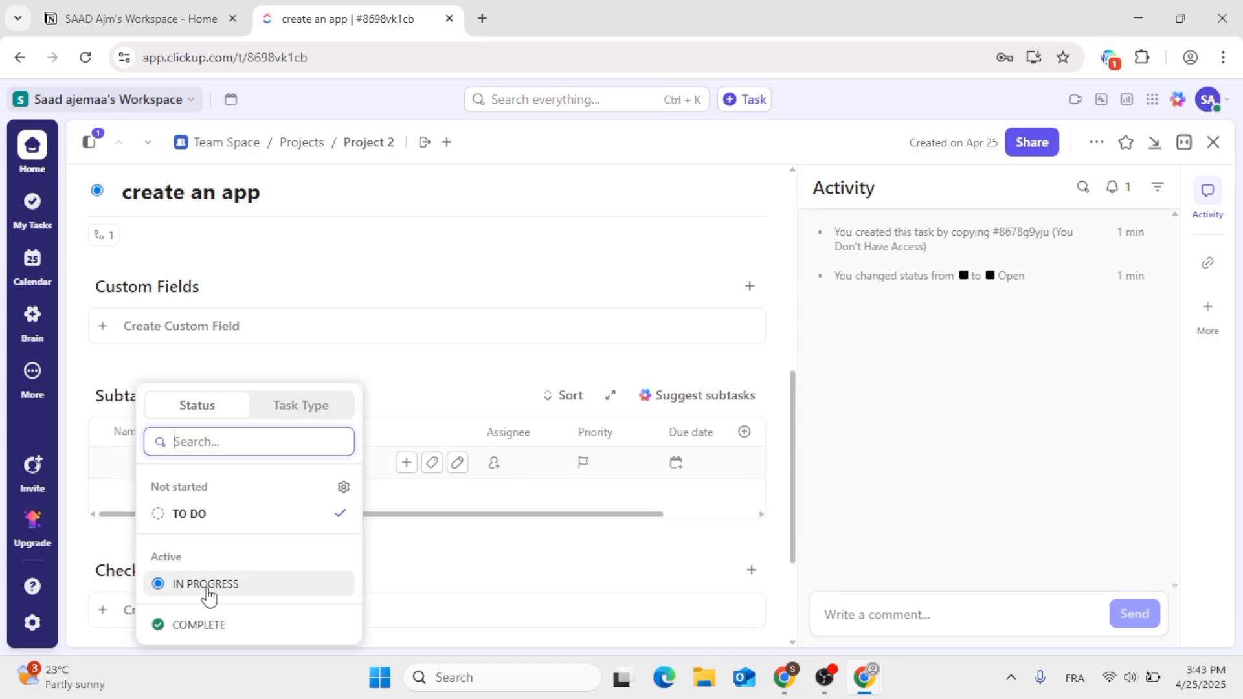
{"action": "left_click", "coordinate": [207, 583]}
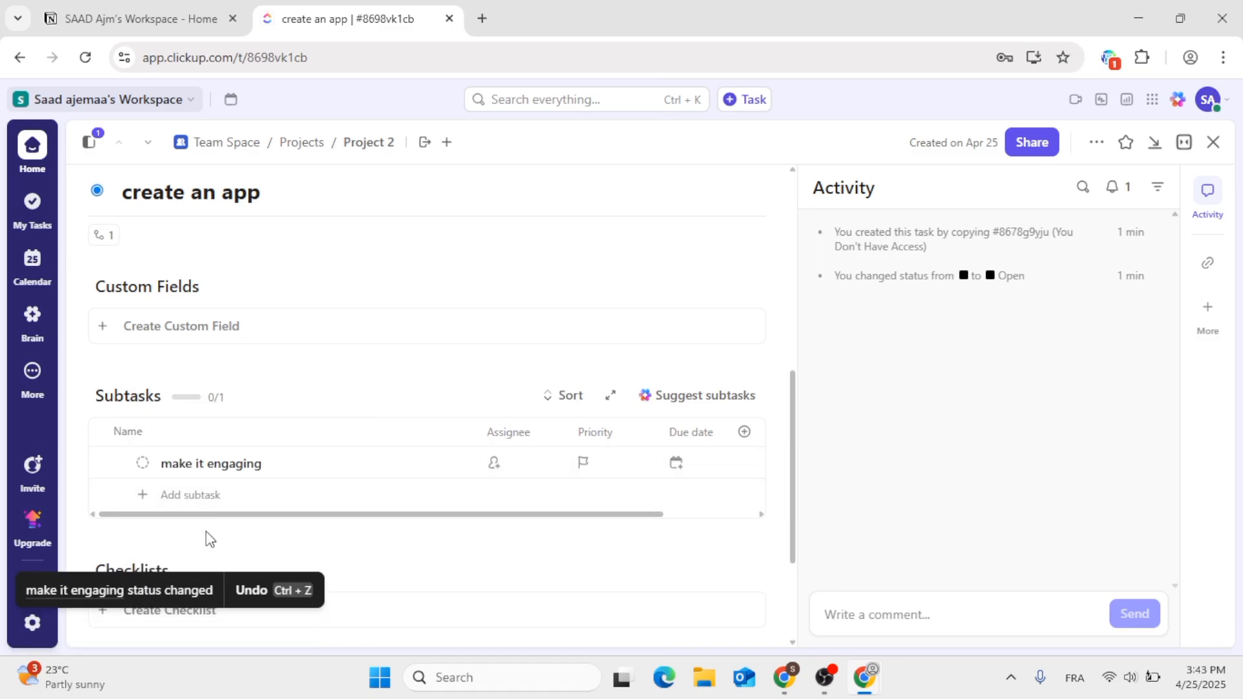
{"action": "scroll", "scroll_direction": "down", "scroll_amount": 3}
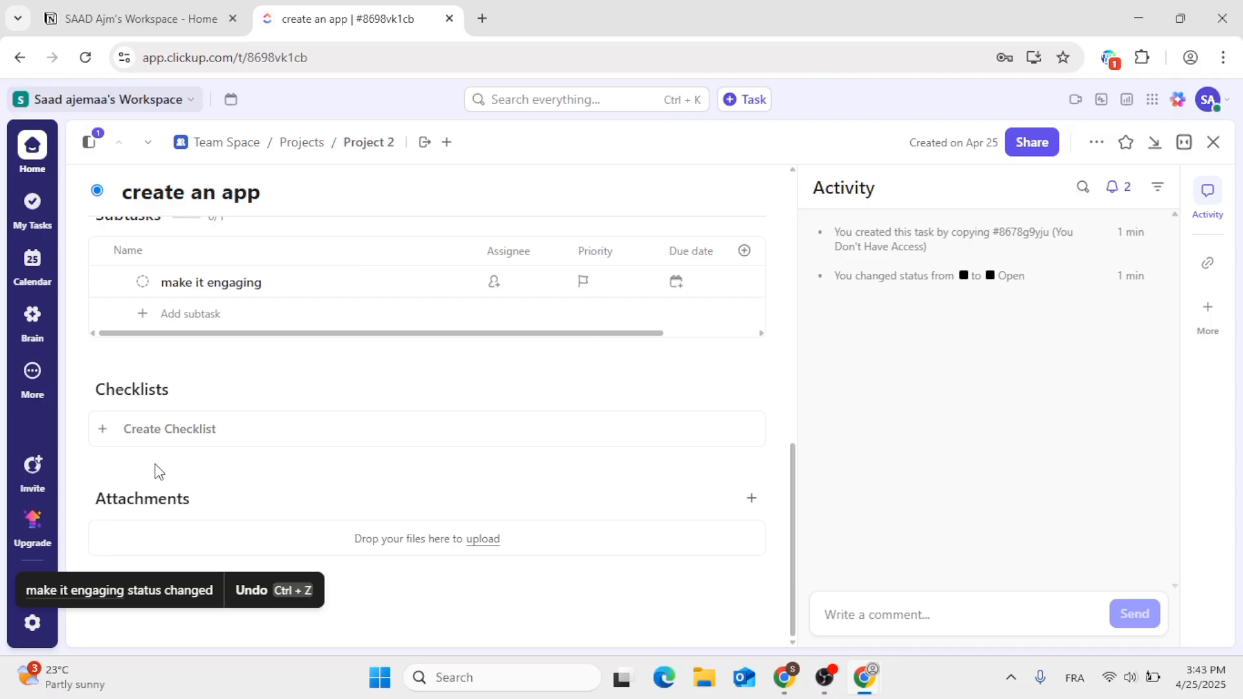
{"action": "scroll", "scroll_direction": "up", "scroll_amount": 3}
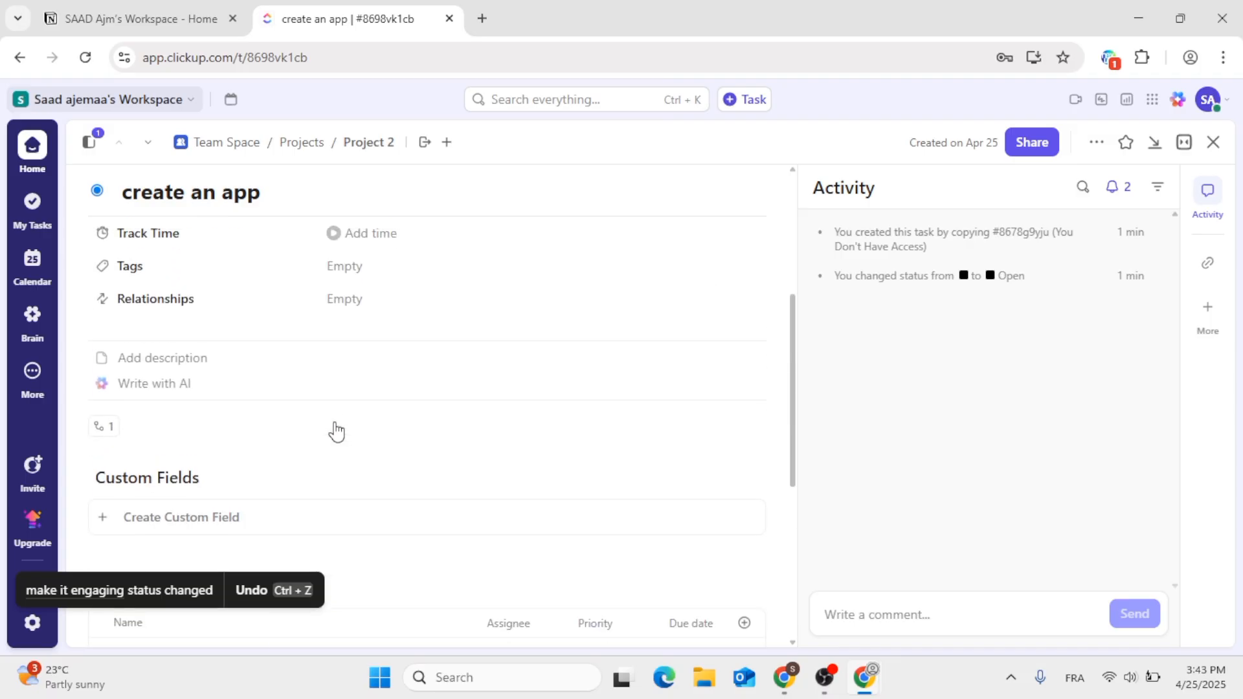
{"action": "scroll", "scroll_direction": "up", "scroll_amount": 3}
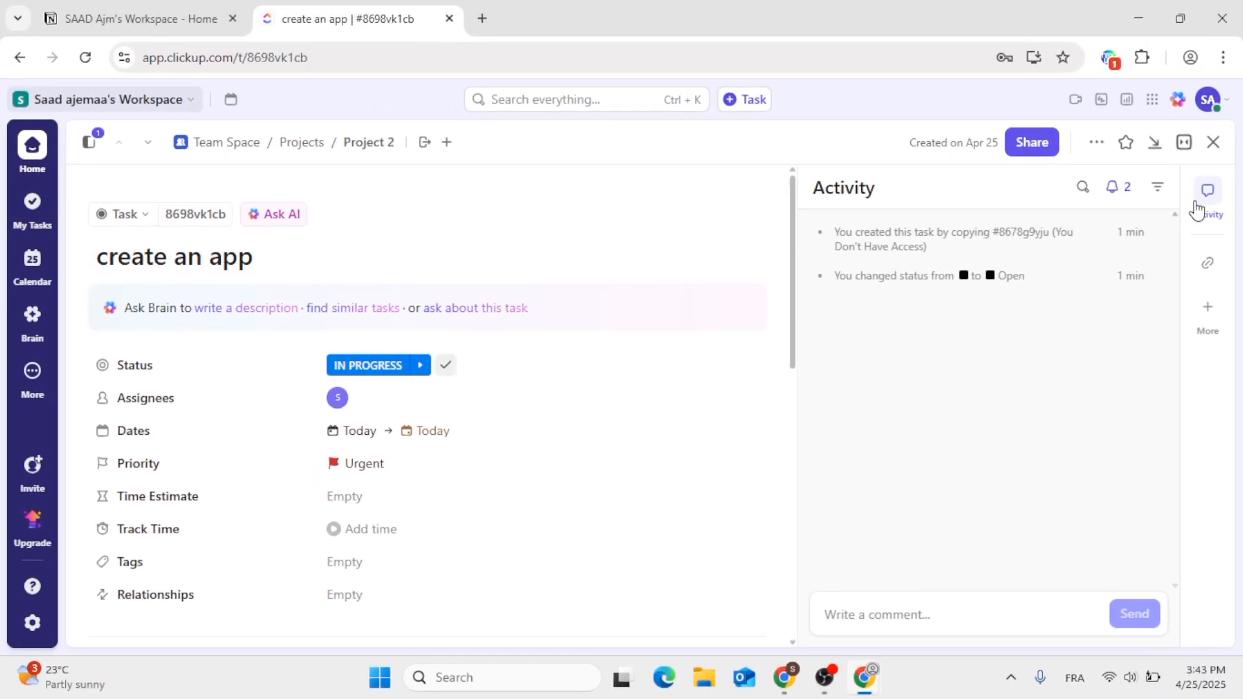
{"action": "mouse_move", "coordinate": [1125, 142]}
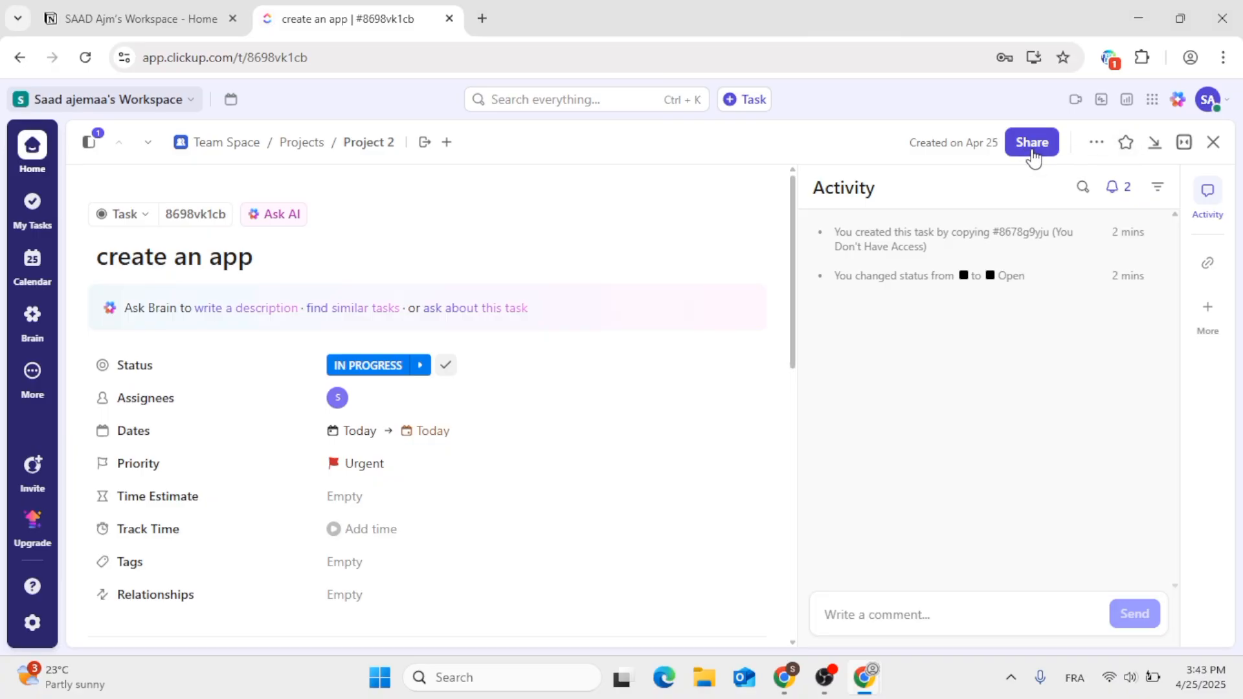
Turn on 'Share link with anyone' for the task and copy its public link.
{"action": "left_click", "coordinate": [1031, 141]}
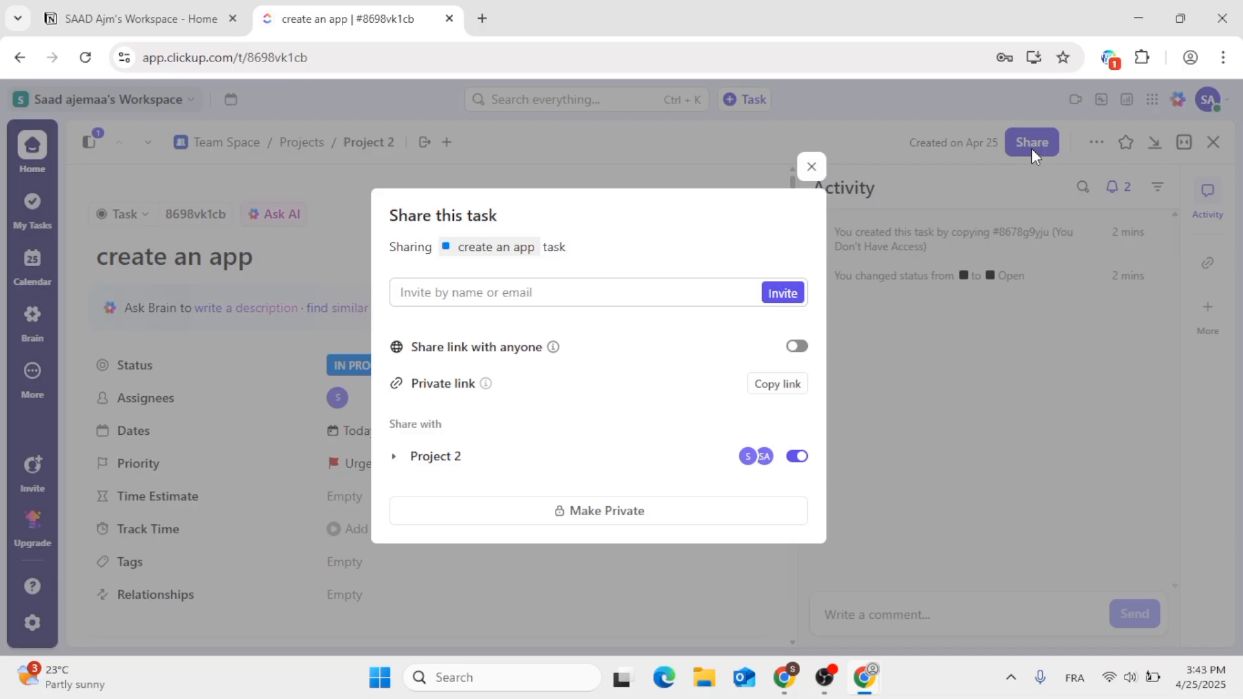
{"action": "mouse_move", "coordinate": [797, 364]}
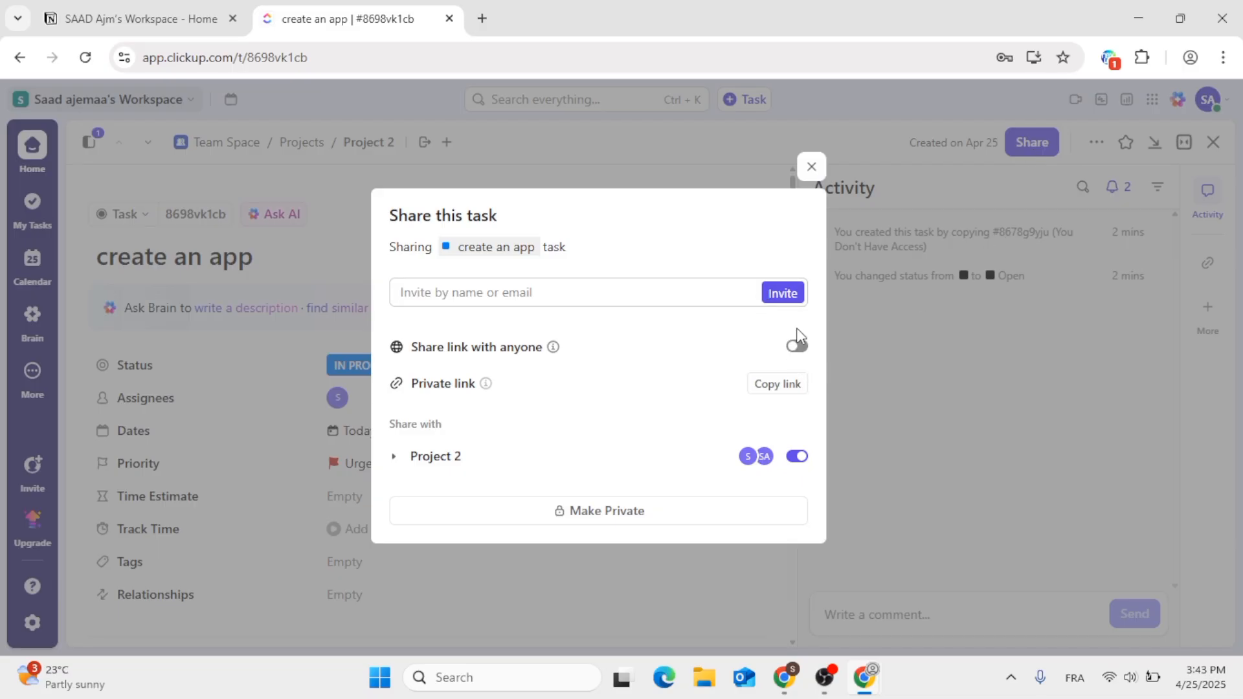
{"action": "left_click", "coordinate": [795, 342]}
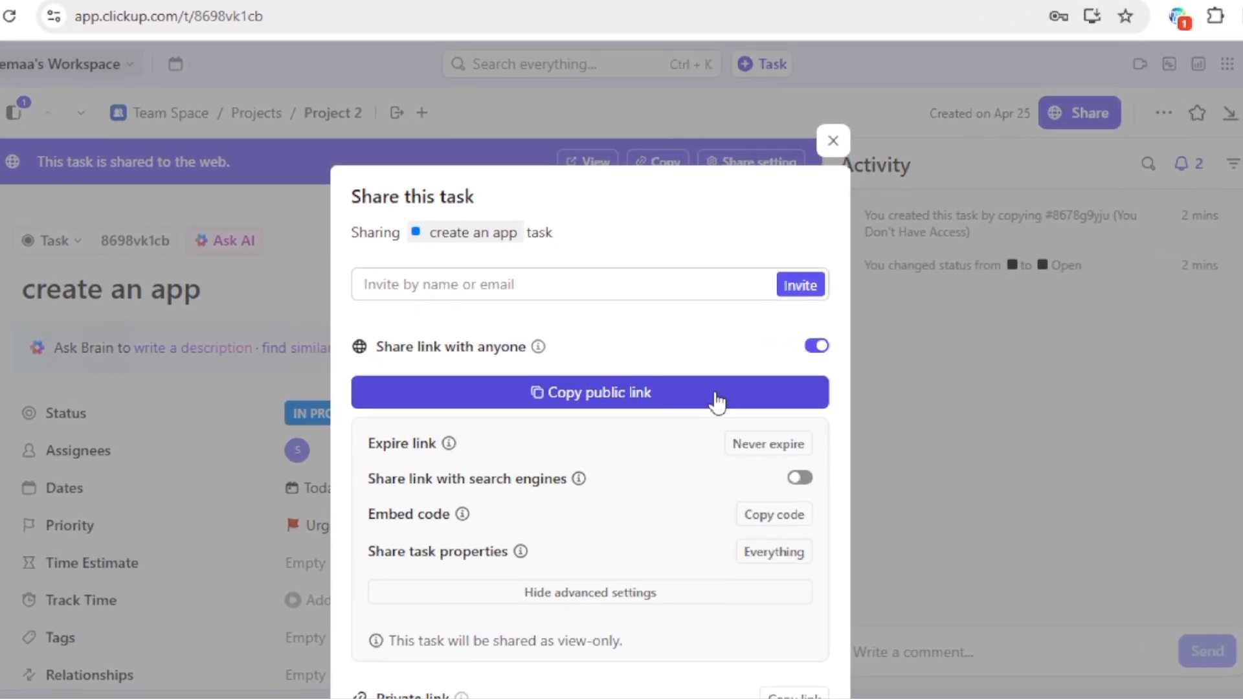
{"action": "left_click", "coordinate": [590, 392]}
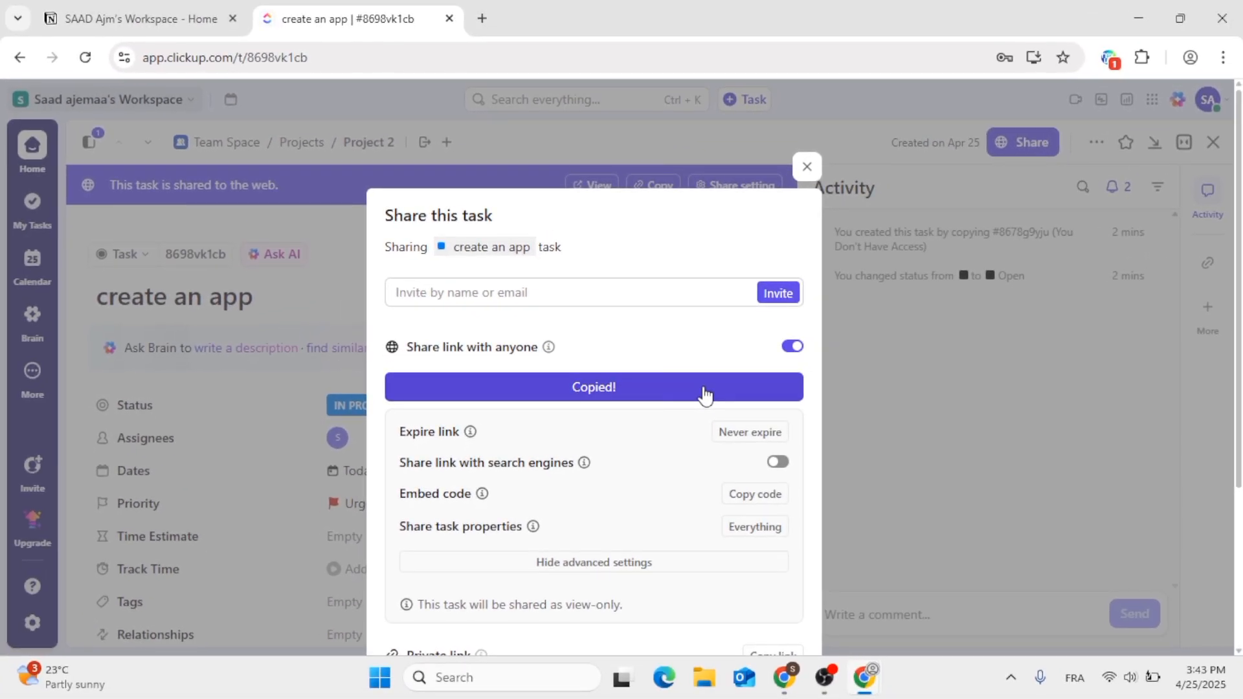
{"action": "mouse_move", "coordinate": [806, 166]}
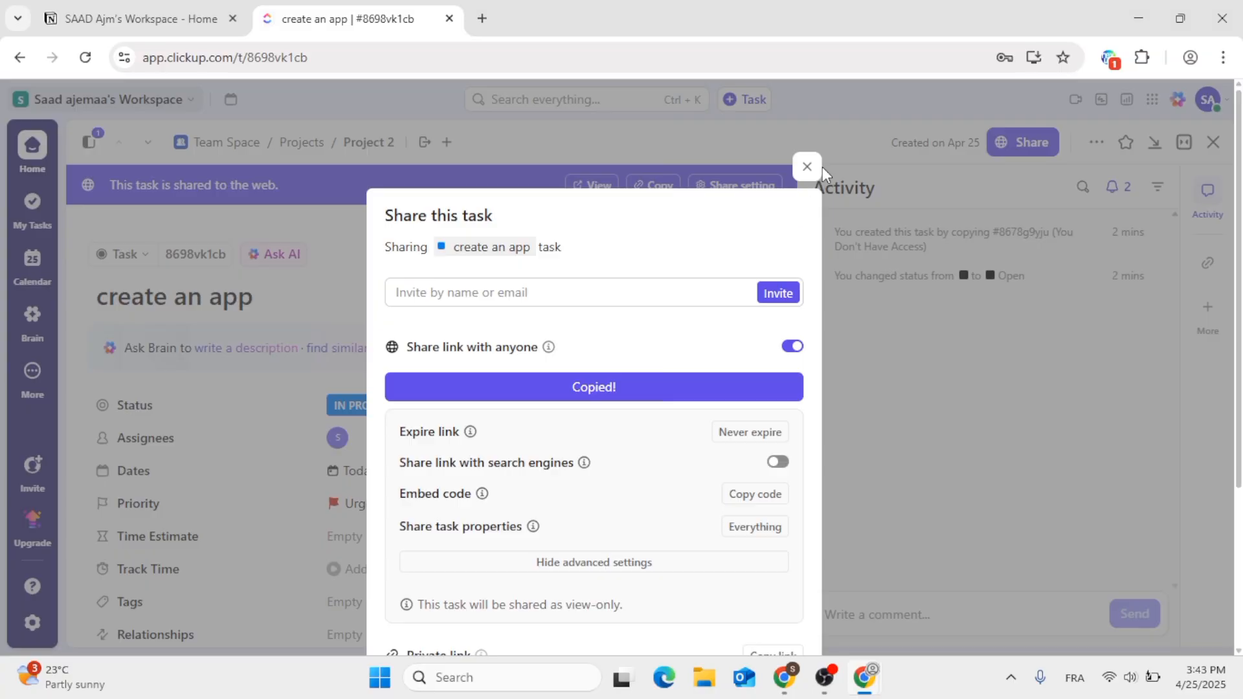
{"action": "left_click", "coordinate": [807, 167]}
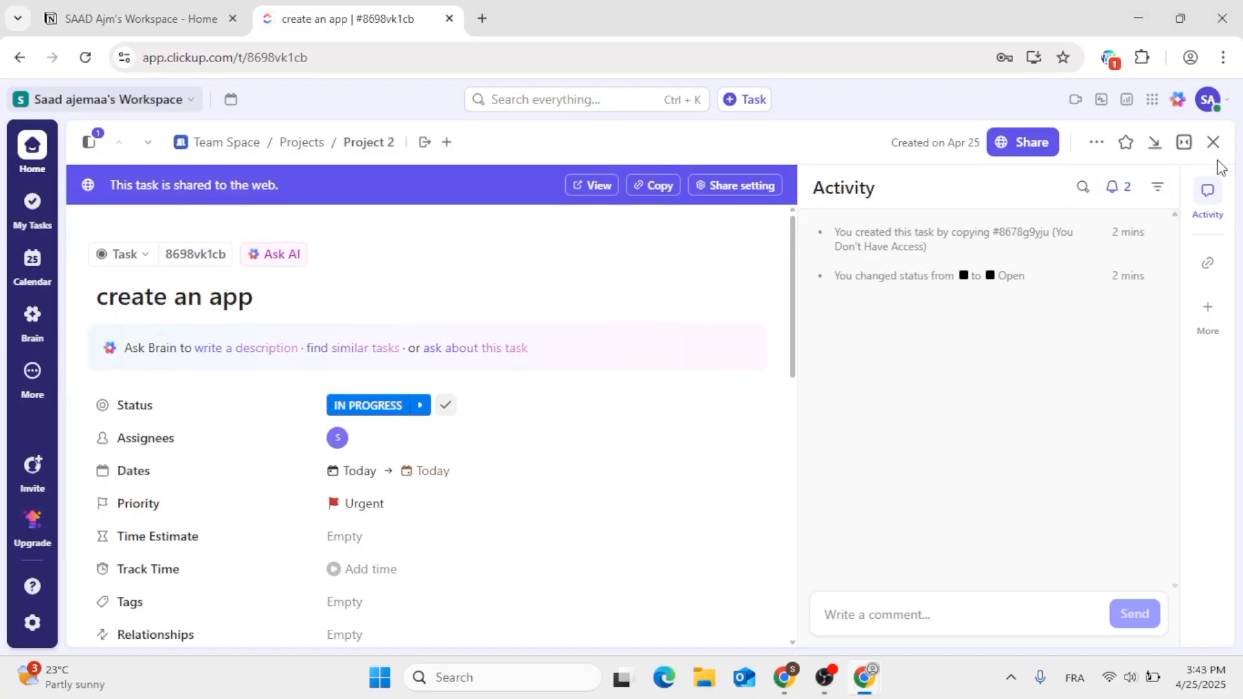
Close the task and switch from Project 2 to the Project 1 list.
{"action": "left_click", "coordinate": [1214, 142]}
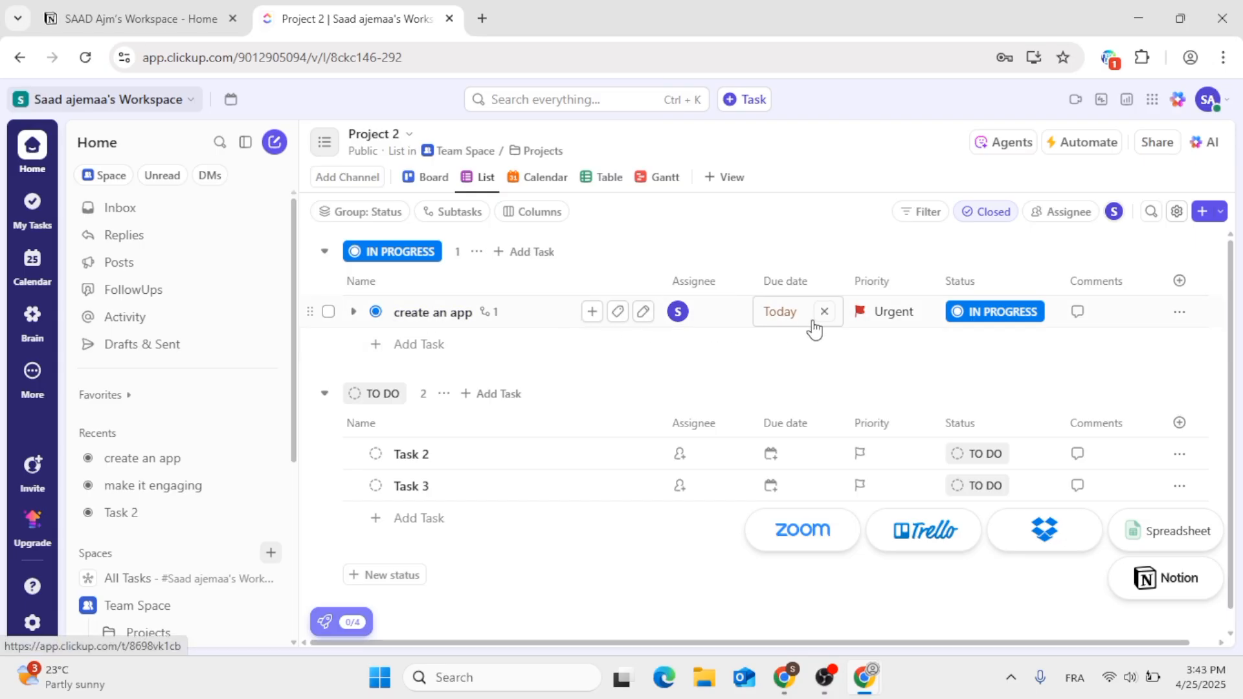
{"action": "mouse_move", "coordinate": [463, 291]}
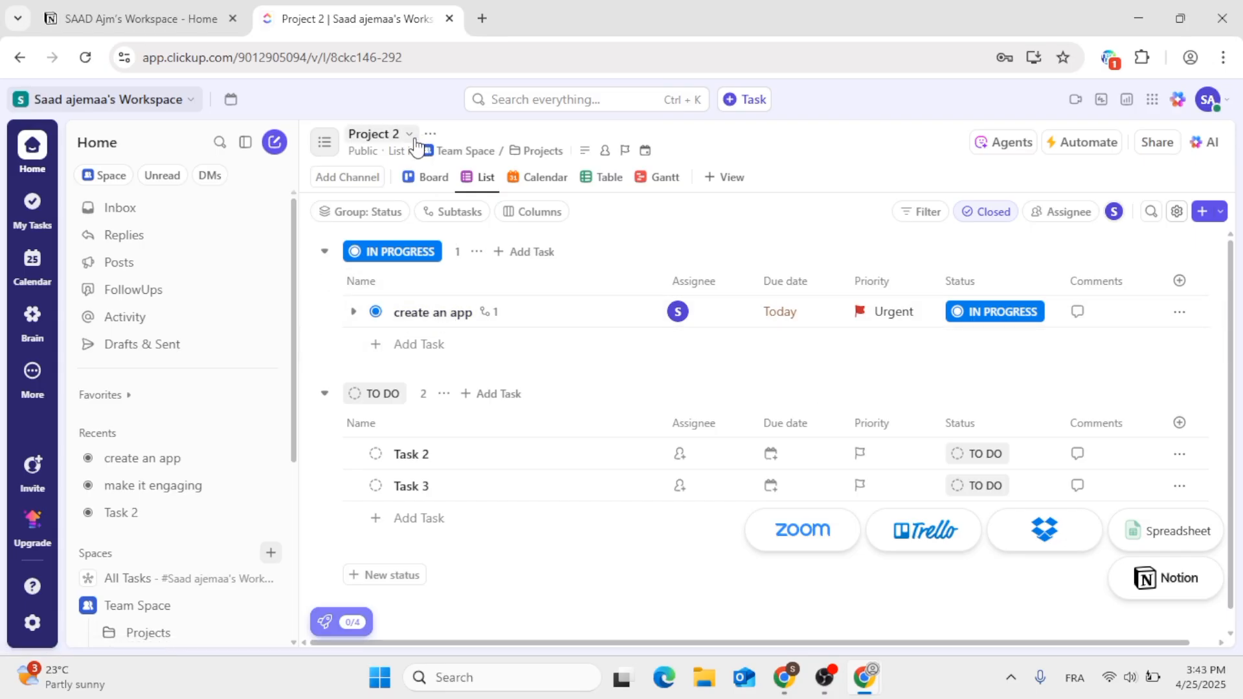
{"action": "left_click", "coordinate": [375, 133]}
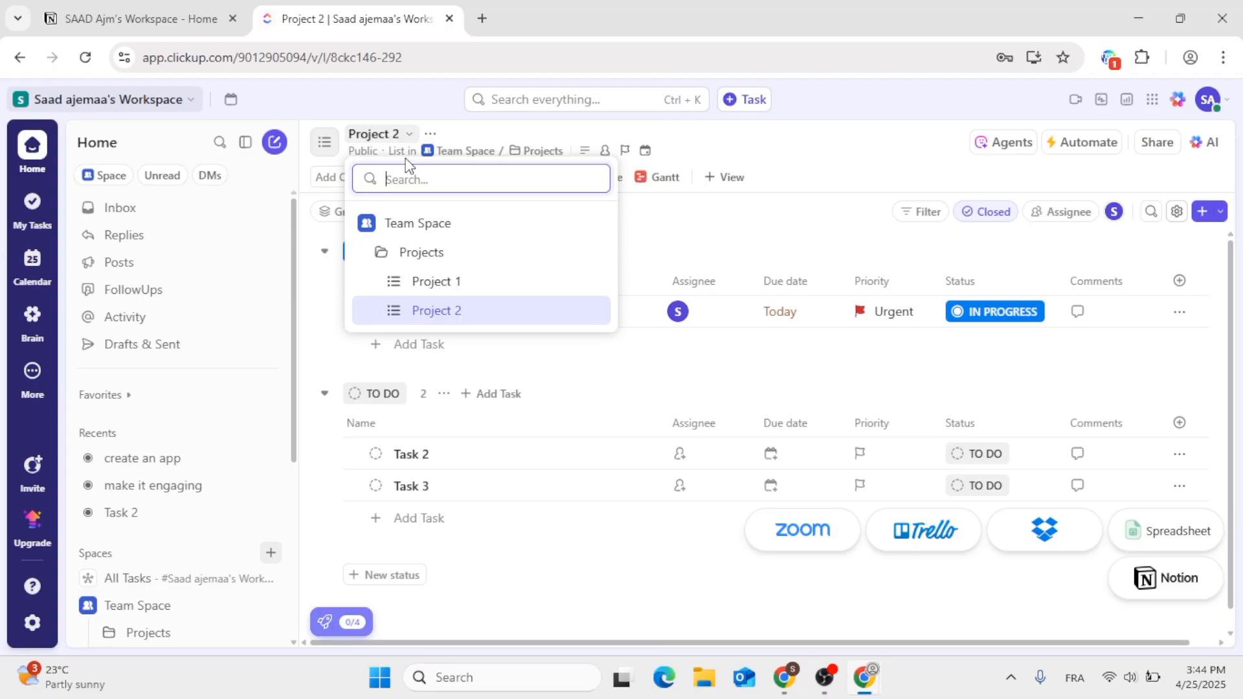
{"action": "mouse_move", "coordinate": [427, 299]}
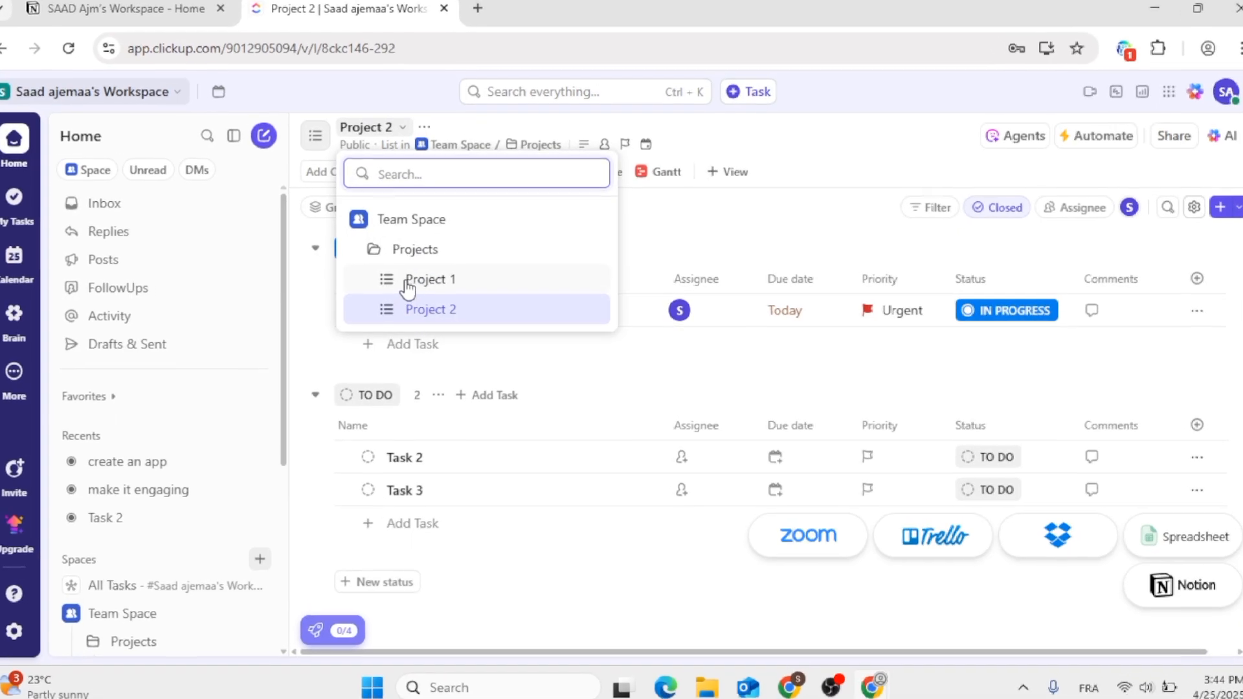
{"action": "left_click", "coordinate": [430, 279]}
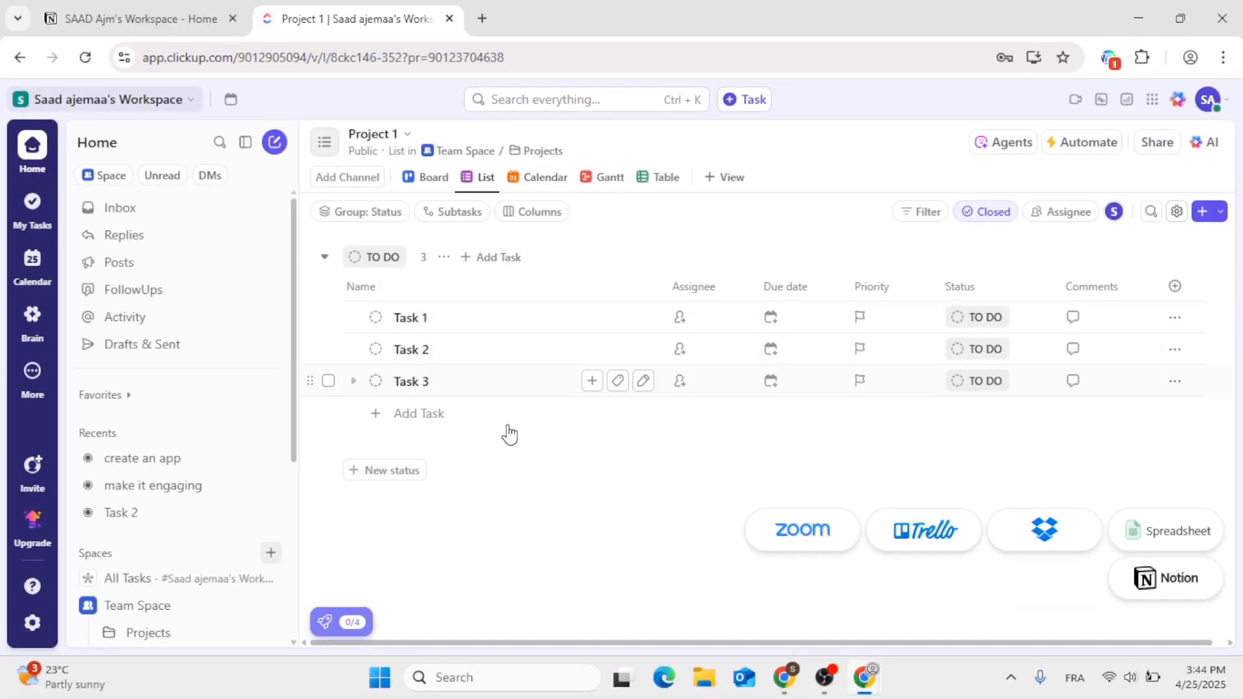
{"action": "mouse_move", "coordinate": [529, 500]}
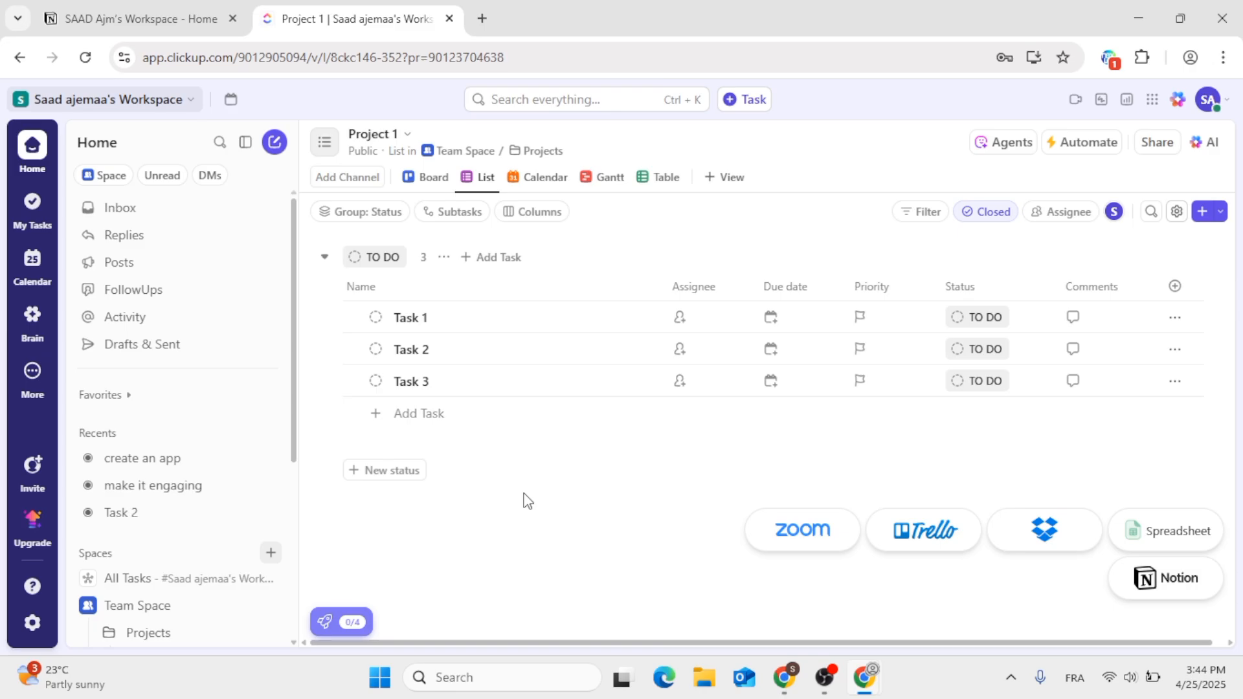
{"action": "mouse_move", "coordinate": [801, 530]}
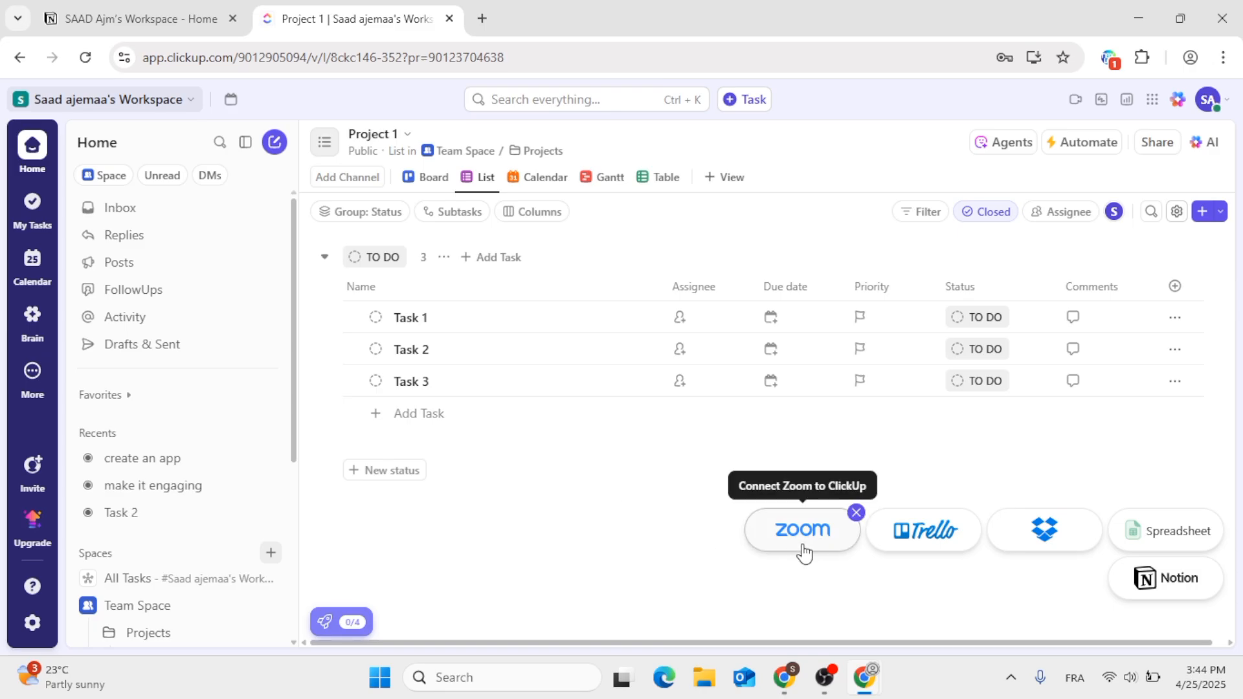
{"action": "mouse_move", "coordinate": [1175, 558]}
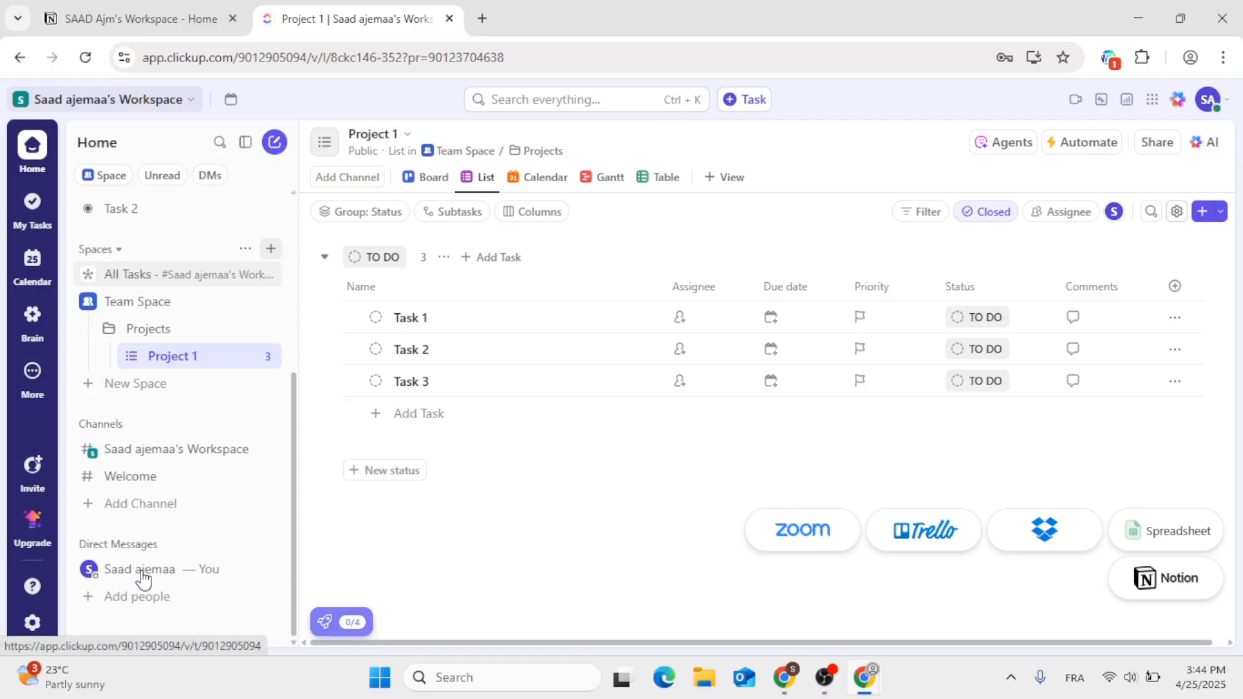
Post 'hi' in the Saad ajemaa's Workspace channel, then open the Calendar page.
{"action": "left_click", "coordinate": [177, 449]}
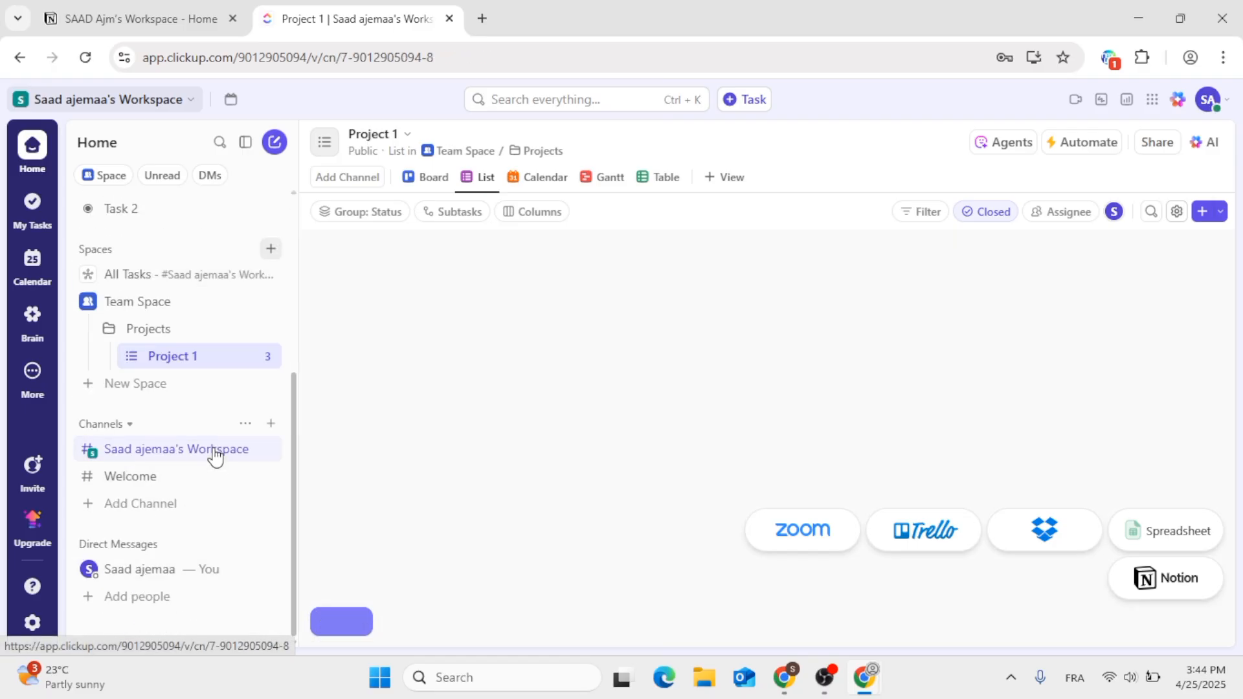
{"action": "left_click", "coordinate": [176, 448]}
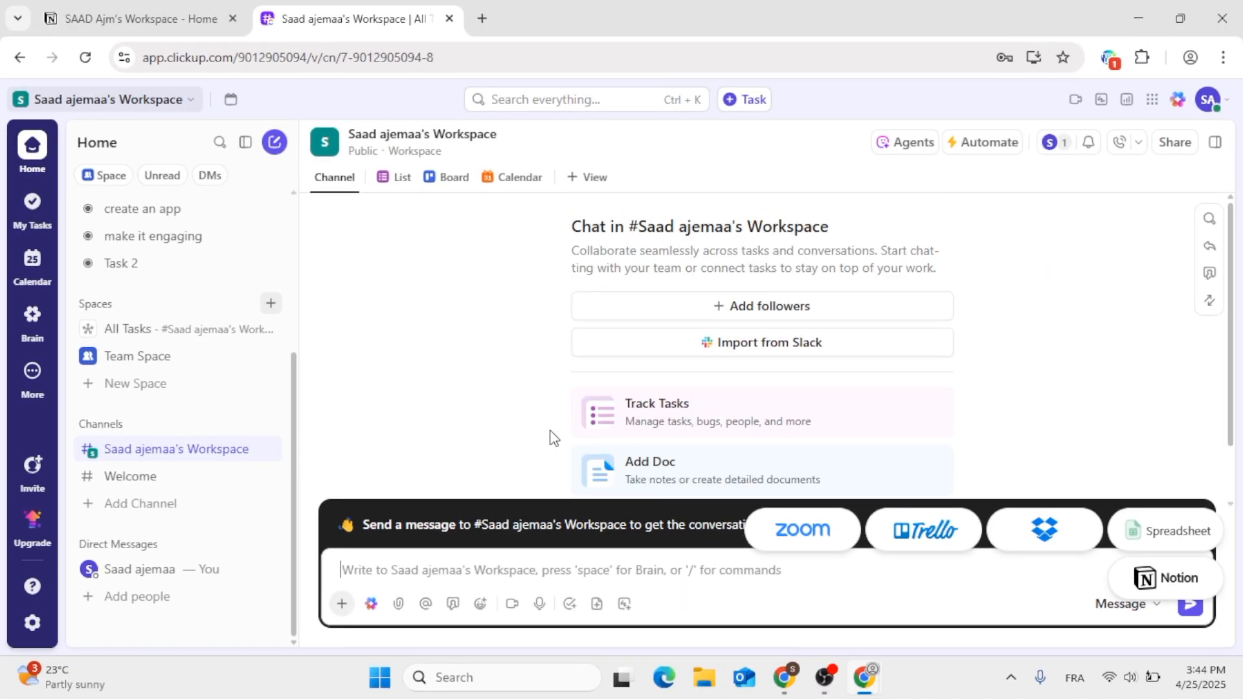
{"action": "mouse_move", "coordinate": [761, 342]}
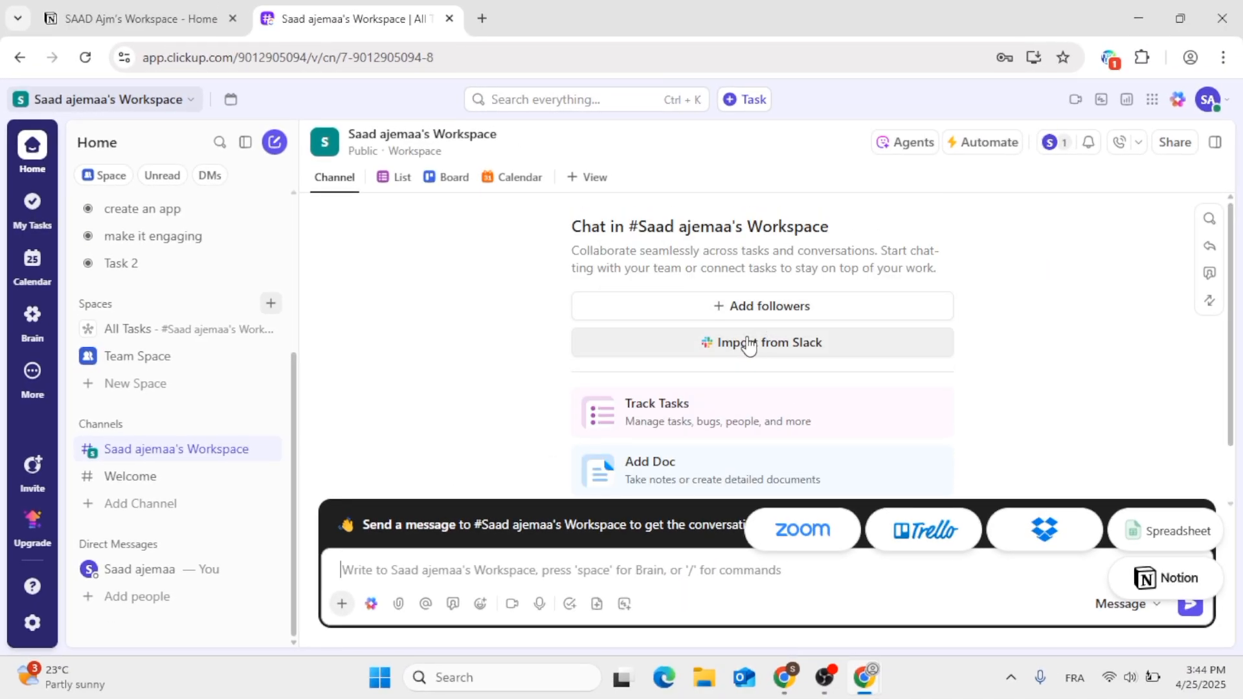
{"action": "scroll", "scroll_direction": "down", "scroll_amount": 3}
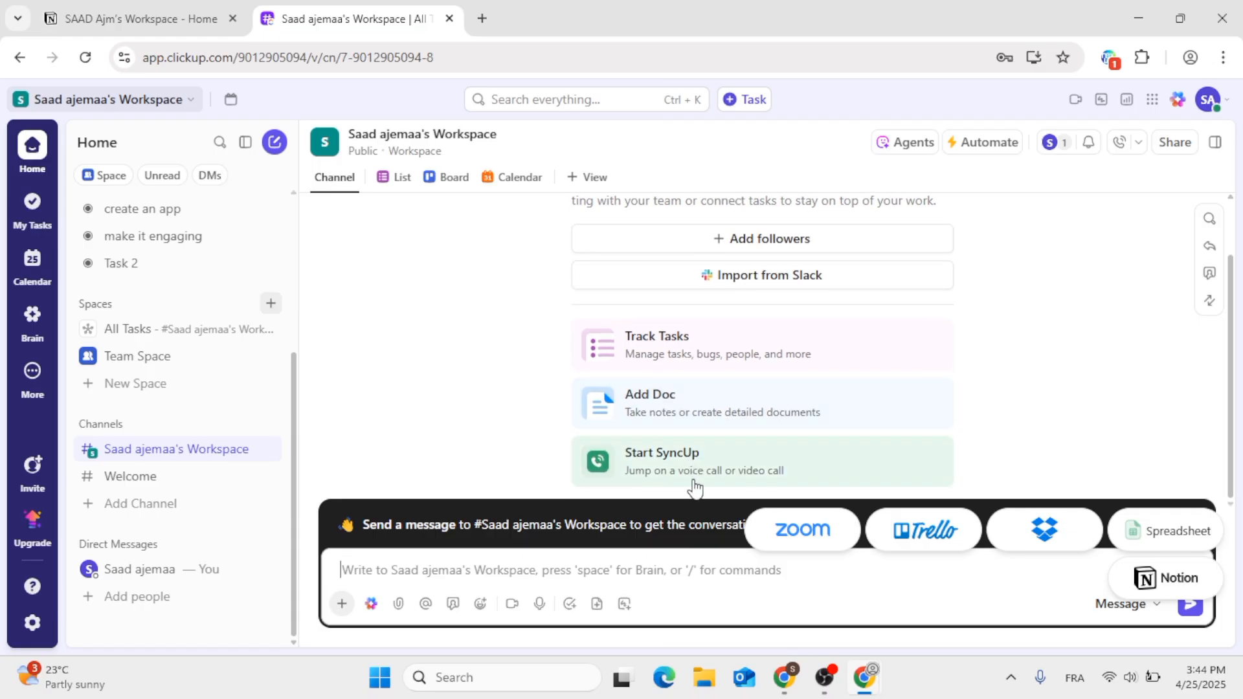
{"action": "type", "text": "hi"}
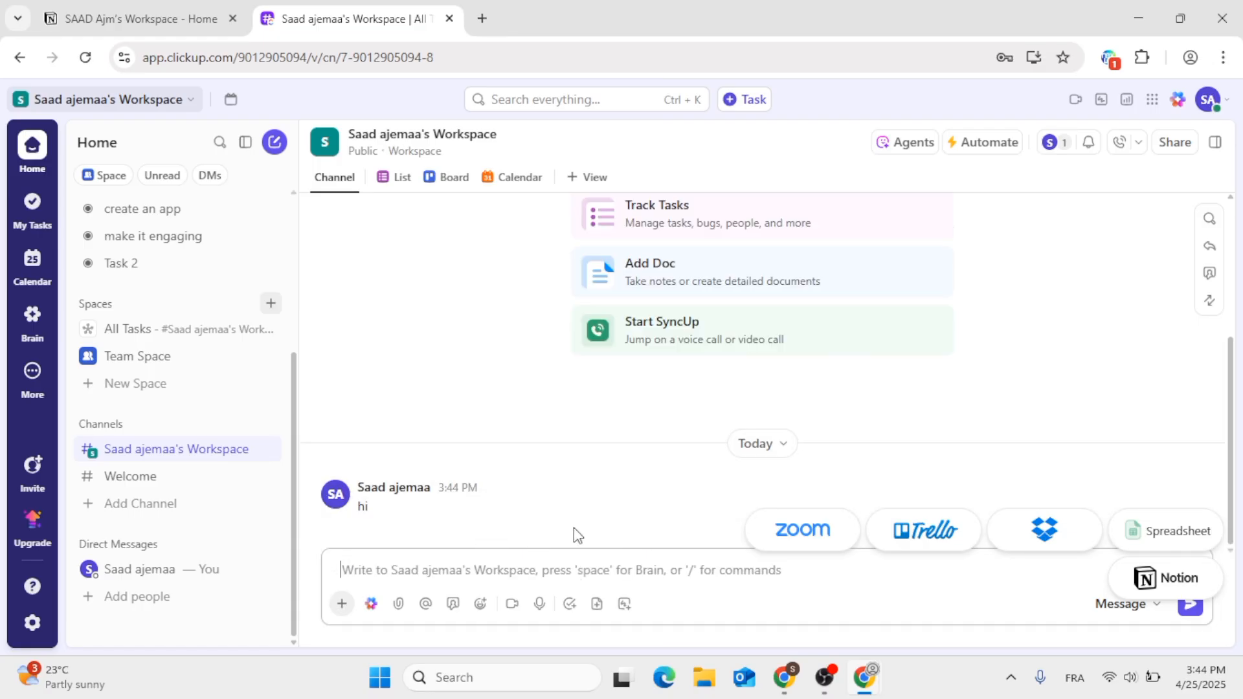
{"action": "mouse_move", "coordinate": [774, 459]}
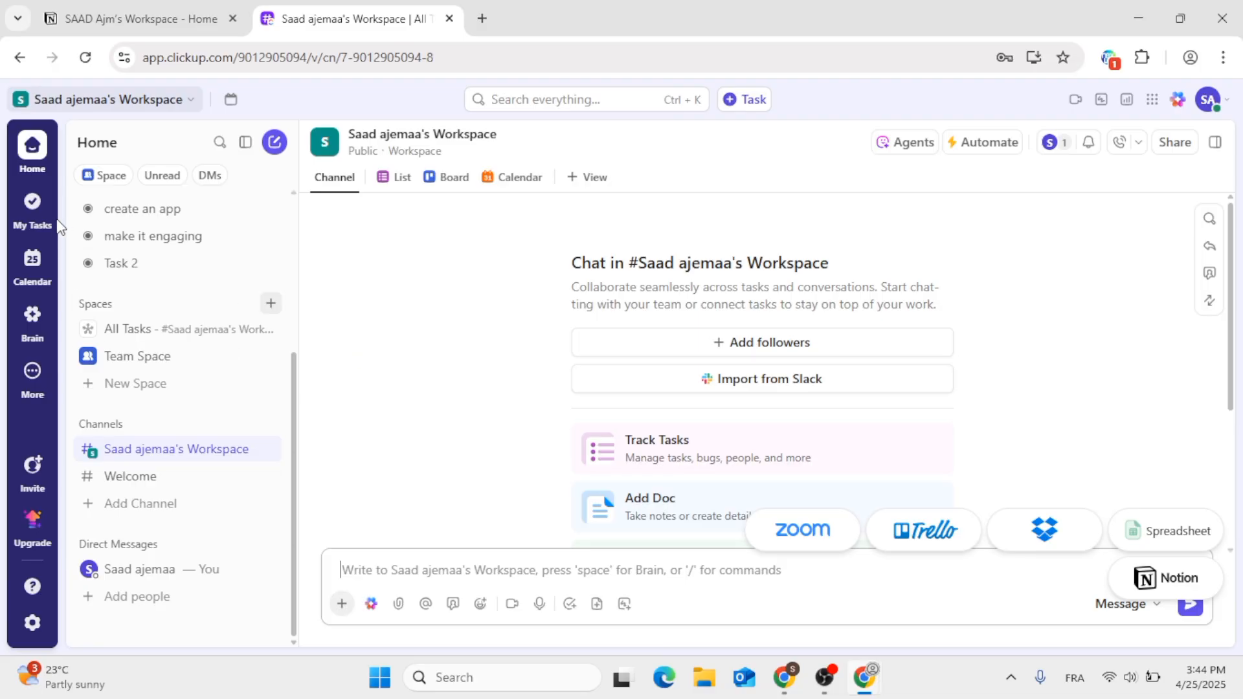
{"action": "right_click", "coordinate": [32, 266]}
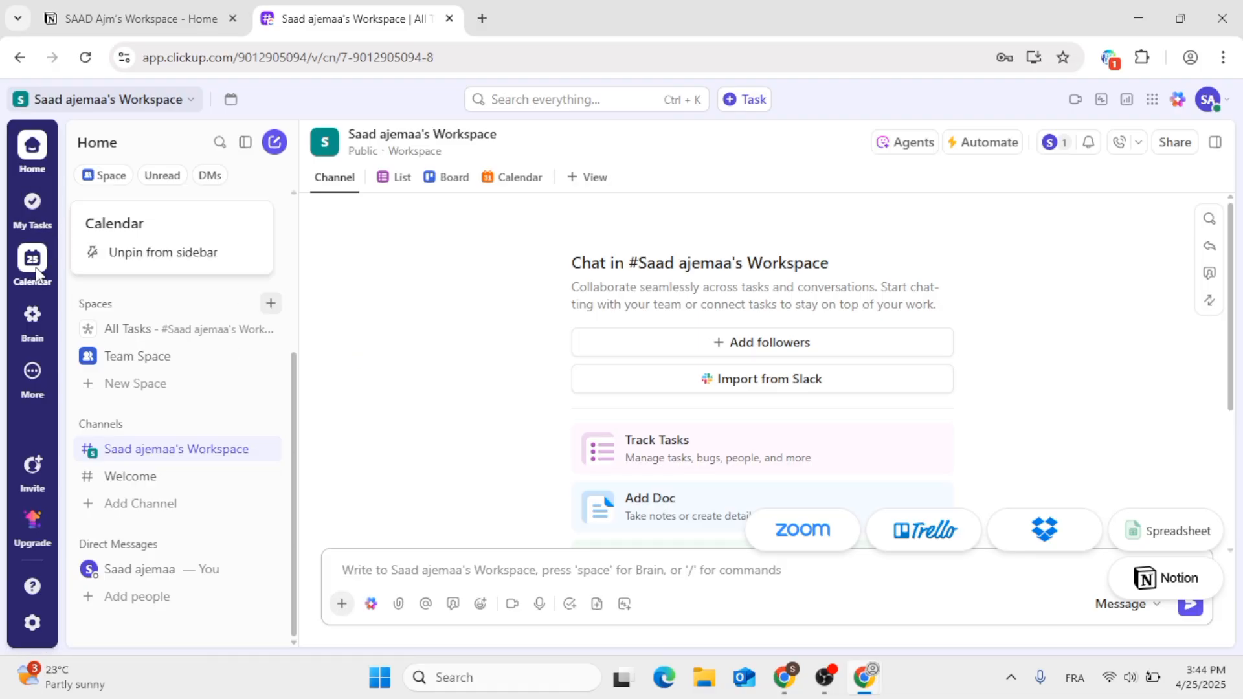
{"action": "left_click", "coordinate": [31, 264]}
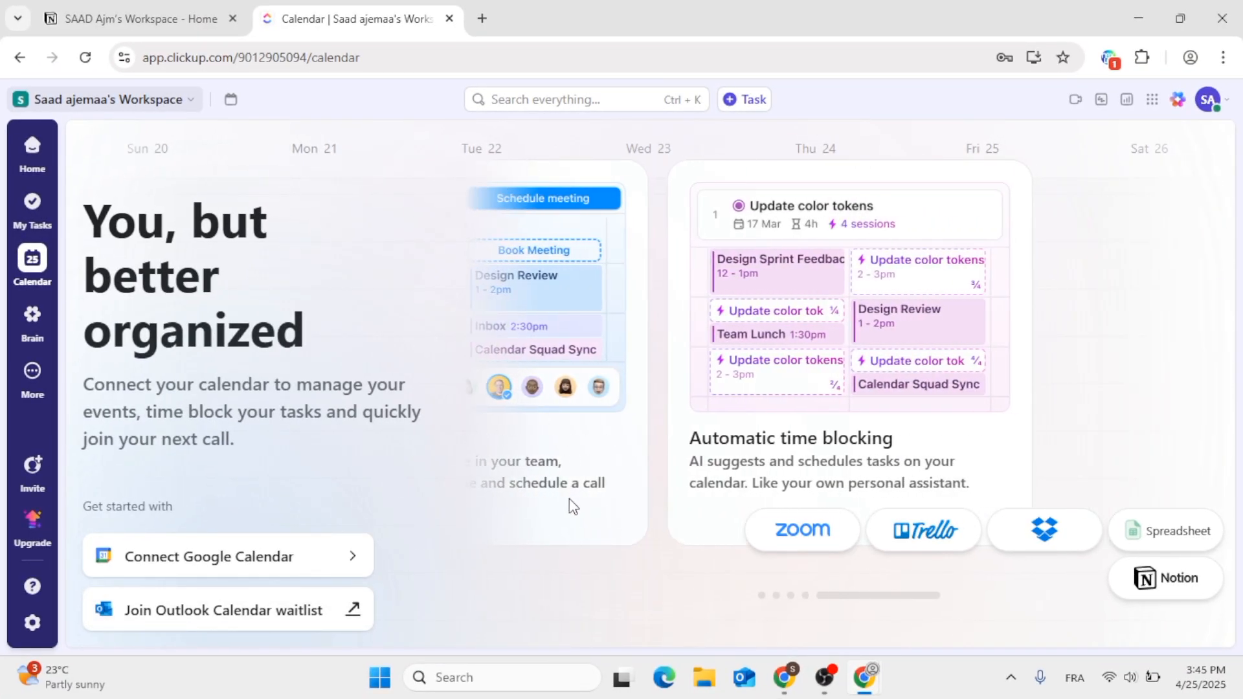
{"action": "mouse_move", "coordinate": [445, 488]}
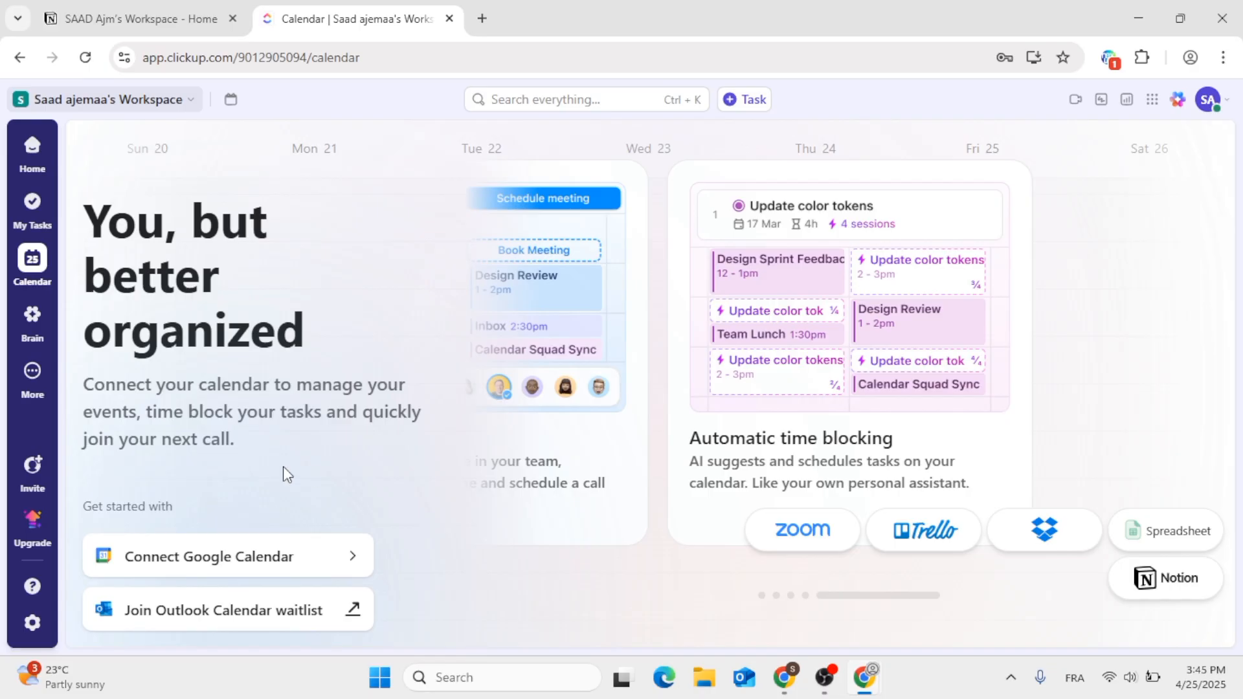
{"action": "mouse_move", "coordinate": [40, 363]}
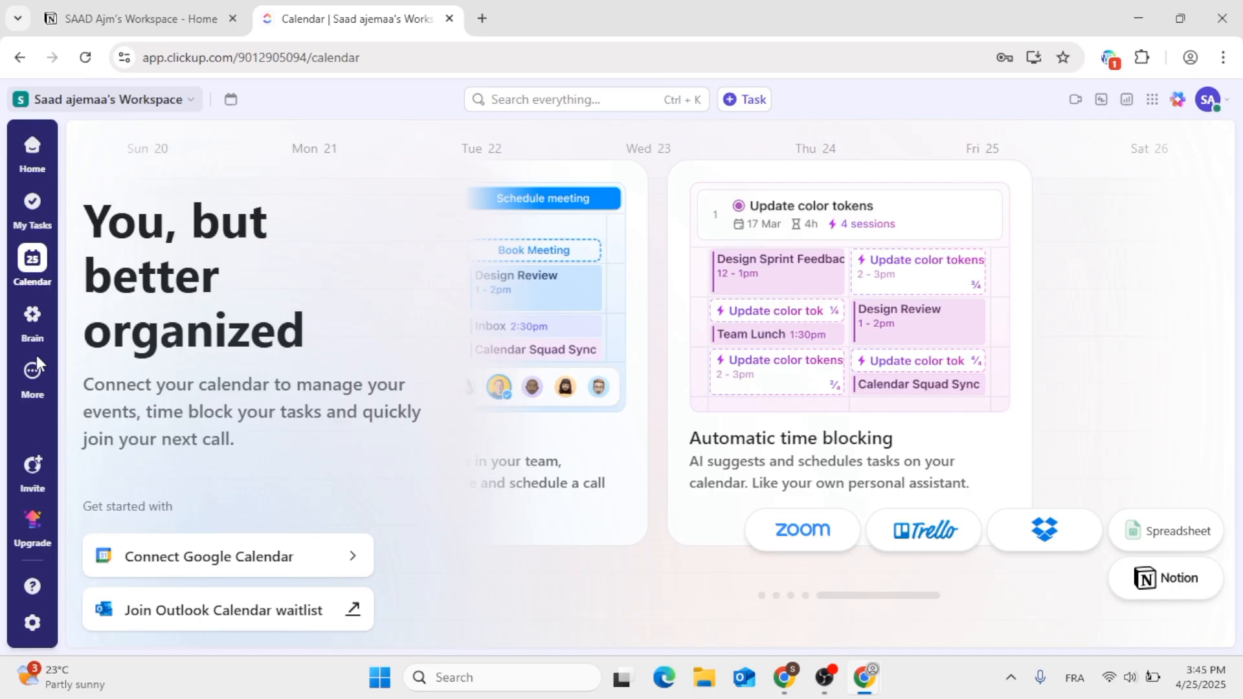
Open ClickUp Brain, the AI assistant page that suggests connecting apps.
{"action": "left_click", "coordinate": [32, 321]}
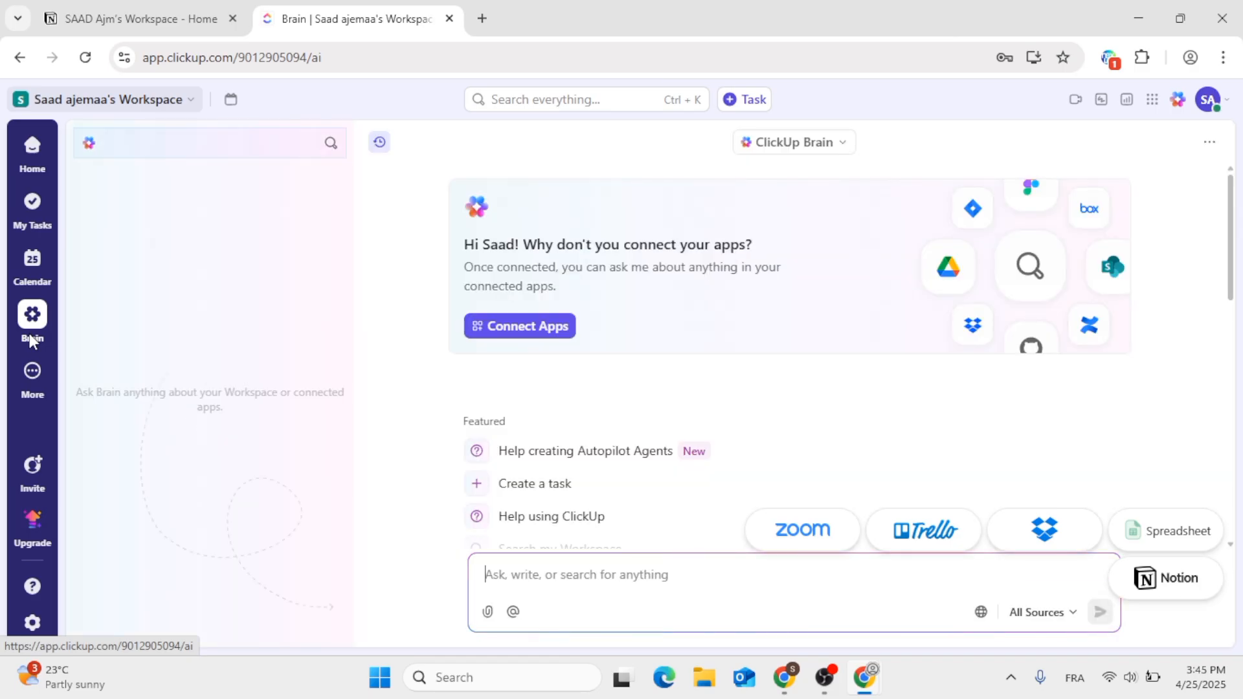
{"action": "mouse_move", "coordinate": [652, 307]}
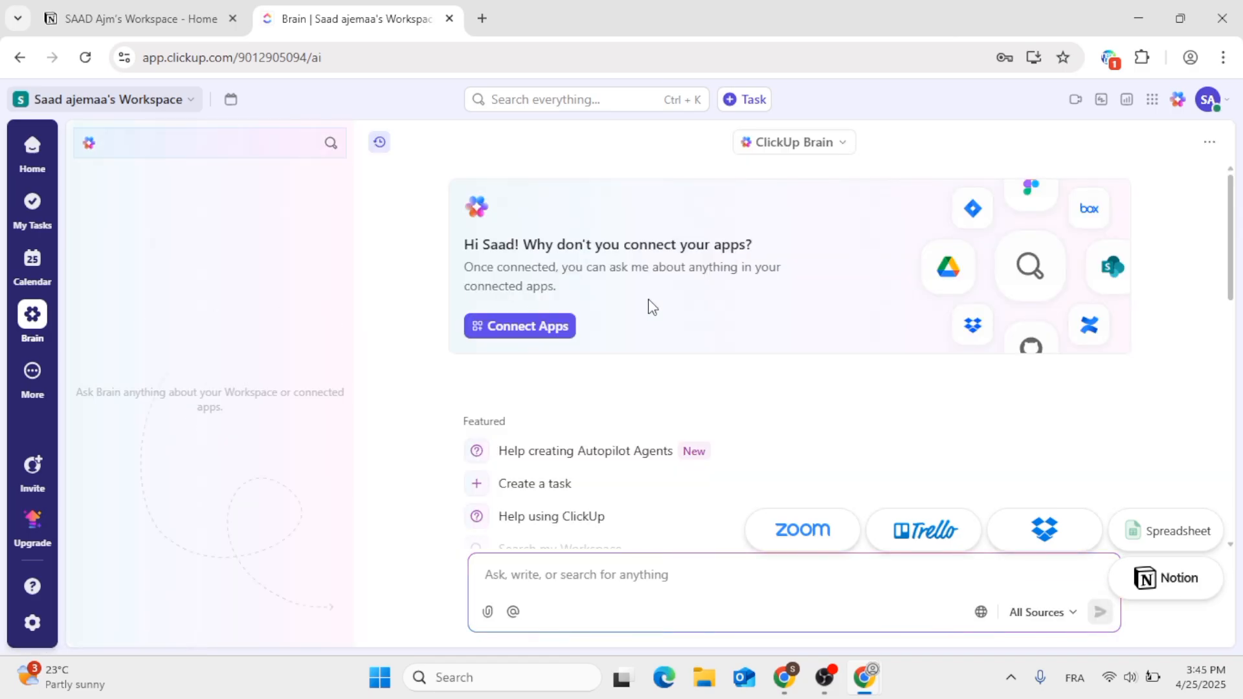
{"action": "mouse_move", "coordinate": [776, 378]}
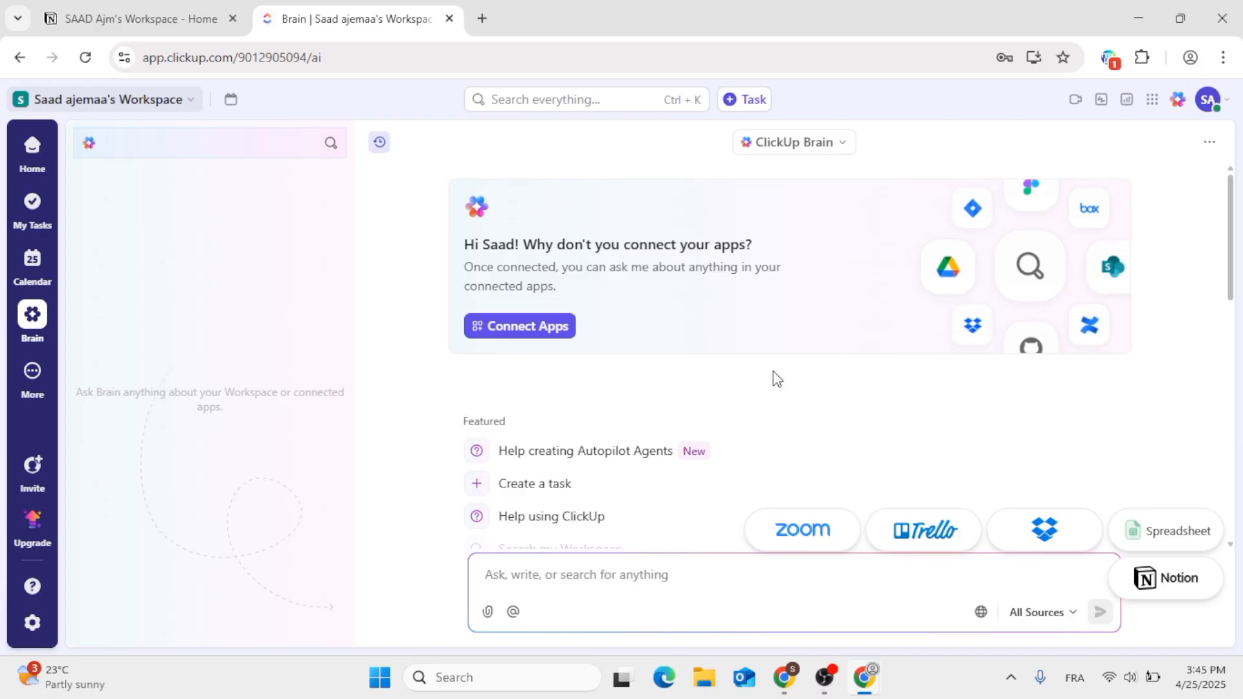
{"action": "mouse_move", "coordinate": [135, 474]}
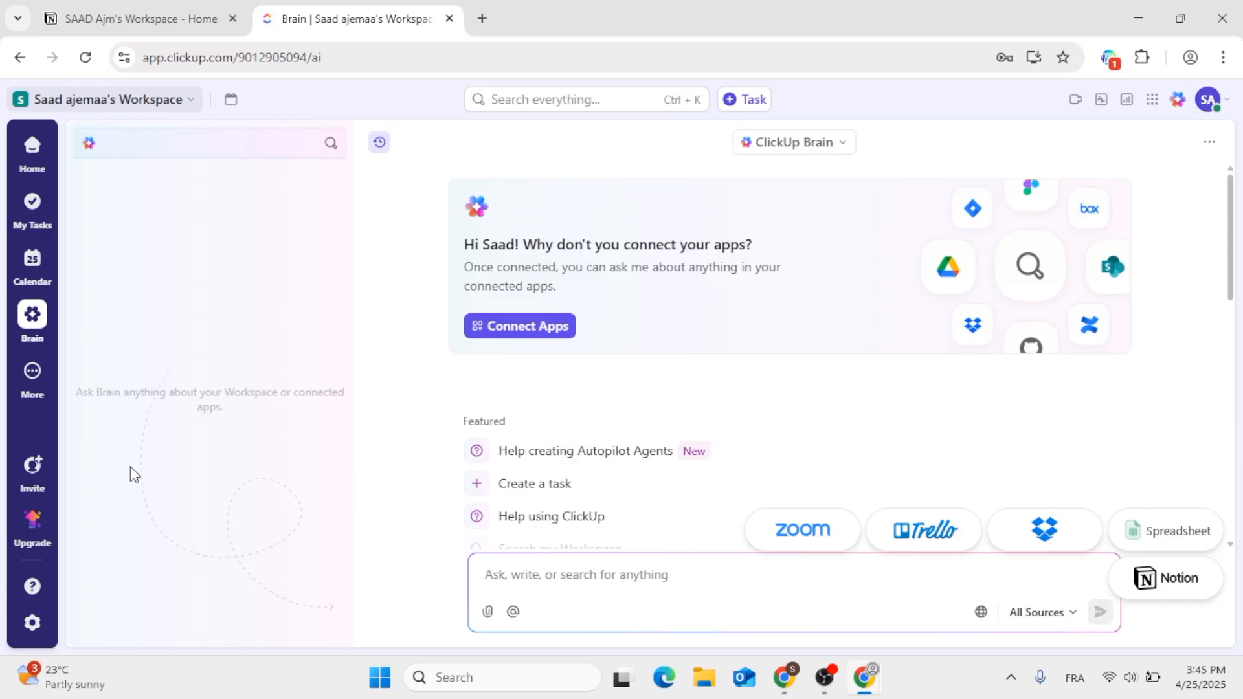
{"action": "mouse_move", "coordinate": [32, 523]}
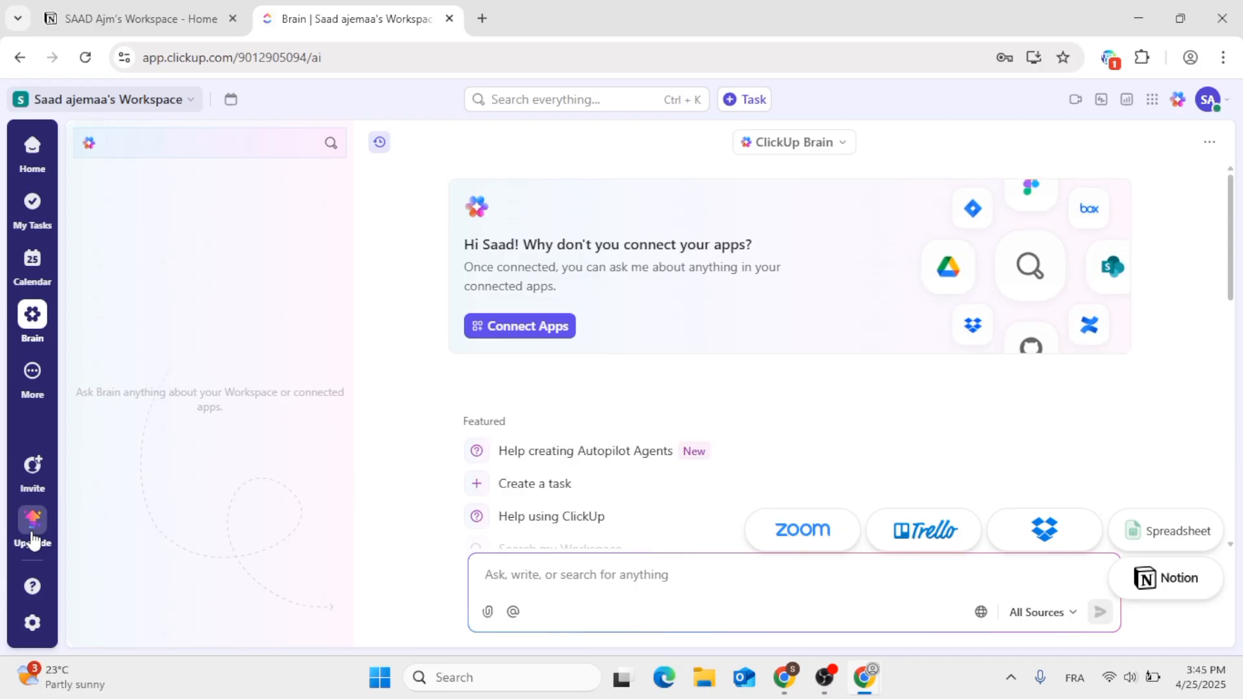
Browse the Unlimited $7, Business $12, Business Plus $19 and Enterprise upgrade plans.
{"action": "left_click", "coordinate": [32, 520]}
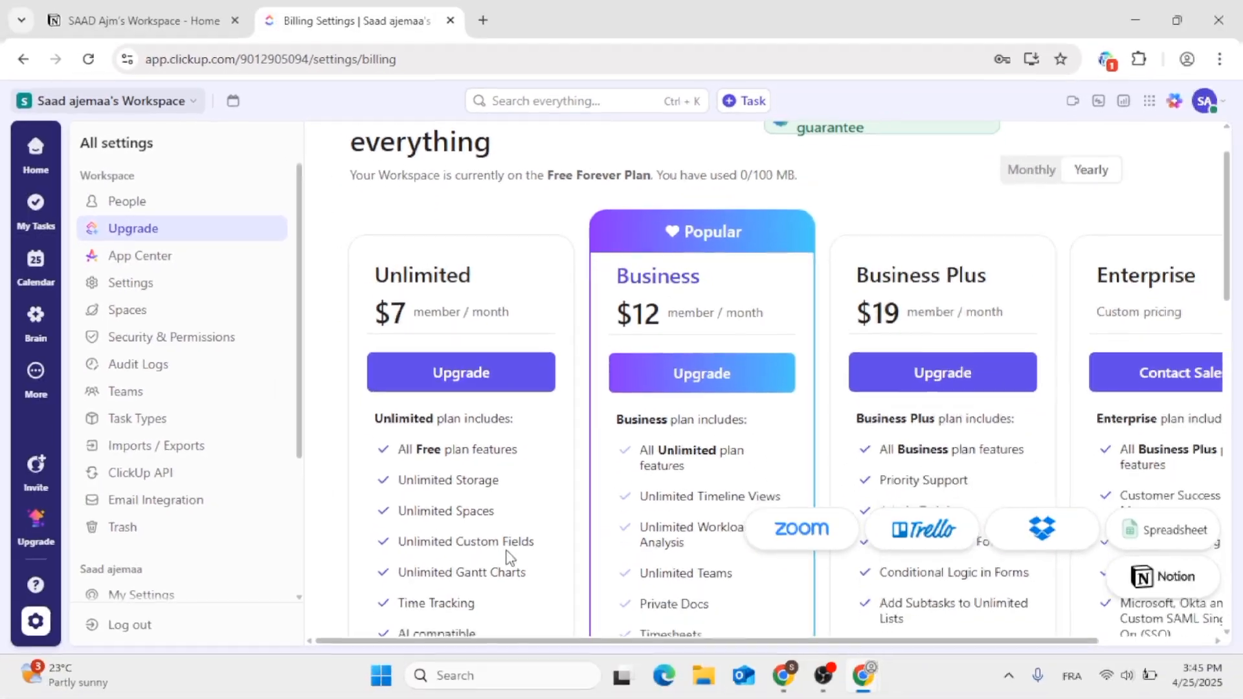
{"action": "scroll", "scroll_direction": "down", "scroll_amount": 3}
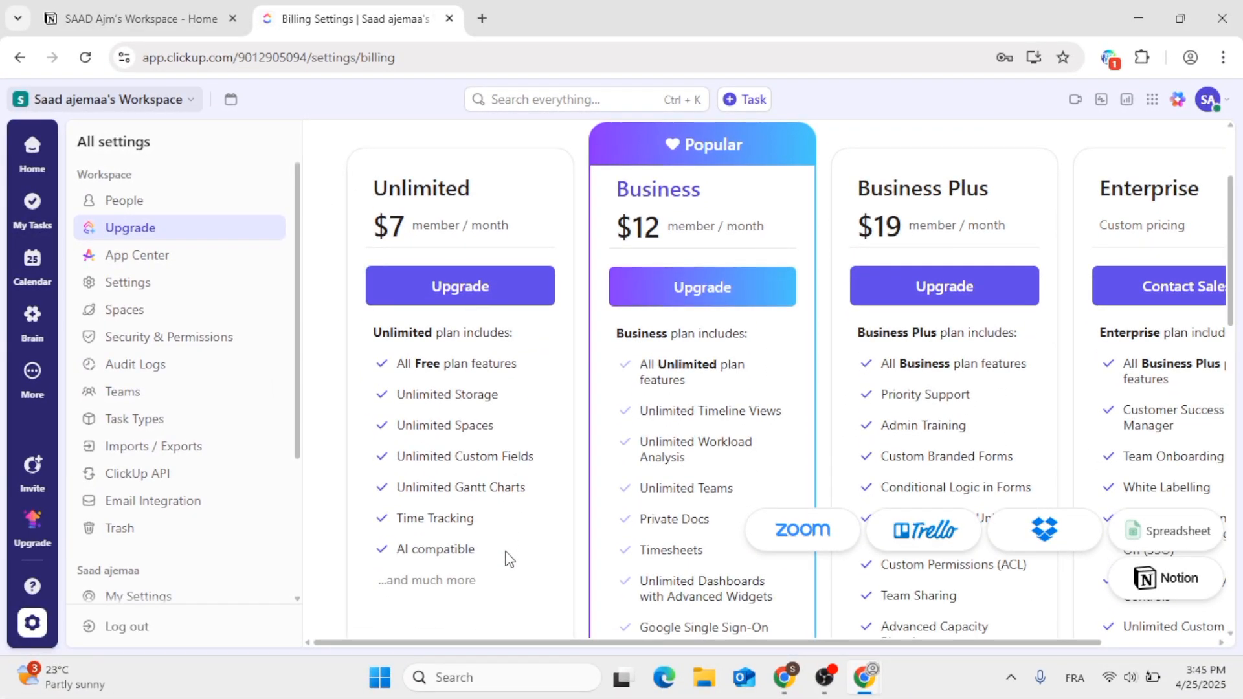
{"action": "scroll", "scroll_direction": "down", "scroll_amount": 3}
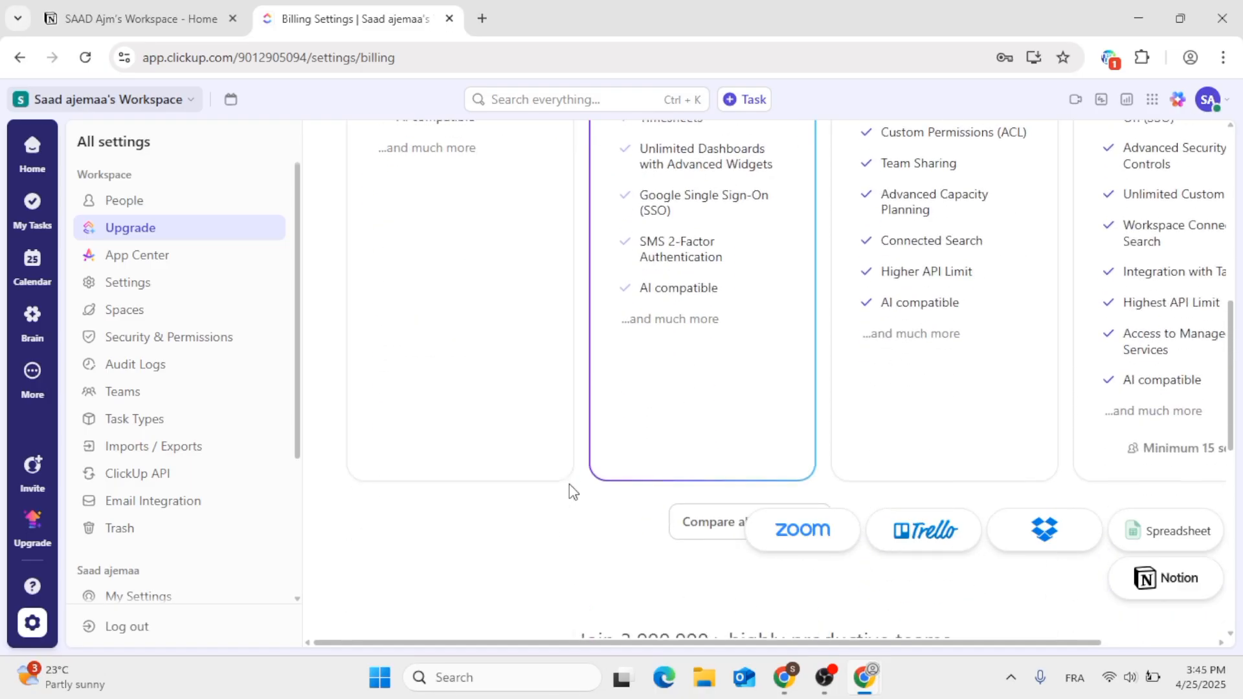
{"action": "scroll", "scroll_direction": "up", "scroll_amount": 3}
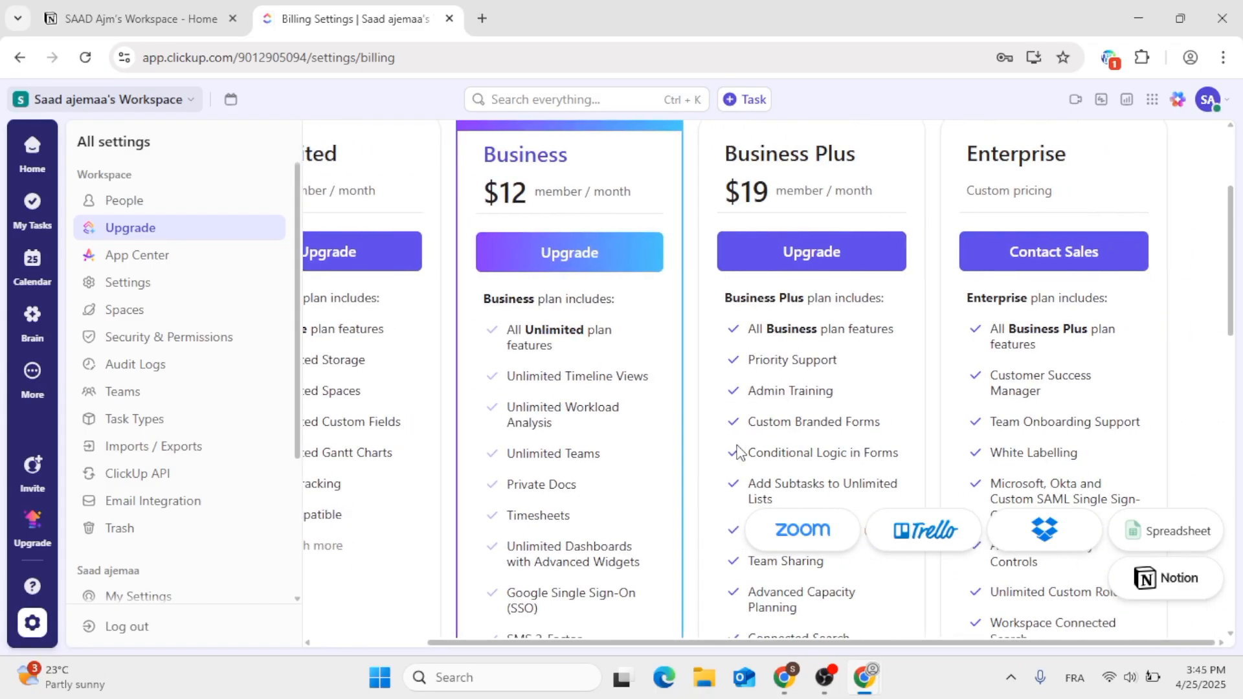
{"action": "scroll", "scroll_direction": "up", "scroll_amount": 3}
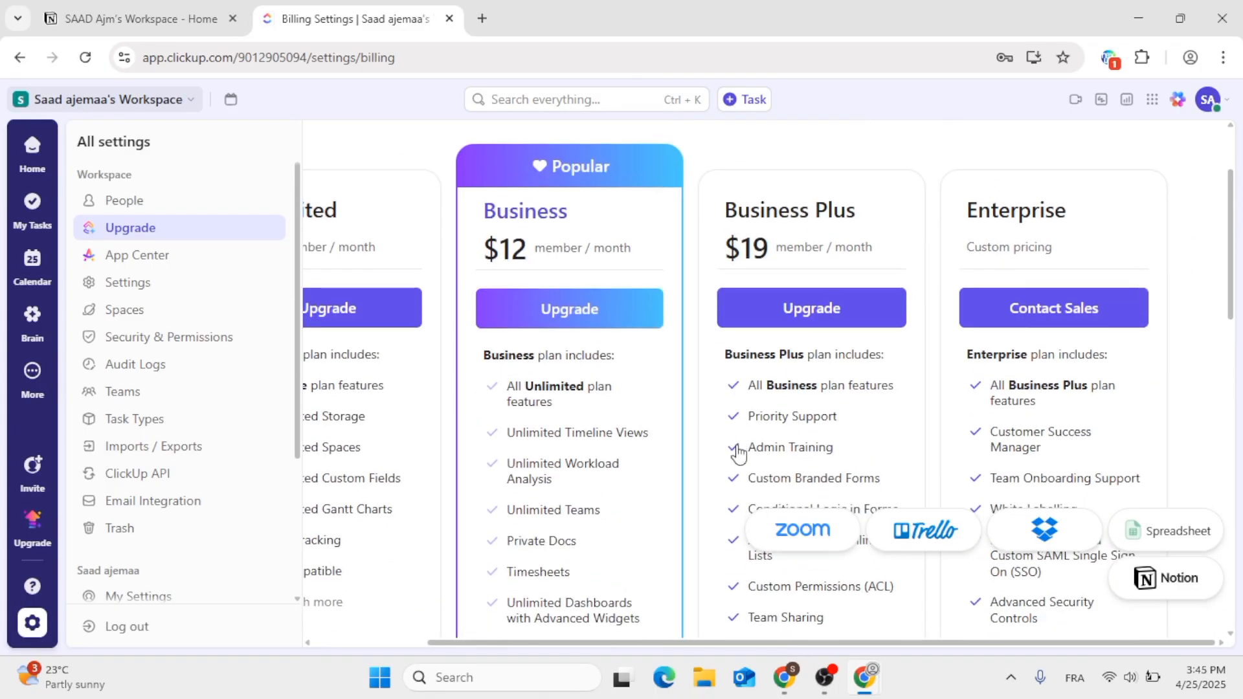
{"action": "scroll", "scroll_direction": "down", "scroll_amount": 3}
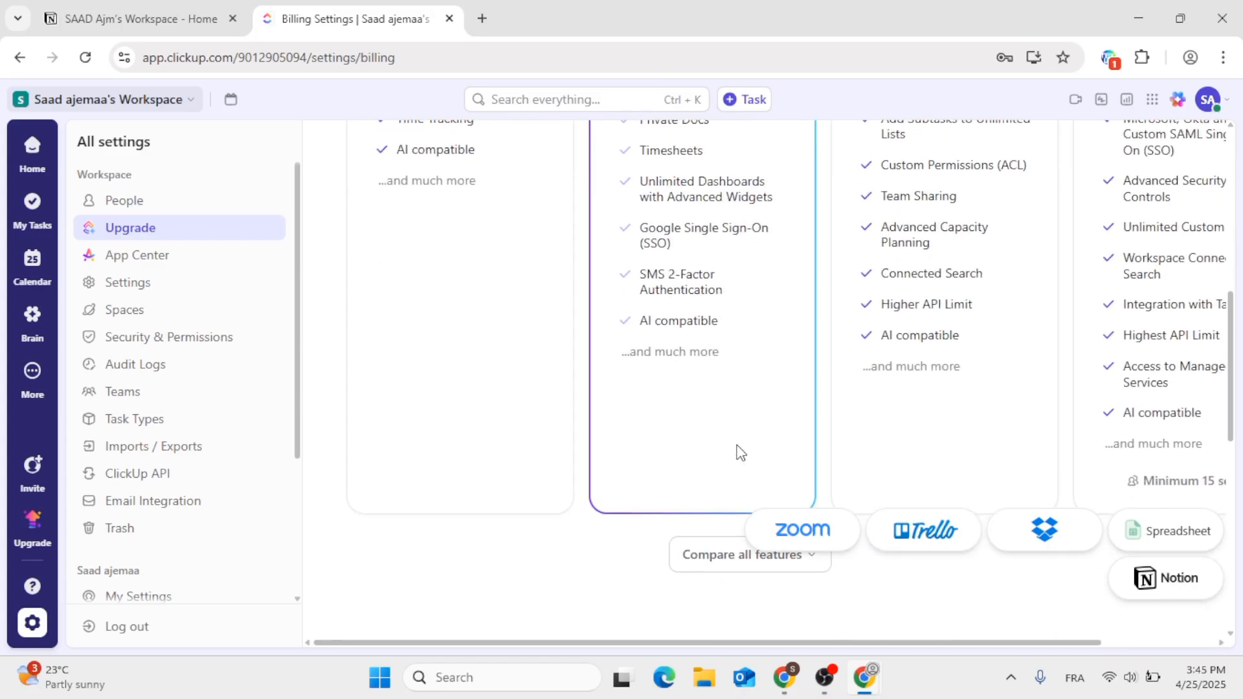
{"action": "scroll", "scroll_direction": "up", "scroll_amount": 3}
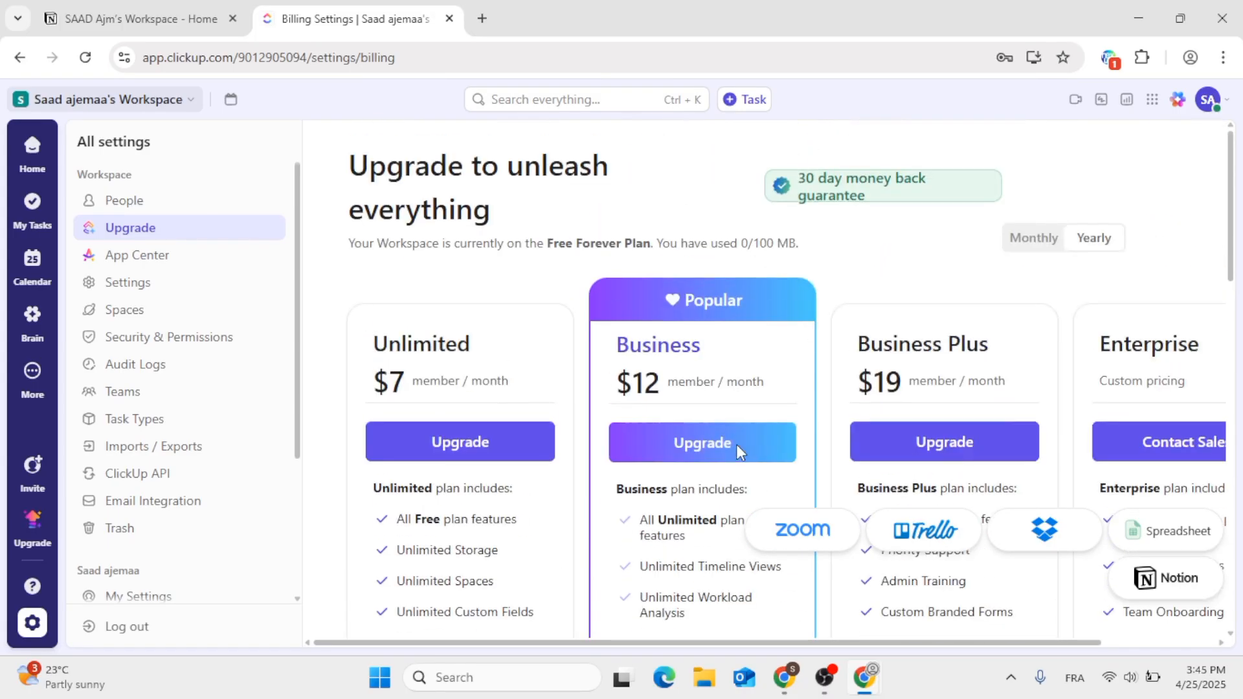
{"action": "mouse_move", "coordinate": [32, 151]}
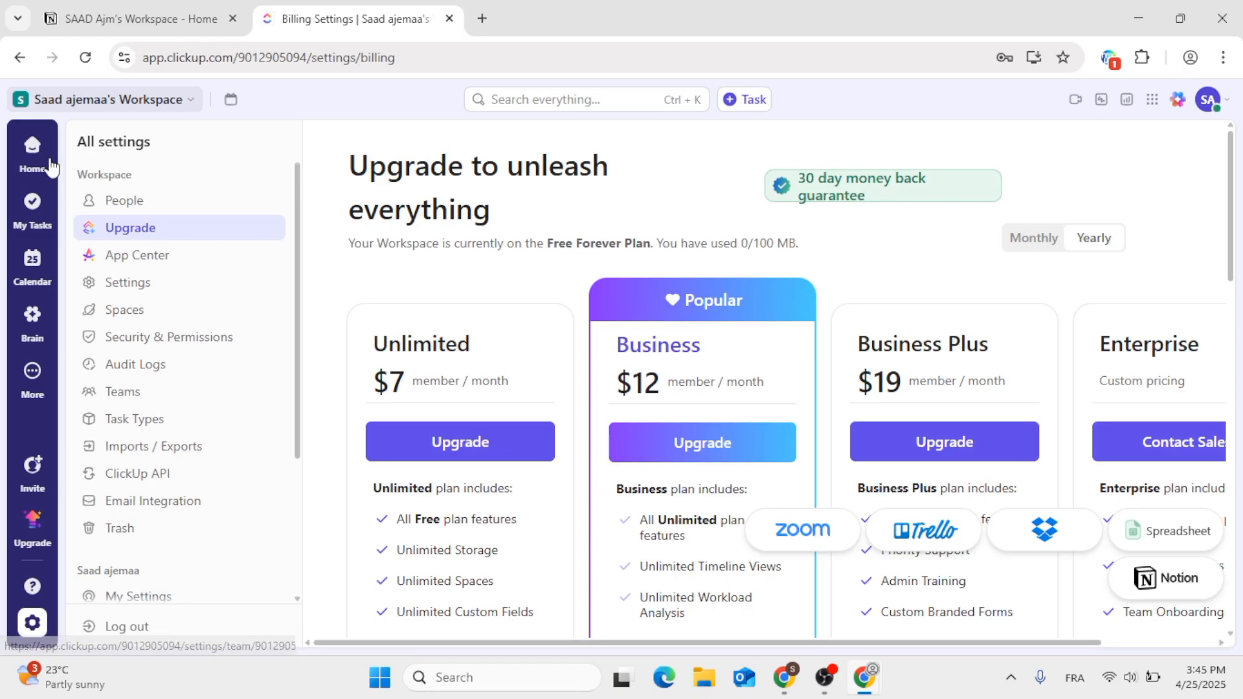
{"action": "left_click", "coordinate": [33, 151]}
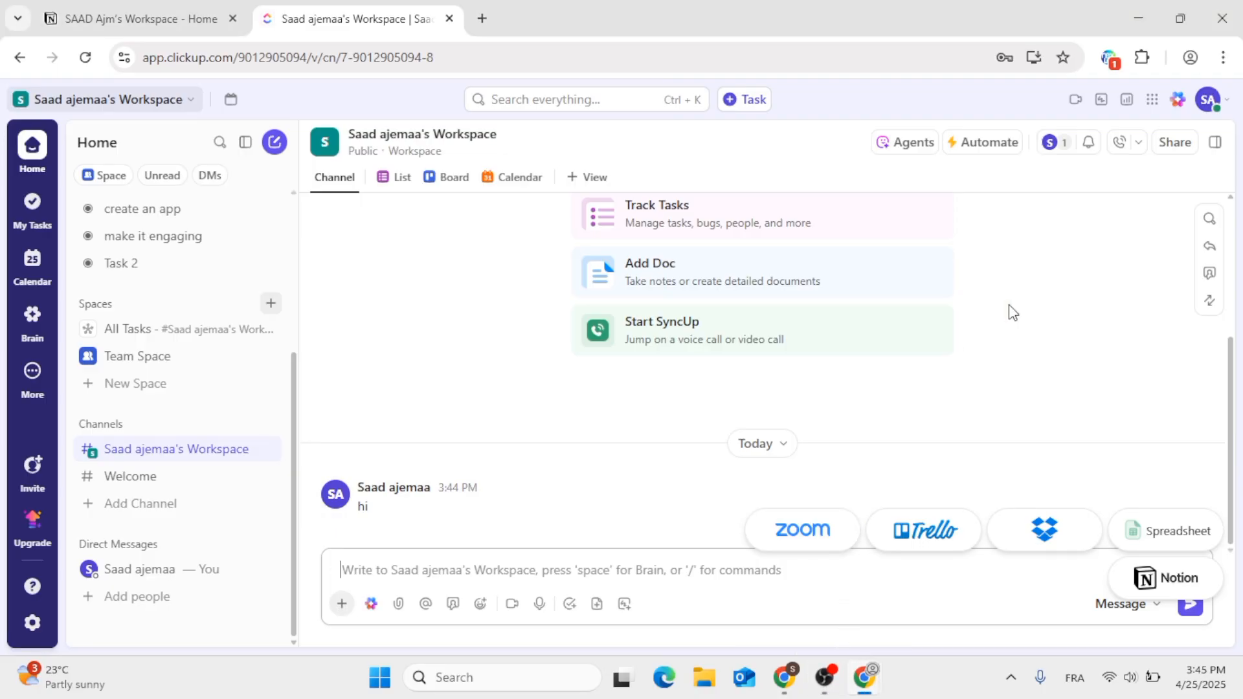
{"action": "mouse_move", "coordinate": [1078, 257]}
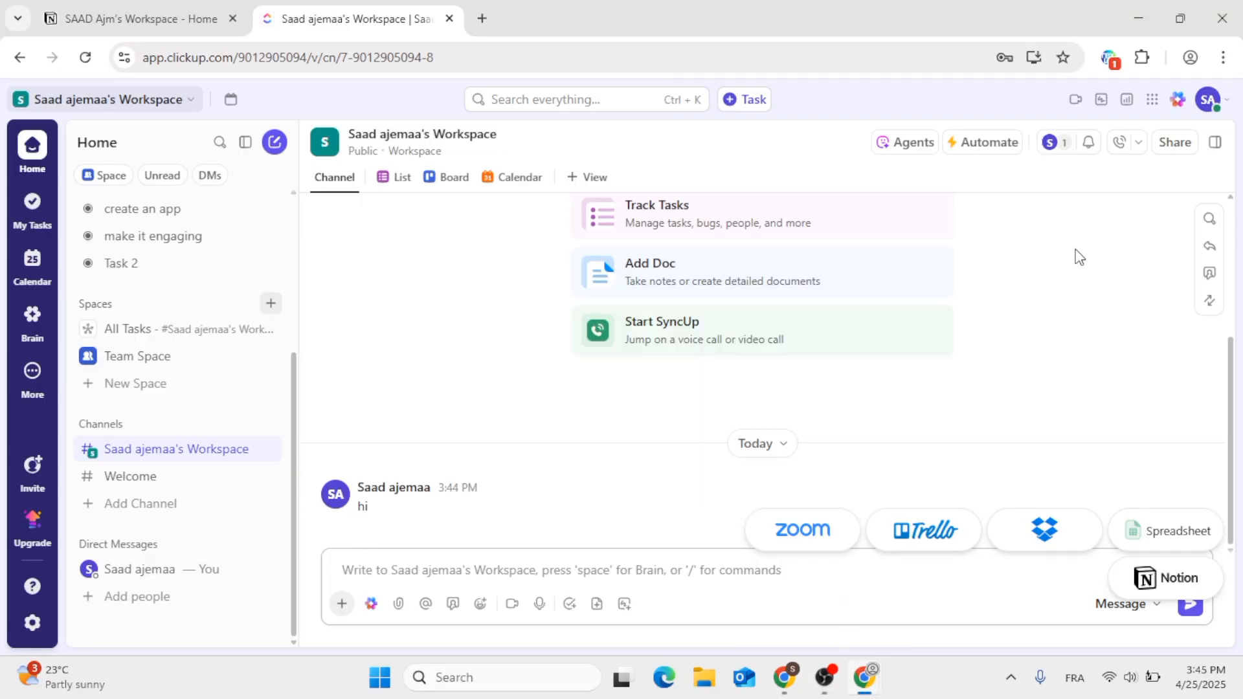
{"action": "mouse_move", "coordinate": [1076, 99]}
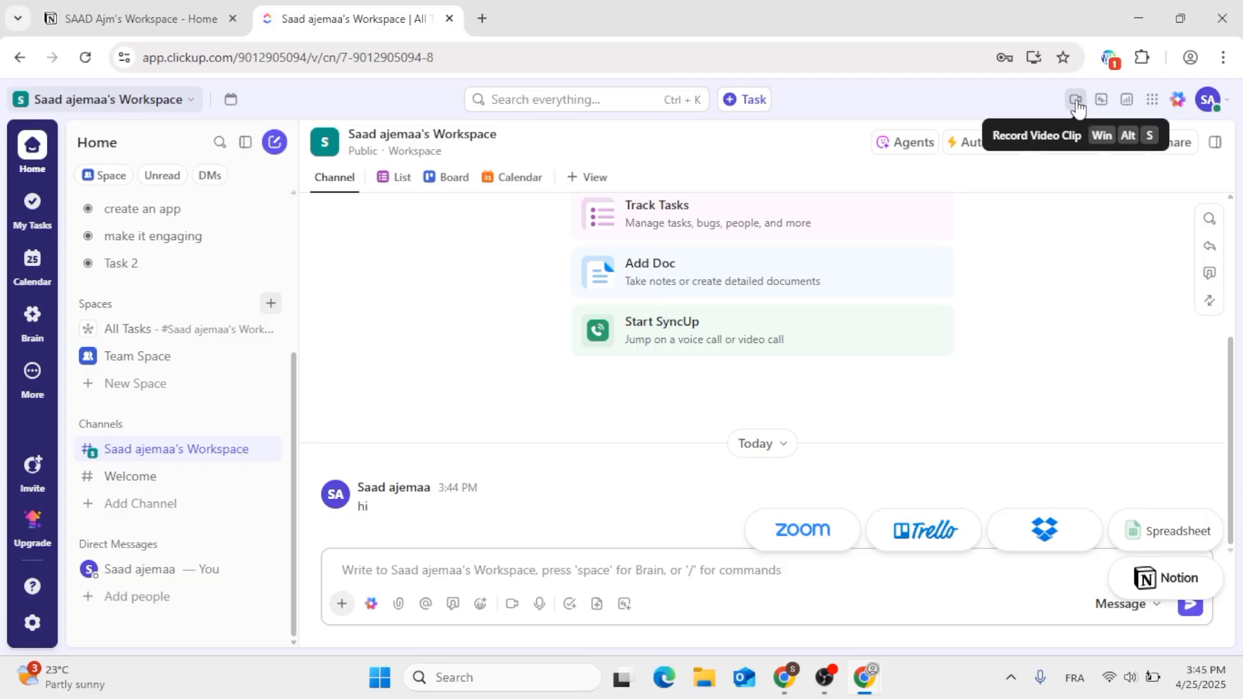
{"action": "left_click", "coordinate": [1076, 99]}
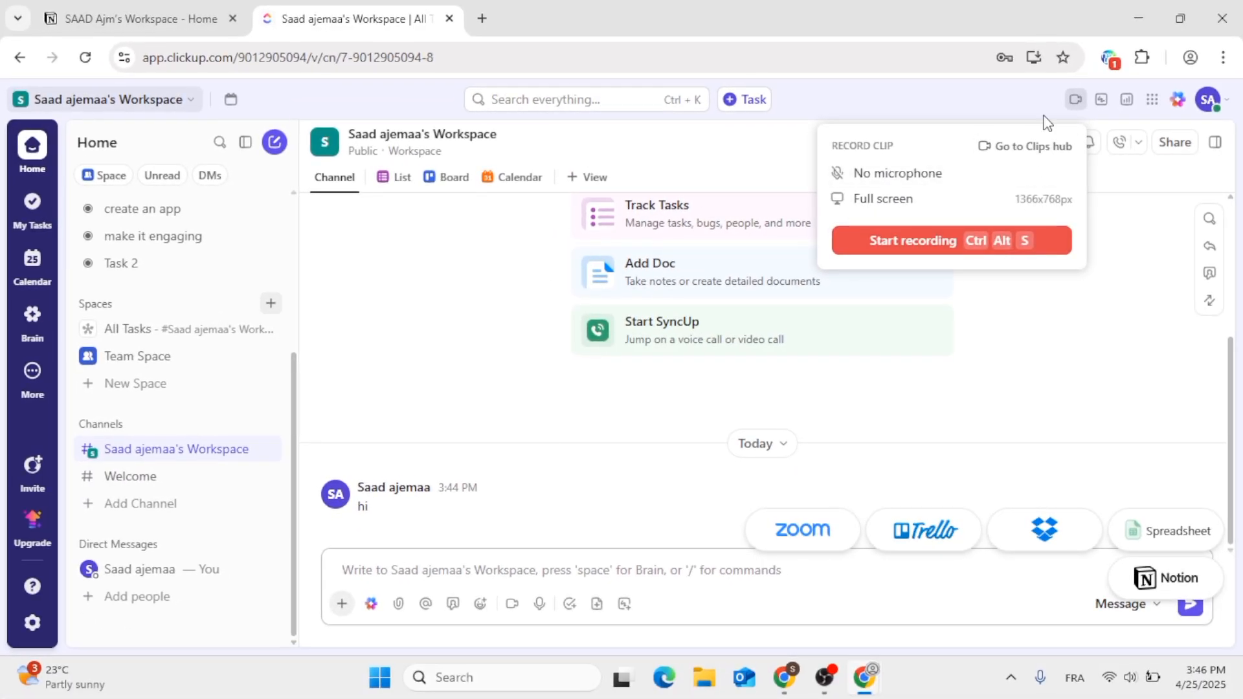
{"action": "mouse_move", "coordinate": [1100, 100]}
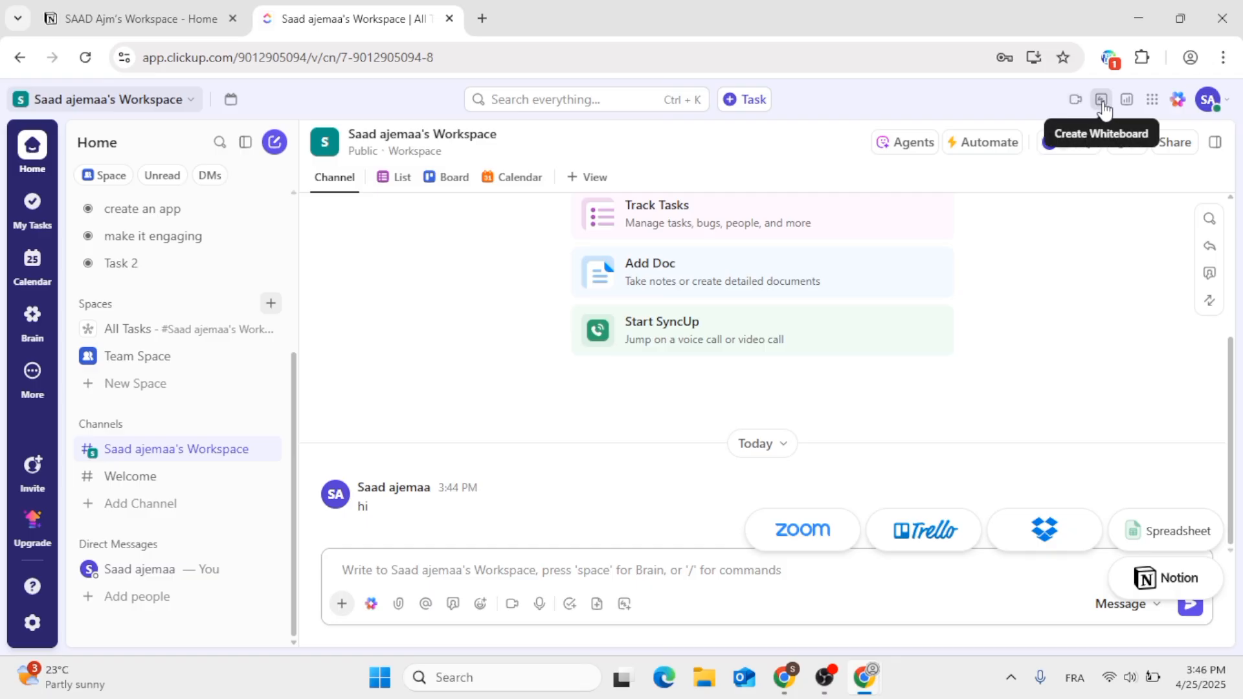
{"action": "mouse_move", "coordinate": [1127, 99]}
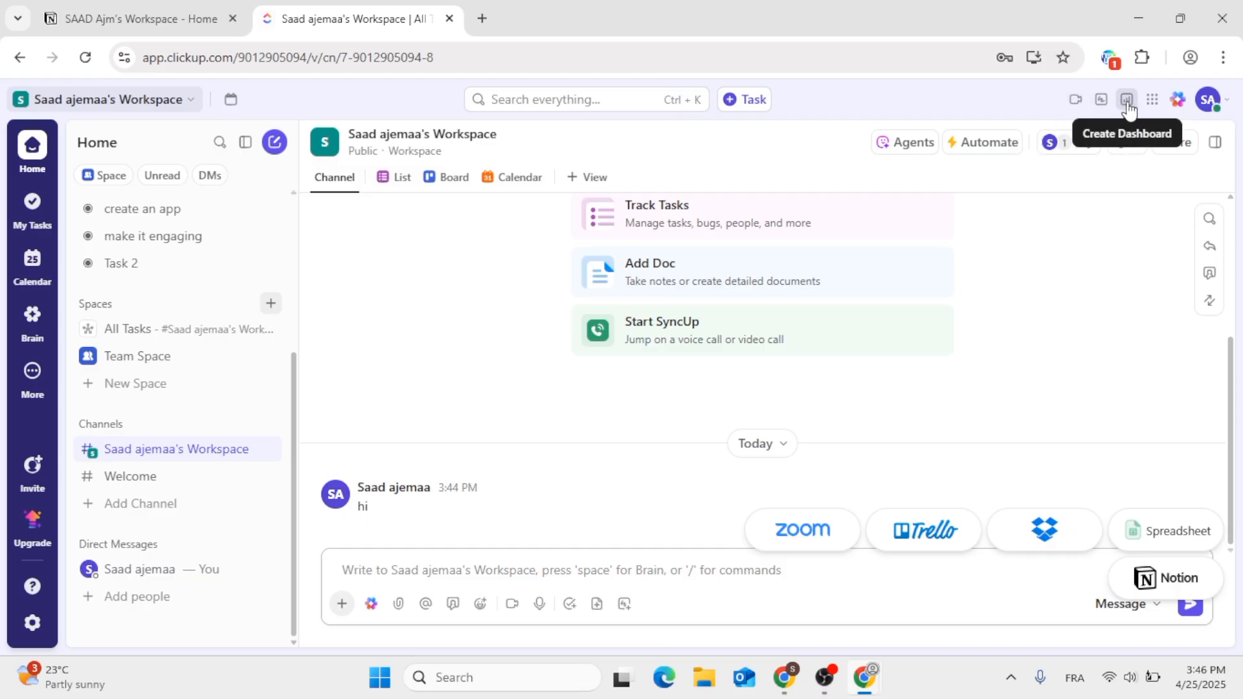
{"action": "mouse_move", "coordinate": [1152, 99]}
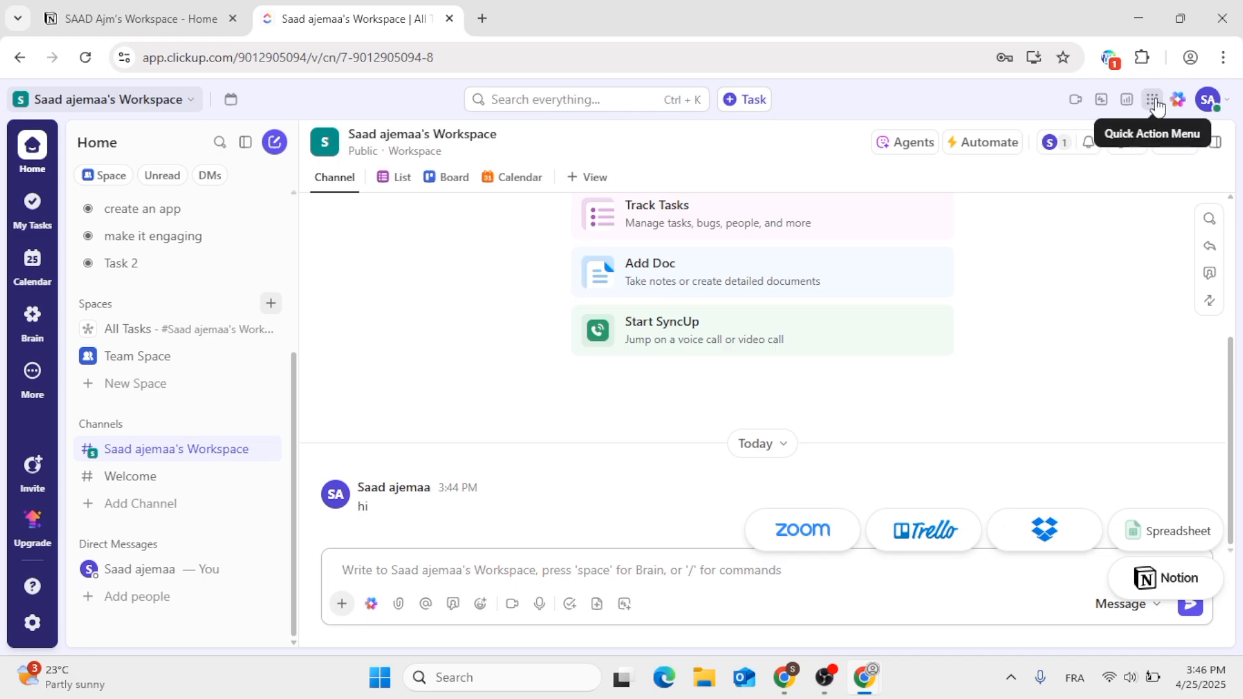
{"action": "left_click", "coordinate": [1151, 99]}
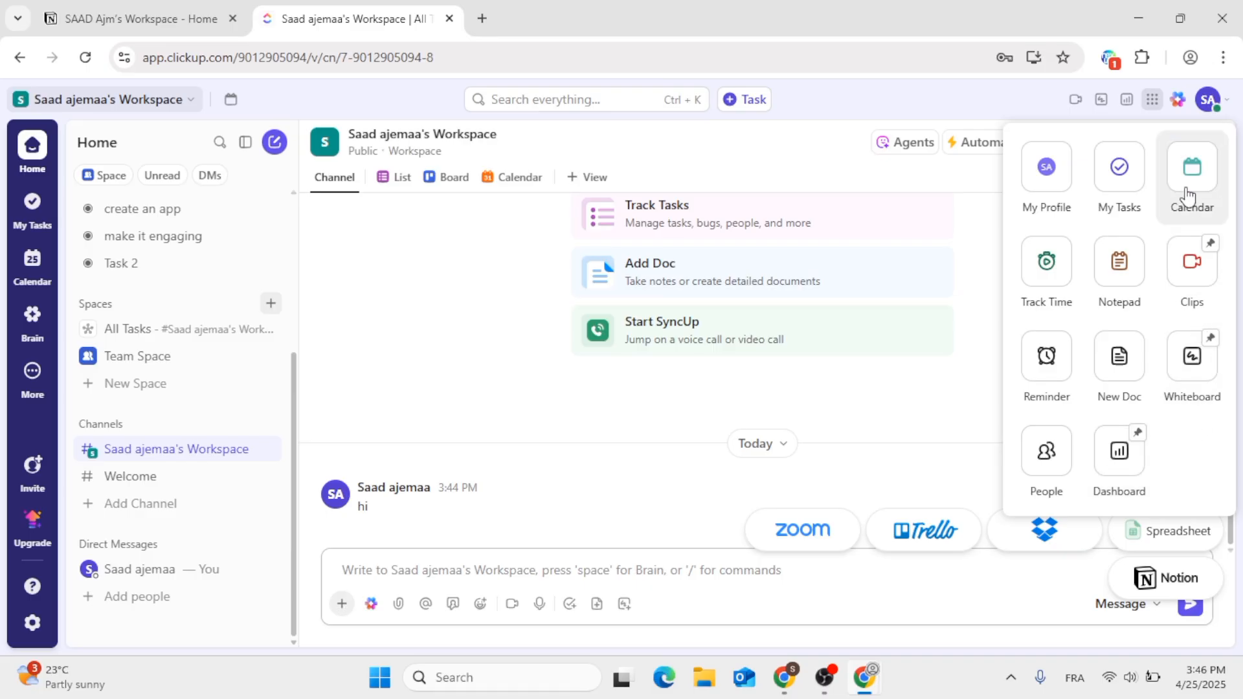
{"action": "mouse_move", "coordinate": [1191, 164]}
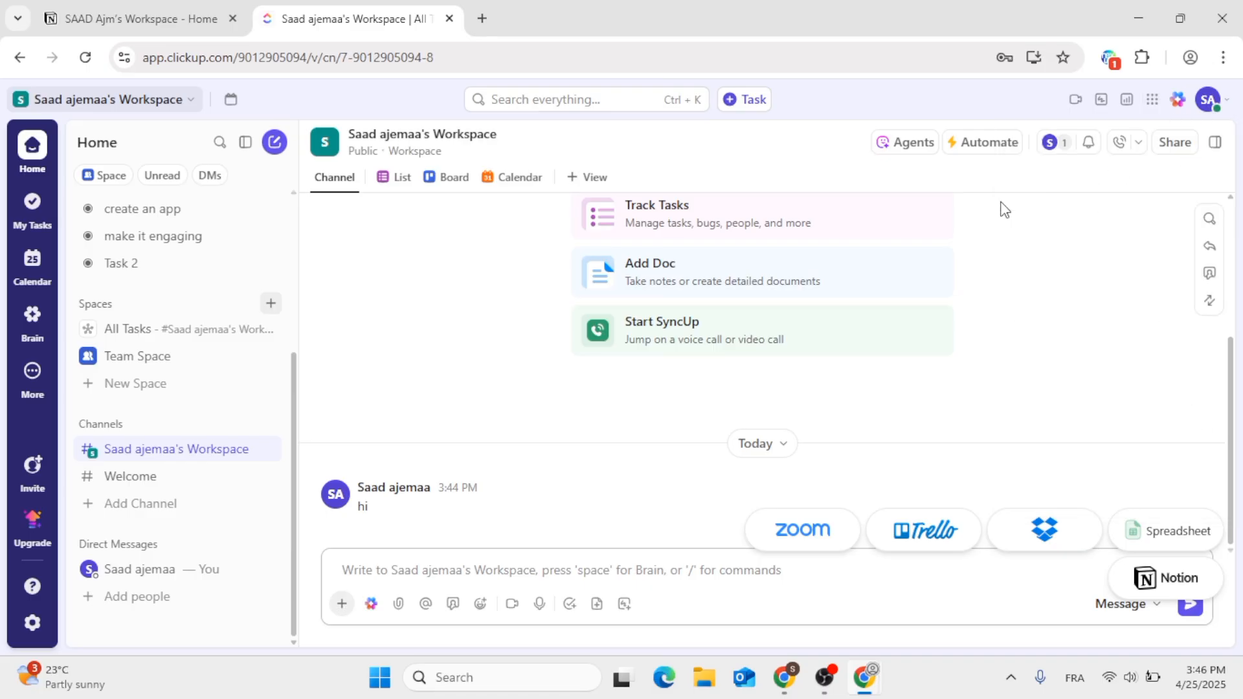
{"action": "scroll", "scroll_direction": "up", "scroll_amount": 3}
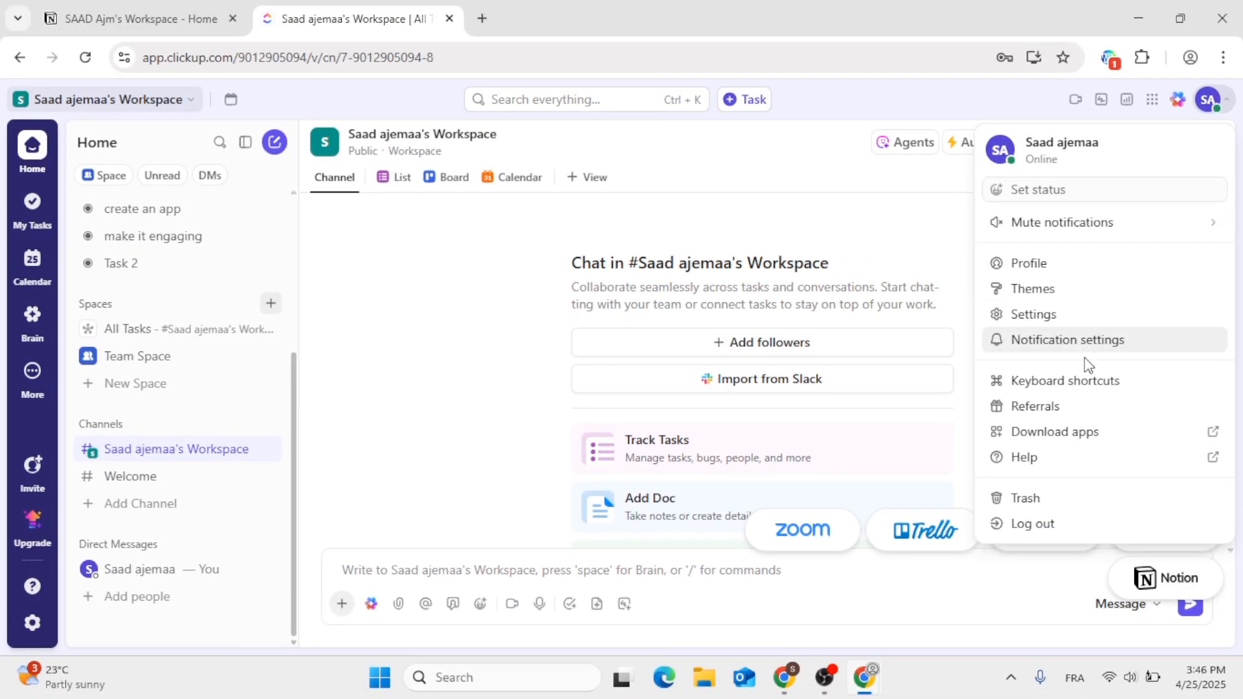
{"action": "mouse_move", "coordinate": [1033, 287]}
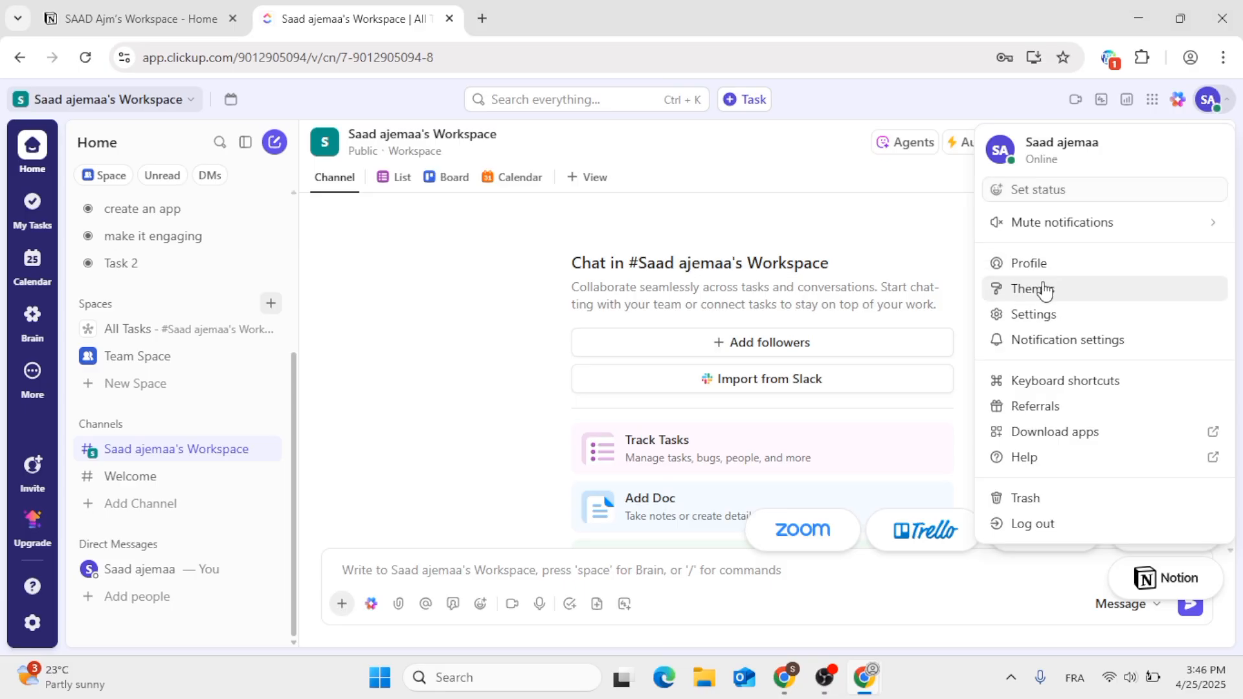
Try Dark and Light appearance, settle on Auto with Bronze, and close theme settings.
{"action": "left_click", "coordinate": [1031, 287]}
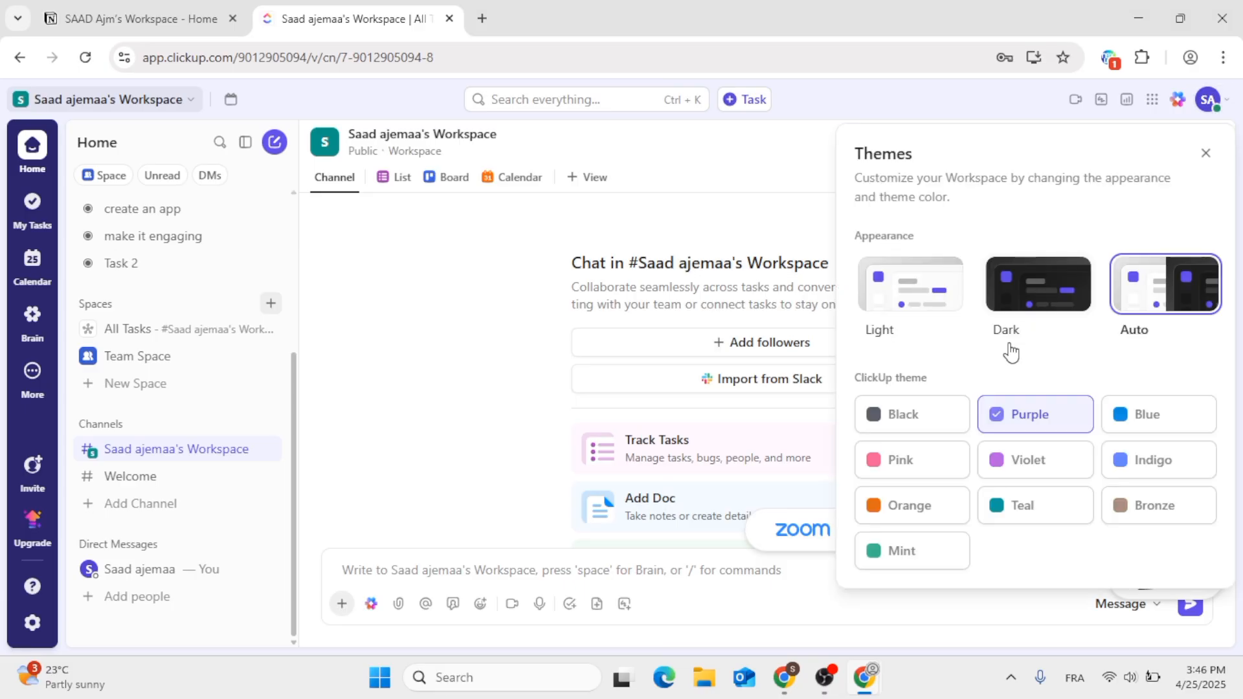
{"action": "mouse_move", "coordinate": [999, 304]}
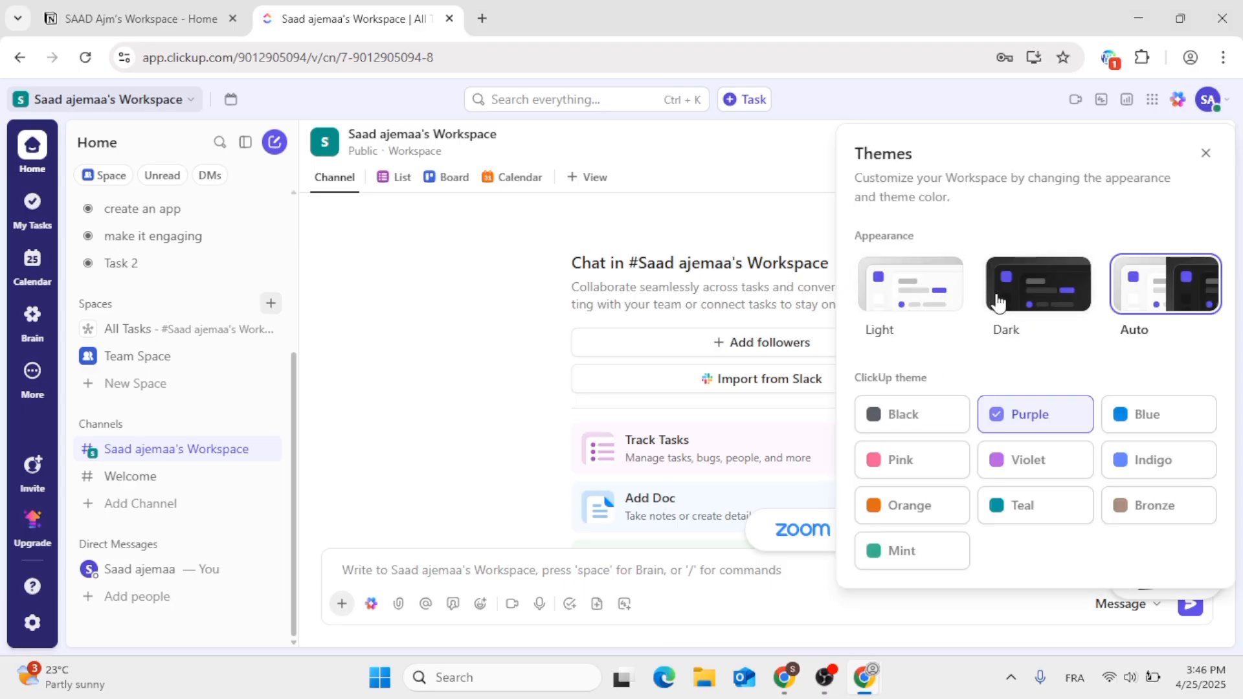
{"action": "left_click", "coordinate": [1037, 283]}
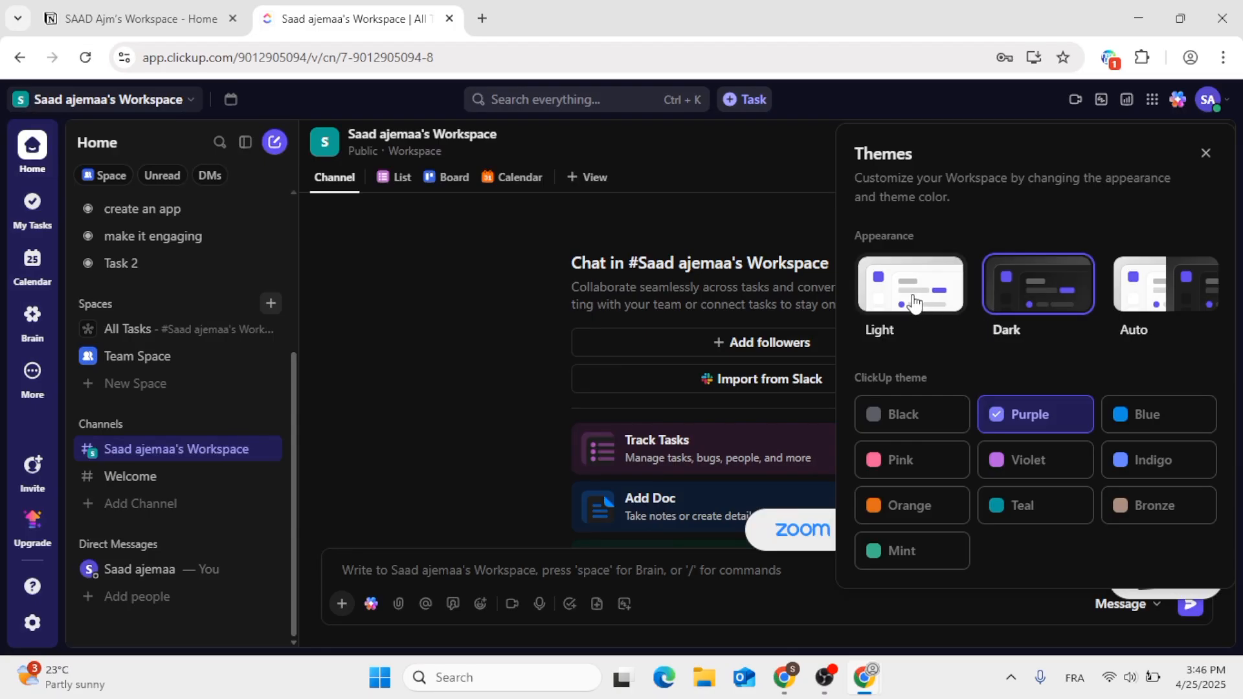
{"action": "left_click", "coordinate": [909, 283]}
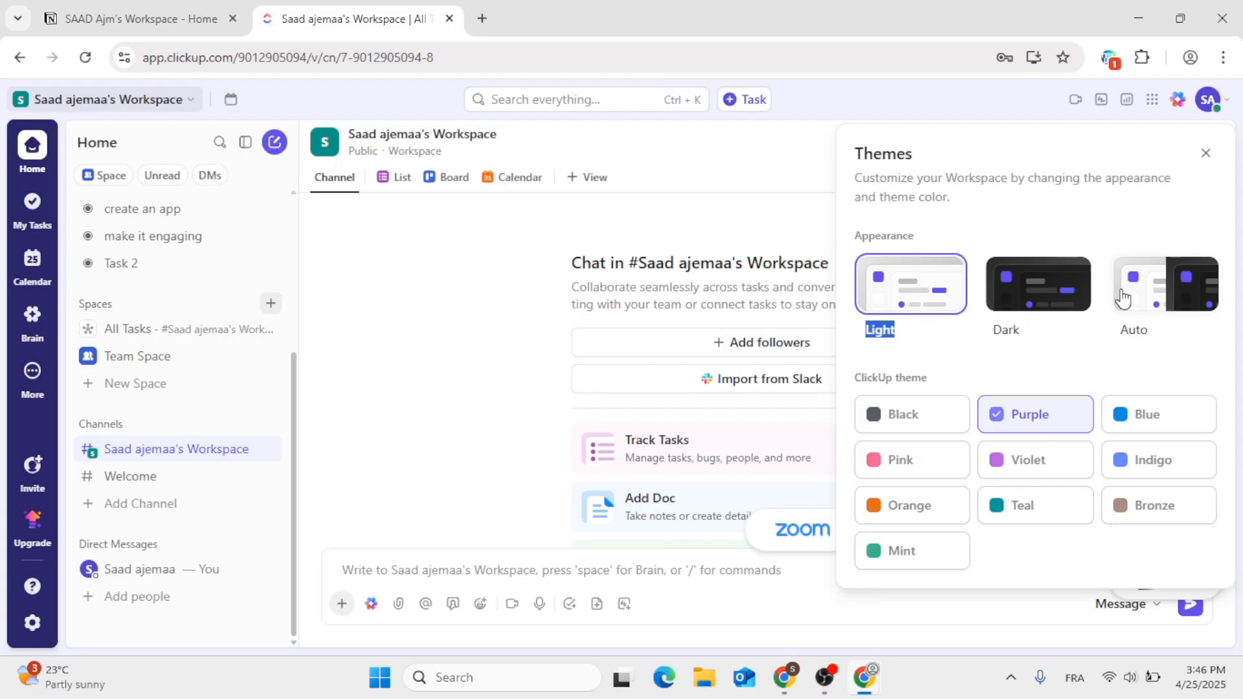
{"action": "left_click", "coordinate": [1165, 284]}
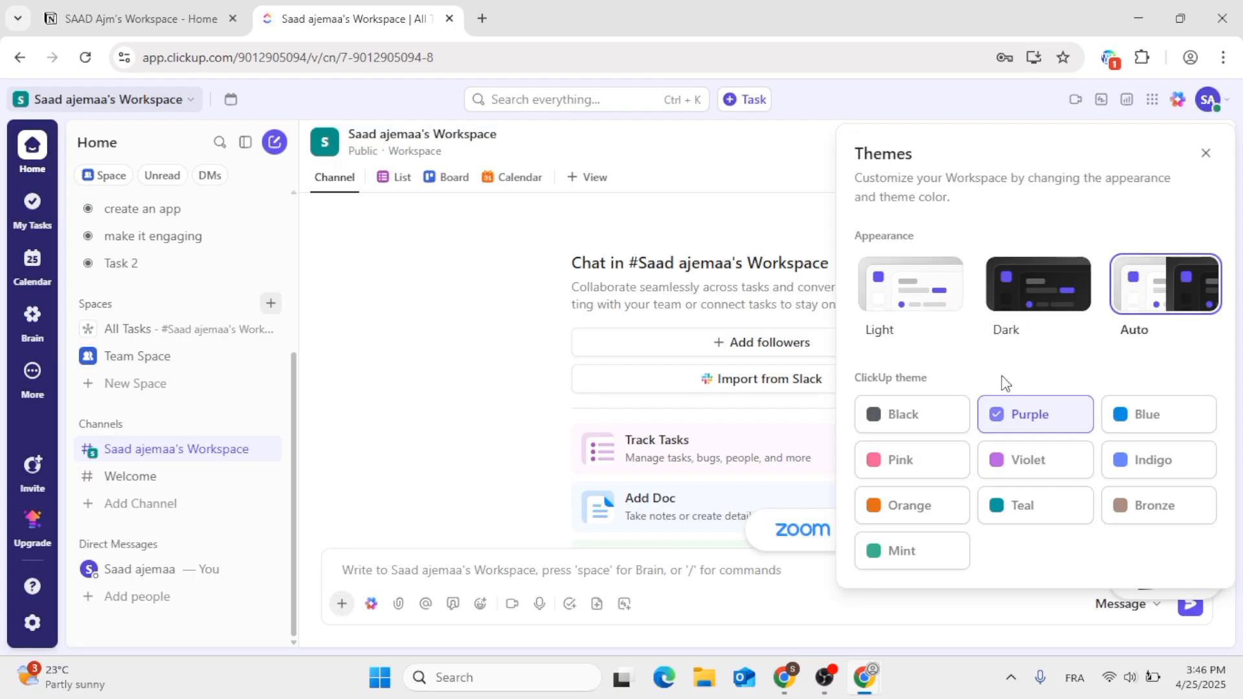
{"action": "mouse_move", "coordinate": [1152, 460]}
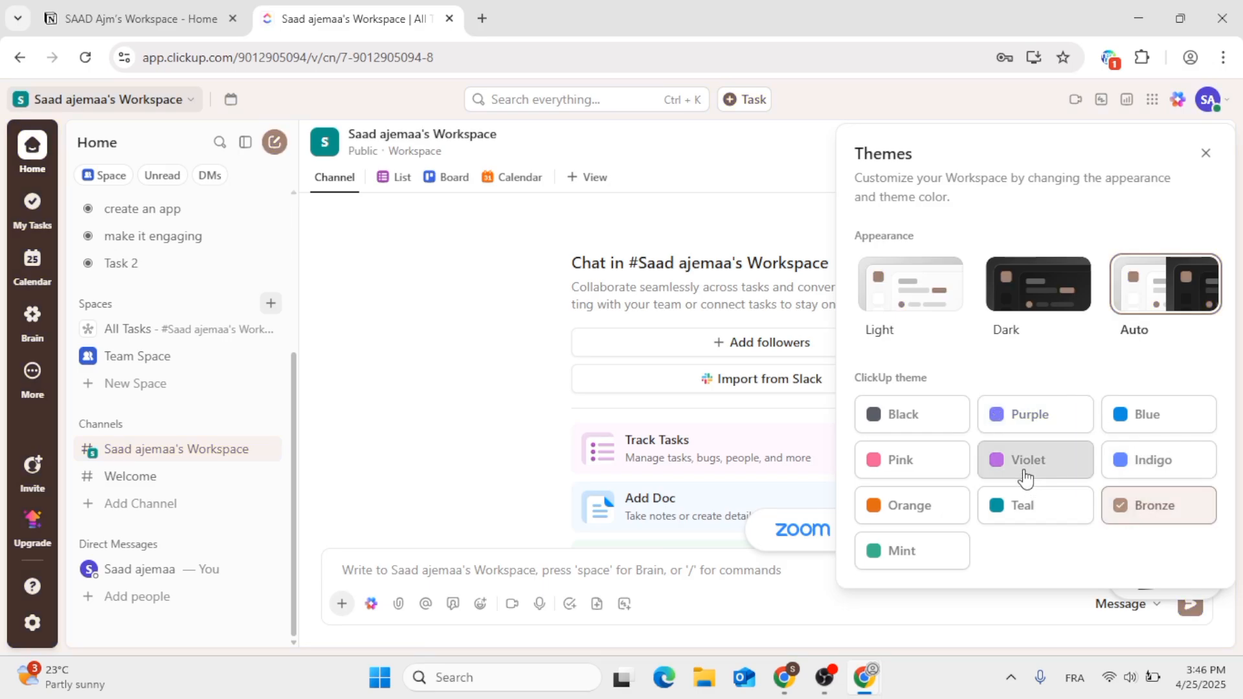
{"action": "left_click", "coordinate": [900, 460]}
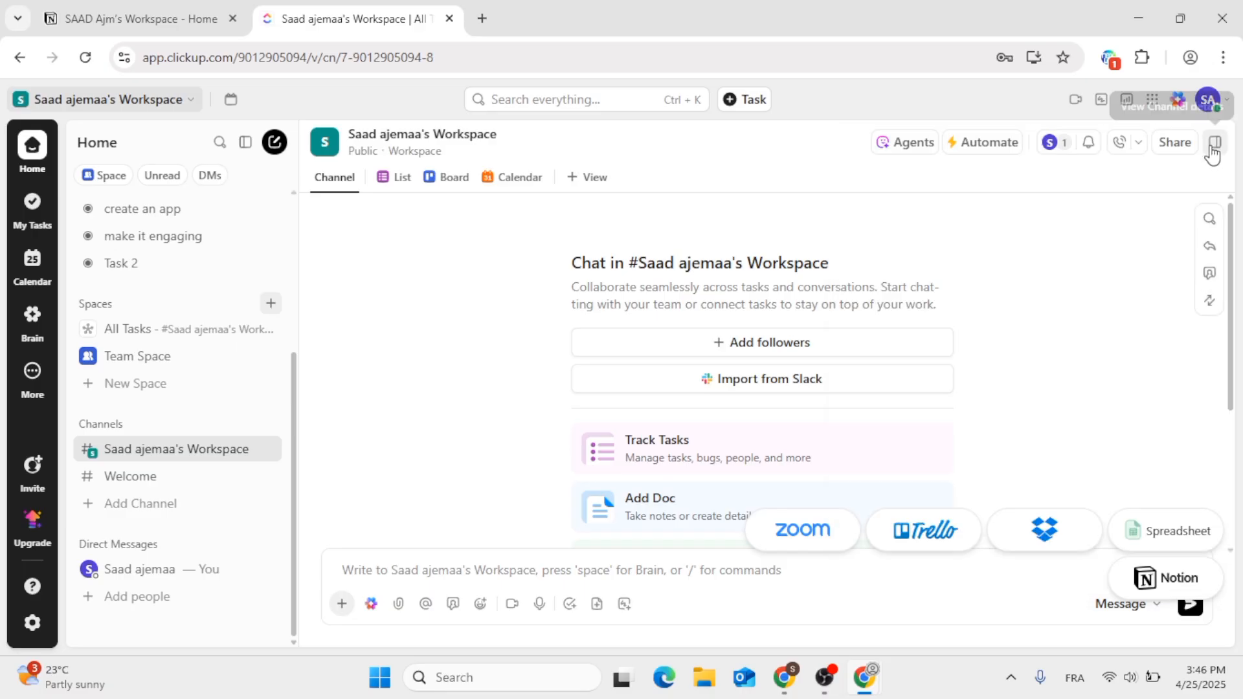
{"action": "mouse_move", "coordinate": [611, 242]}
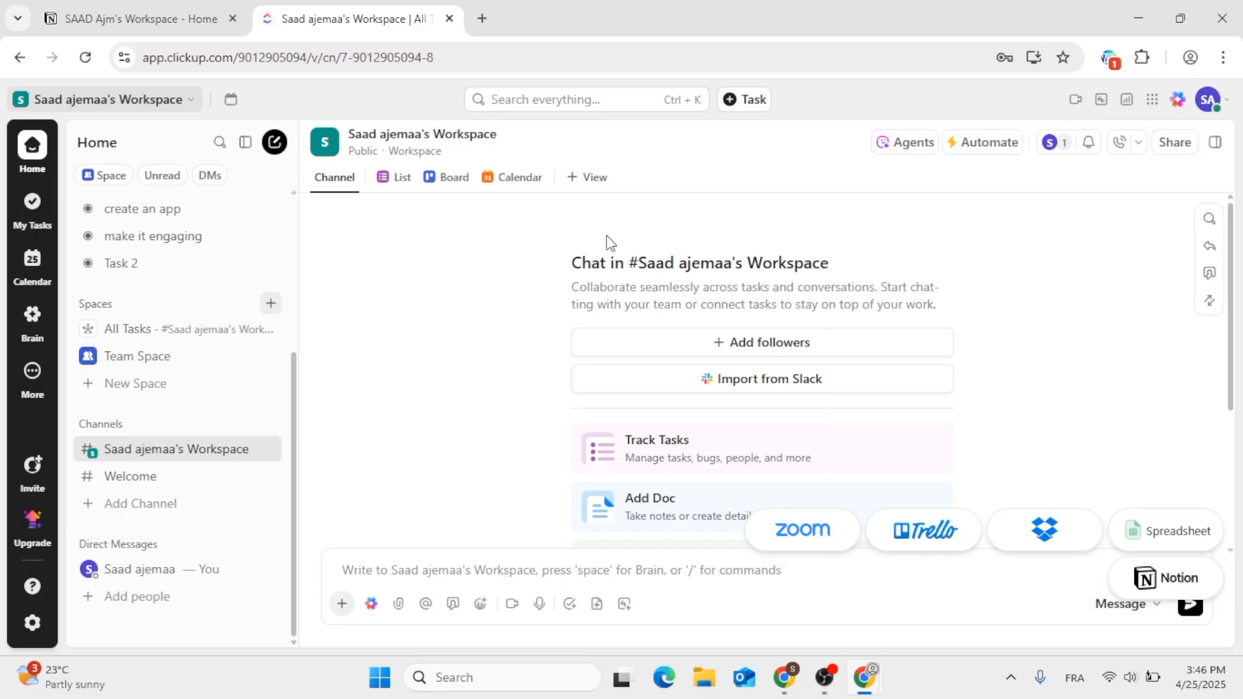
{"action": "mouse_move", "coordinate": [883, 273]}
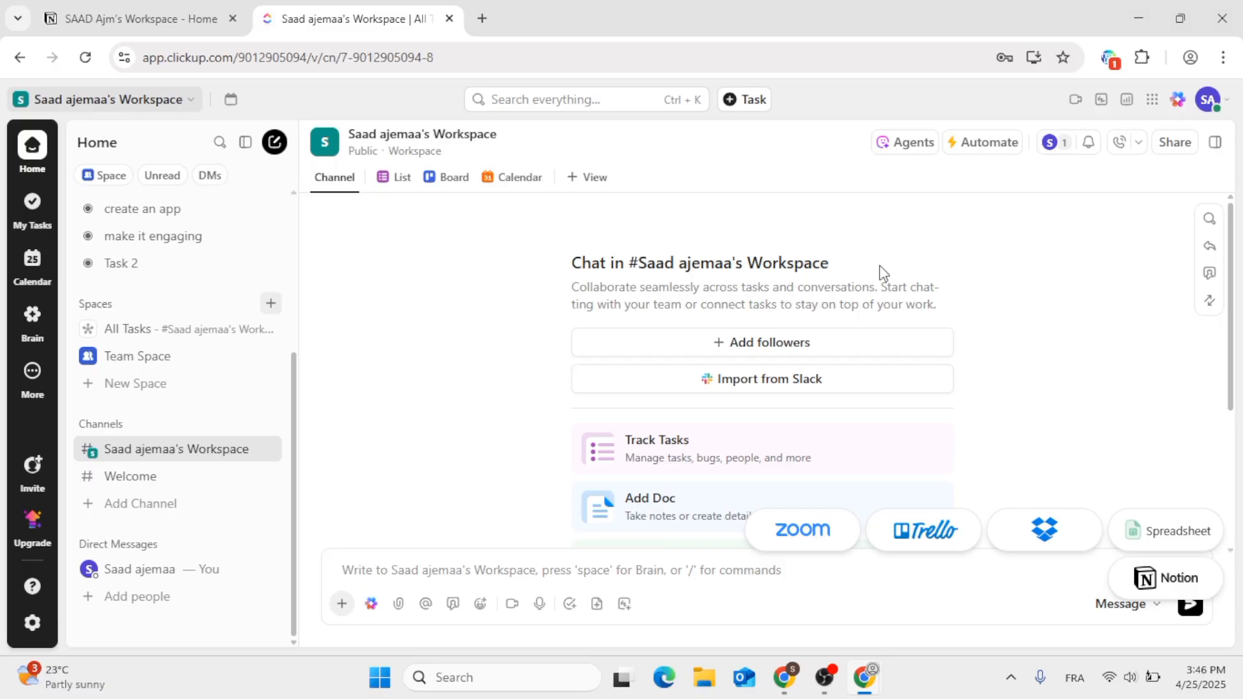
{"action": "mouse_move", "coordinate": [141, 18]}
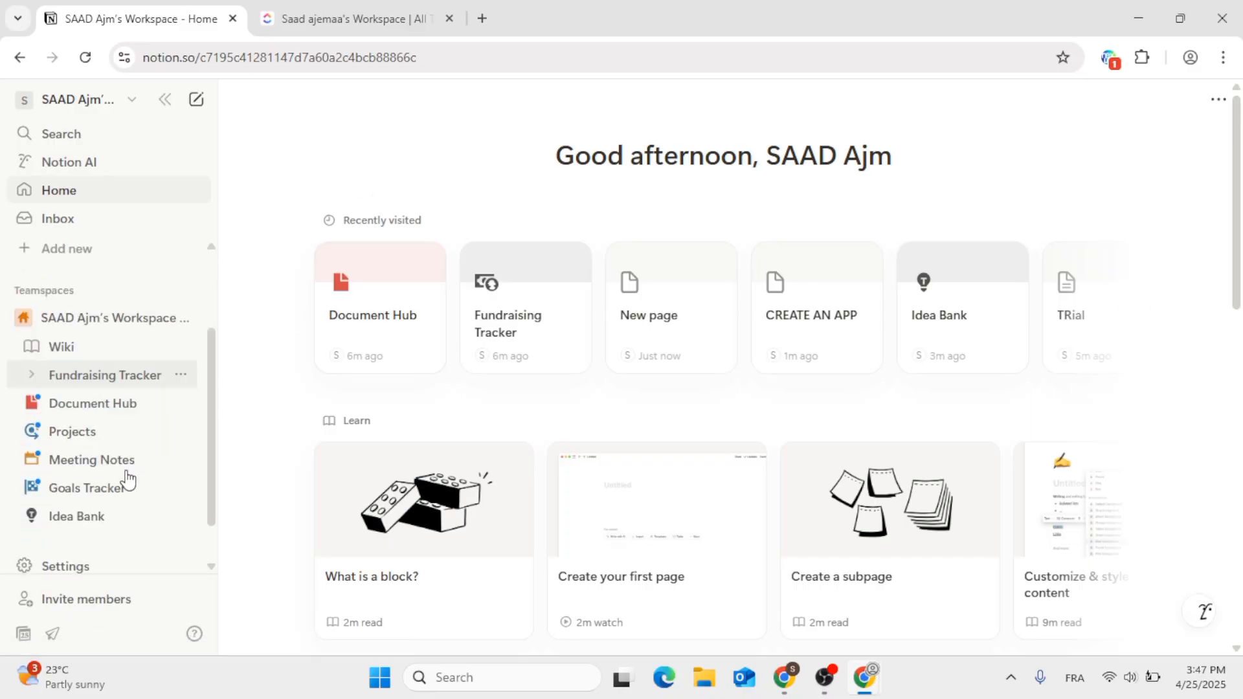
Scroll through Notion's Home sidebar pages, then return to the ClickUp tab.
{"action": "scroll", "scroll_direction": "down", "scroll_amount": 3}
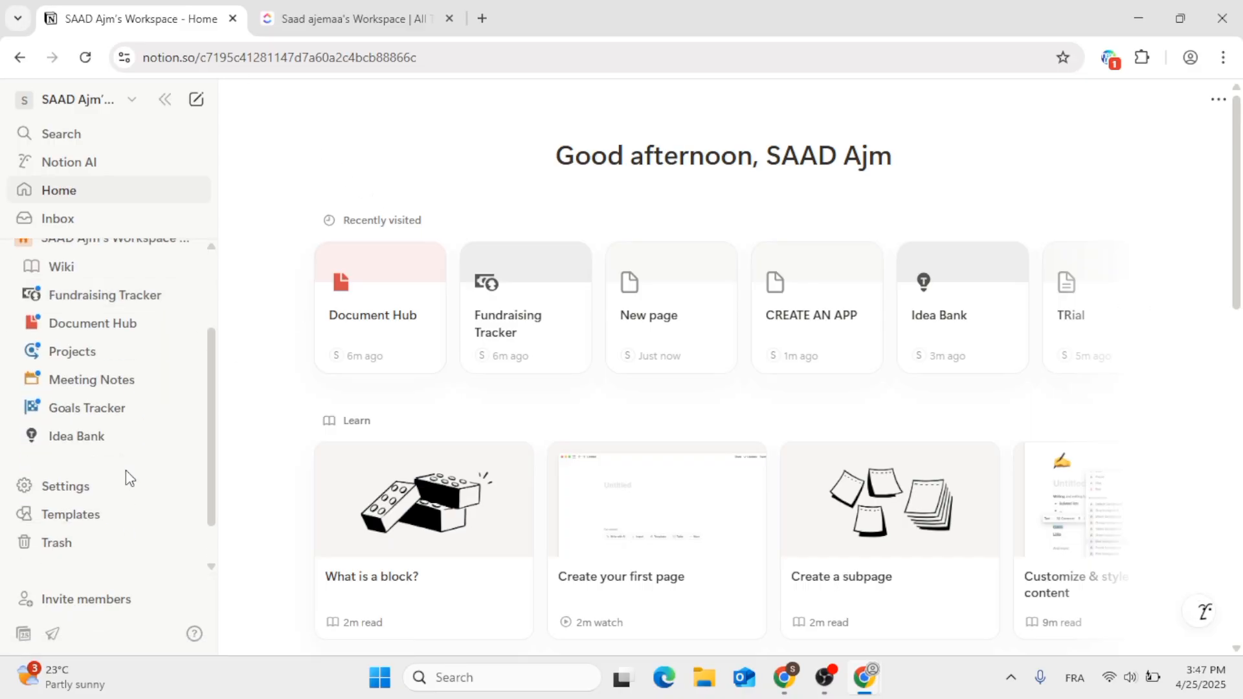
{"action": "scroll", "scroll_direction": "up", "scroll_amount": 3}
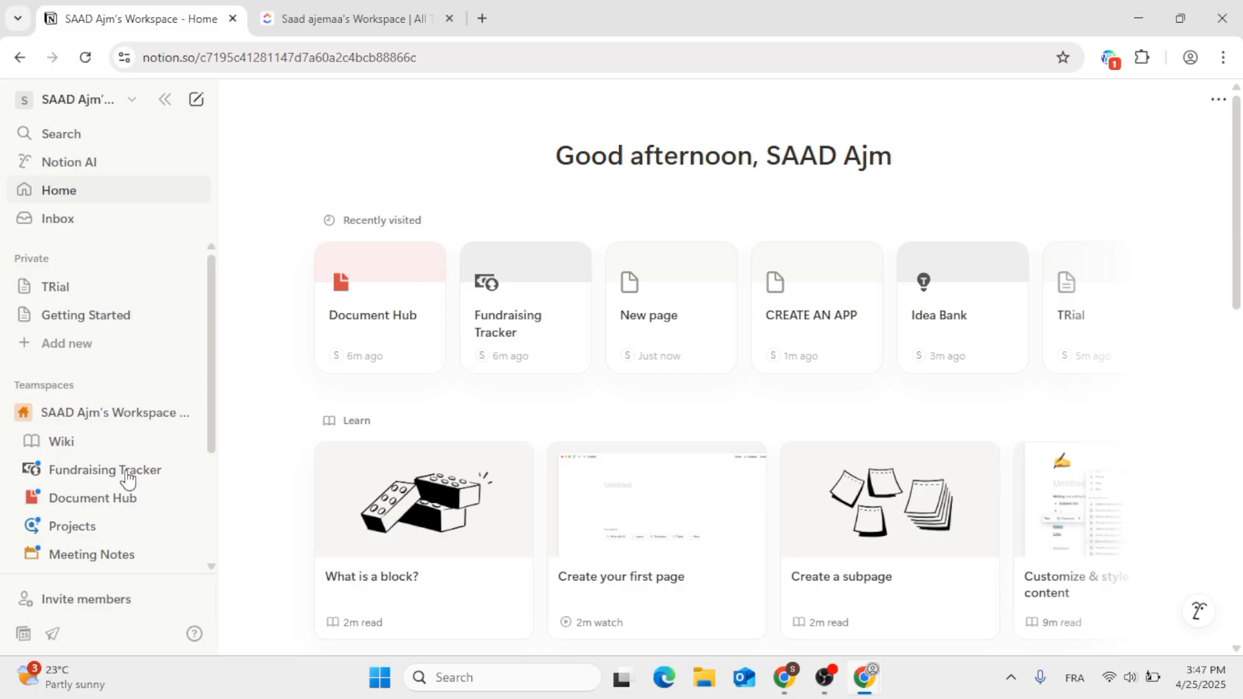
{"action": "mouse_move", "coordinate": [195, 10]}
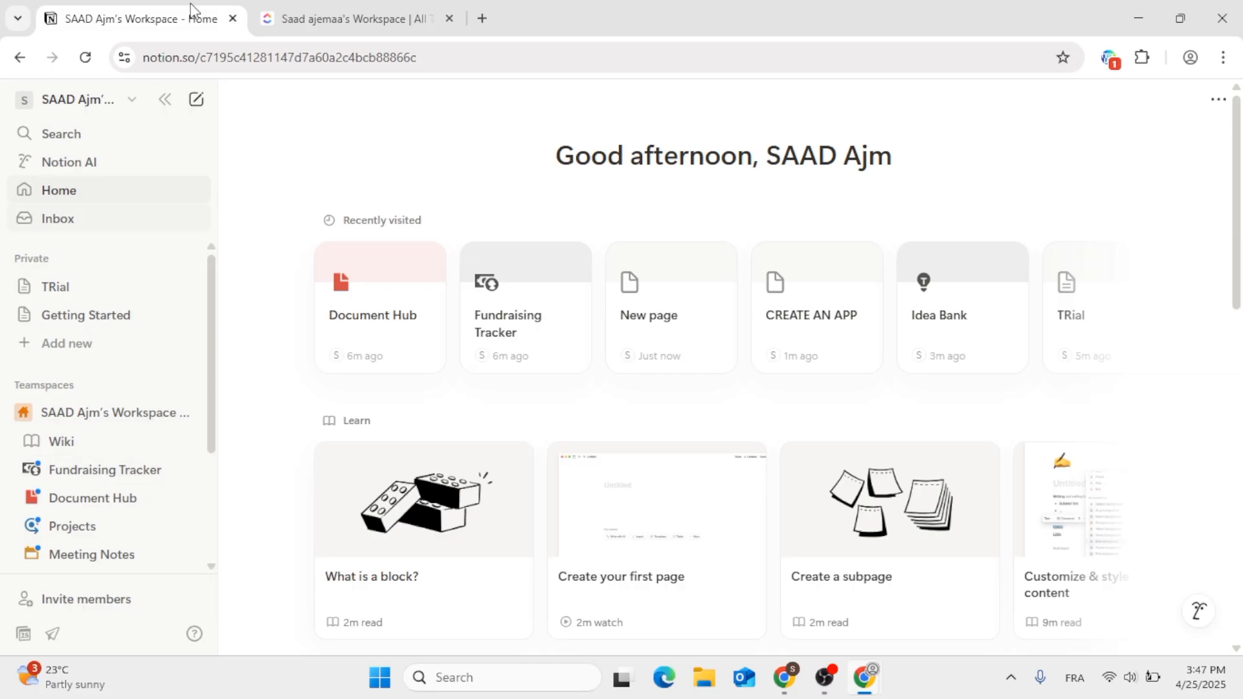
{"action": "left_click", "coordinate": [353, 18]}
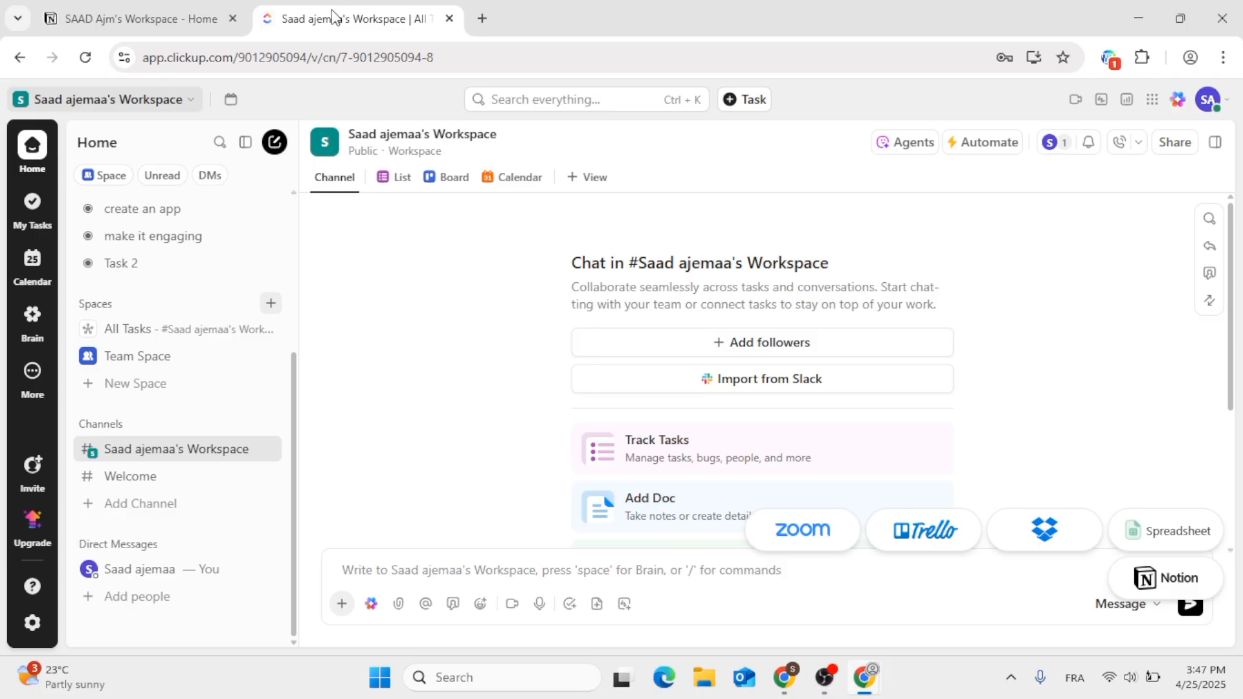
{"action": "mouse_move", "coordinate": [594, 347]}
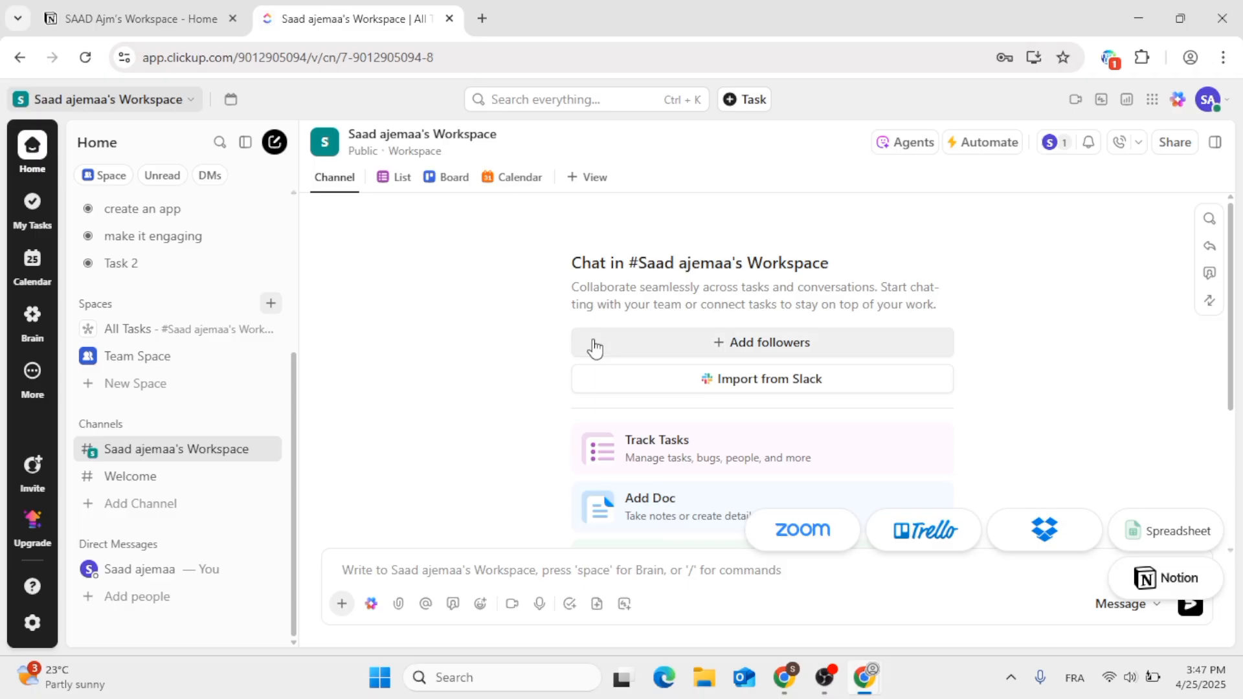